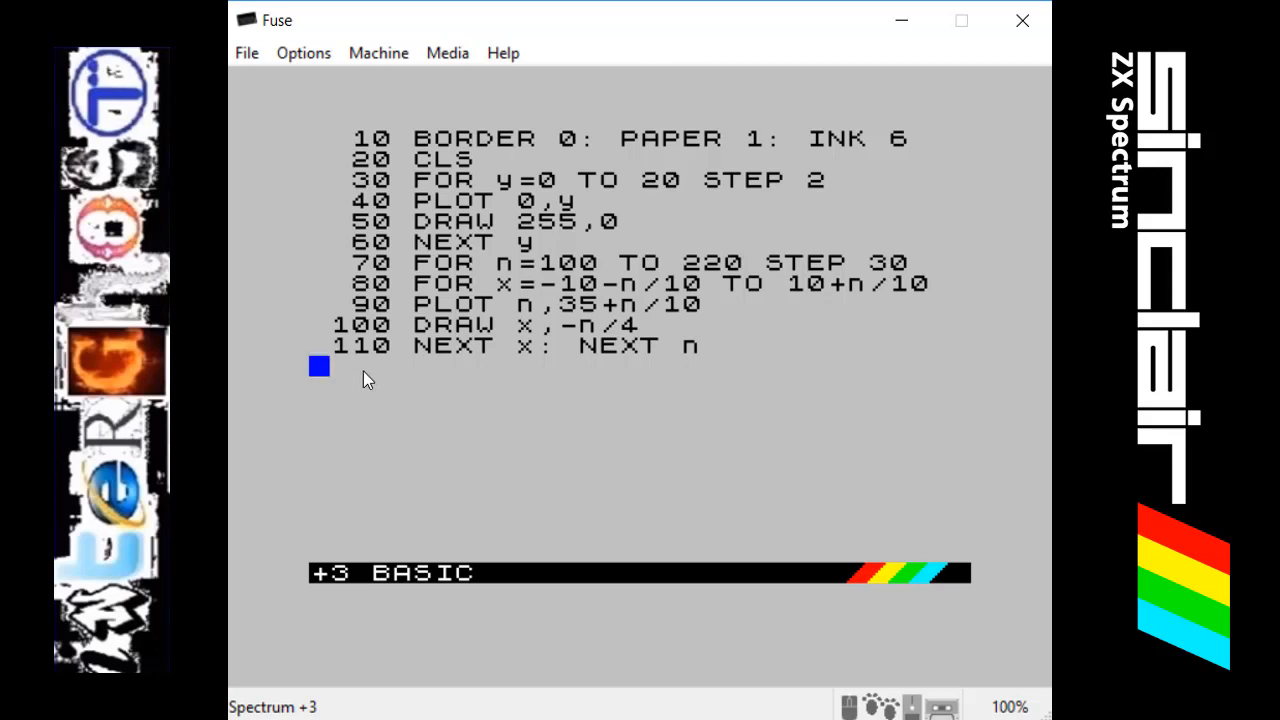
{"action": "mouse_move", "coordinate": [382, 378]}
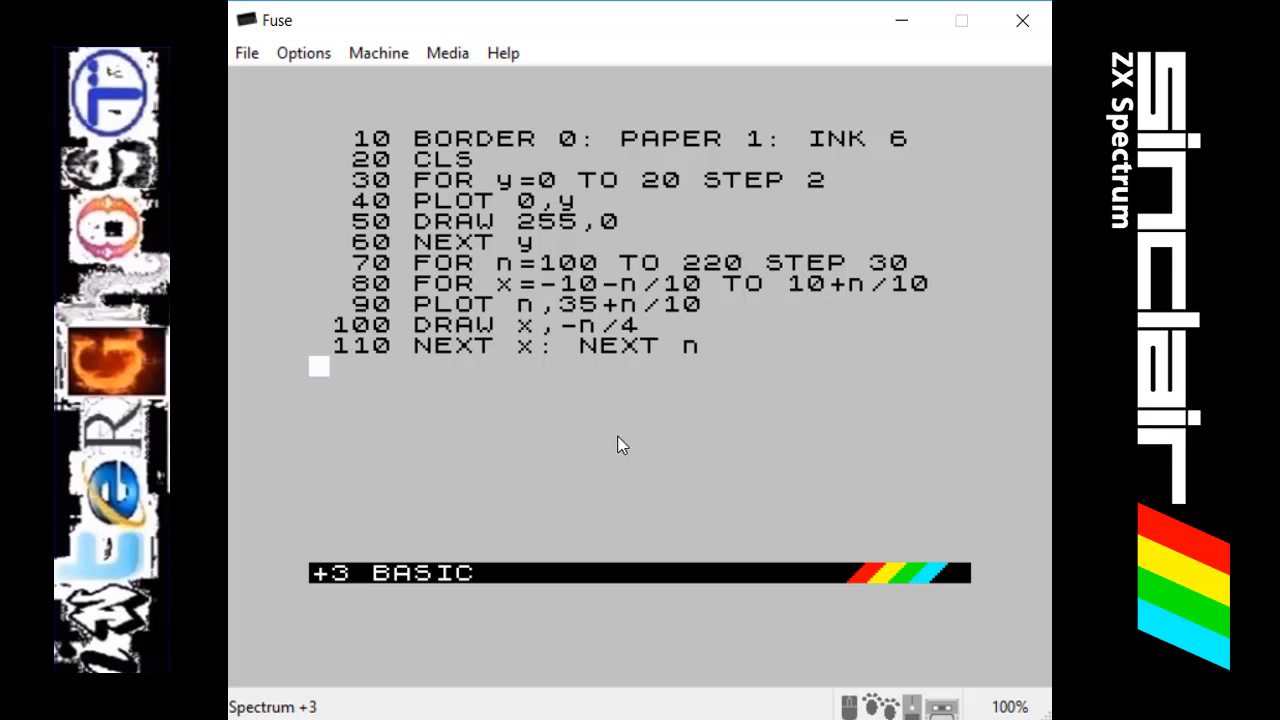
{"action": "mouse_move", "coordinate": [616, 410]}
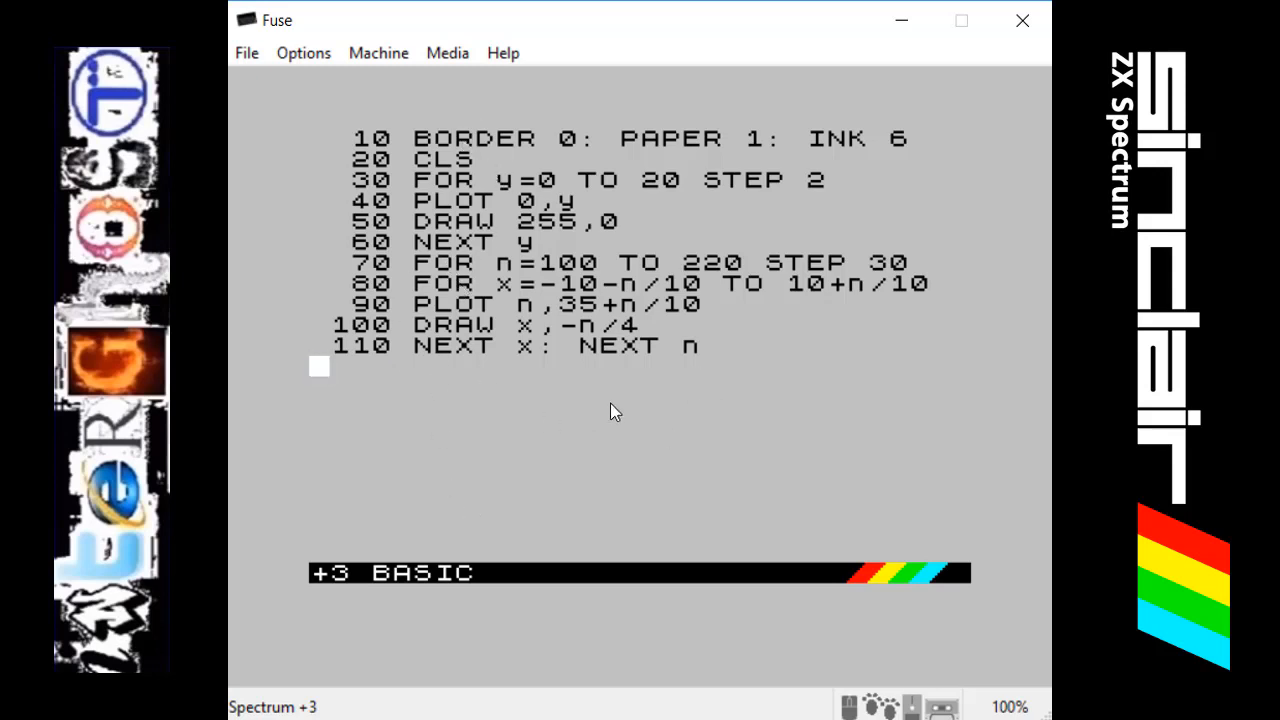
{"action": "mouse_move", "coordinate": [564, 288]}
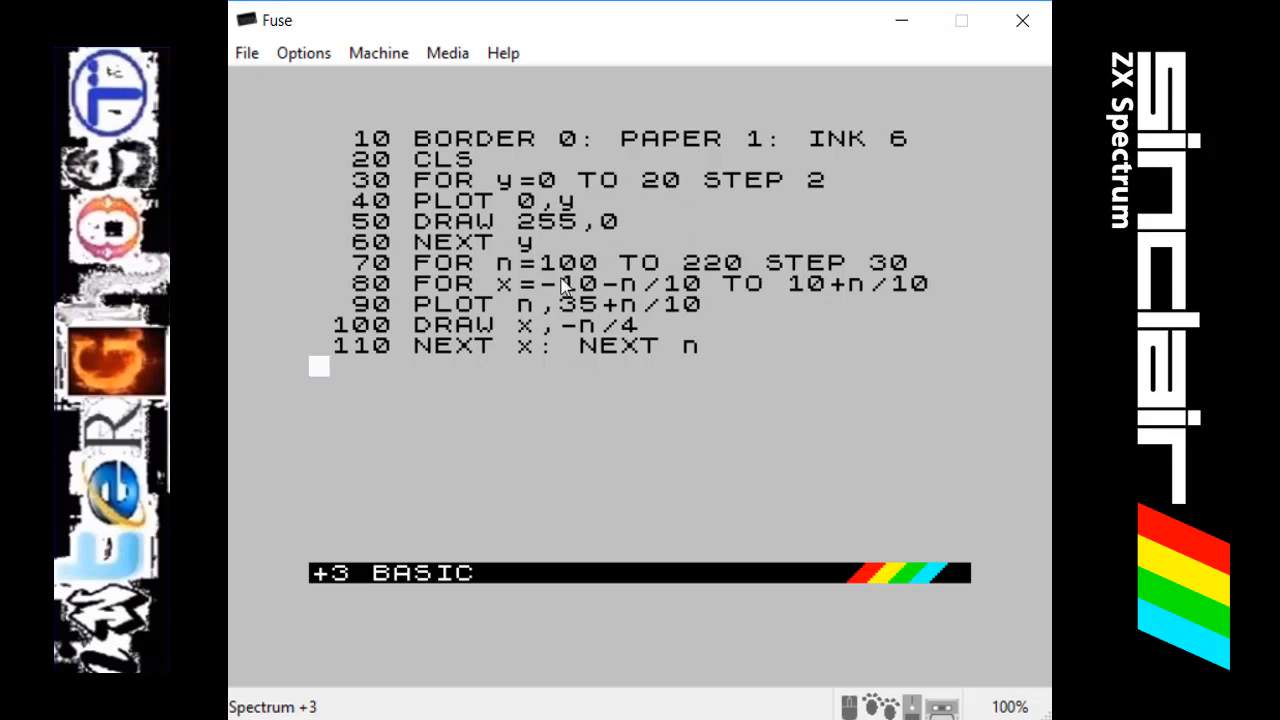
{"action": "mouse_move", "coordinate": [722, 246]}
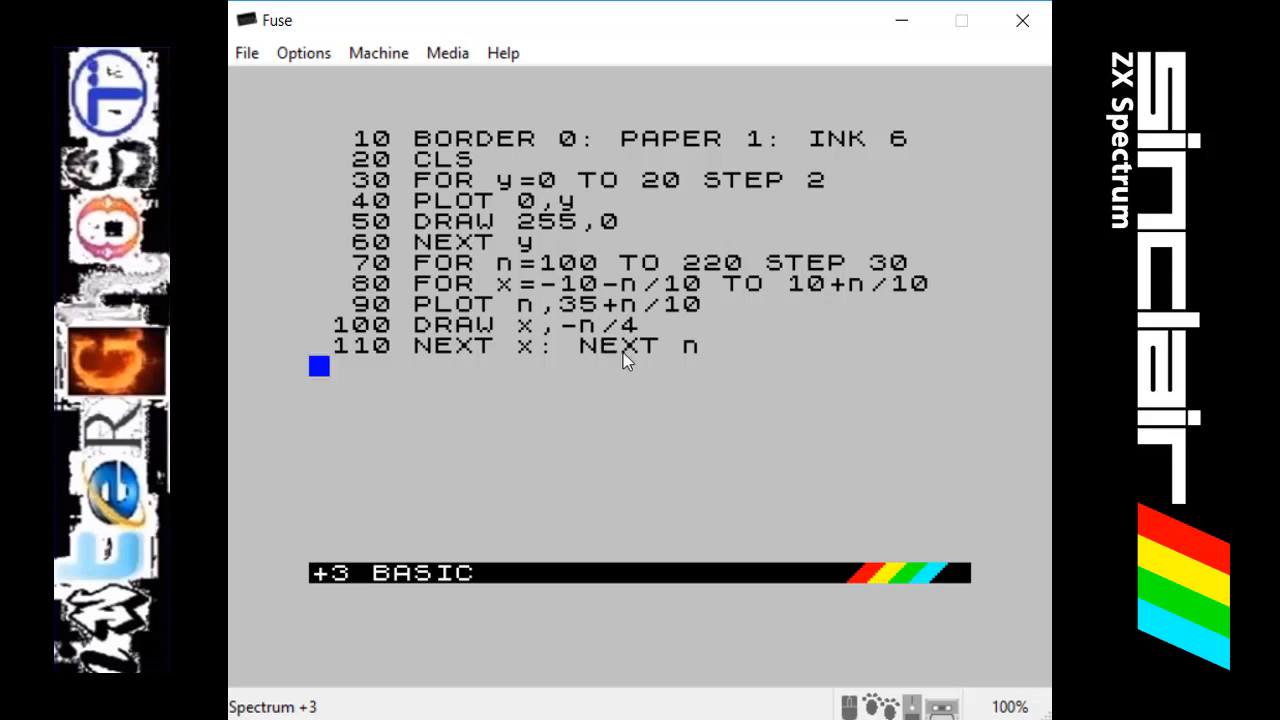
{"action": "mouse_move", "coordinate": [796, 404]}
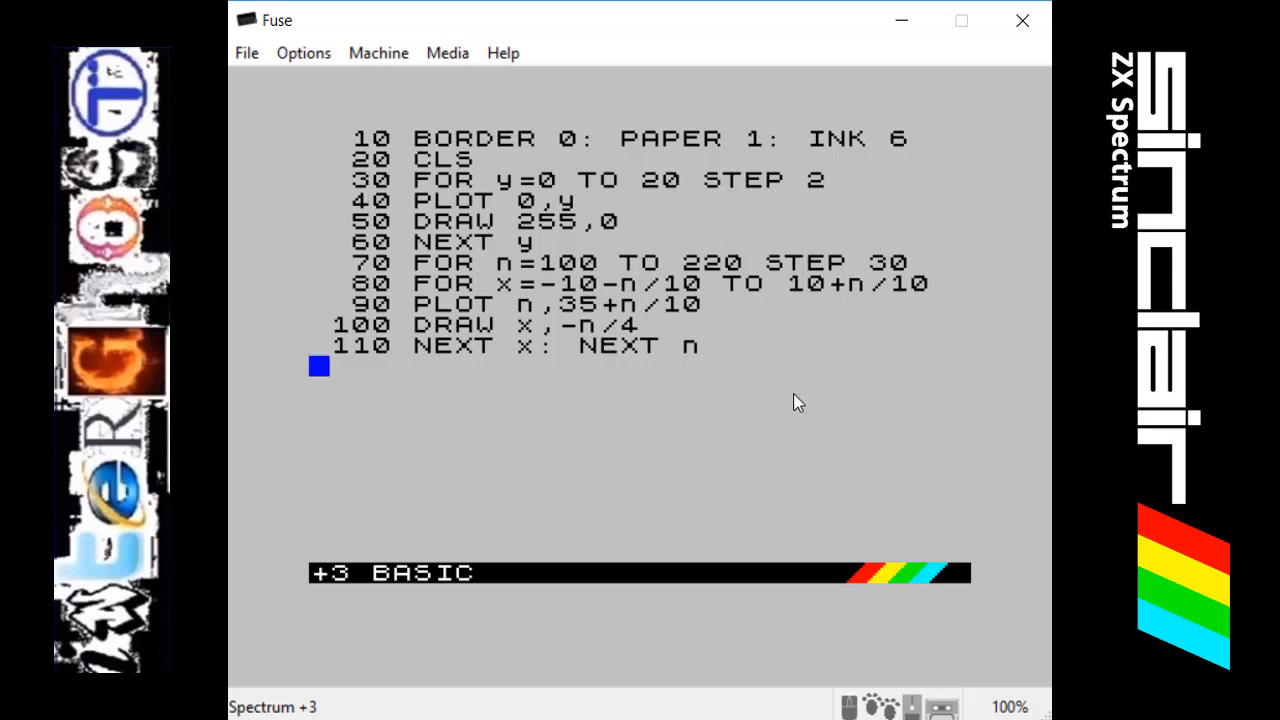
{"action": "mouse_move", "coordinate": [776, 412]}
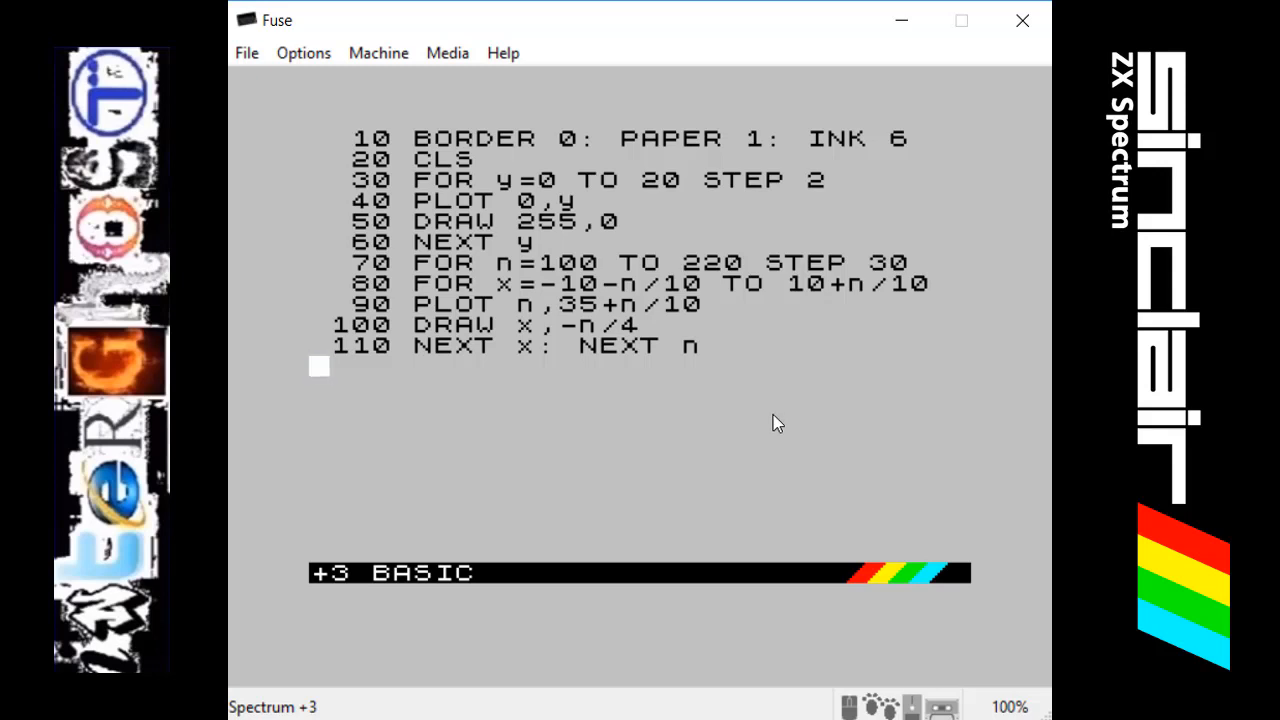
{"action": "mouse_move", "coordinate": [640, 14]}
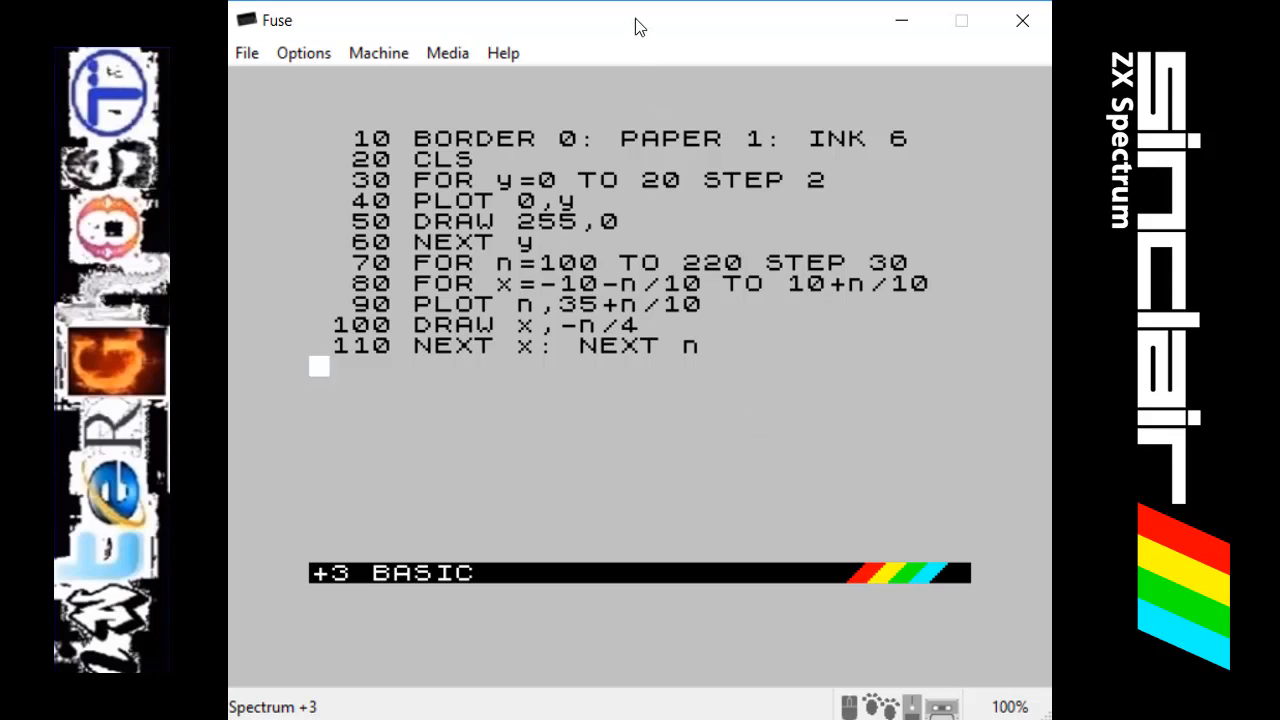
Run the program to draw the yellow pyramids on the striped floor against the blue sky
{"action": "type", "text": "ru"}
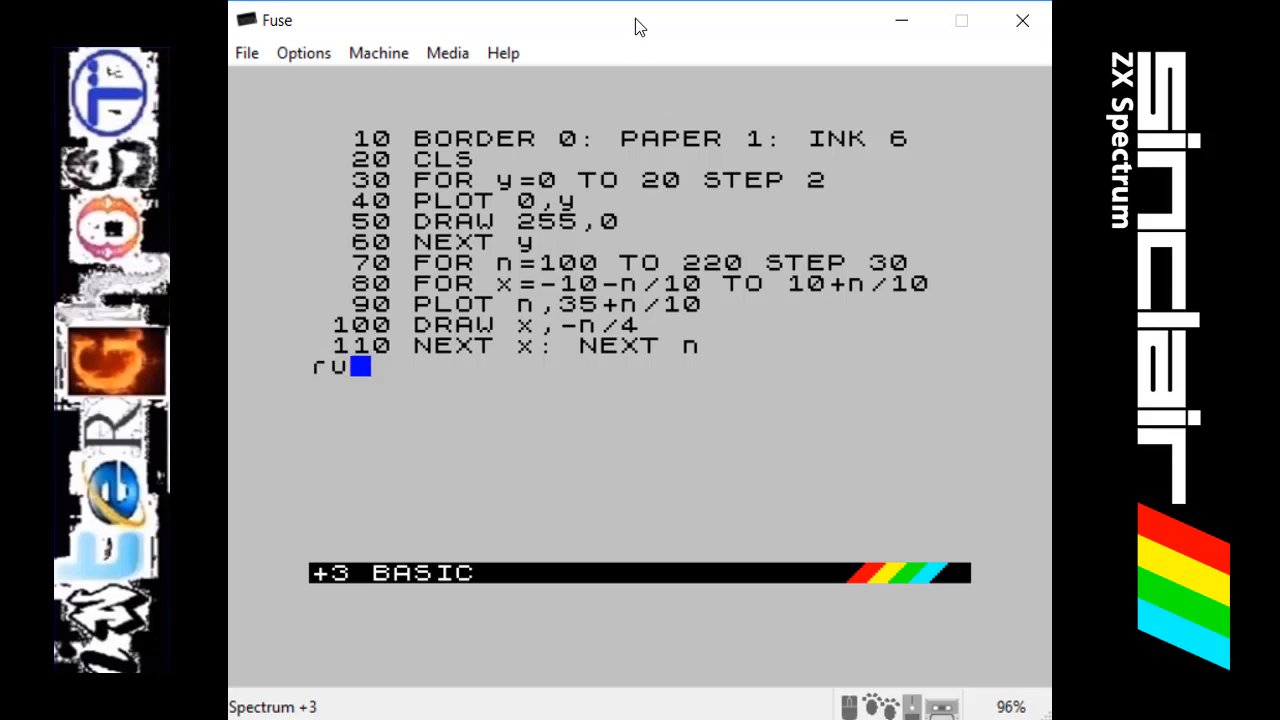
{"action": "type", "text": "n"}
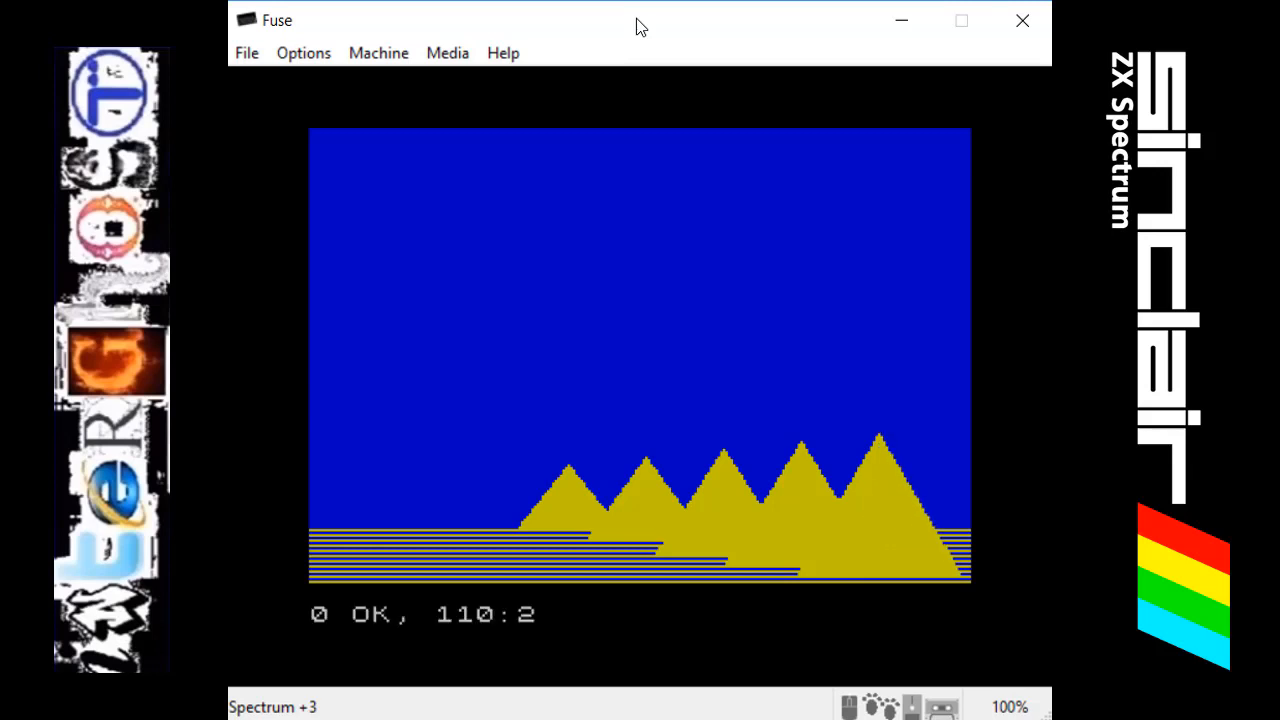
{"action": "mouse_move", "coordinate": [492, 104]}
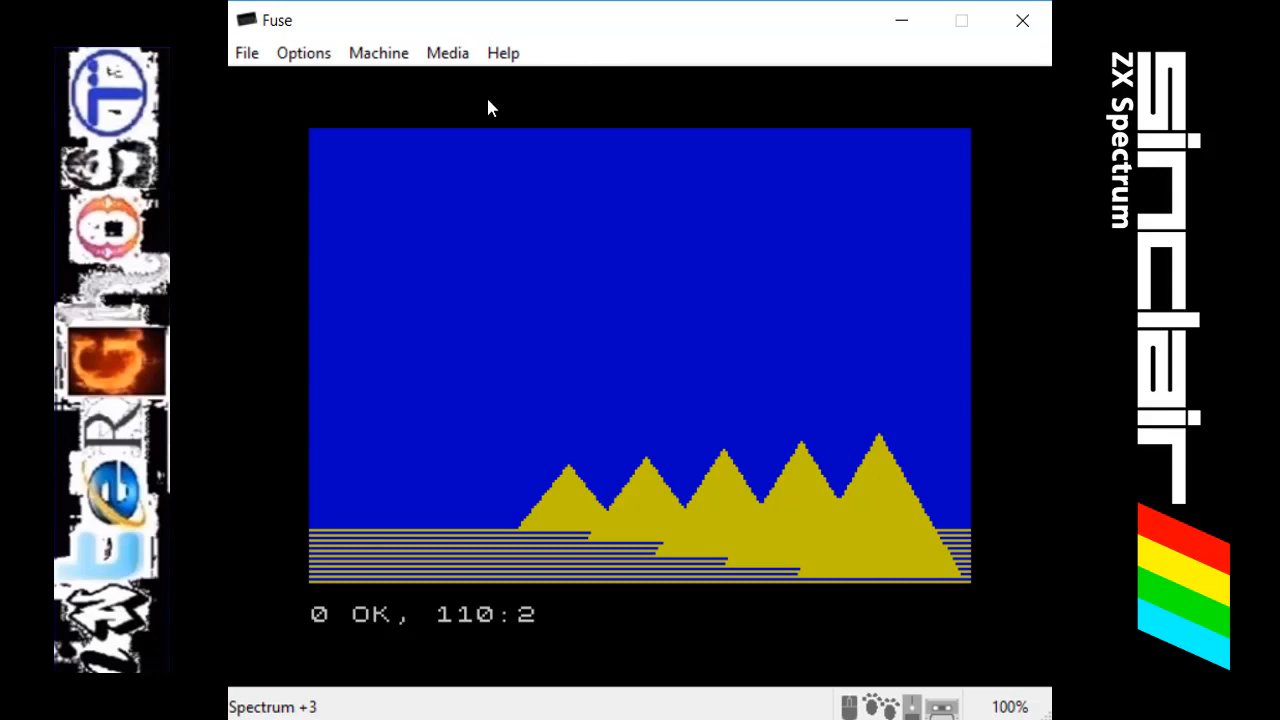
{"action": "mouse_move", "coordinate": [630, 278]}
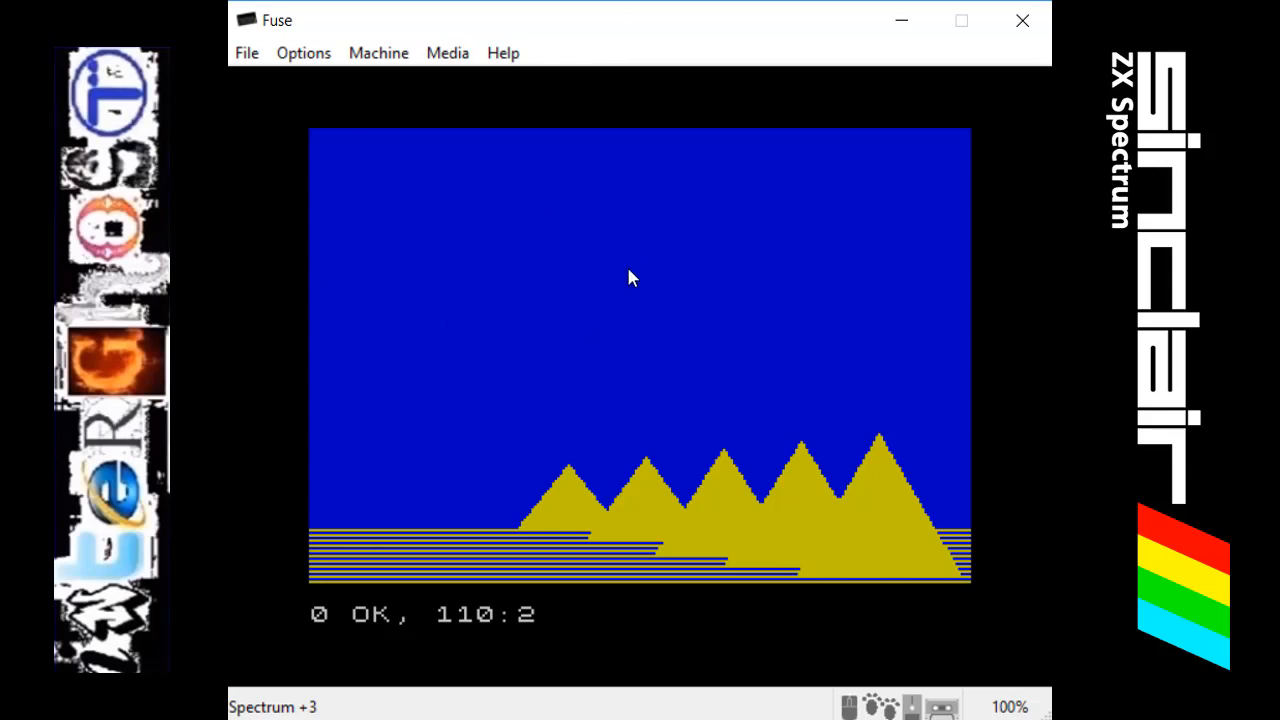
{"action": "mouse_move", "coordinate": [944, 556]}
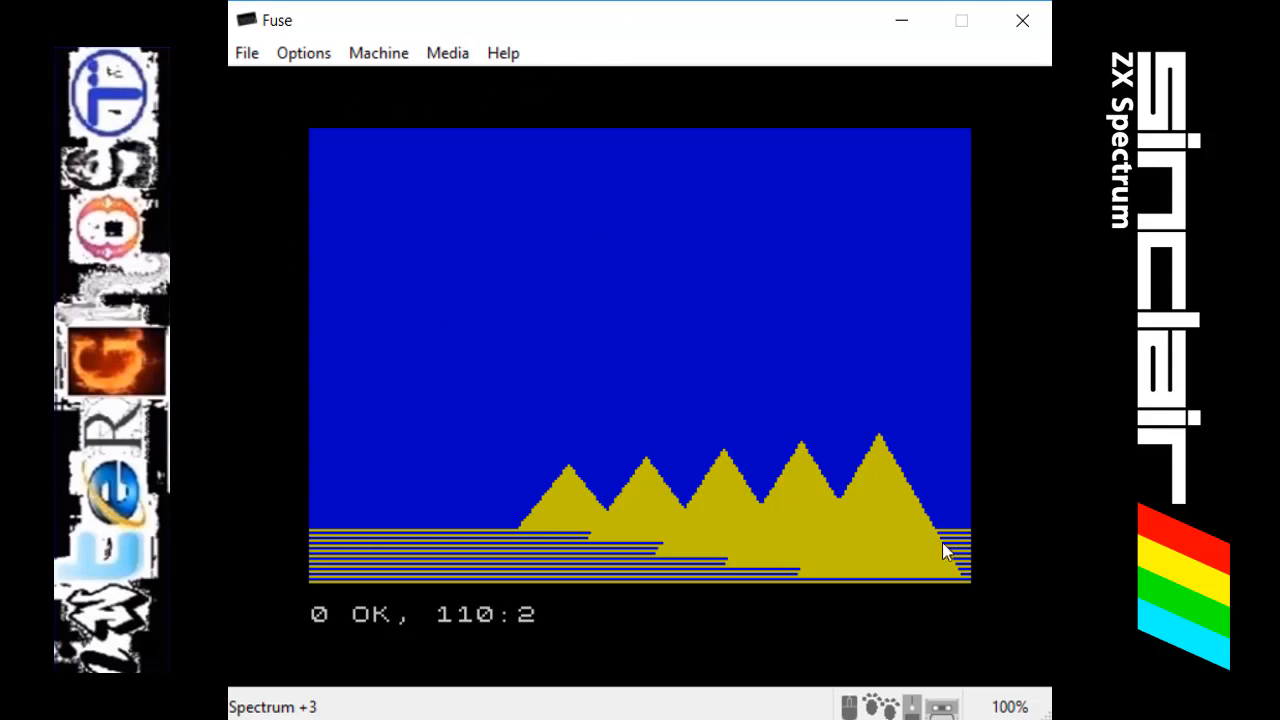
{"action": "mouse_move", "coordinate": [406, 548]}
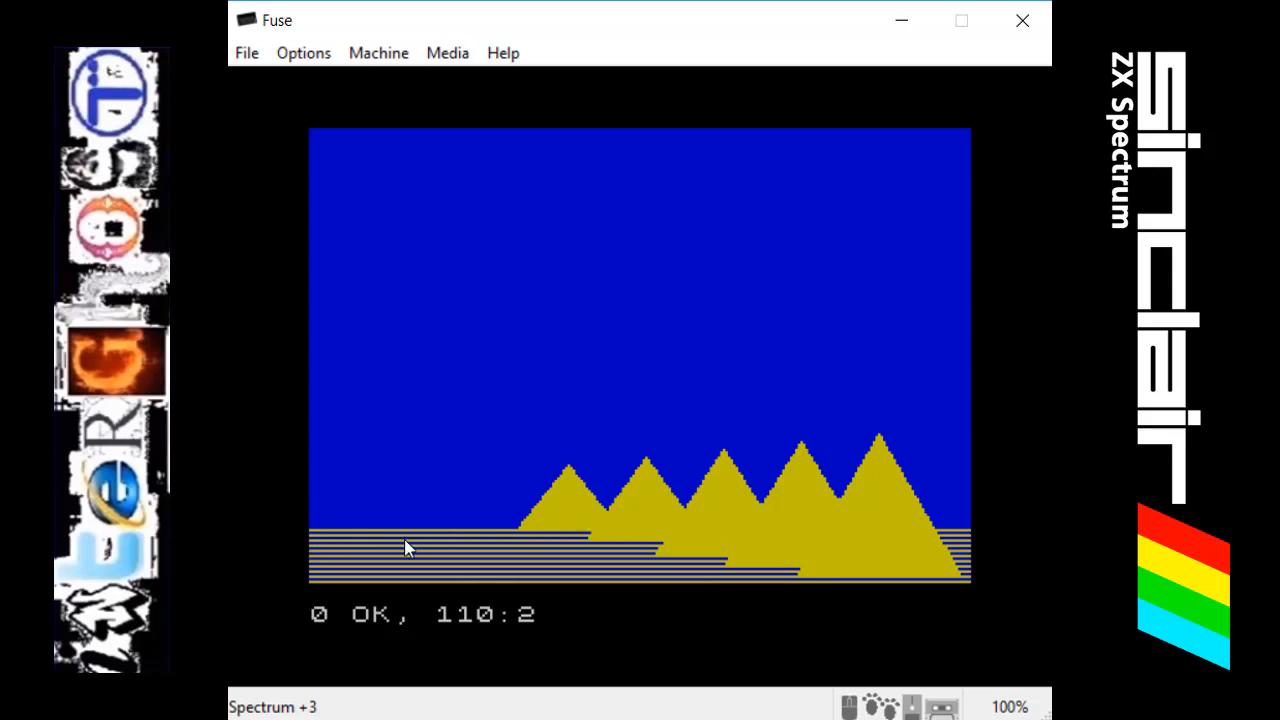
{"action": "mouse_move", "coordinate": [468, 548]}
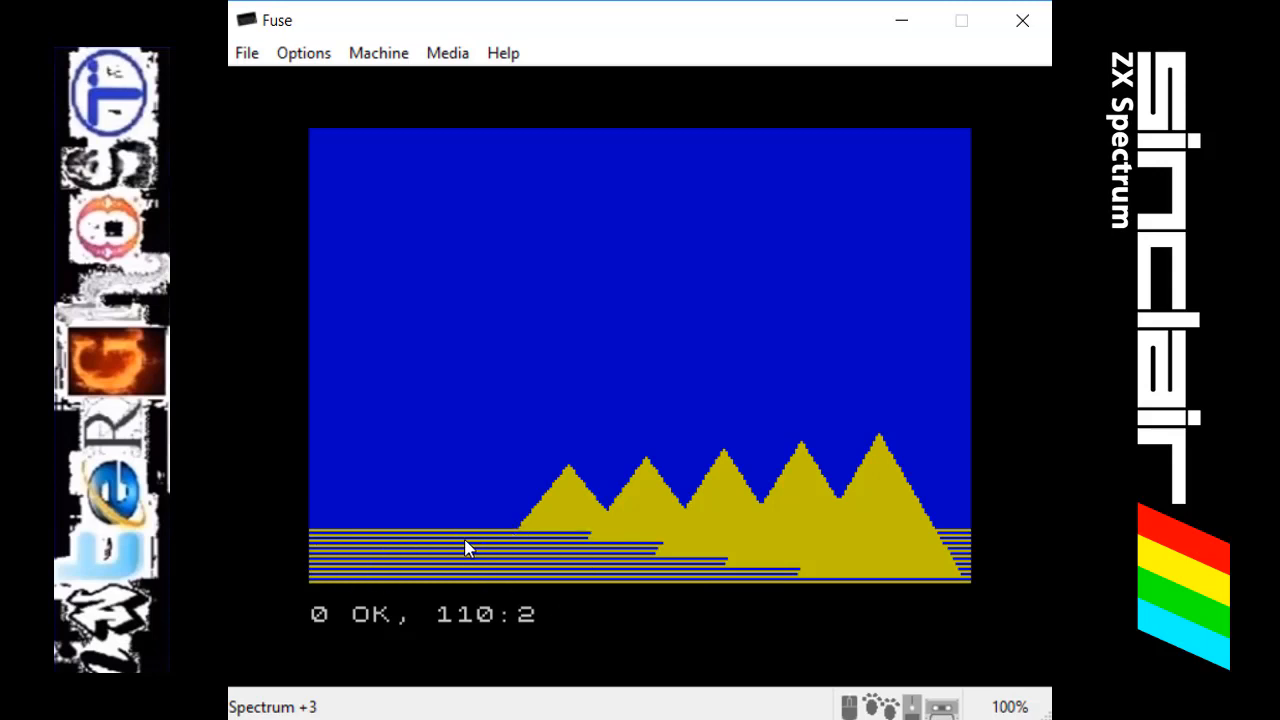
{"action": "mouse_move", "coordinate": [522, 568]}
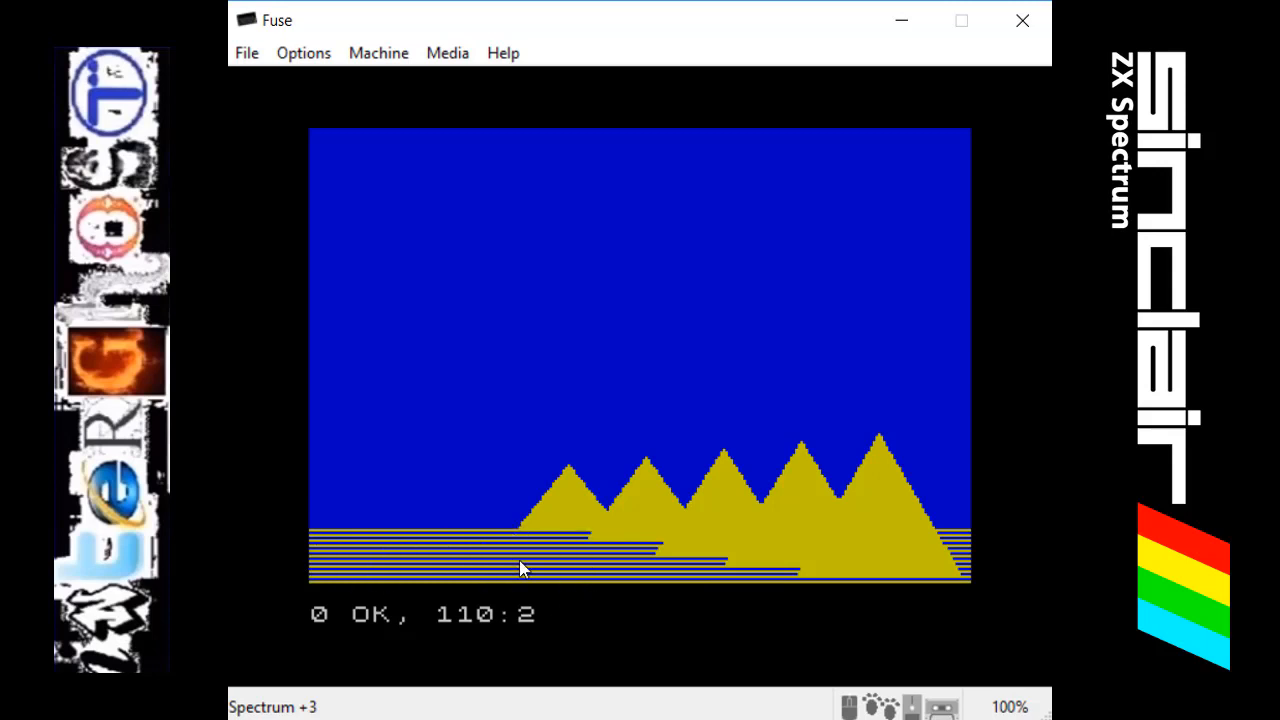
{"action": "mouse_move", "coordinate": [736, 518]}
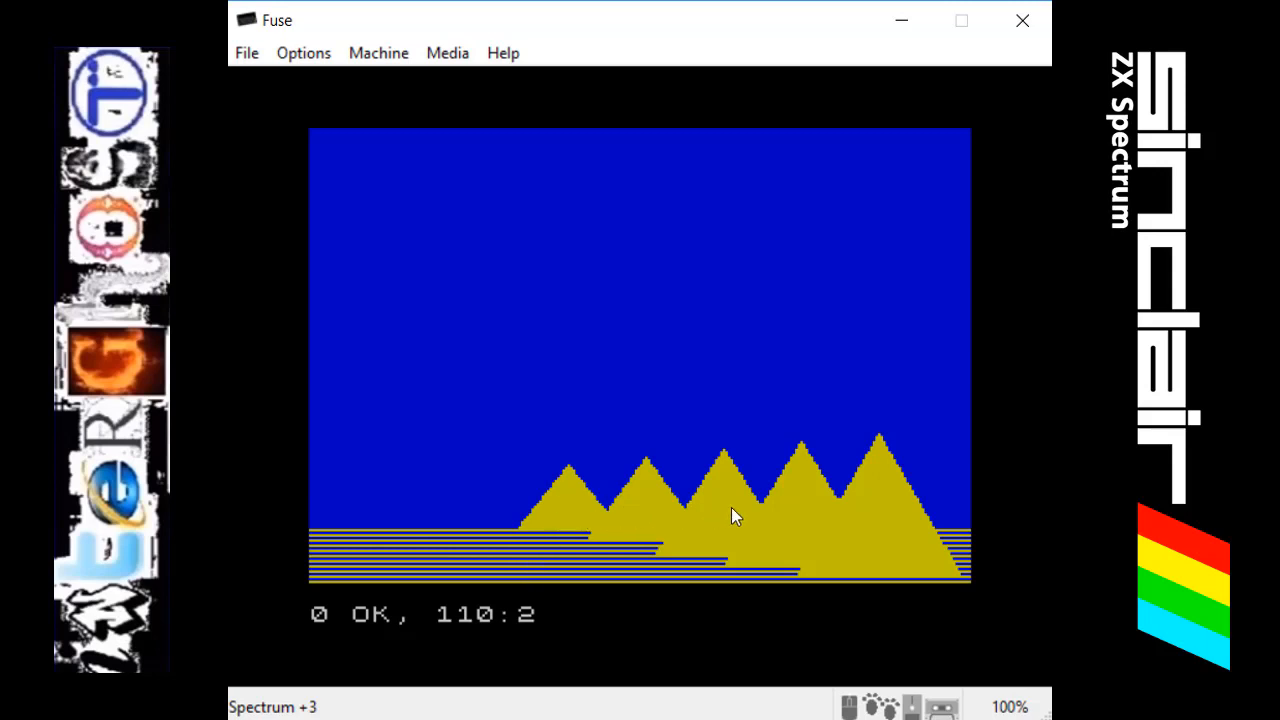
{"action": "mouse_move", "coordinate": [590, 516]}
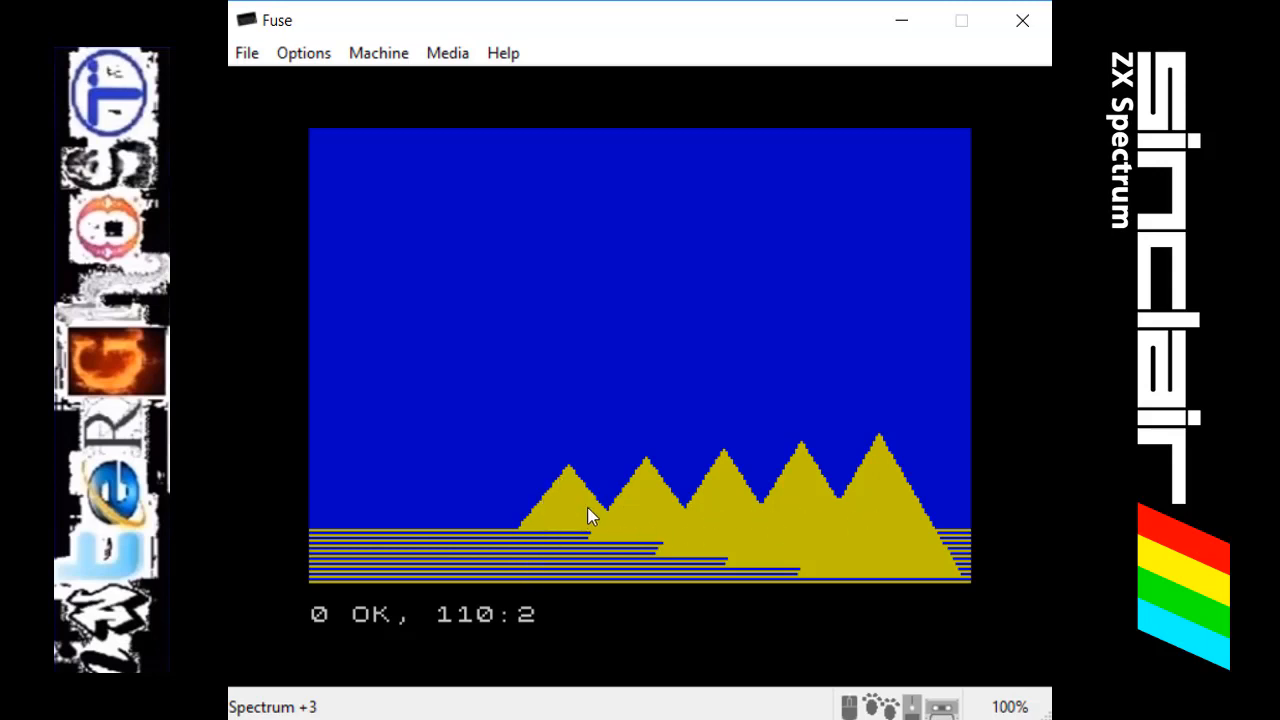
{"action": "mouse_move", "coordinate": [810, 544]}
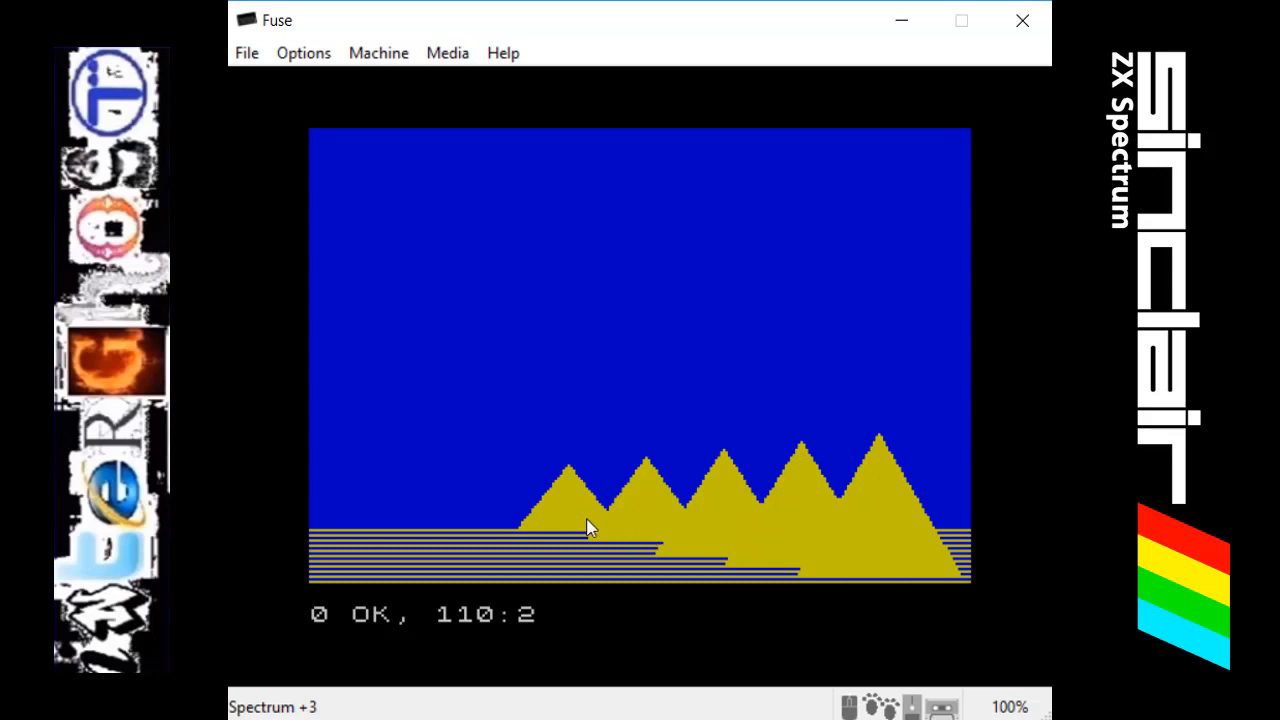
{"action": "mouse_move", "coordinate": [604, 560]}
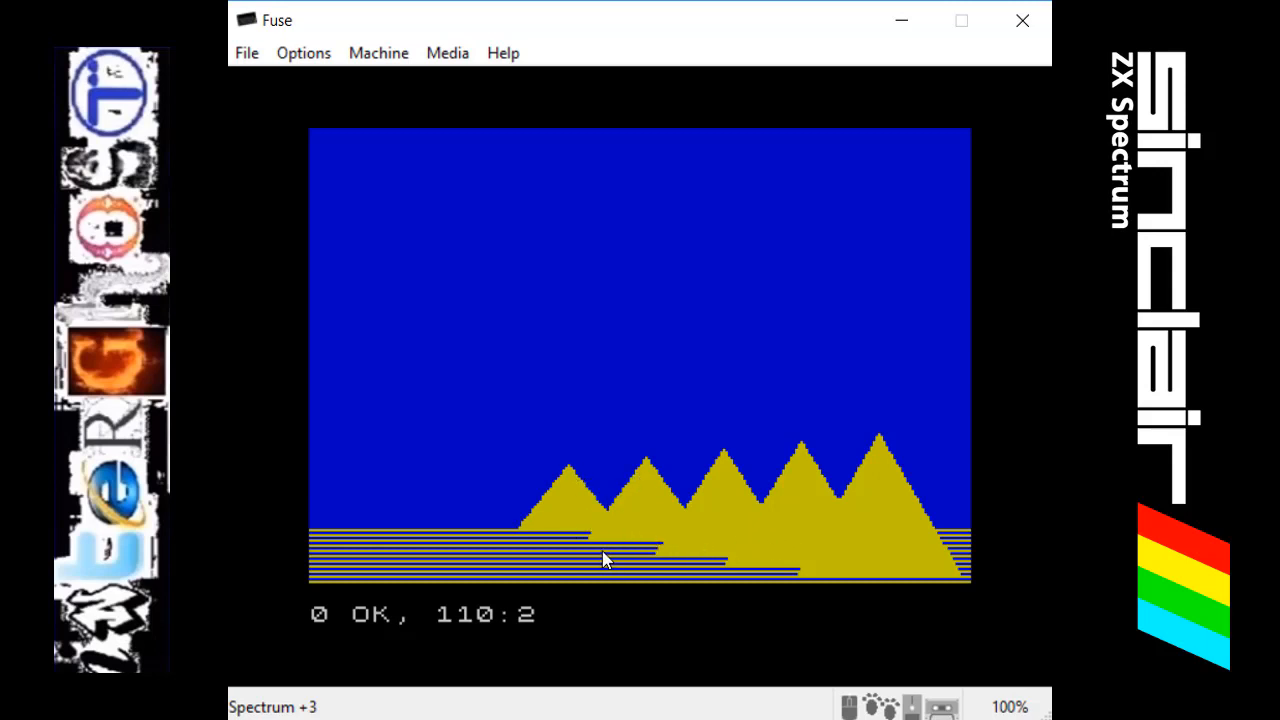
{"action": "mouse_move", "coordinate": [530, 550]}
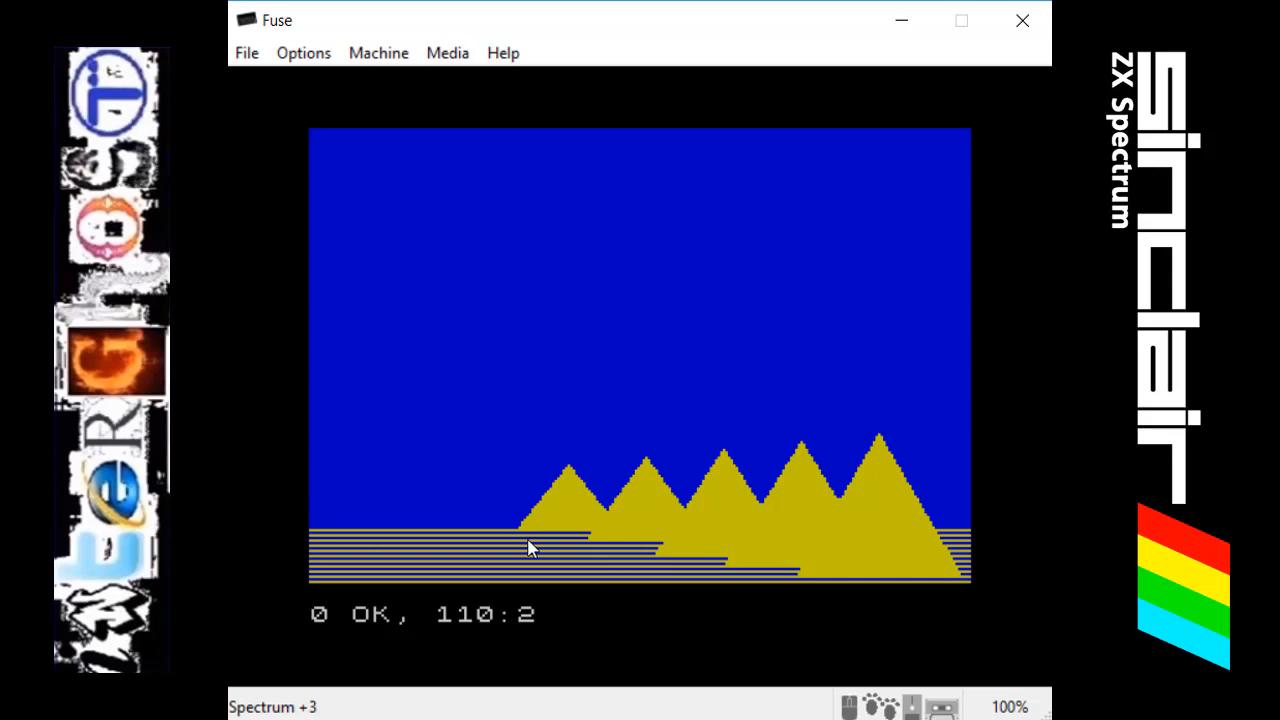
{"action": "mouse_move", "coordinate": [554, 480]}
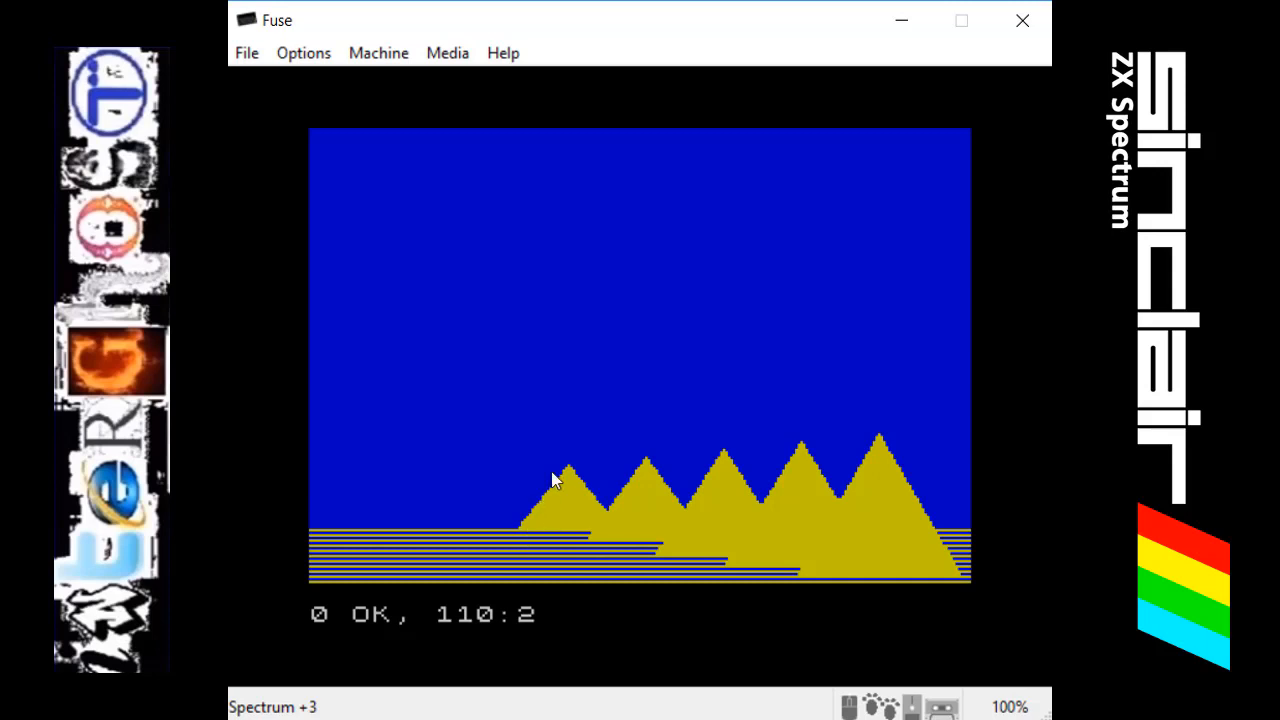
{"action": "mouse_move", "coordinate": [636, 476]}
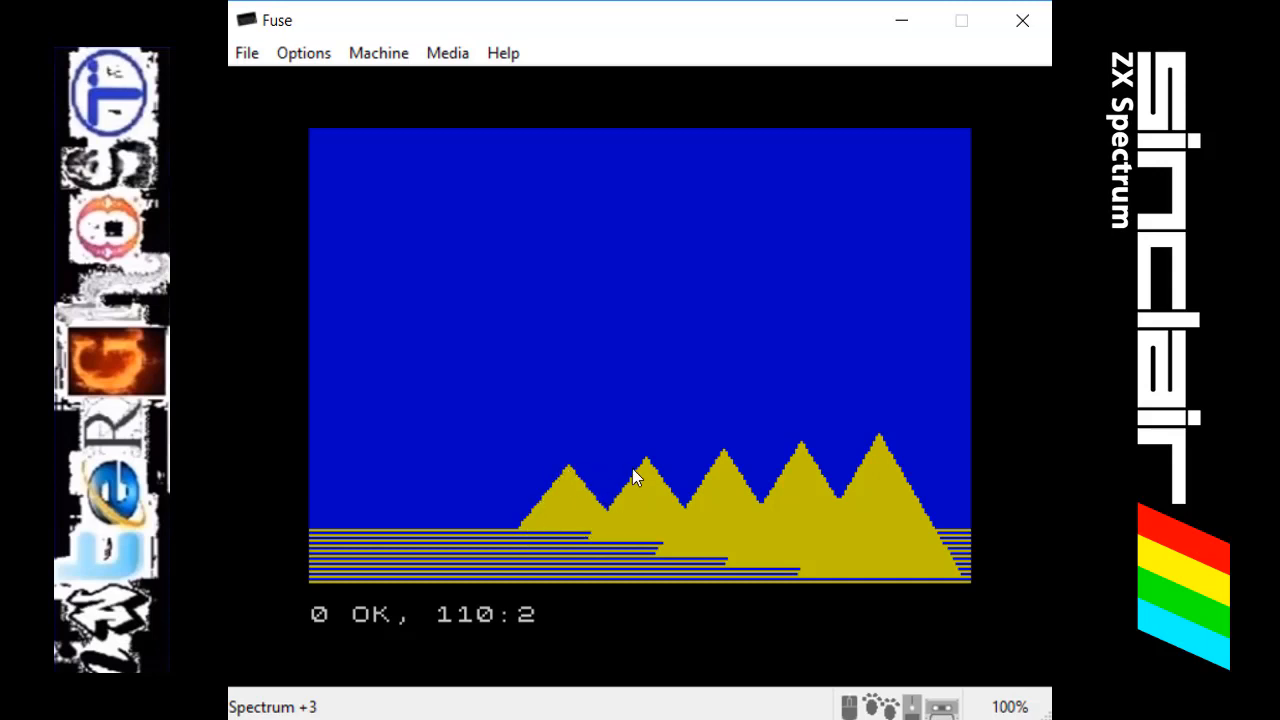
{"action": "mouse_move", "coordinate": [628, 494]}
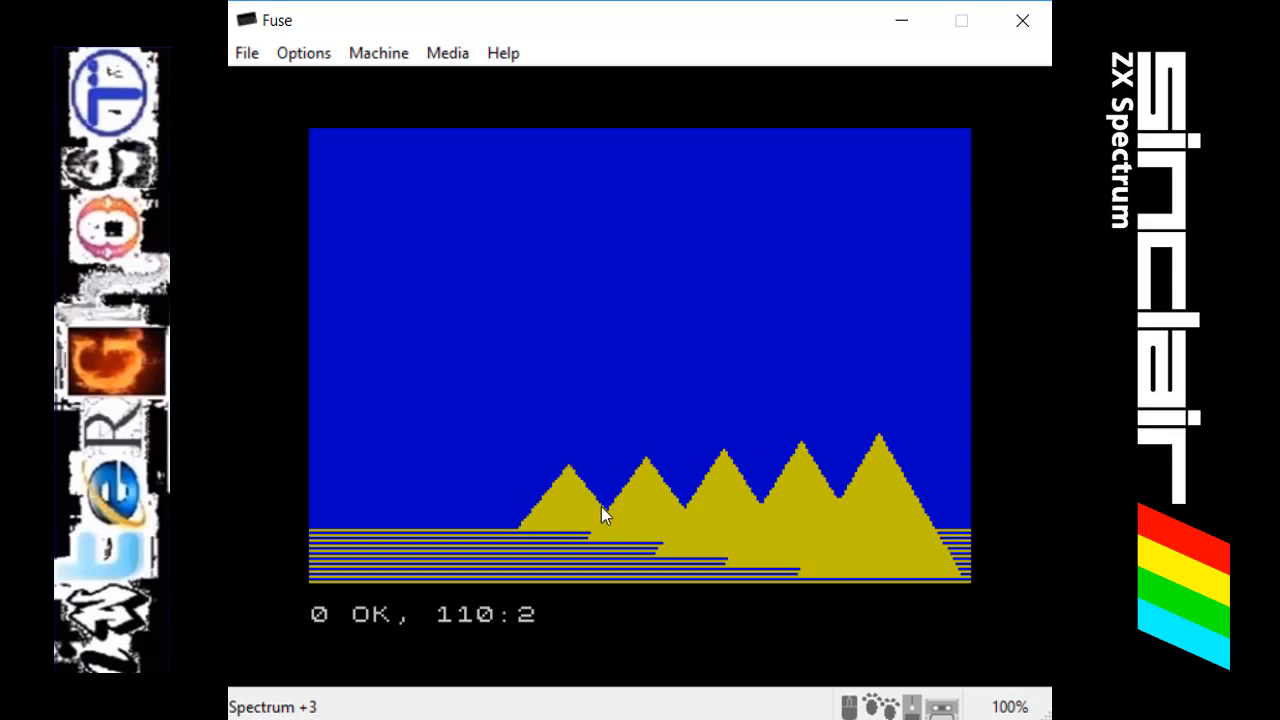
{"action": "mouse_move", "coordinate": [568, 480]}
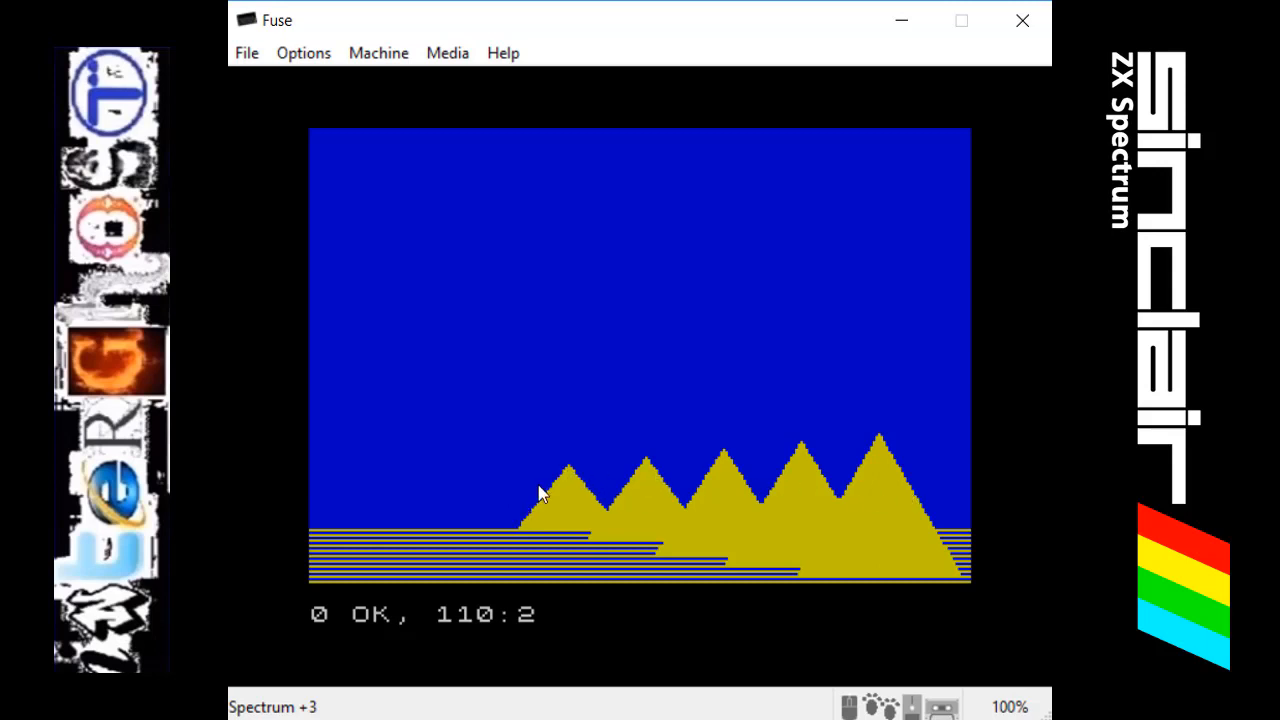
{"action": "mouse_move", "coordinate": [668, 498]}
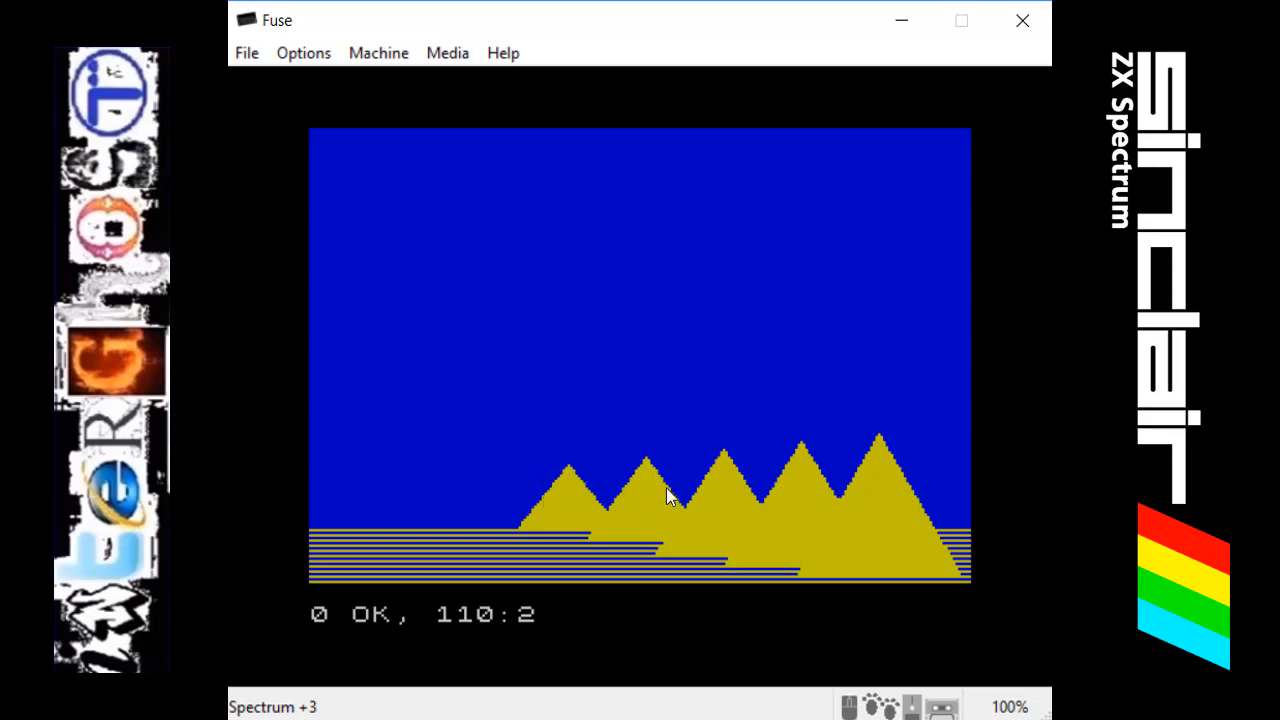
{"action": "mouse_move", "coordinate": [650, 536]}
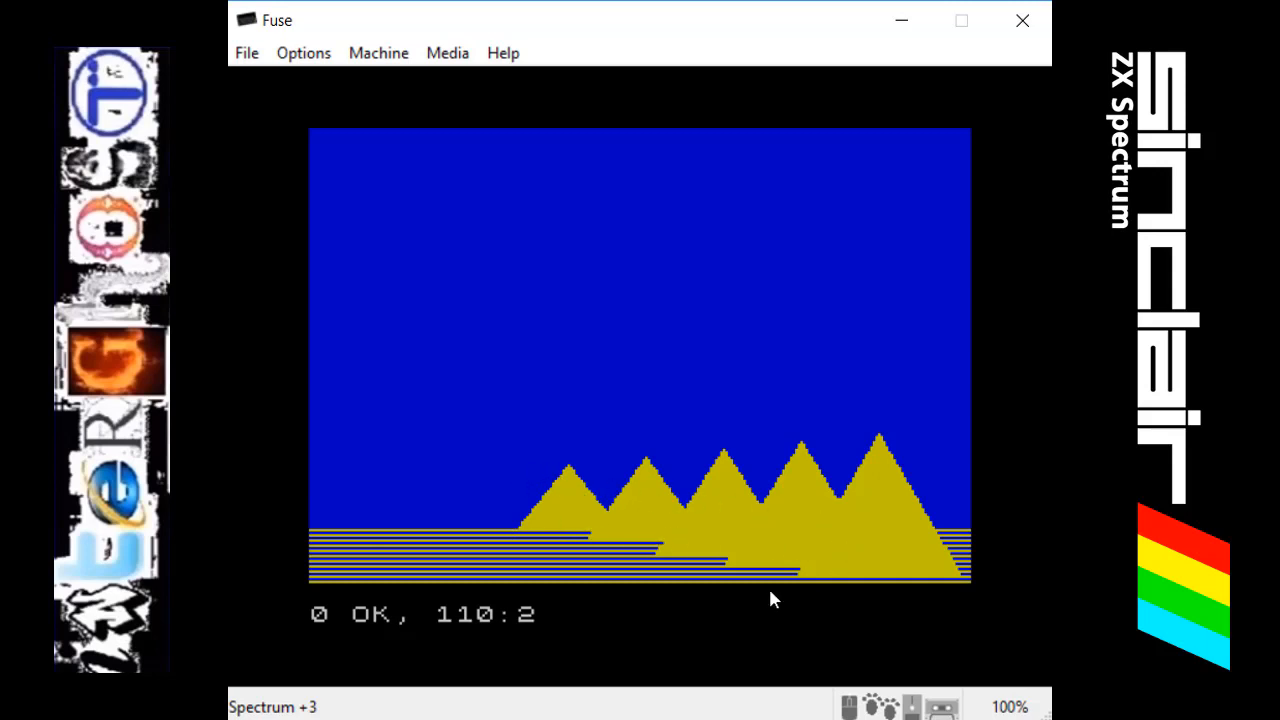
{"action": "mouse_move", "coordinate": [338, 388]}
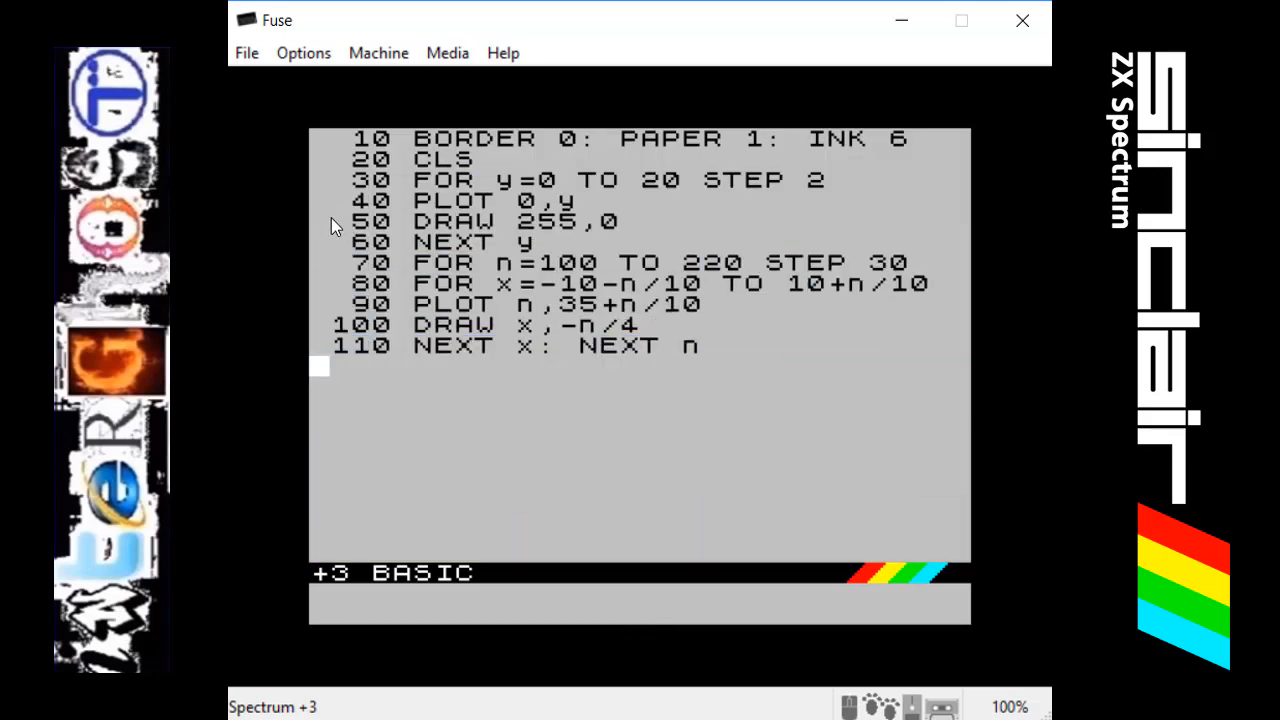
{"action": "mouse_move", "coordinate": [372, 148]}
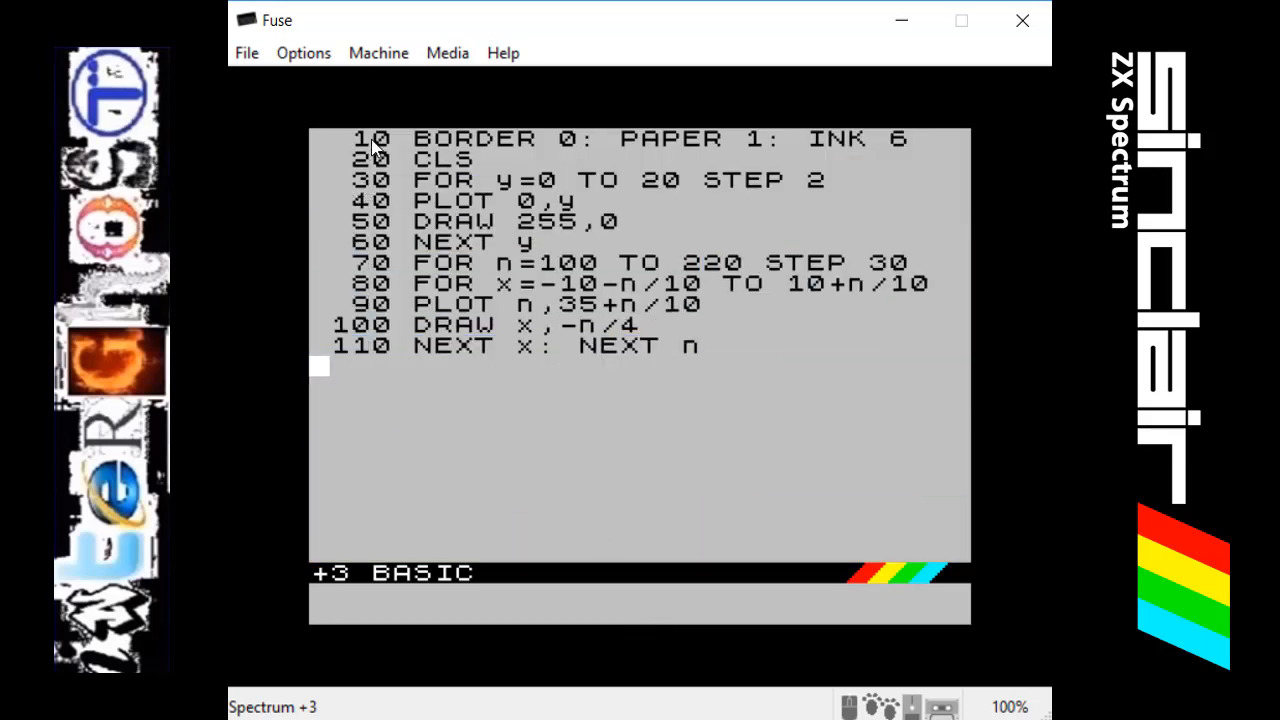
{"action": "mouse_move", "coordinate": [576, 152]}
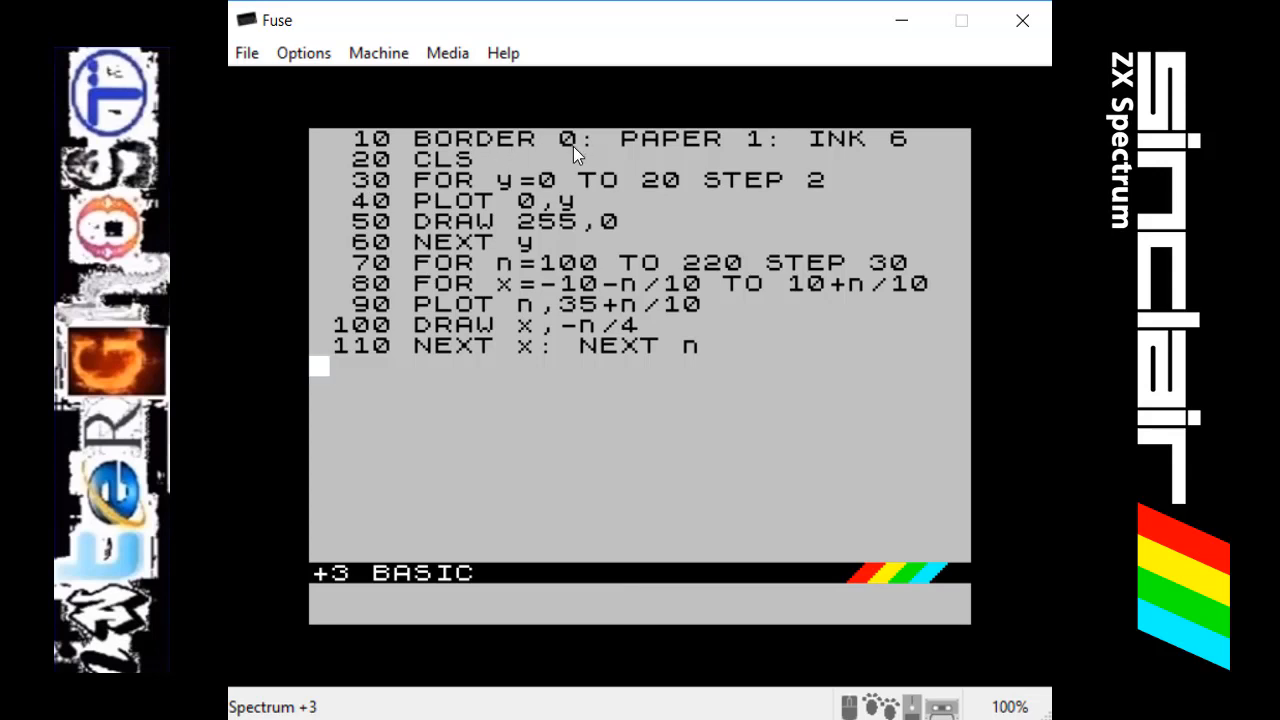
{"action": "mouse_move", "coordinate": [740, 158]}
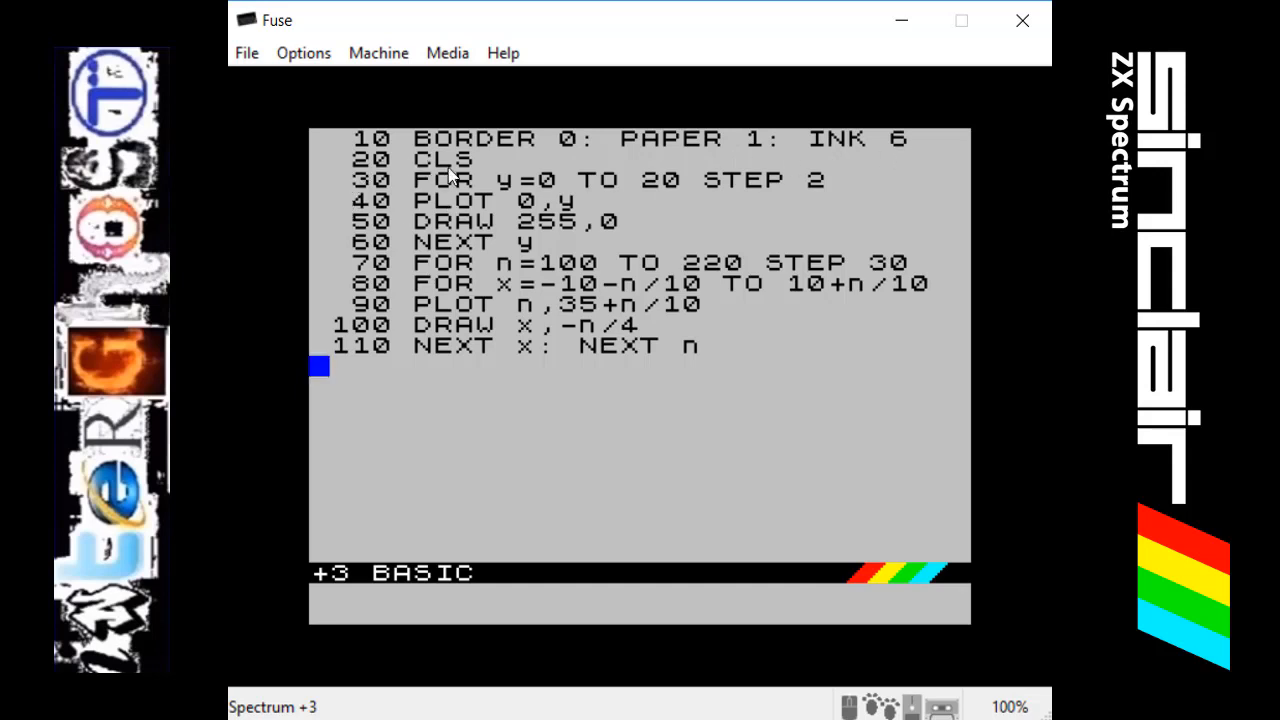
{"action": "mouse_move", "coordinate": [464, 262]}
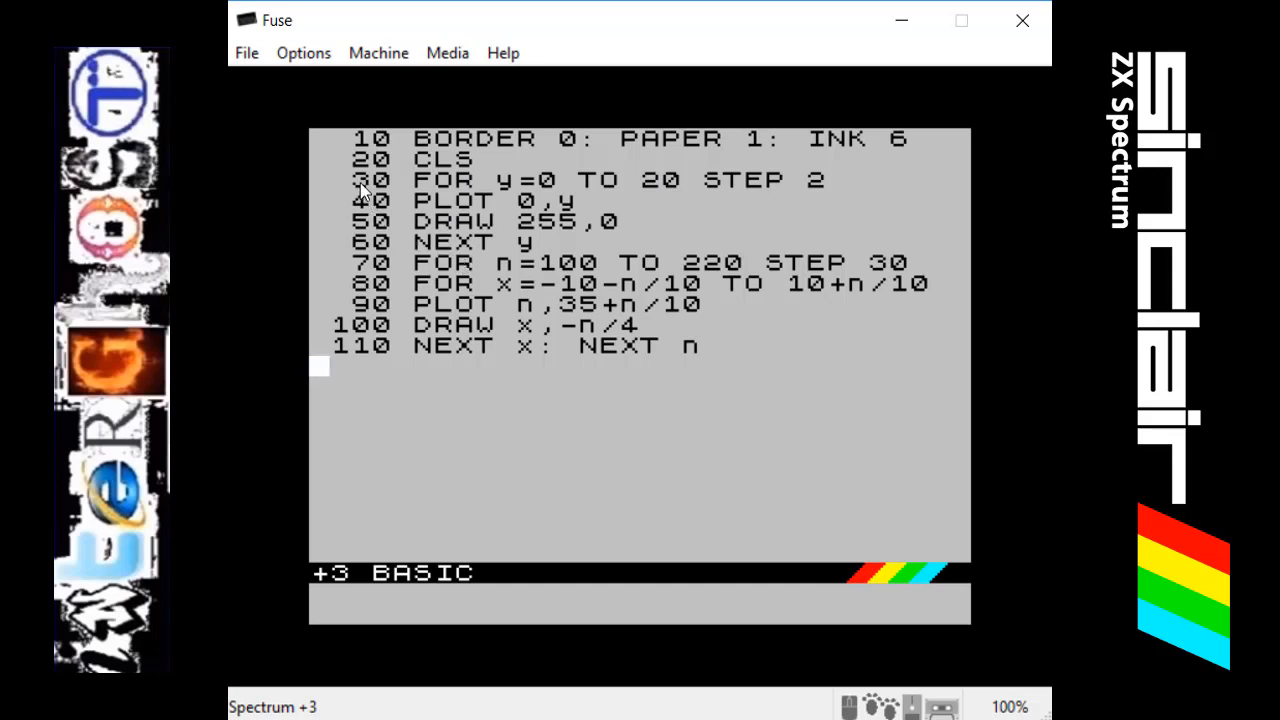
{"action": "mouse_move", "coordinate": [402, 188]}
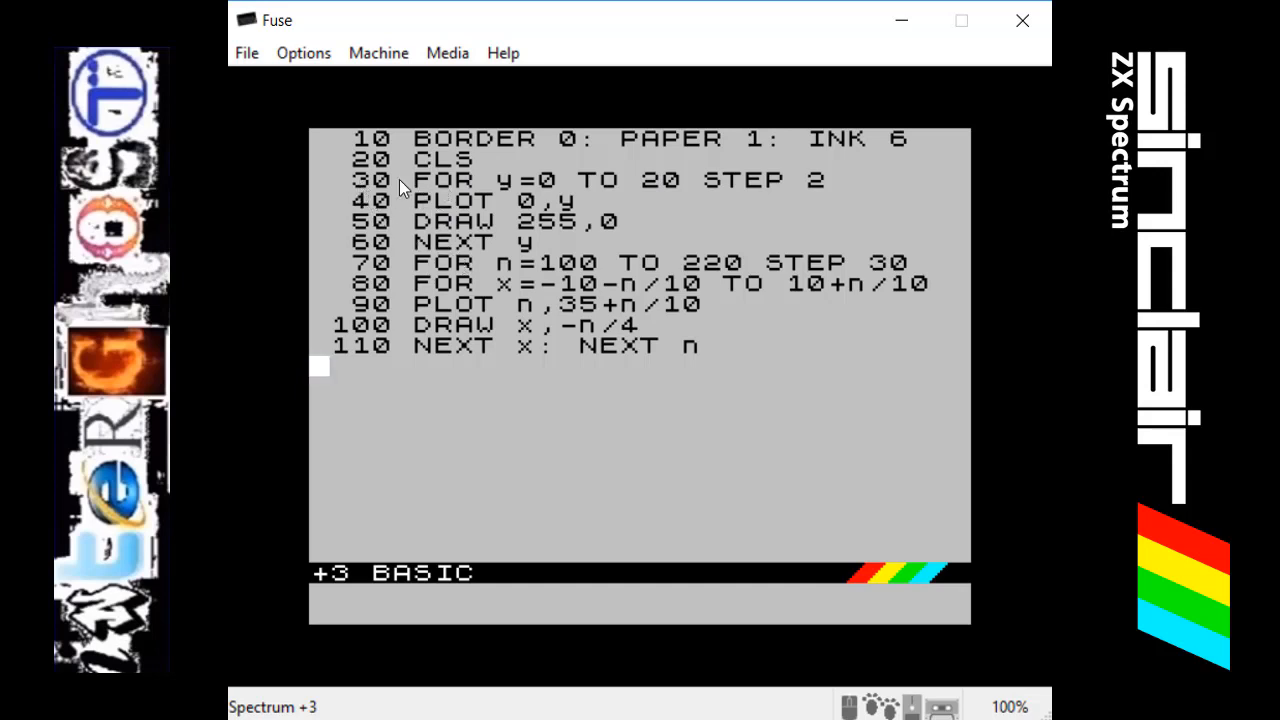
{"action": "mouse_move", "coordinate": [492, 188]}
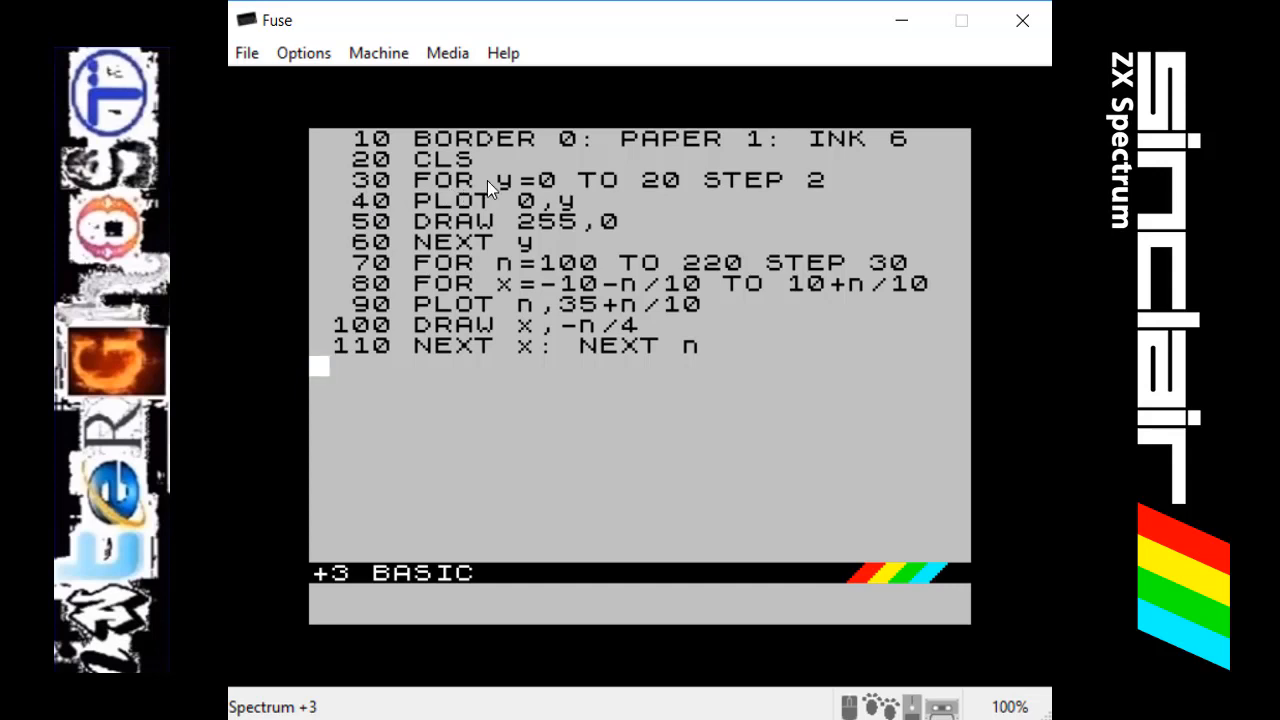
{"action": "mouse_move", "coordinate": [676, 198]}
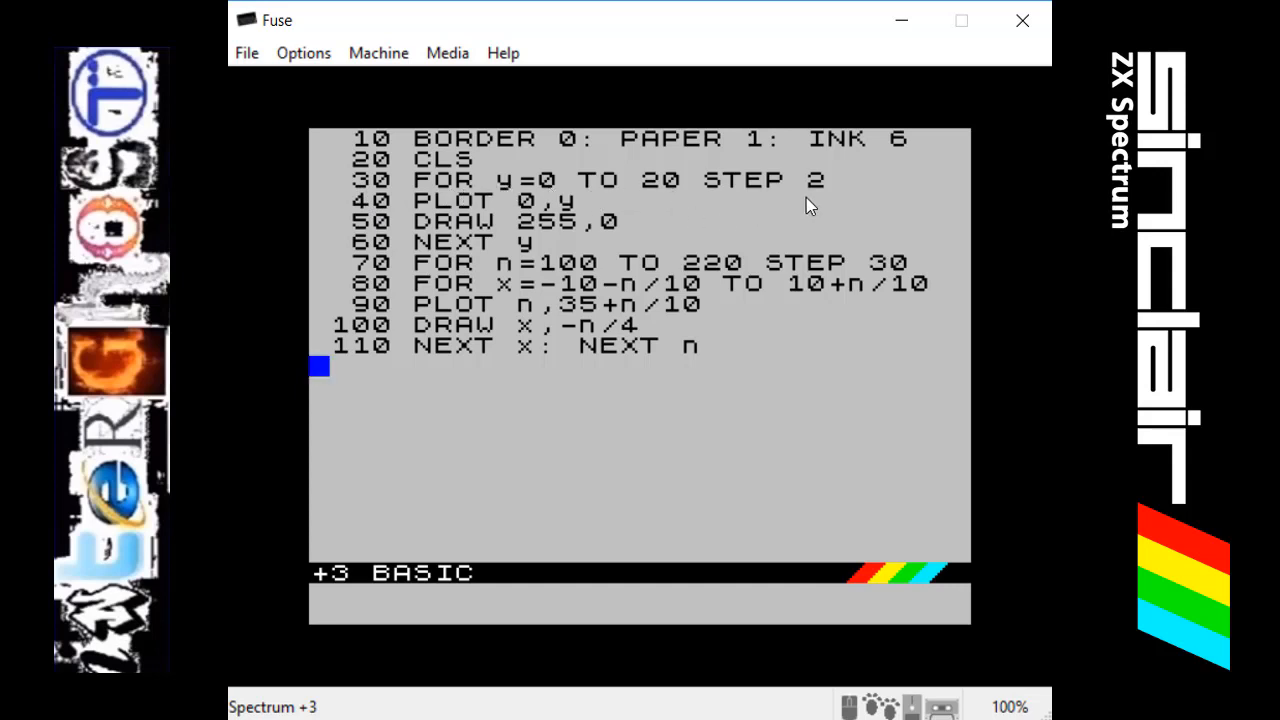
{"action": "mouse_move", "coordinate": [544, 180]}
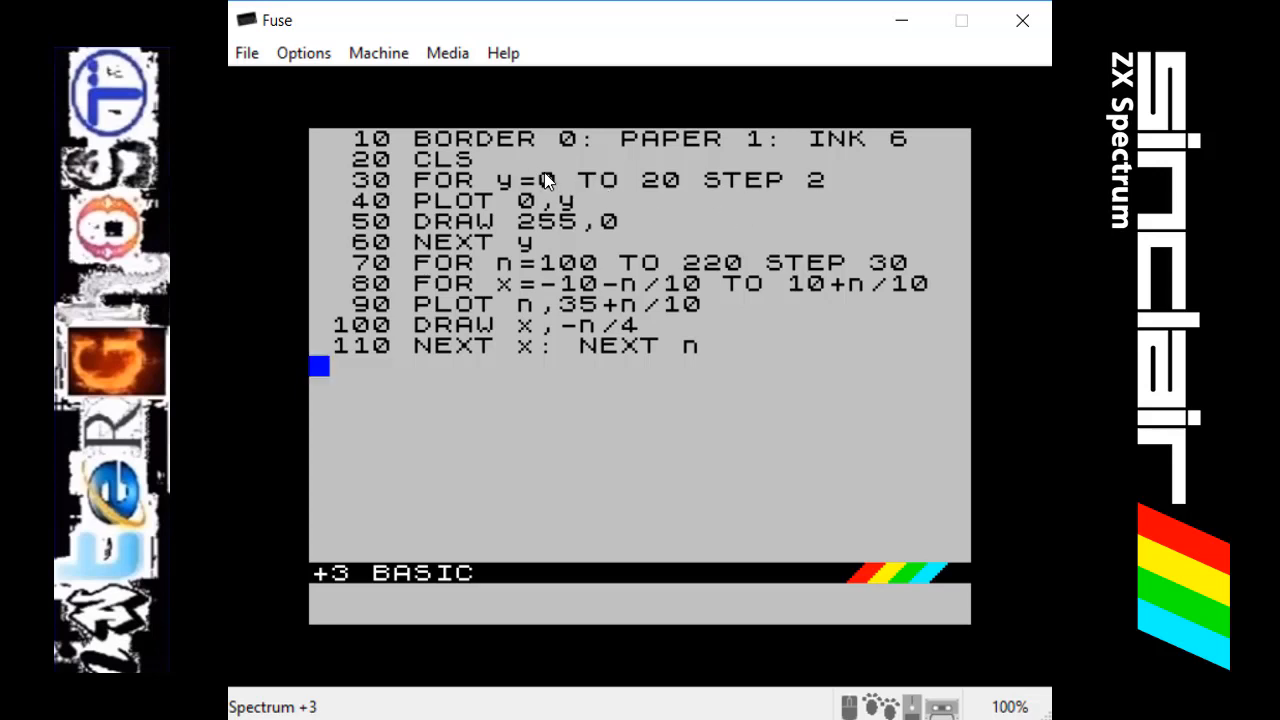
{"action": "mouse_move", "coordinate": [482, 248]}
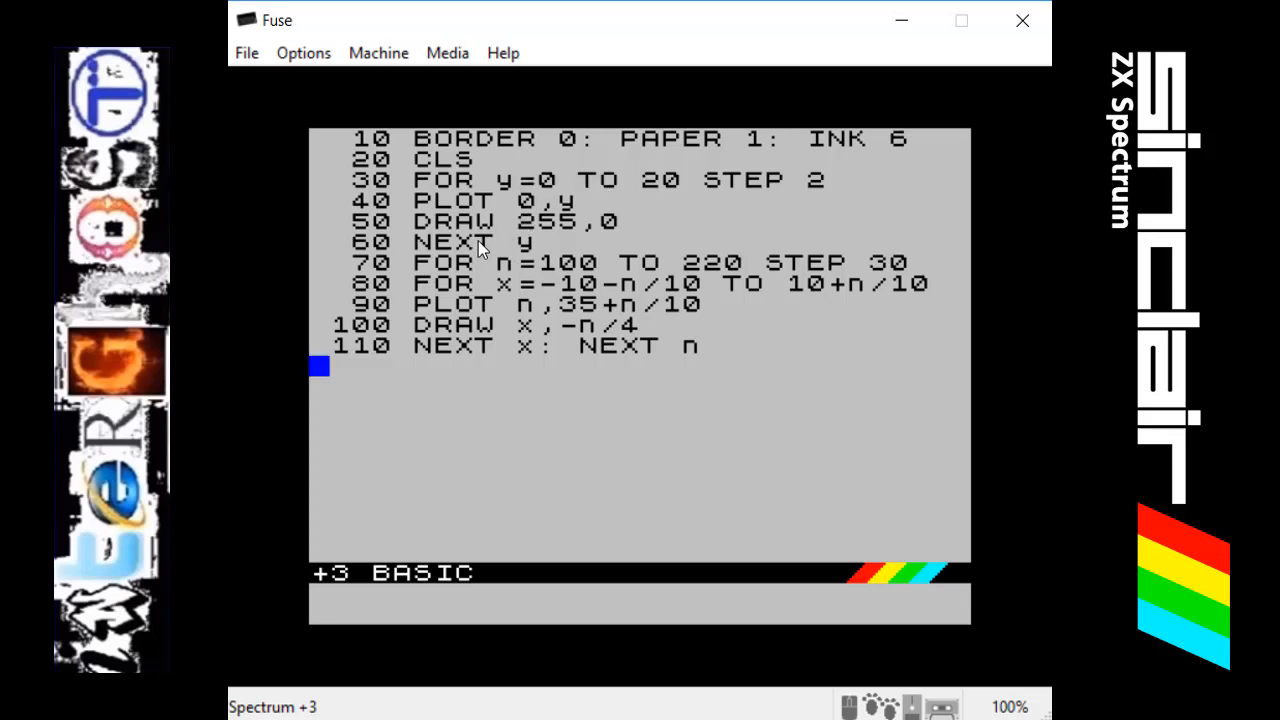
{"action": "mouse_move", "coordinate": [664, 178]}
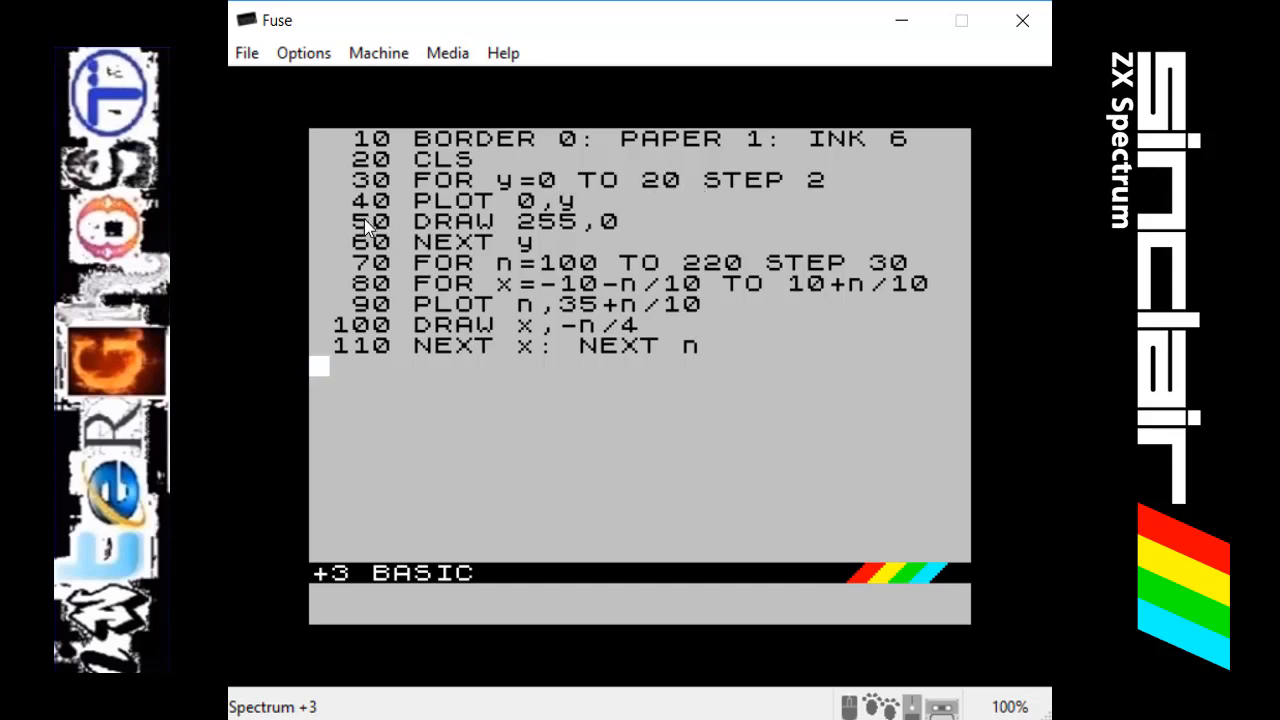
{"action": "mouse_move", "coordinate": [424, 216]}
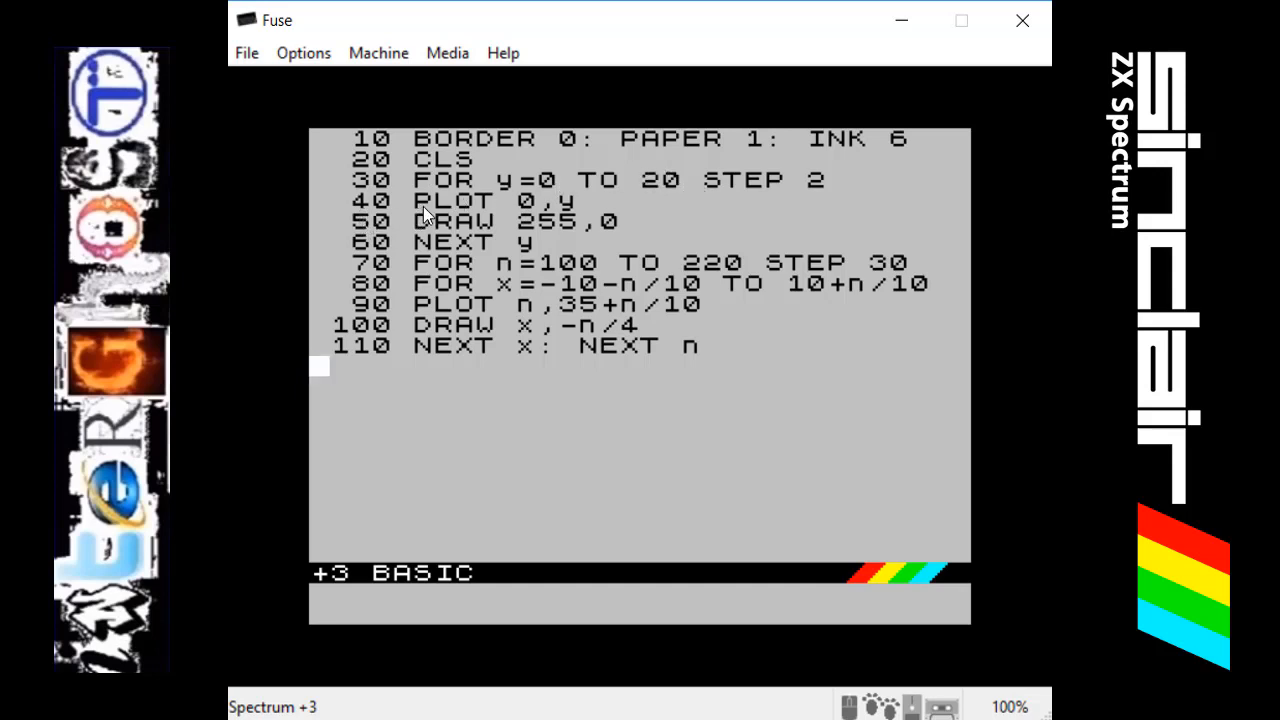
{"action": "mouse_move", "coordinate": [496, 216]}
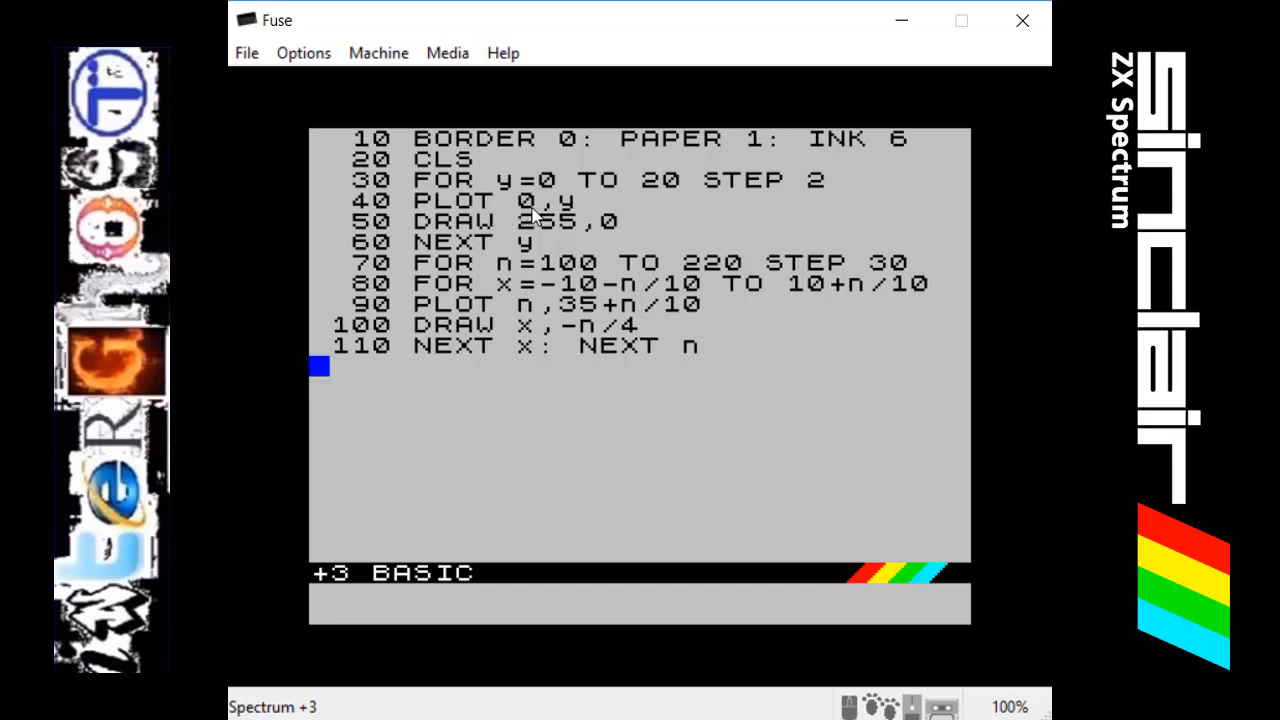
{"action": "mouse_move", "coordinate": [468, 304]}
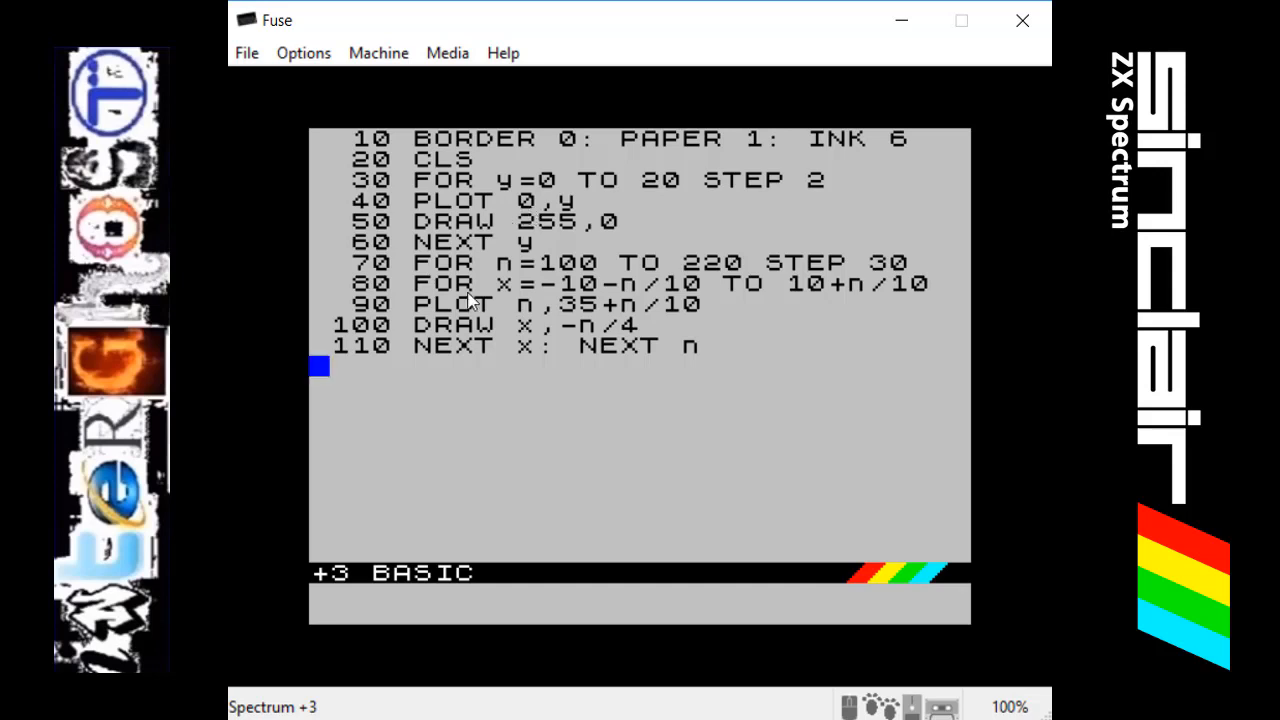
{"action": "mouse_move", "coordinate": [294, 500]}
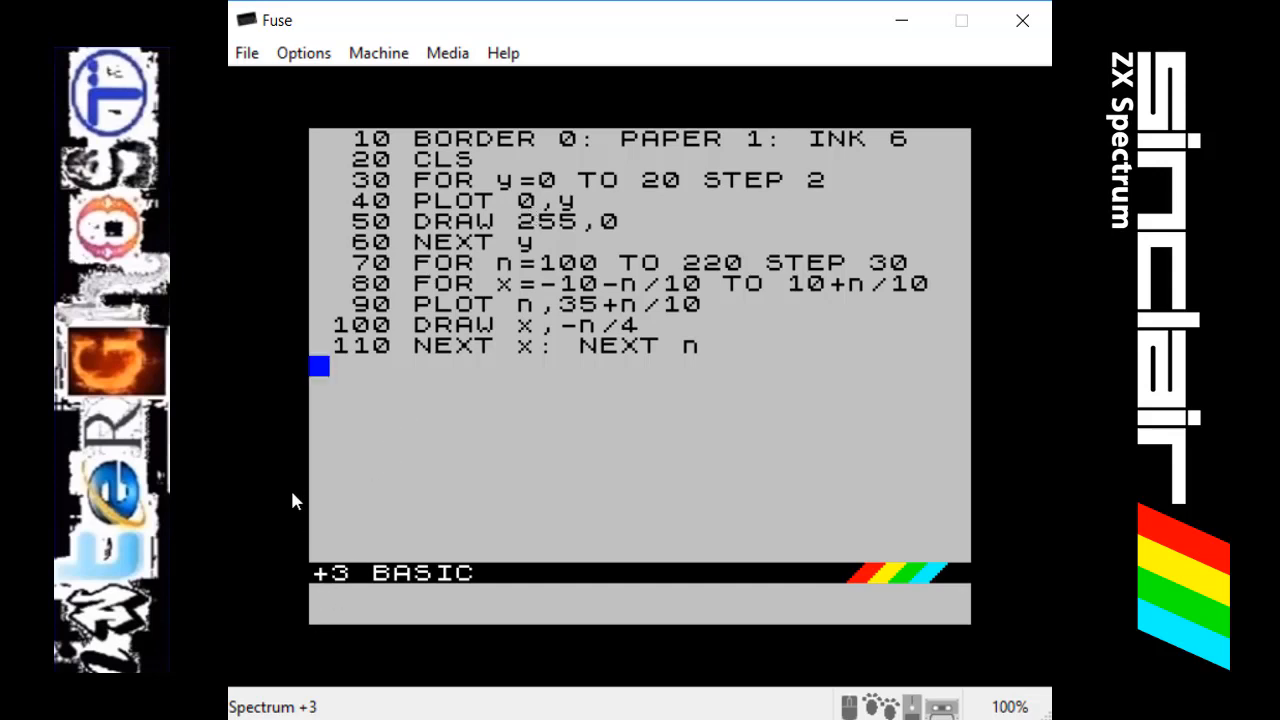
{"action": "mouse_move", "coordinate": [548, 200]}
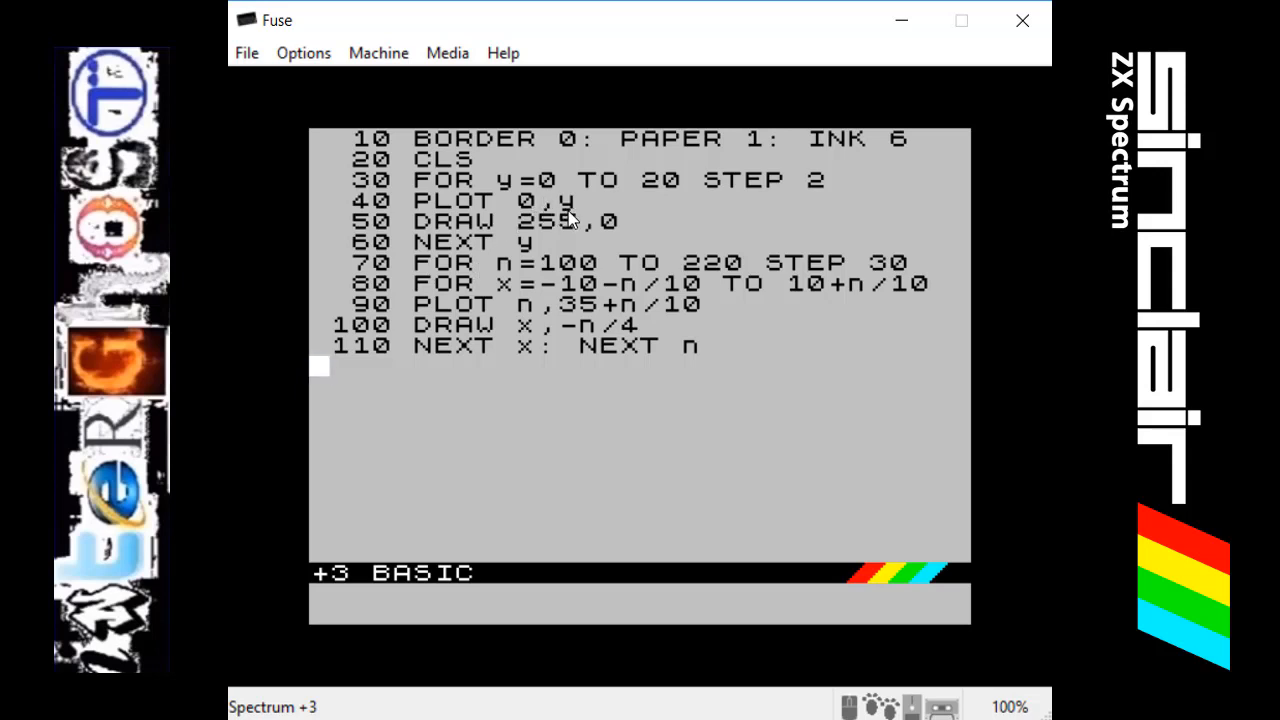
{"action": "mouse_move", "coordinate": [560, 184]}
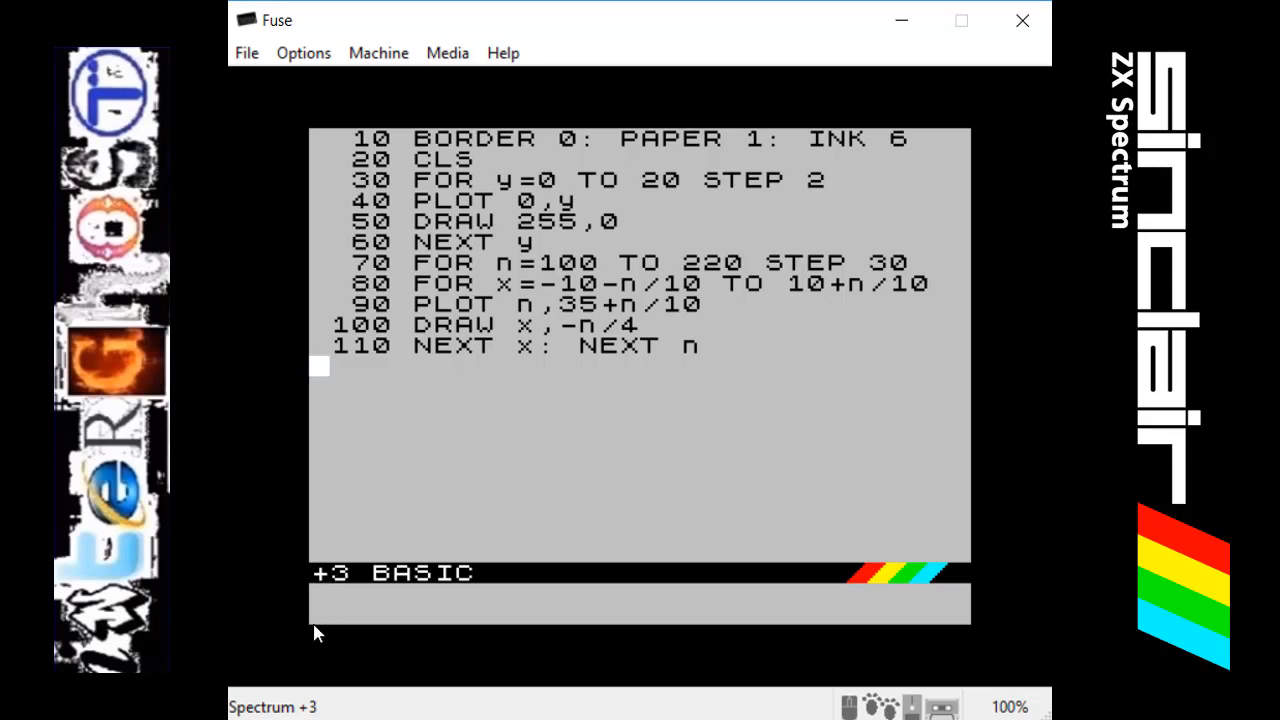
{"action": "mouse_move", "coordinate": [312, 648]}
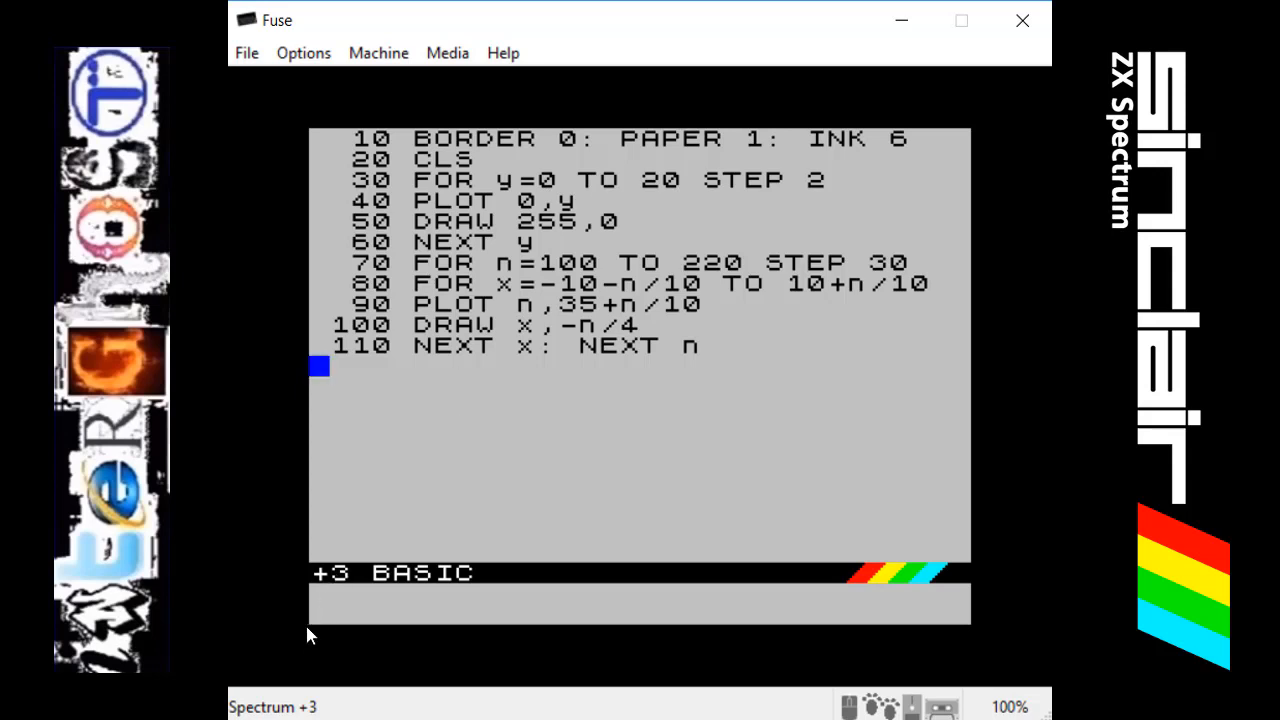
{"action": "mouse_move", "coordinate": [436, 242]}
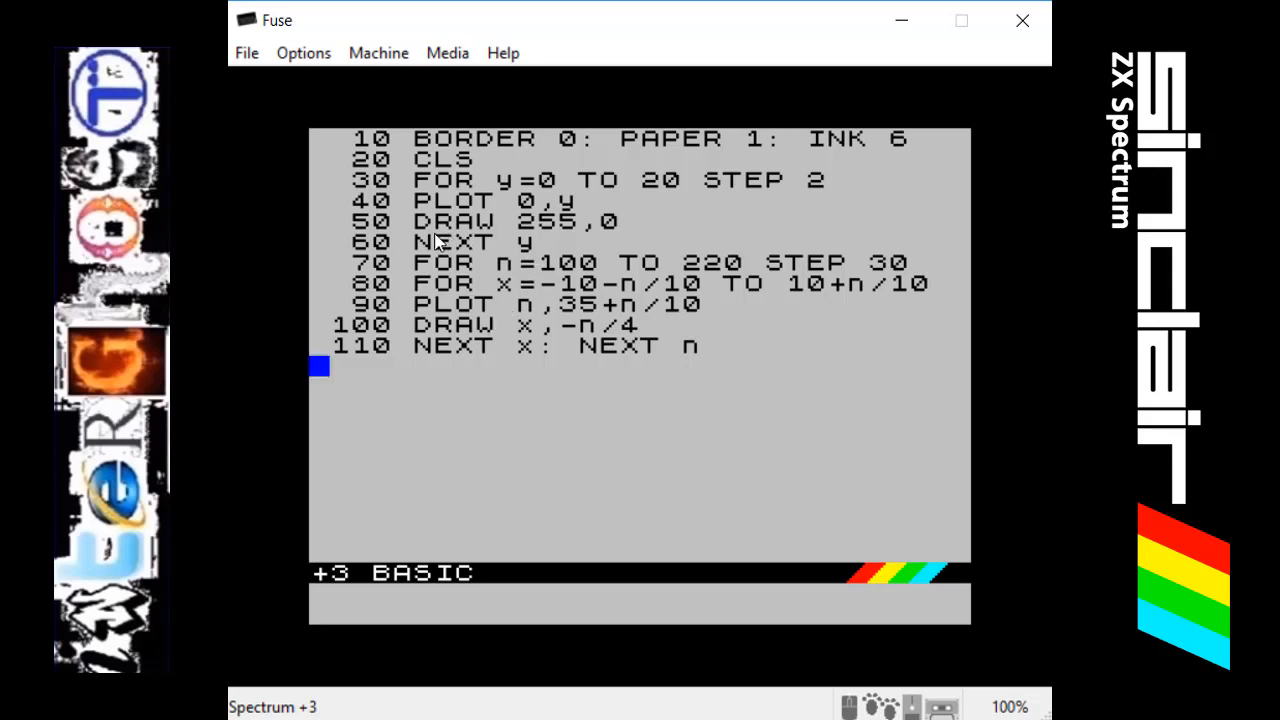
{"action": "mouse_move", "coordinate": [470, 210]}
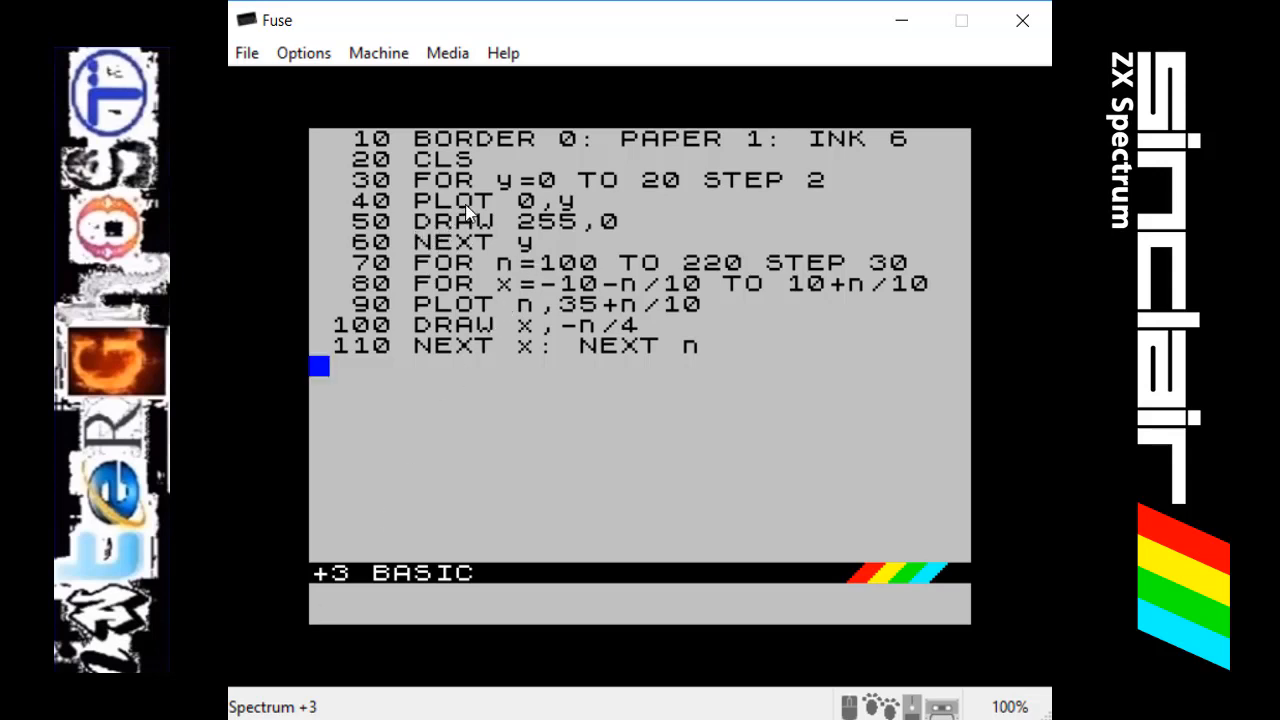
{"action": "mouse_move", "coordinate": [372, 240]}
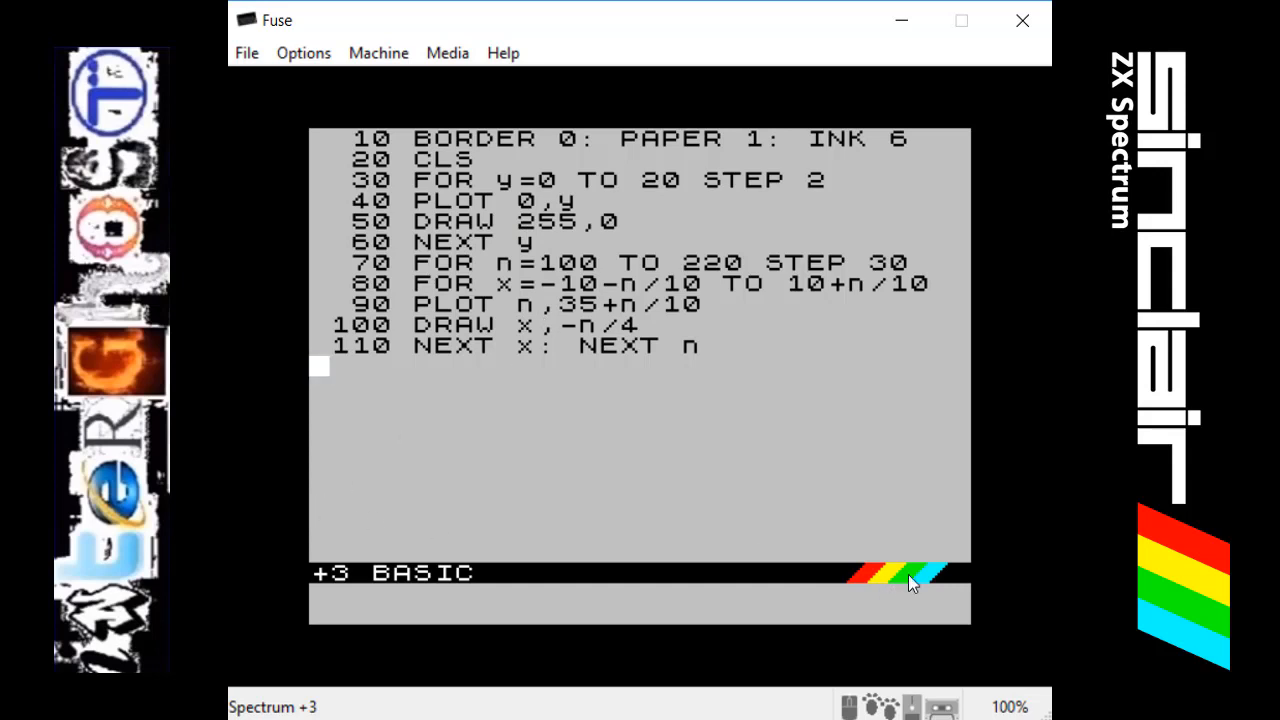
{"action": "mouse_move", "coordinate": [616, 238]}
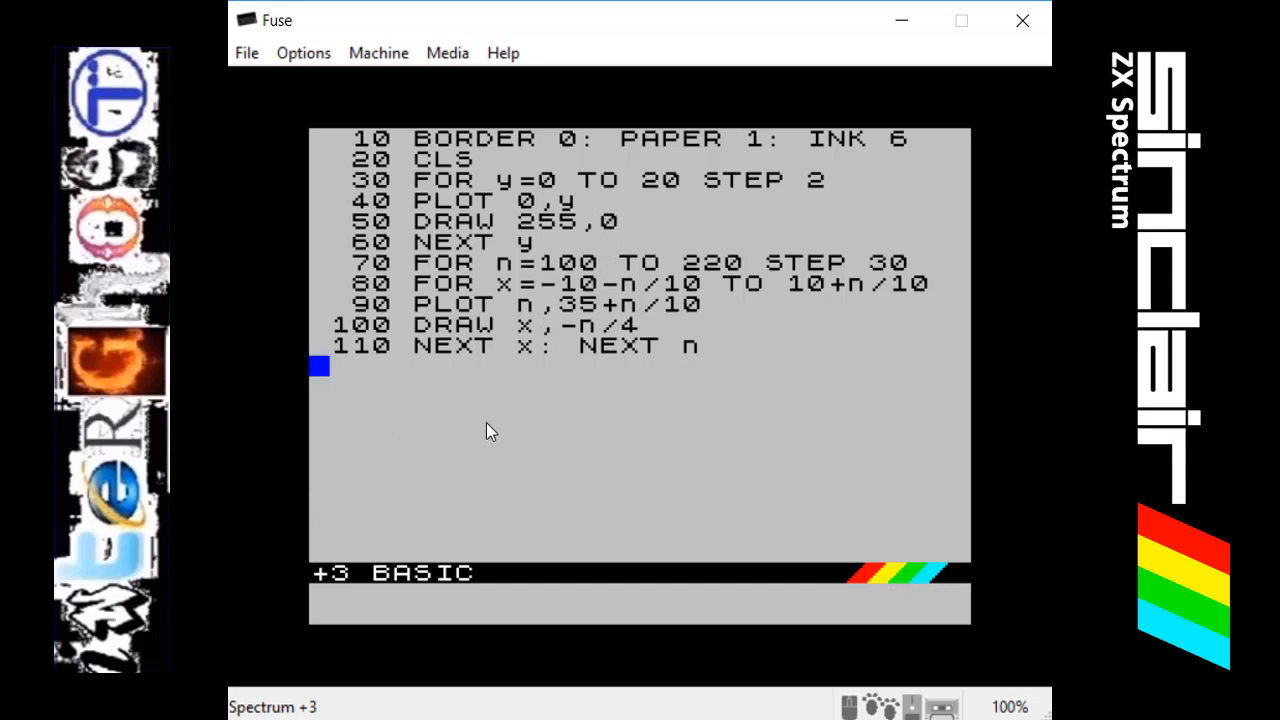
{"action": "mouse_move", "coordinate": [442, 258]}
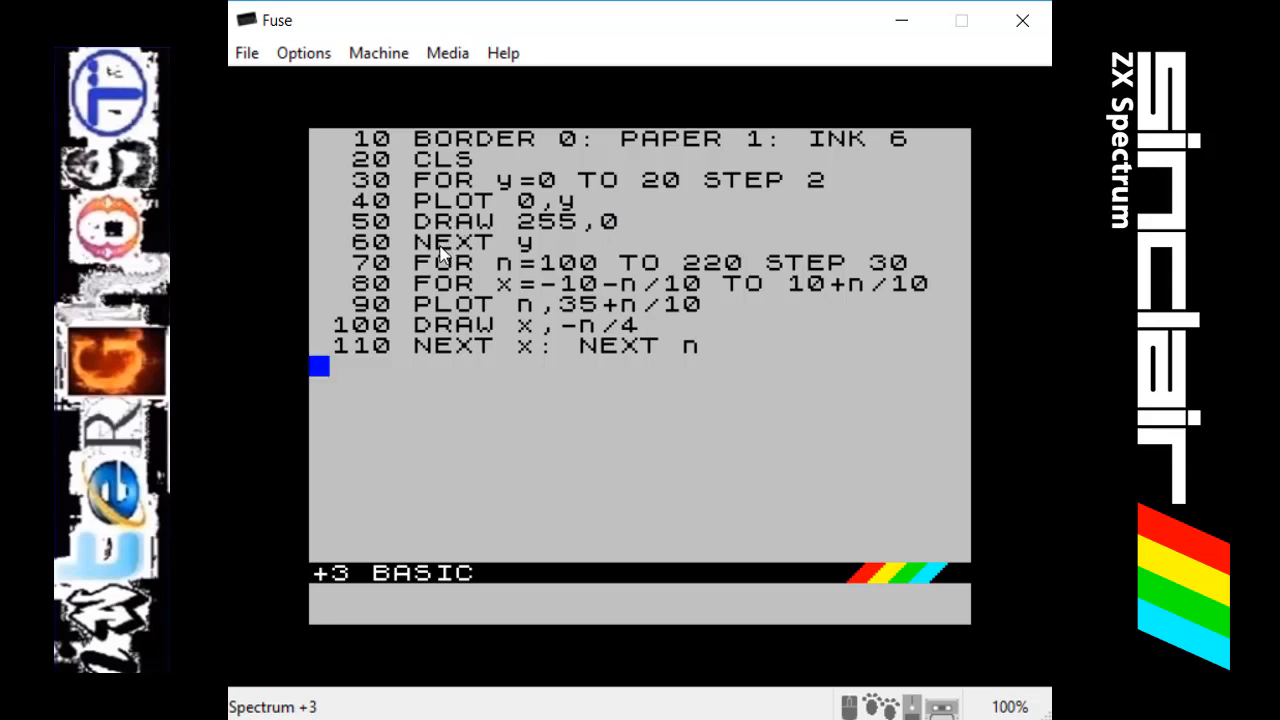
{"action": "mouse_move", "coordinate": [530, 264]}
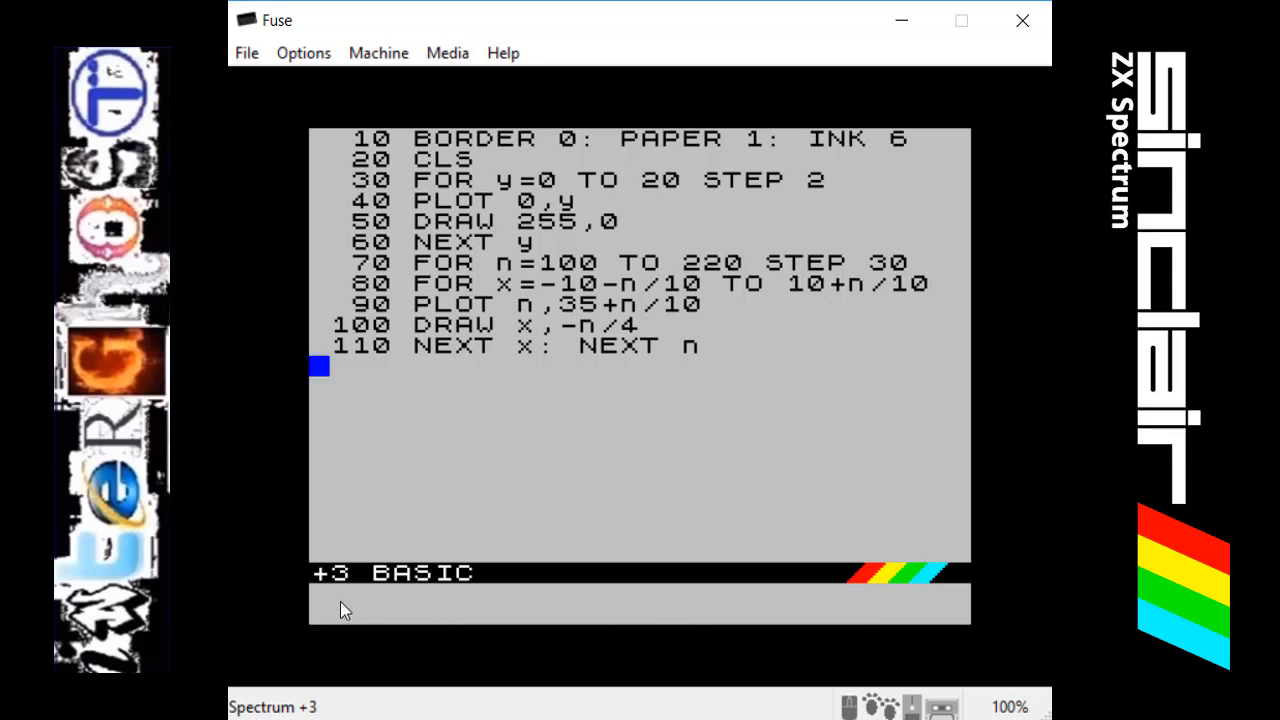
{"action": "mouse_move", "coordinate": [630, 204]}
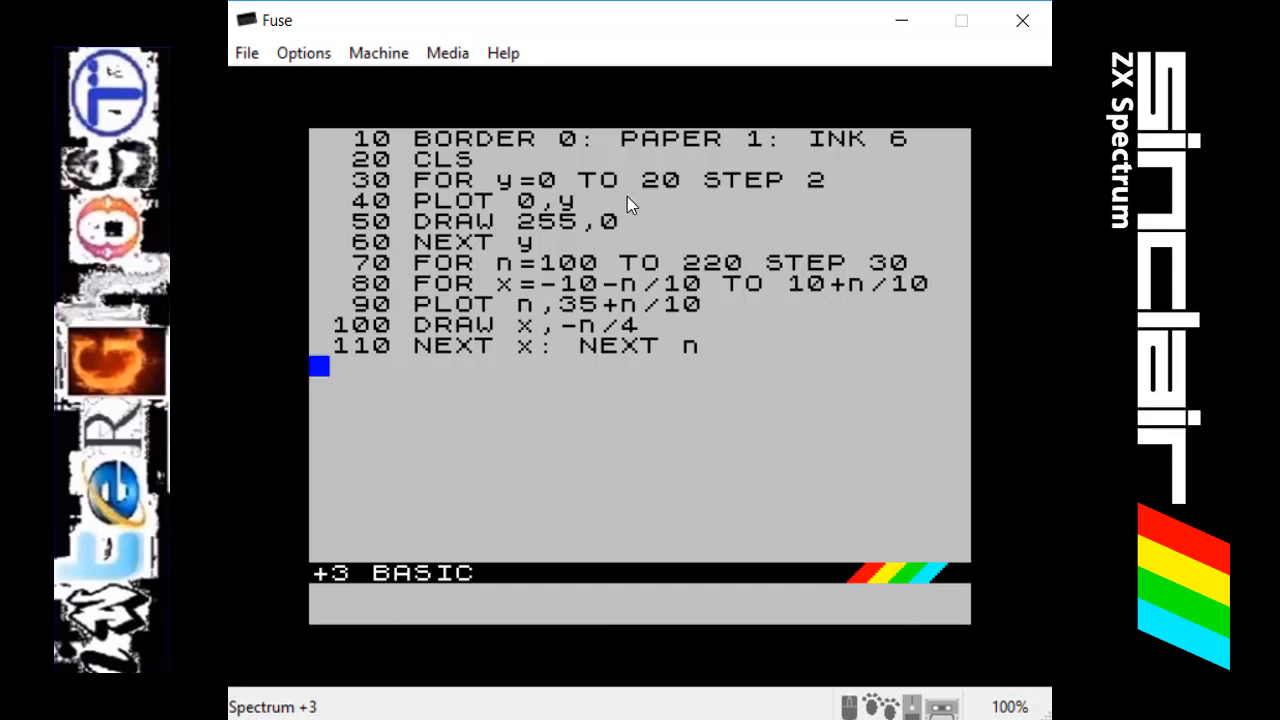
{"action": "mouse_move", "coordinate": [632, 260]}
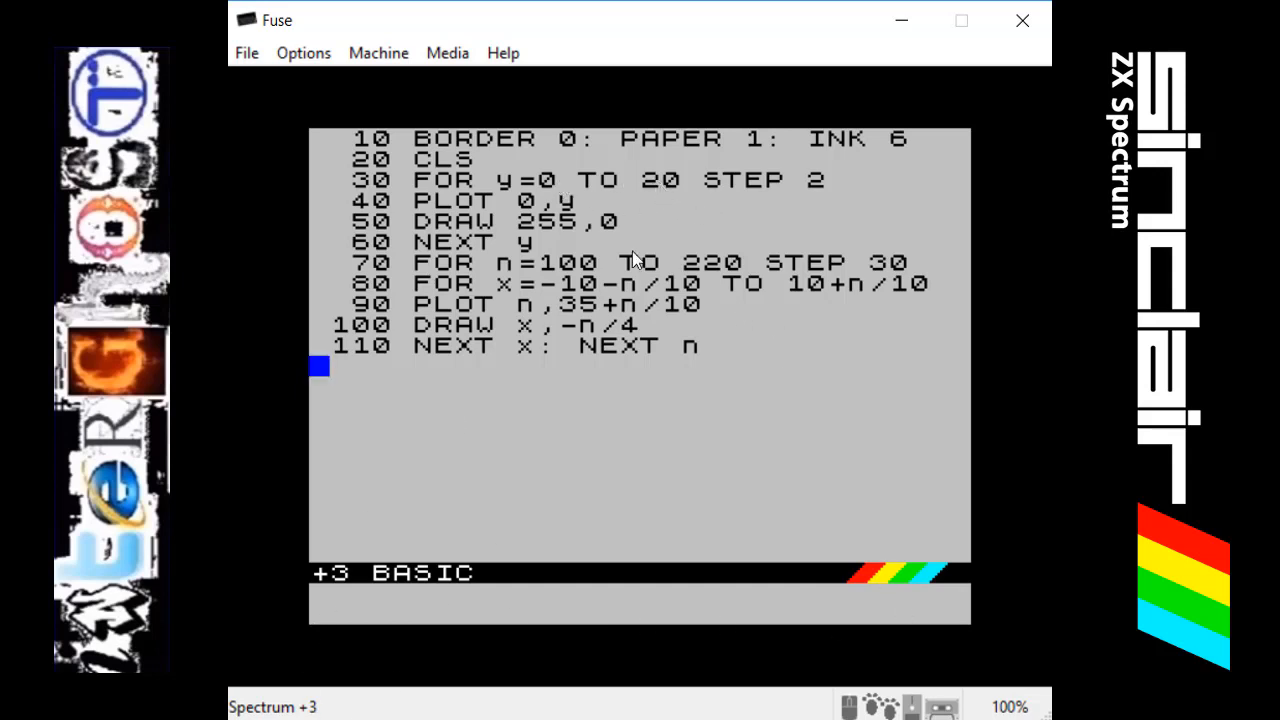
{"action": "mouse_move", "coordinate": [732, 540]}
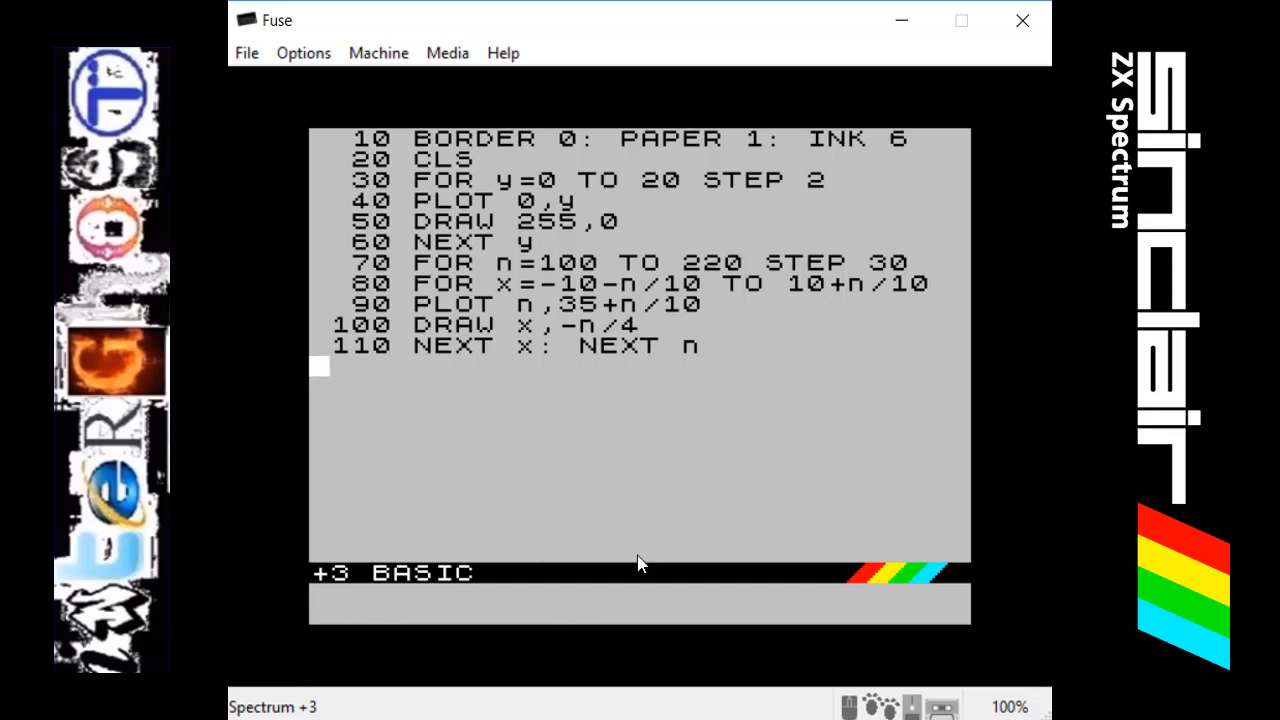
{"action": "mouse_move", "coordinate": [468, 462]}
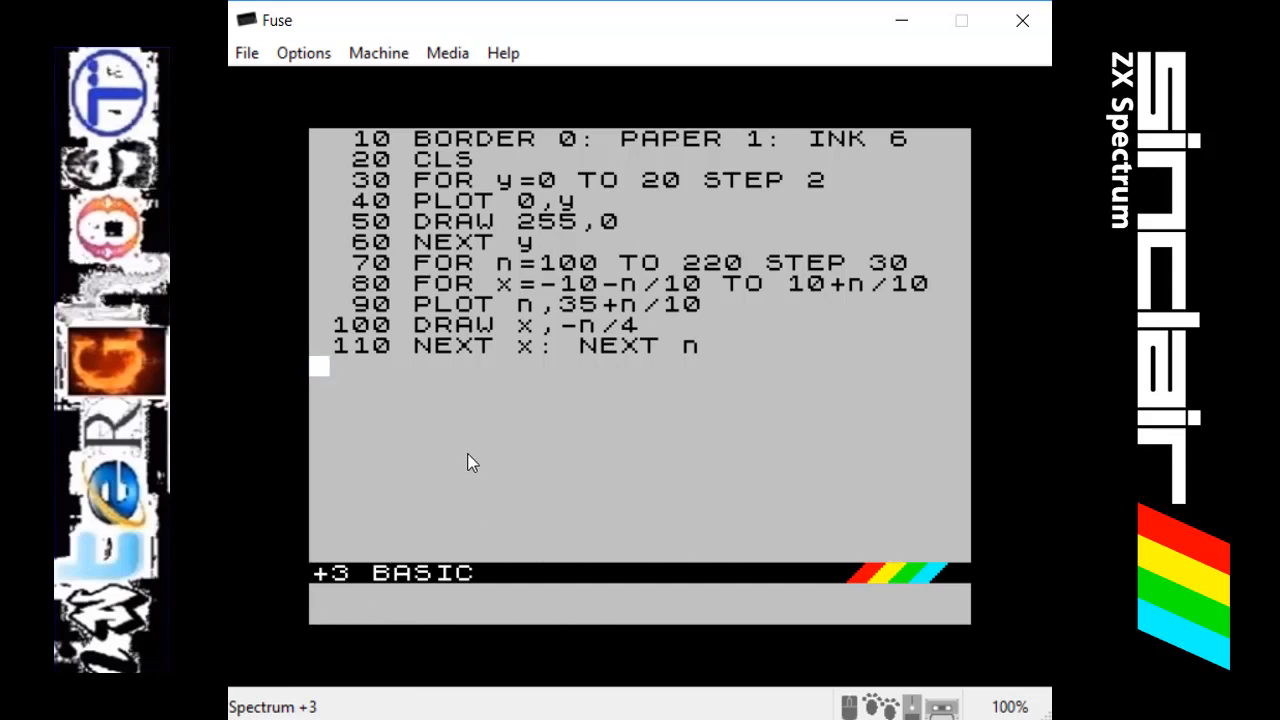
{"action": "mouse_move", "coordinate": [456, 208]}
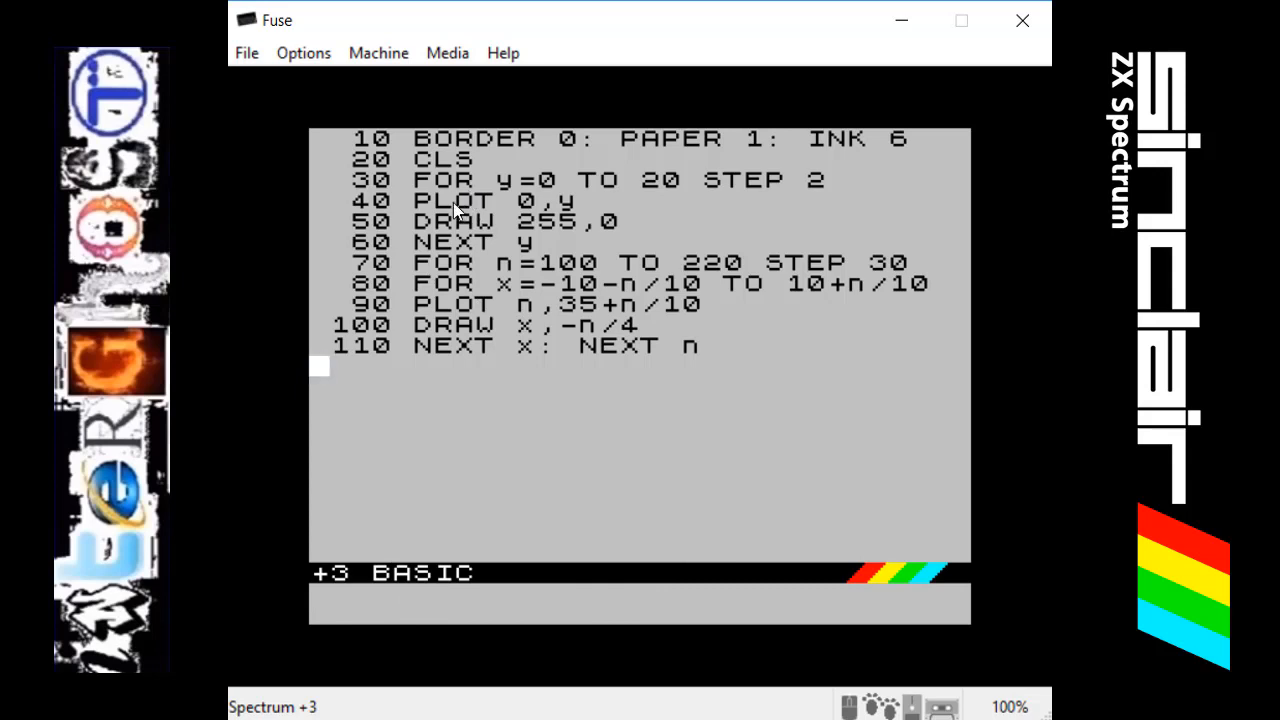
{"action": "mouse_move", "coordinate": [448, 262]}
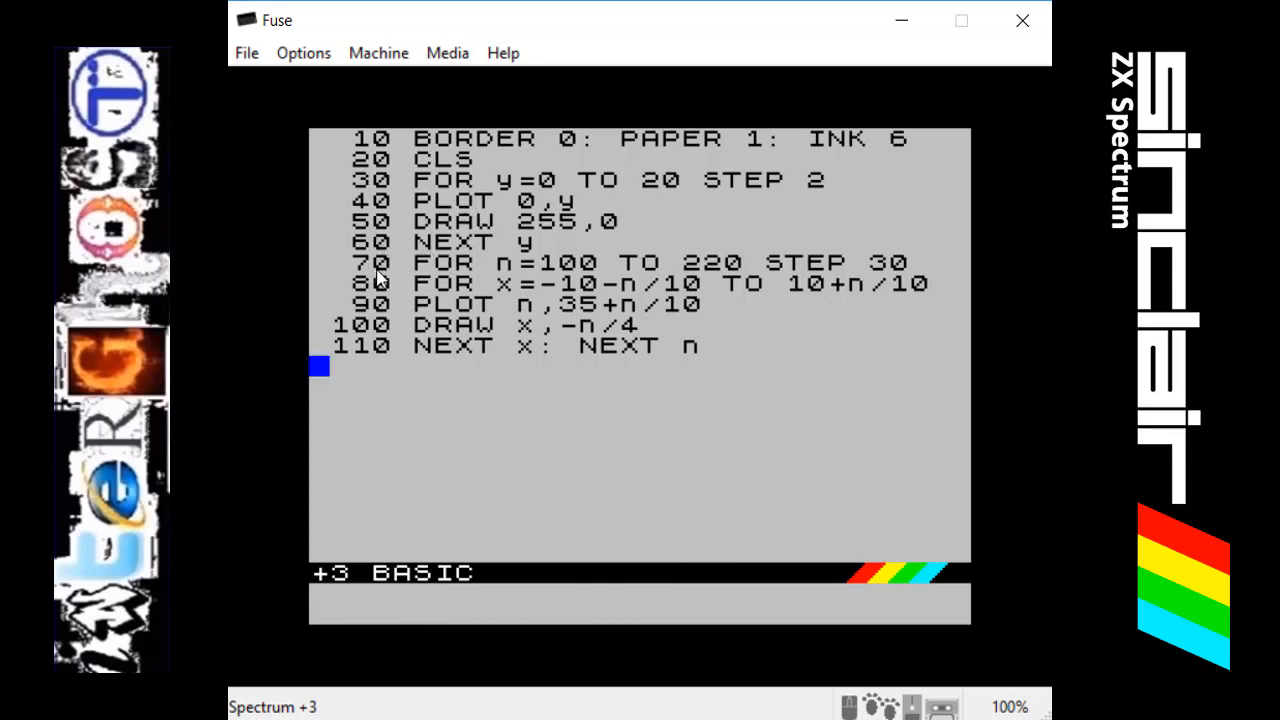
{"action": "mouse_move", "coordinate": [618, 308]}
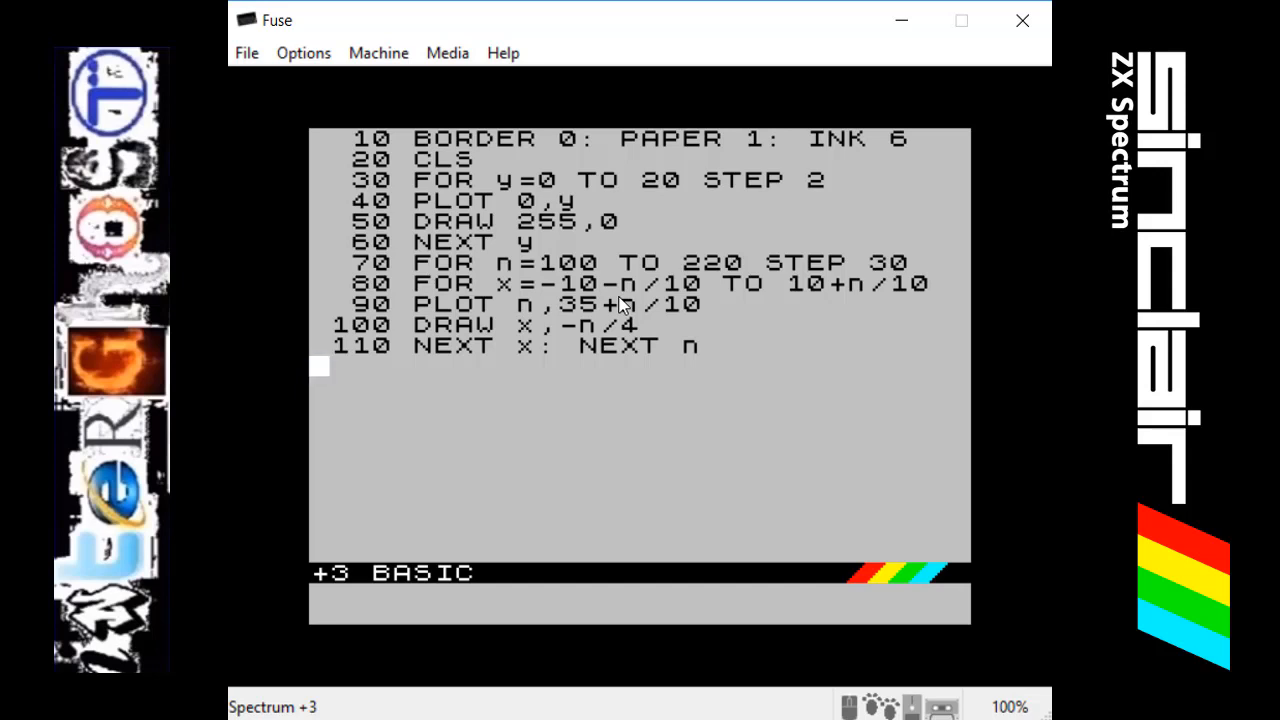
{"action": "mouse_move", "coordinate": [540, 486]}
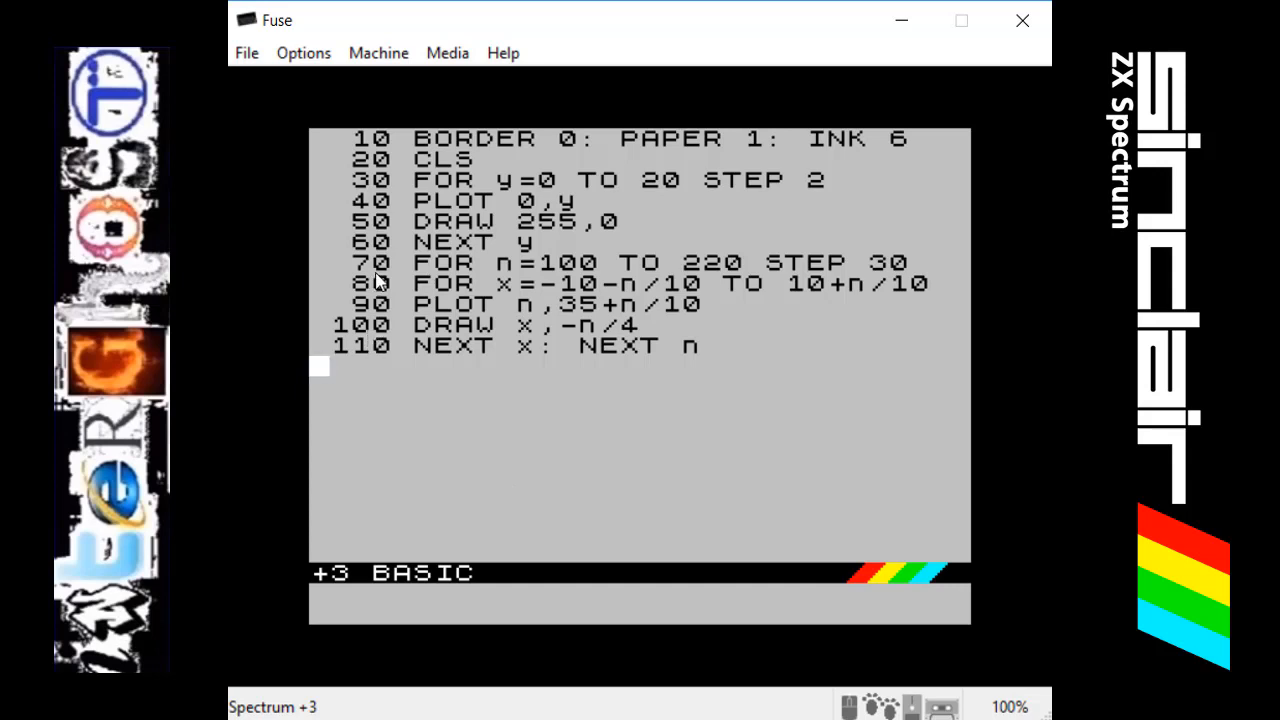
{"action": "mouse_move", "coordinate": [440, 284]}
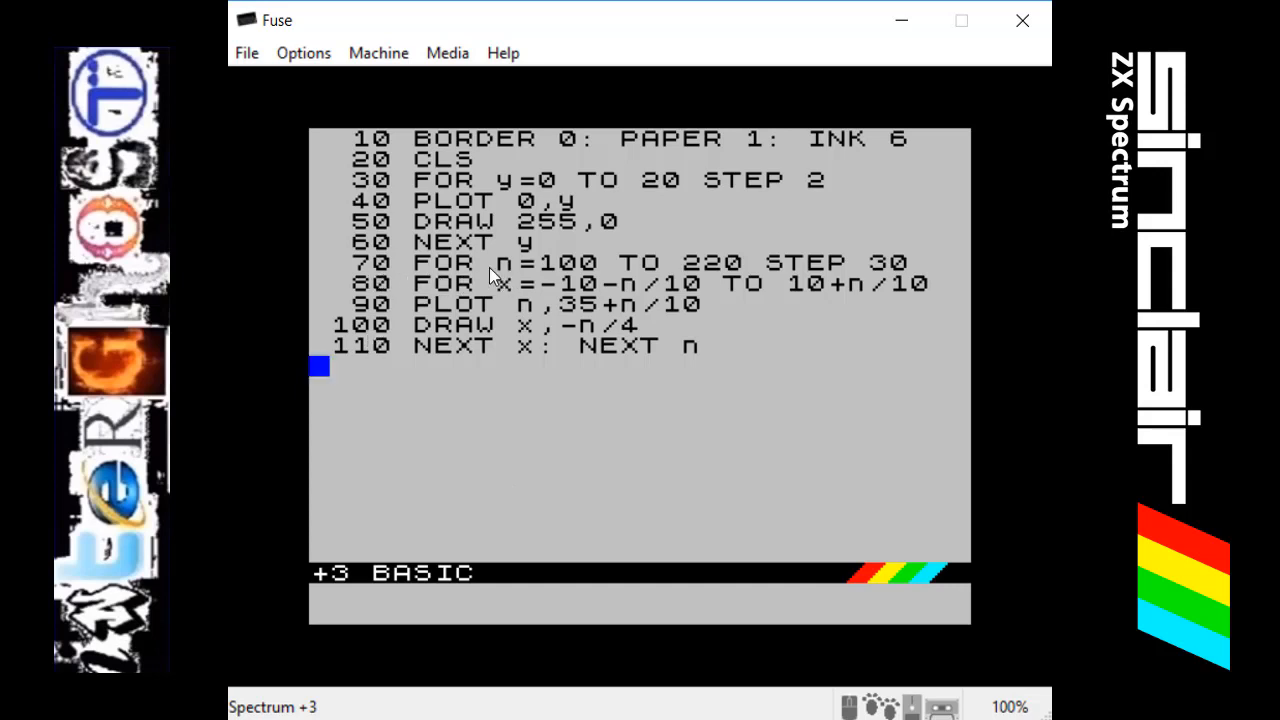
{"action": "mouse_move", "coordinate": [508, 278]}
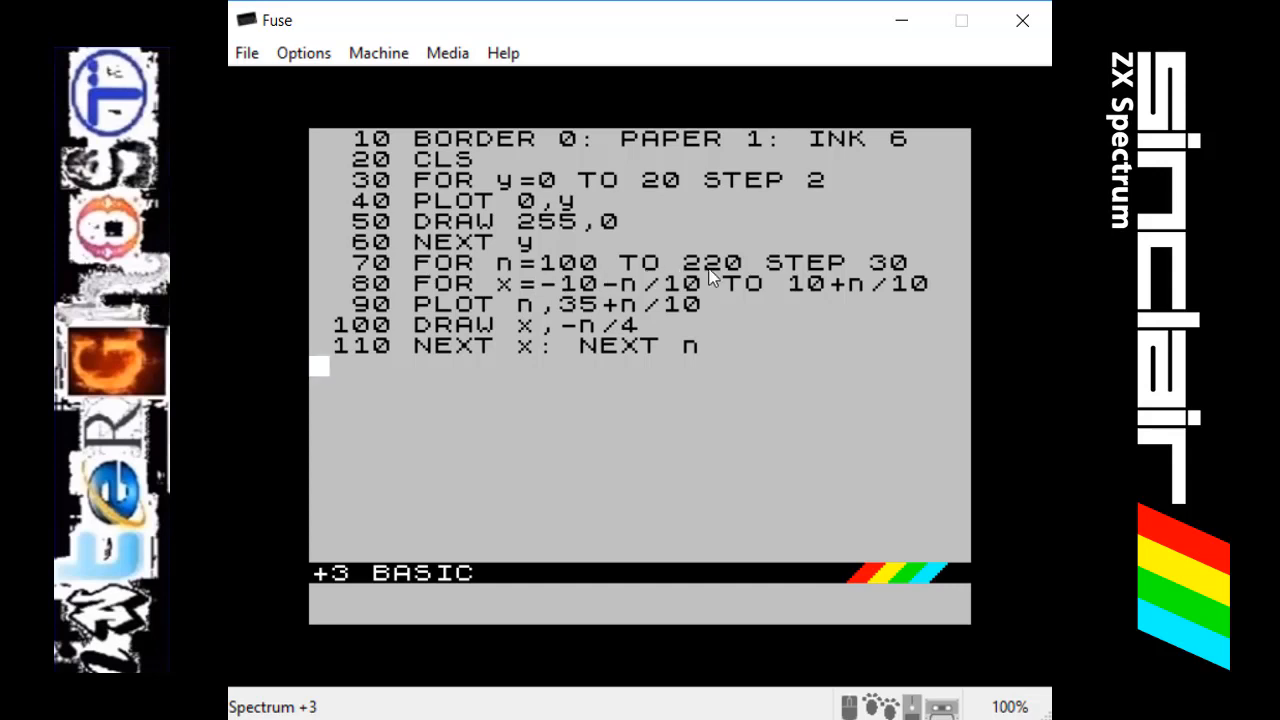
{"action": "mouse_move", "coordinate": [816, 280]}
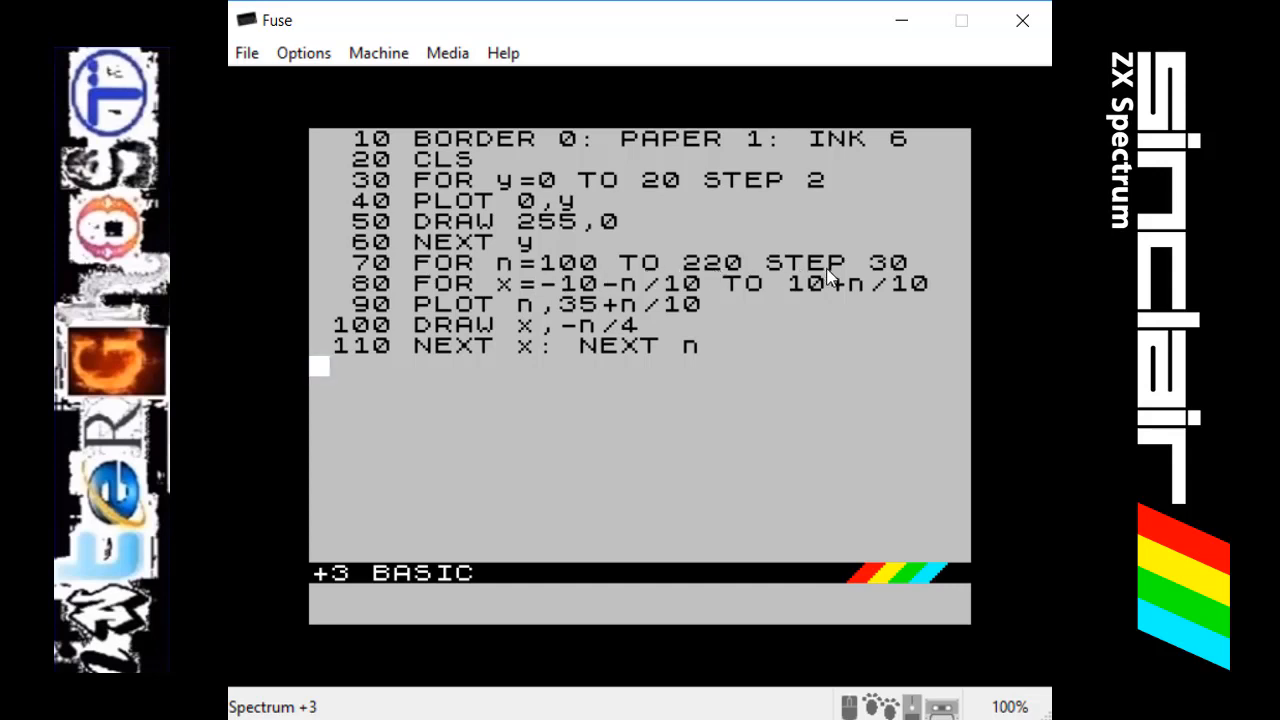
{"action": "mouse_move", "coordinate": [912, 284]}
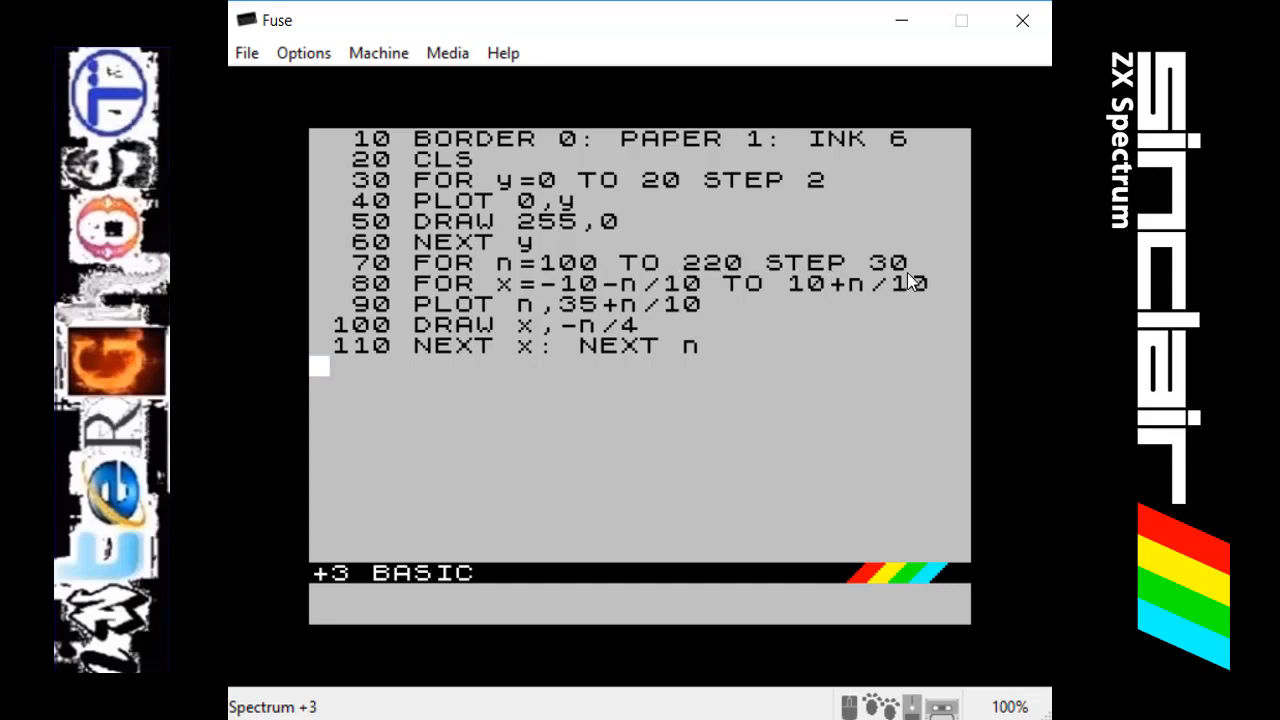
{"action": "mouse_move", "coordinate": [536, 280]}
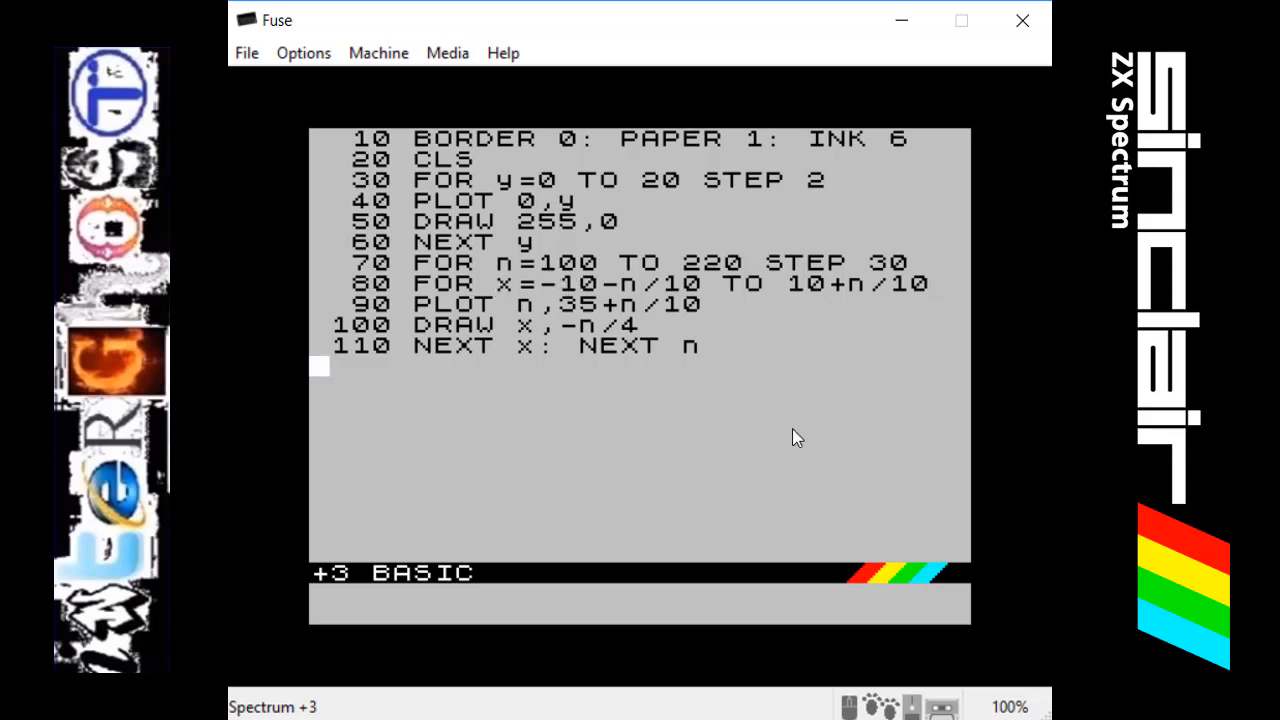
{"action": "mouse_move", "coordinate": [720, 414]}
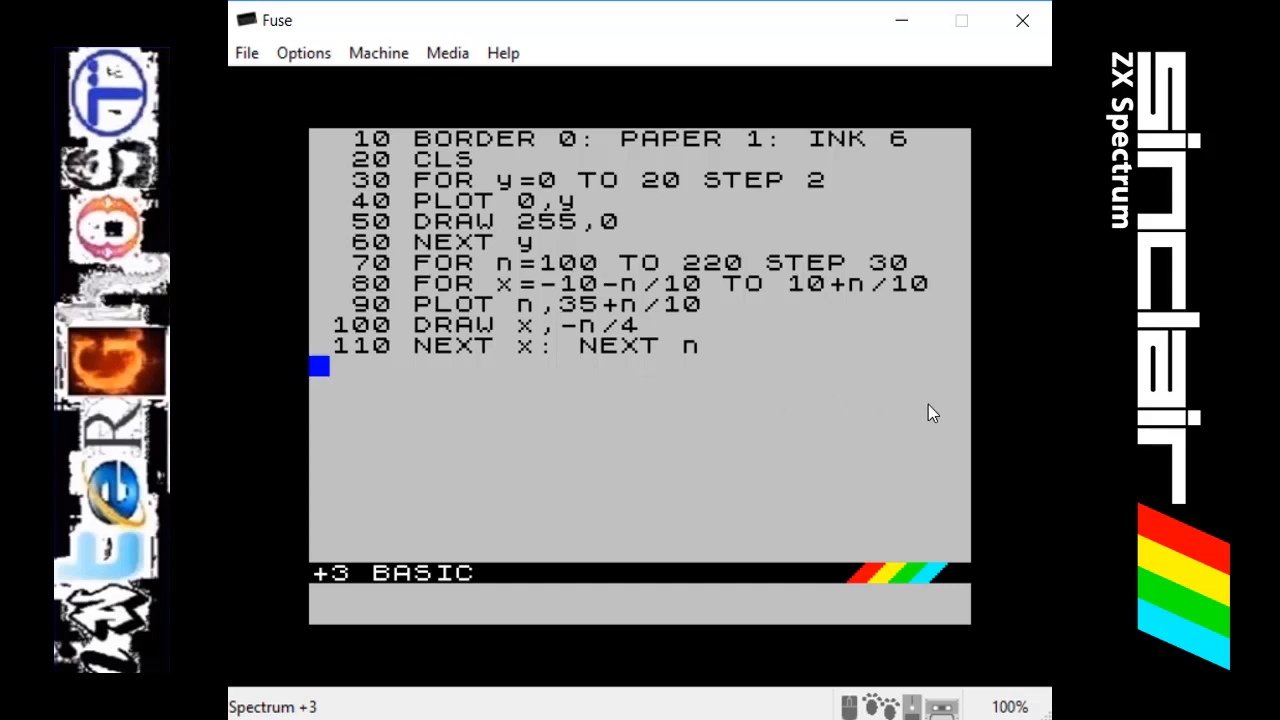
{"action": "mouse_move", "coordinate": [622, 272]}
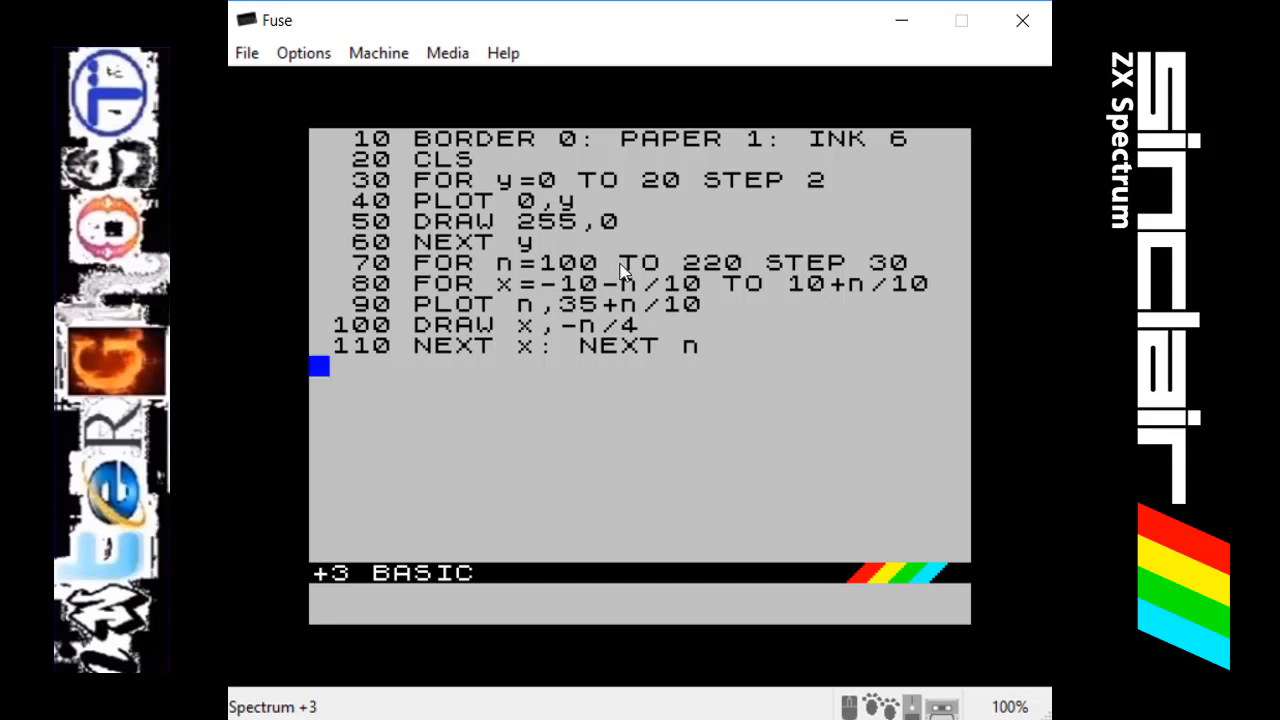
{"action": "mouse_move", "coordinate": [612, 428]}
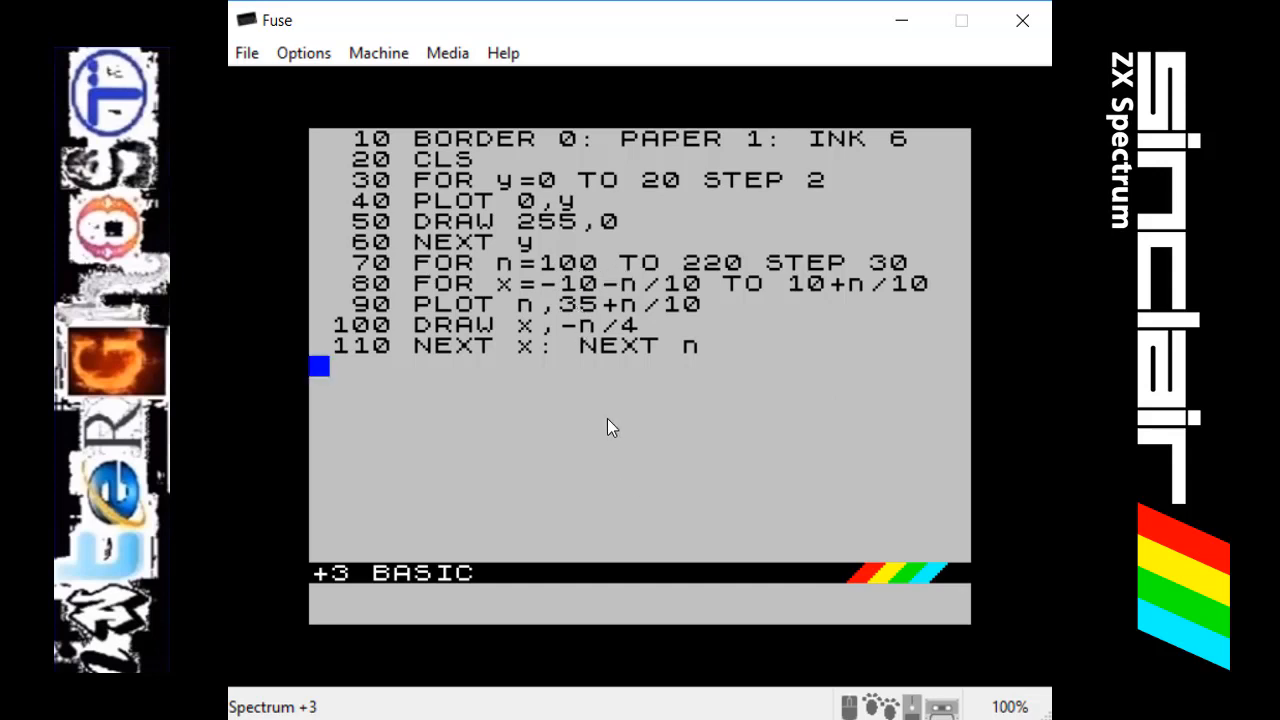
{"action": "mouse_move", "coordinate": [832, 406]}
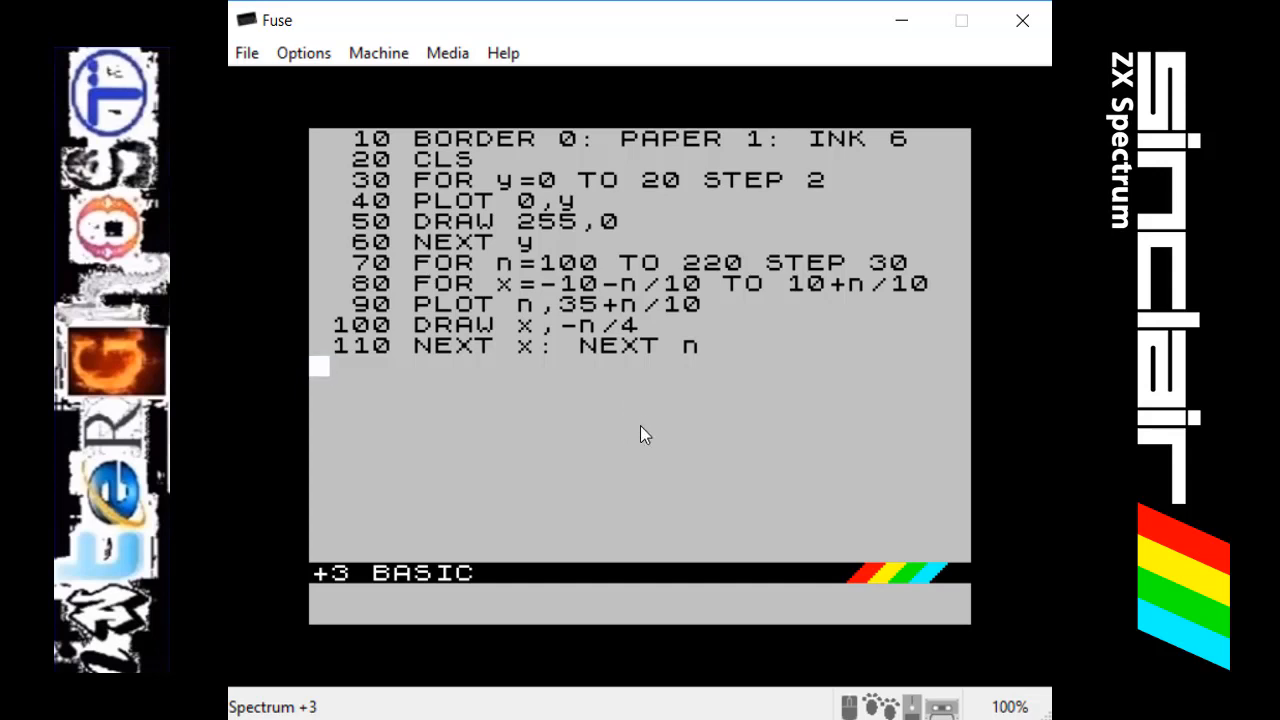
{"action": "mouse_move", "coordinate": [592, 396]}
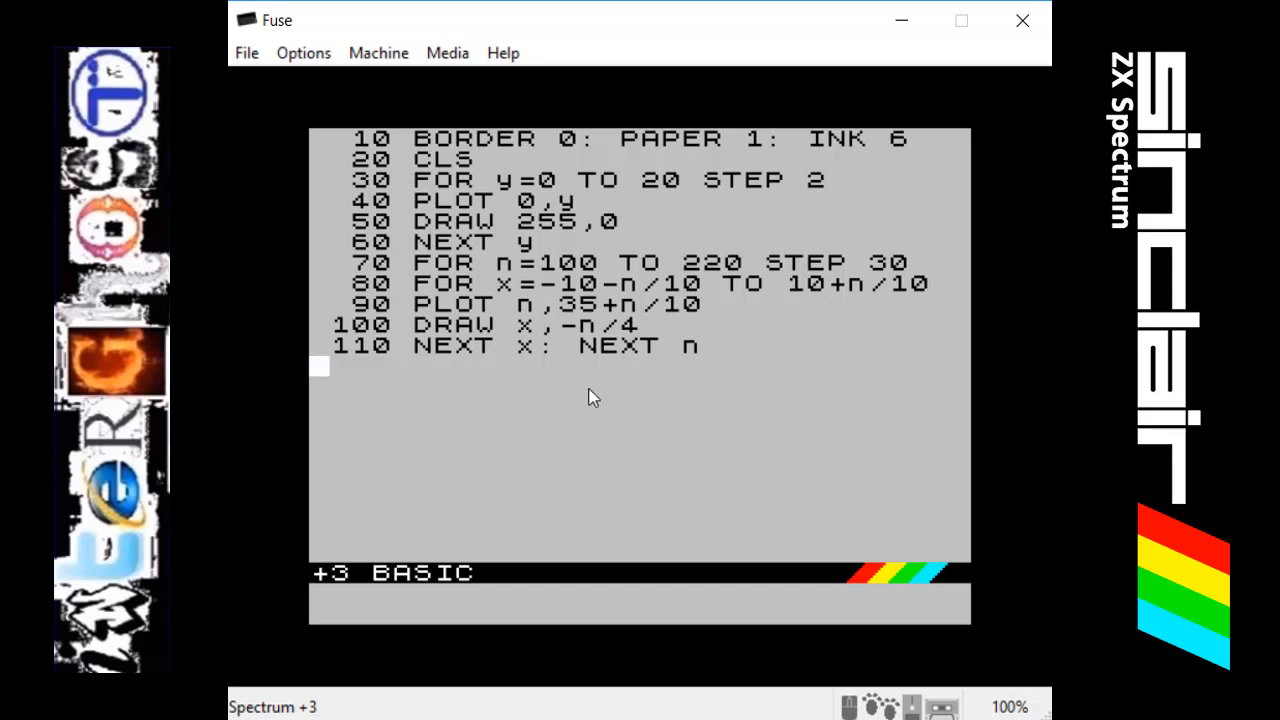
{"action": "mouse_move", "coordinate": [560, 276]}
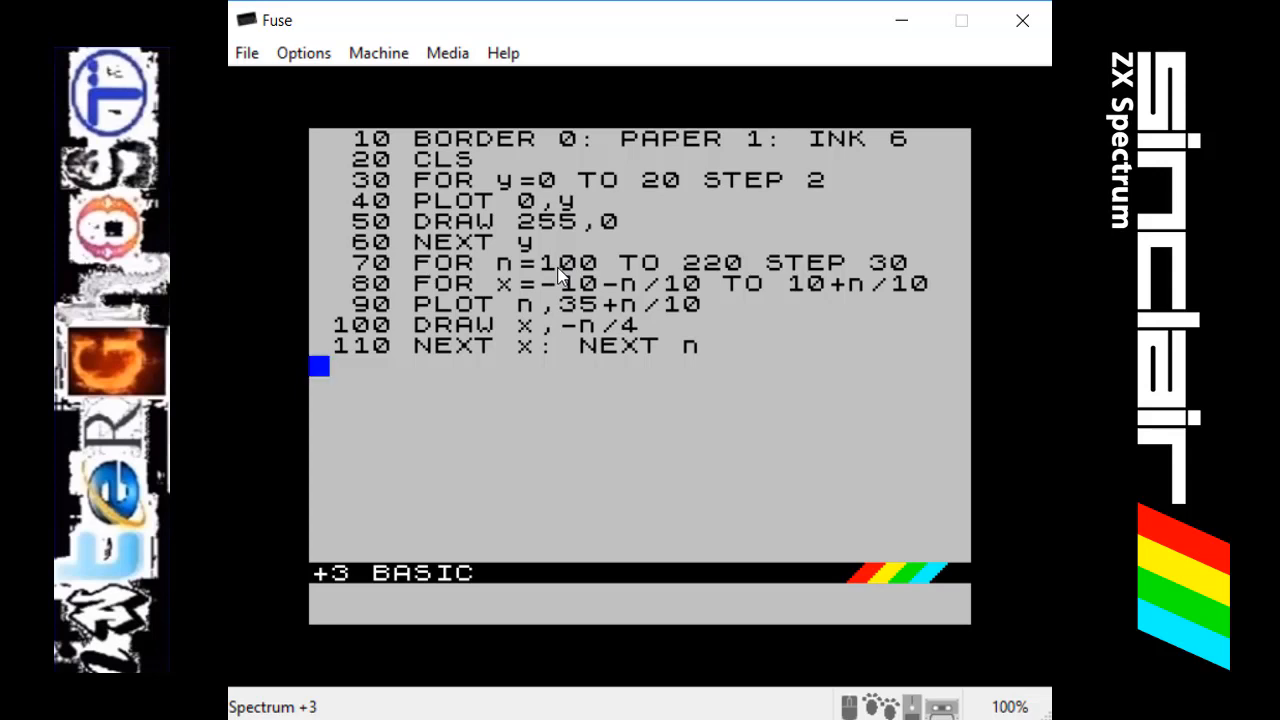
{"action": "mouse_move", "coordinate": [784, 264]}
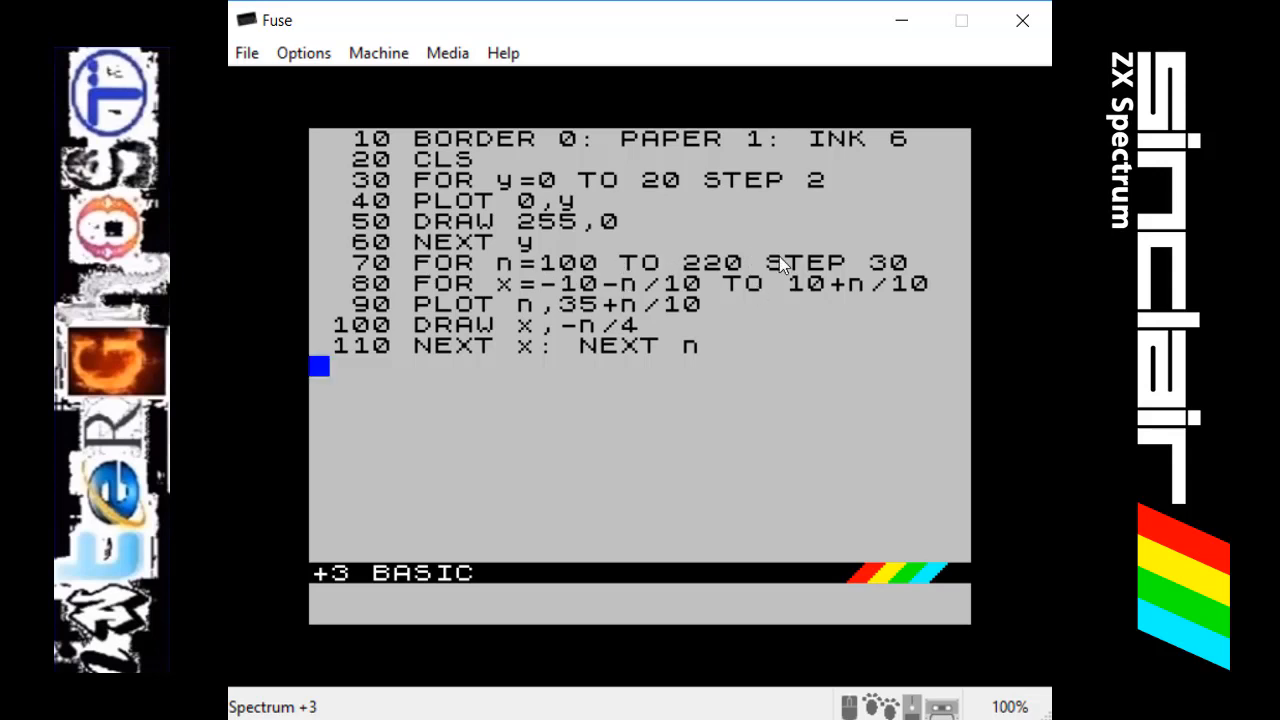
{"action": "mouse_move", "coordinate": [408, 308]}
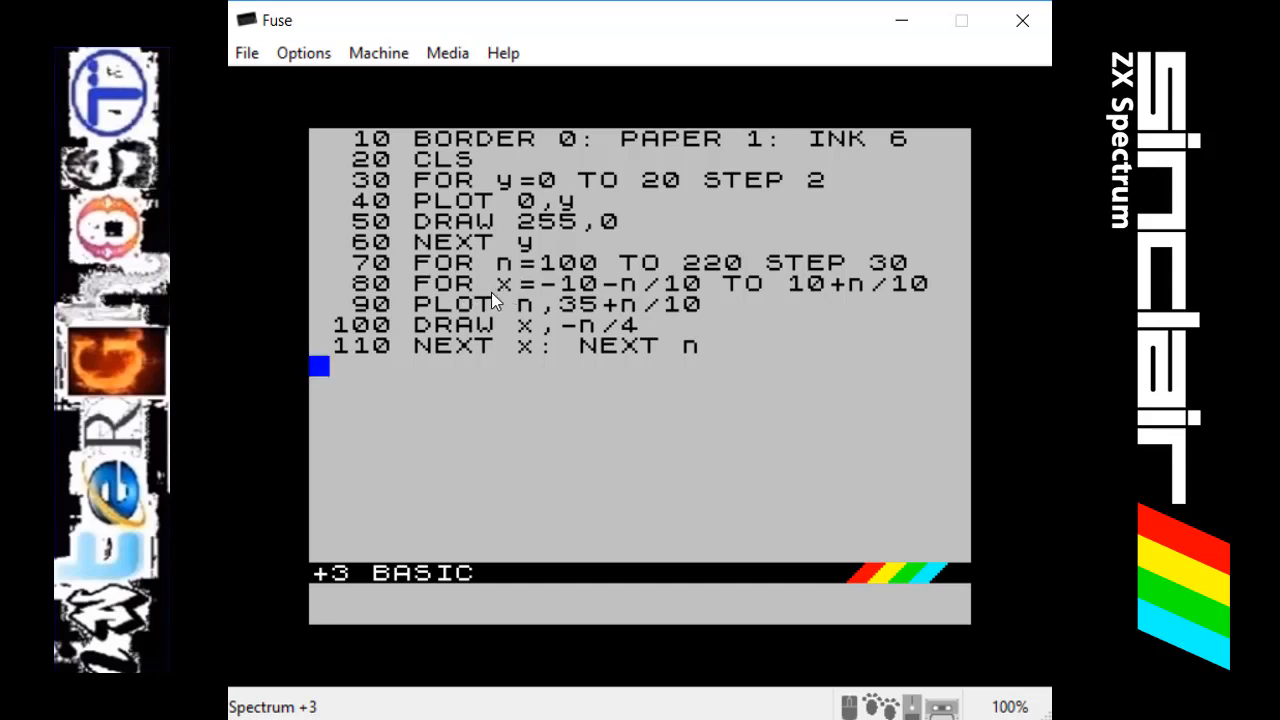
{"action": "mouse_move", "coordinate": [528, 304]}
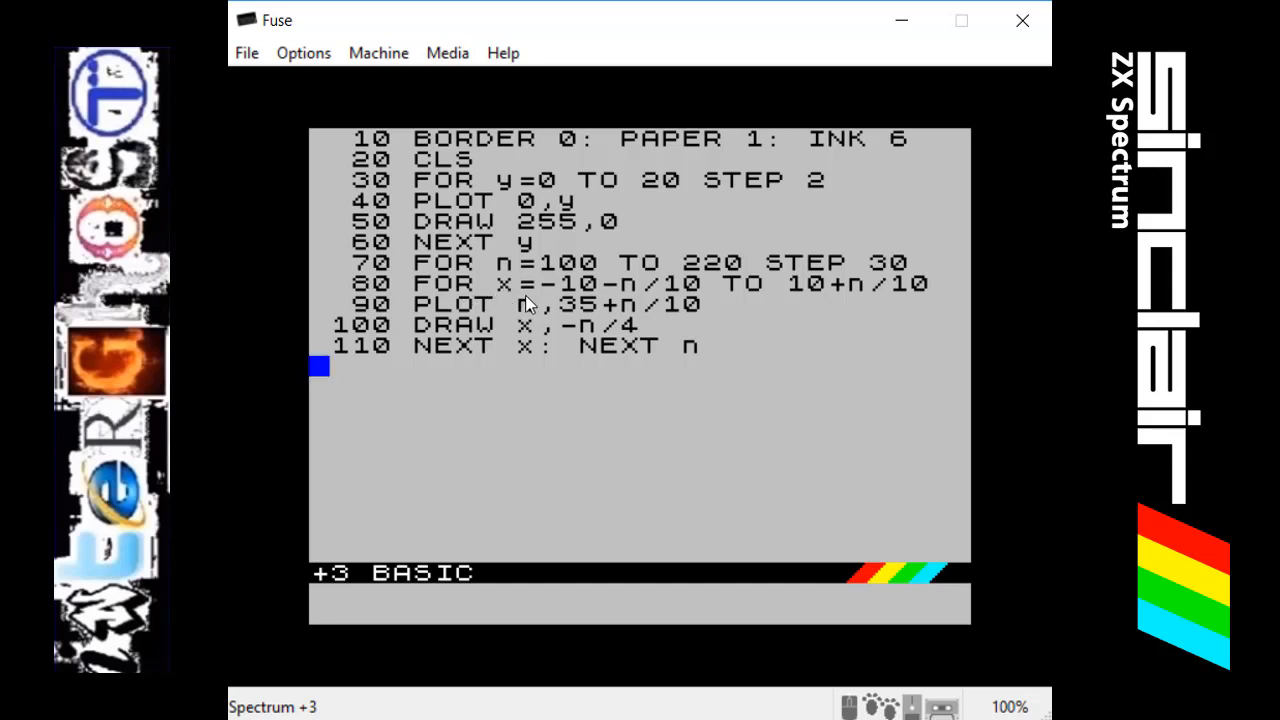
{"action": "mouse_move", "coordinate": [920, 296]}
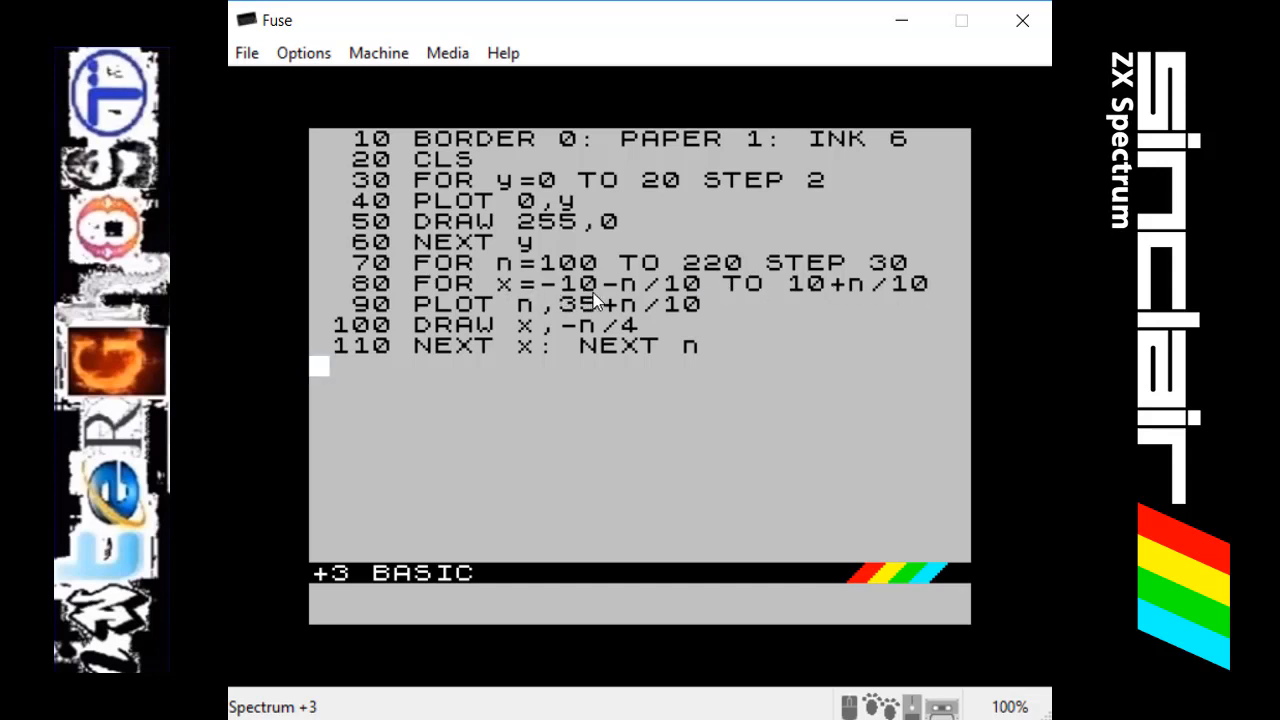
{"action": "mouse_move", "coordinate": [664, 304]}
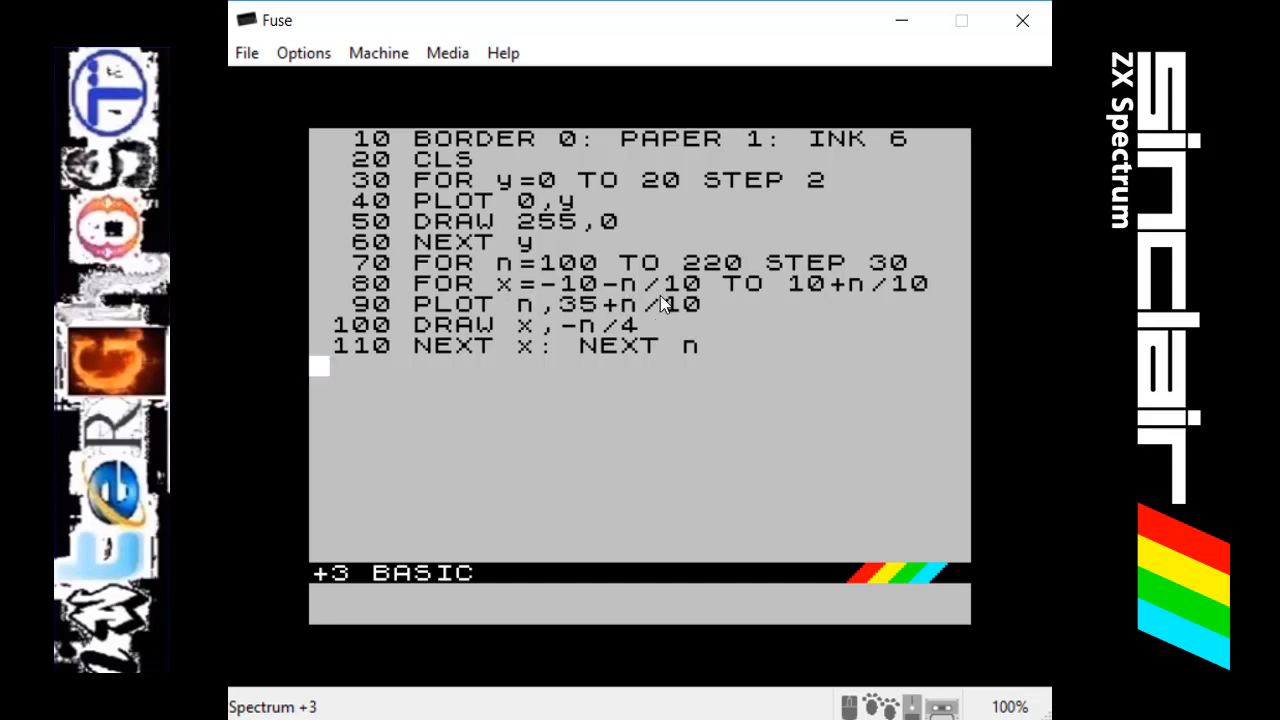
{"action": "mouse_move", "coordinate": [744, 302]}
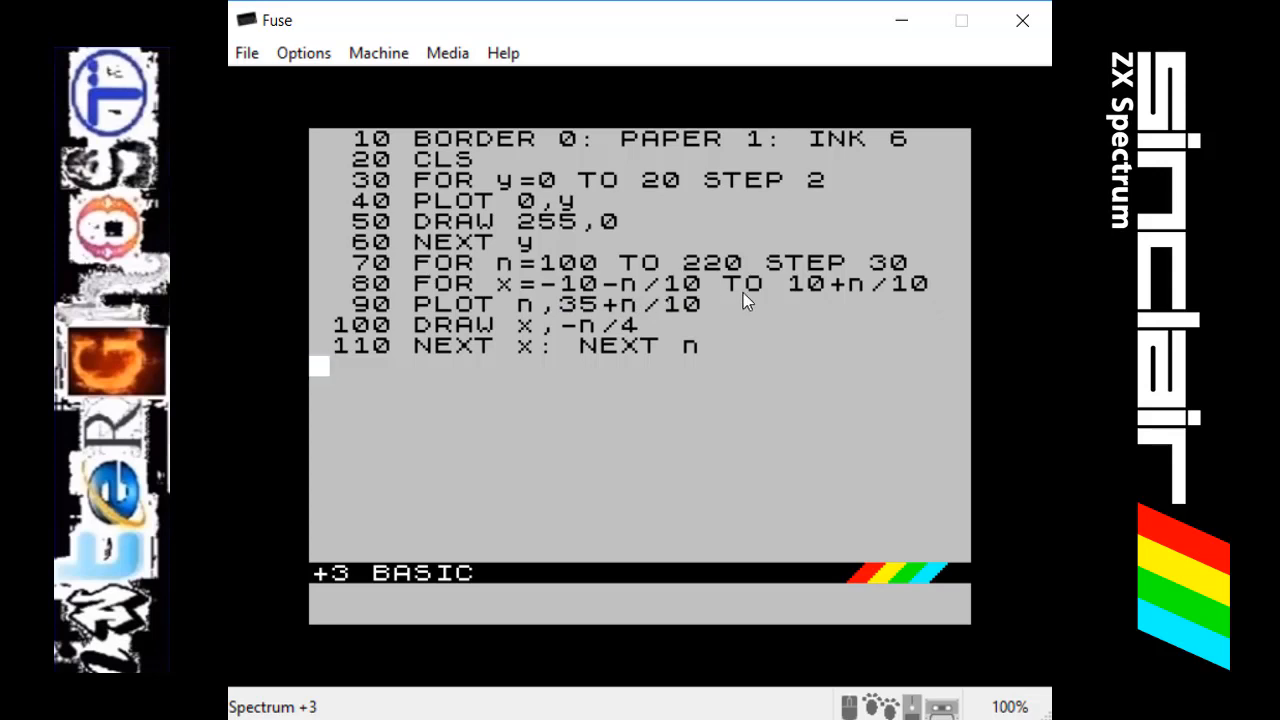
{"action": "mouse_move", "coordinate": [808, 308]}
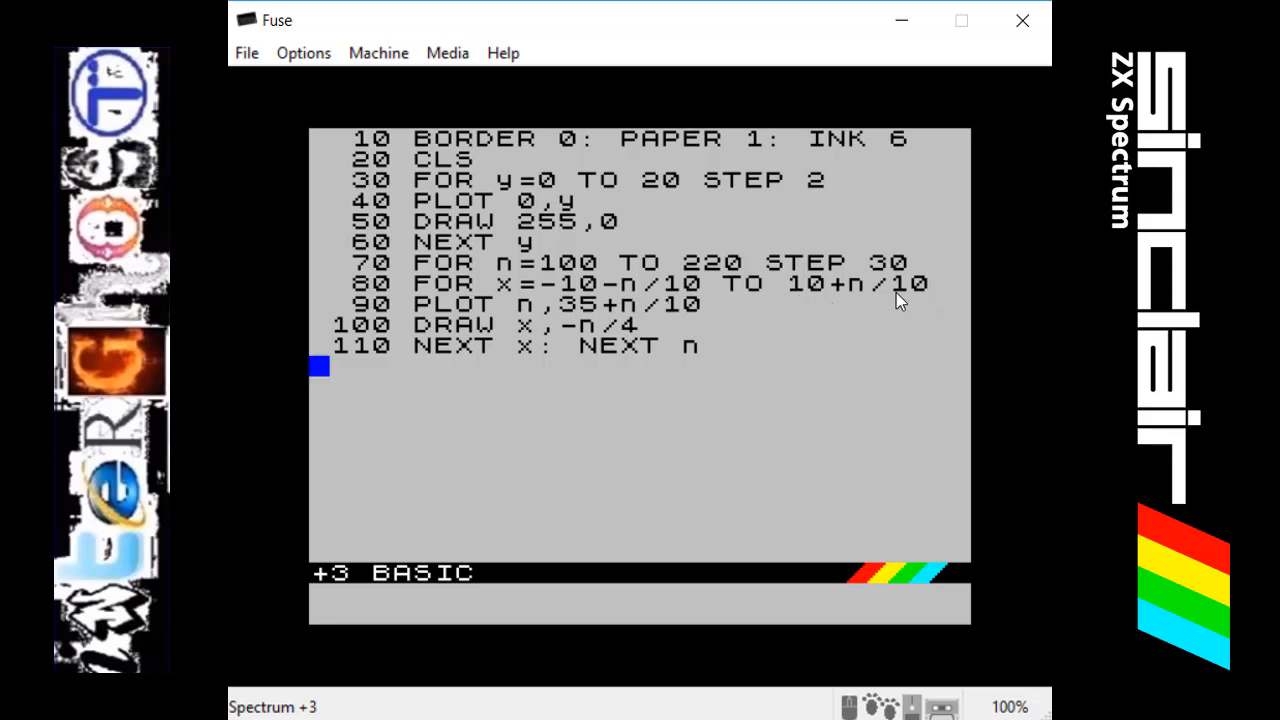
{"action": "mouse_move", "coordinate": [664, 292]}
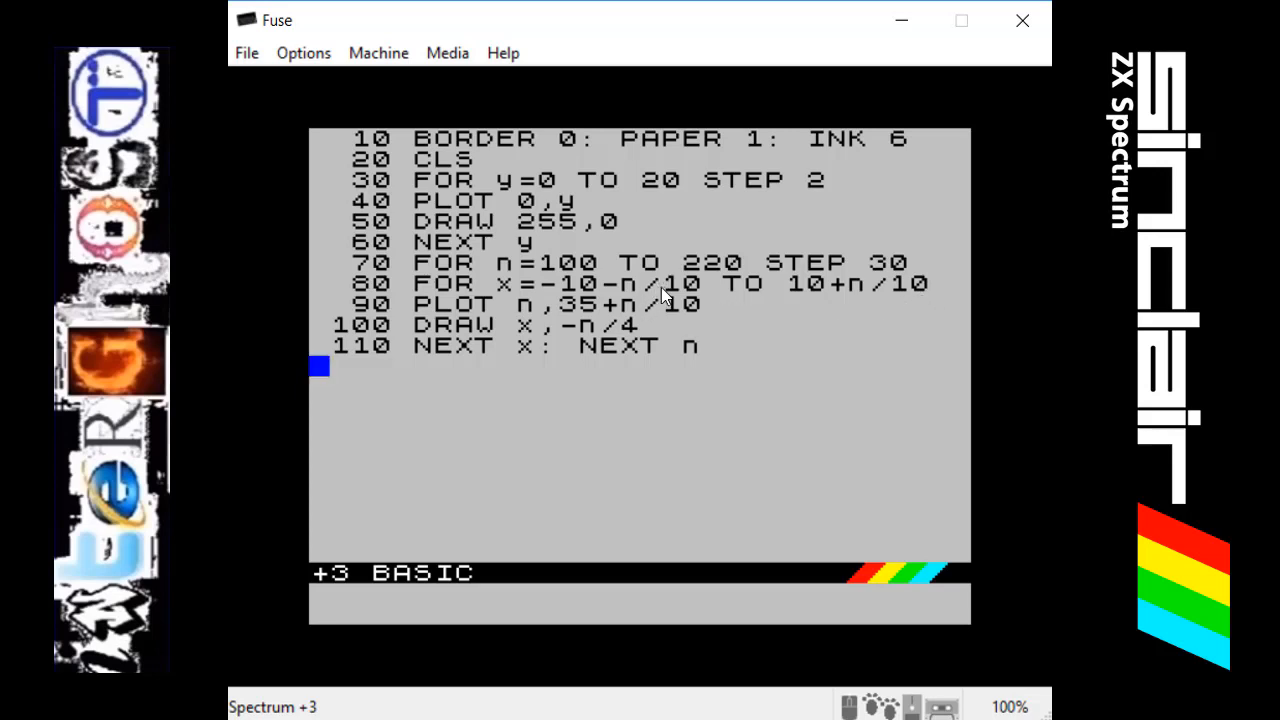
{"action": "mouse_move", "coordinate": [652, 296]}
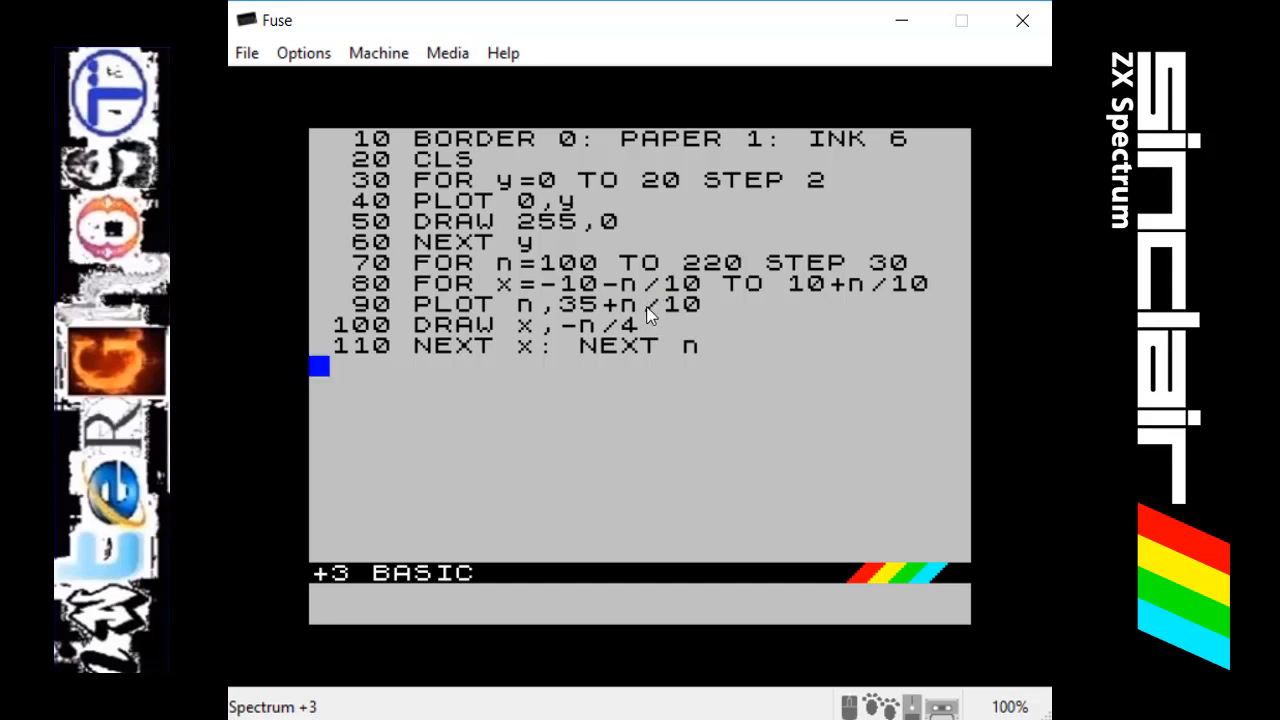
{"action": "mouse_move", "coordinate": [712, 316]}
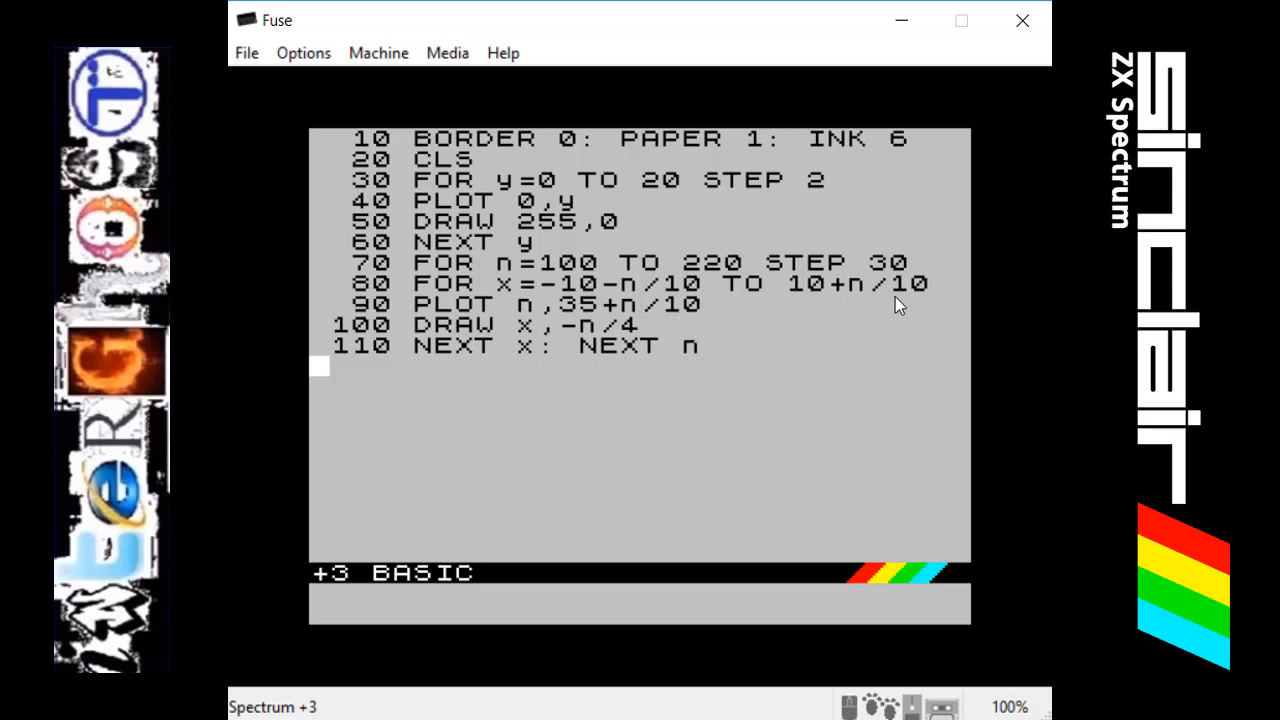
{"action": "mouse_move", "coordinate": [652, 292]}
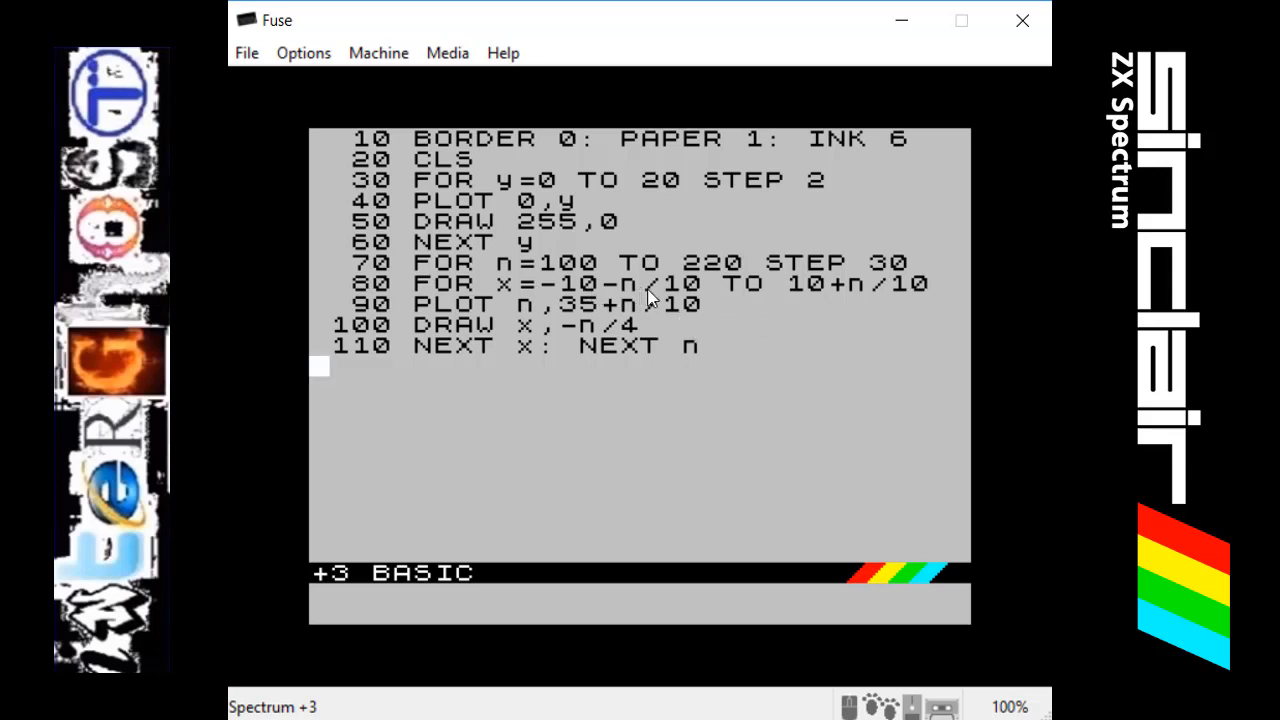
{"action": "mouse_move", "coordinate": [668, 292]}
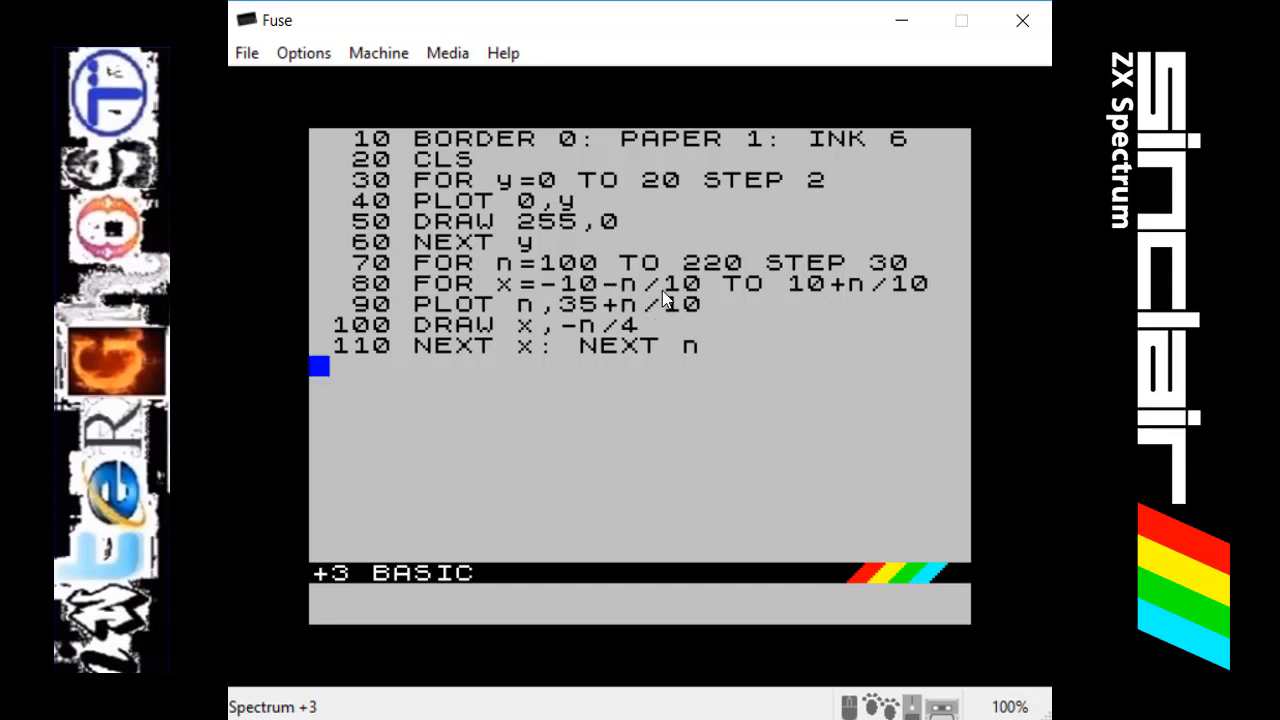
{"action": "mouse_move", "coordinate": [632, 292]}
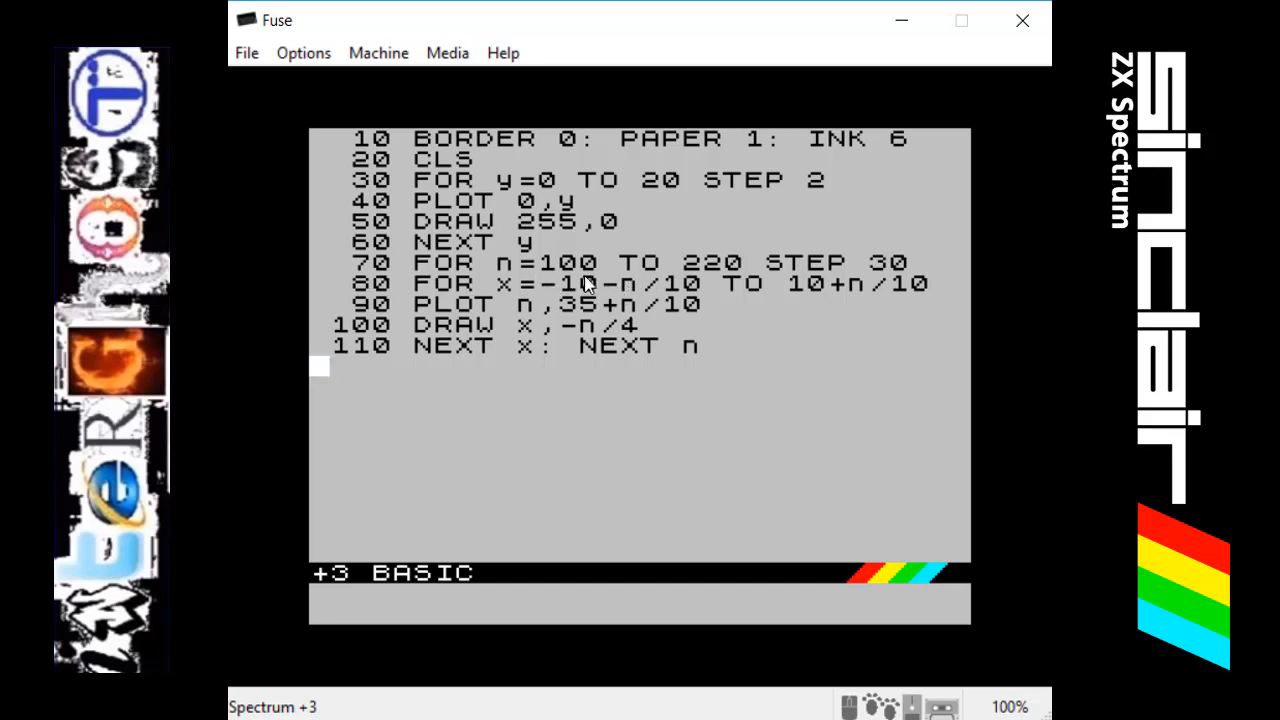
{"action": "mouse_move", "coordinate": [618, 296]}
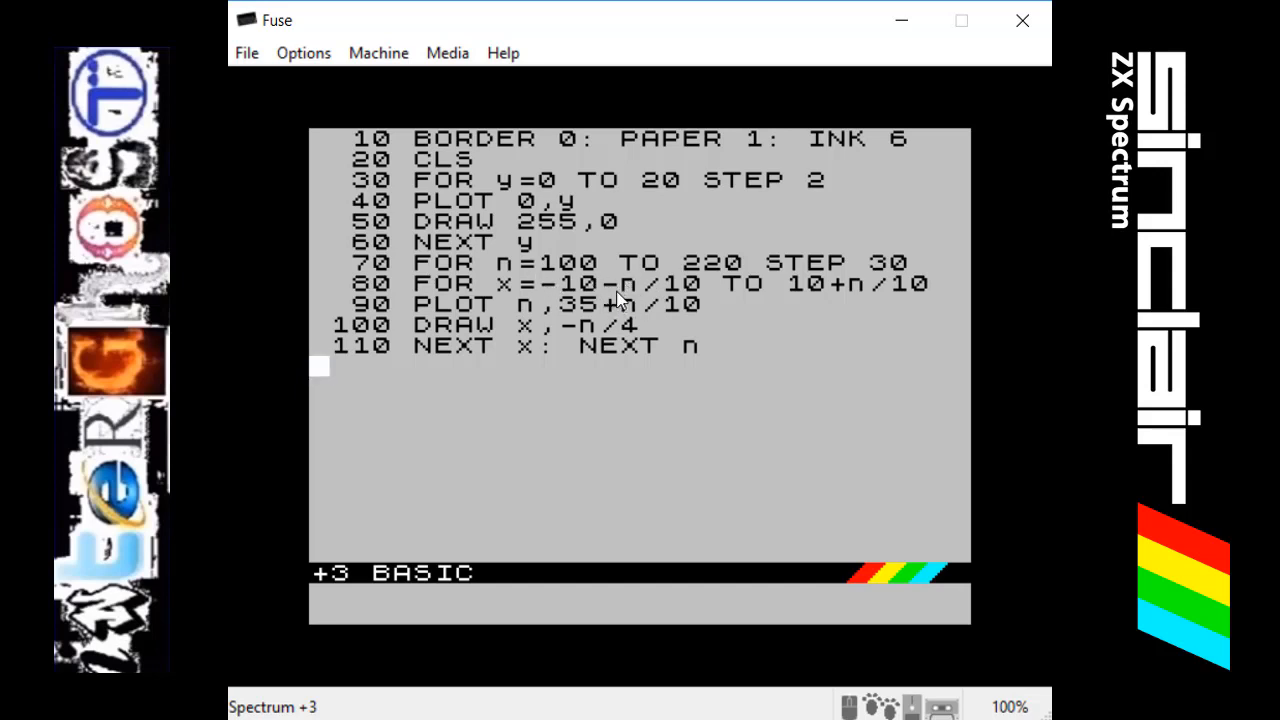
{"action": "mouse_move", "coordinate": [668, 300]}
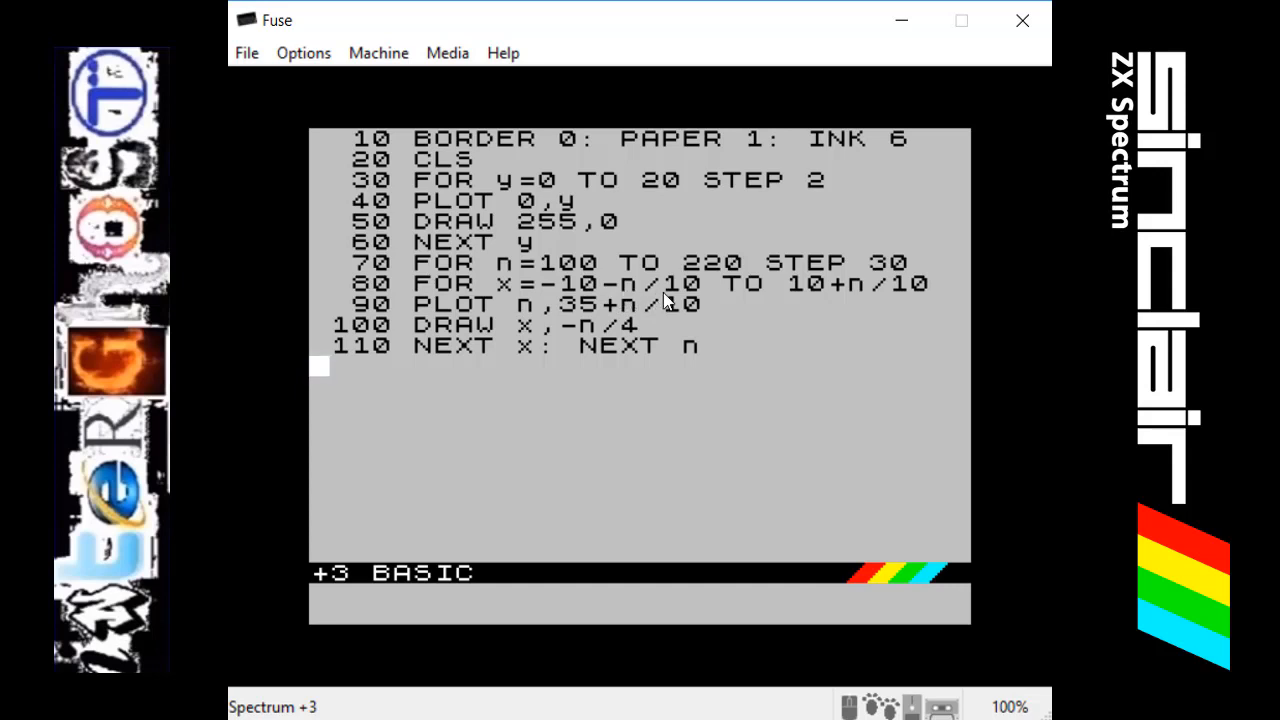
{"action": "mouse_move", "coordinate": [676, 300]}
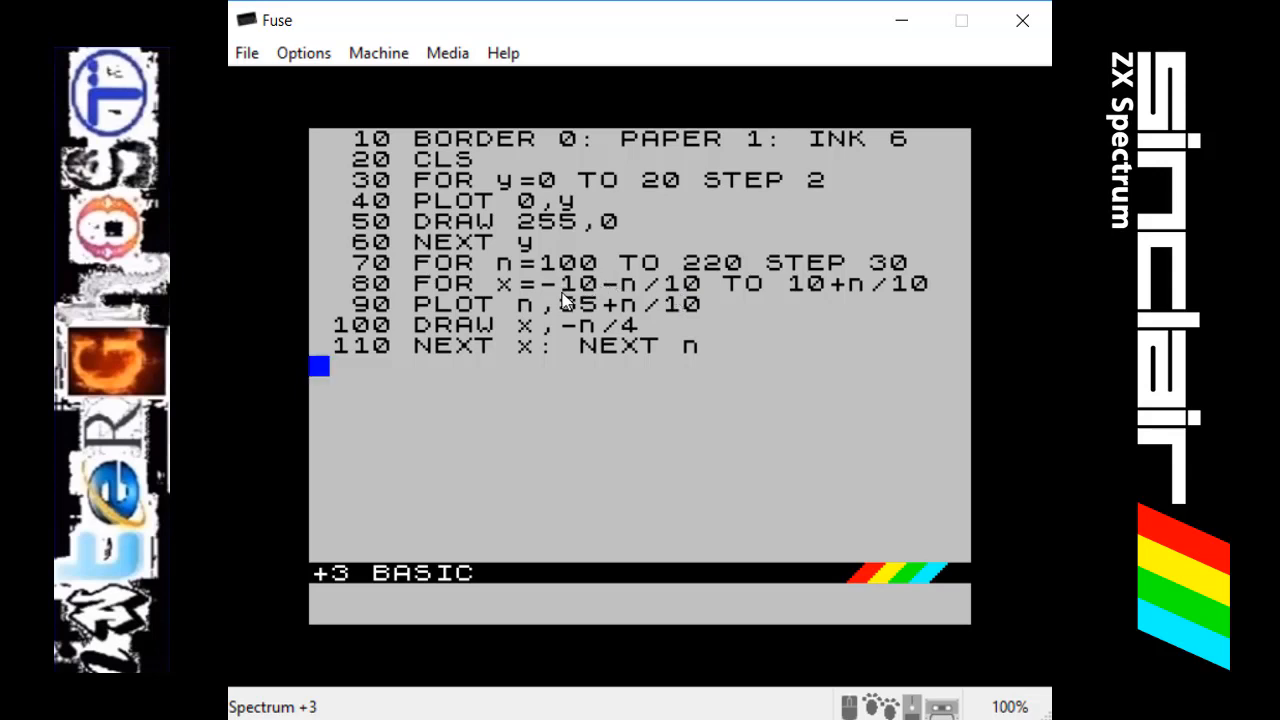
{"action": "mouse_move", "coordinate": [570, 262]}
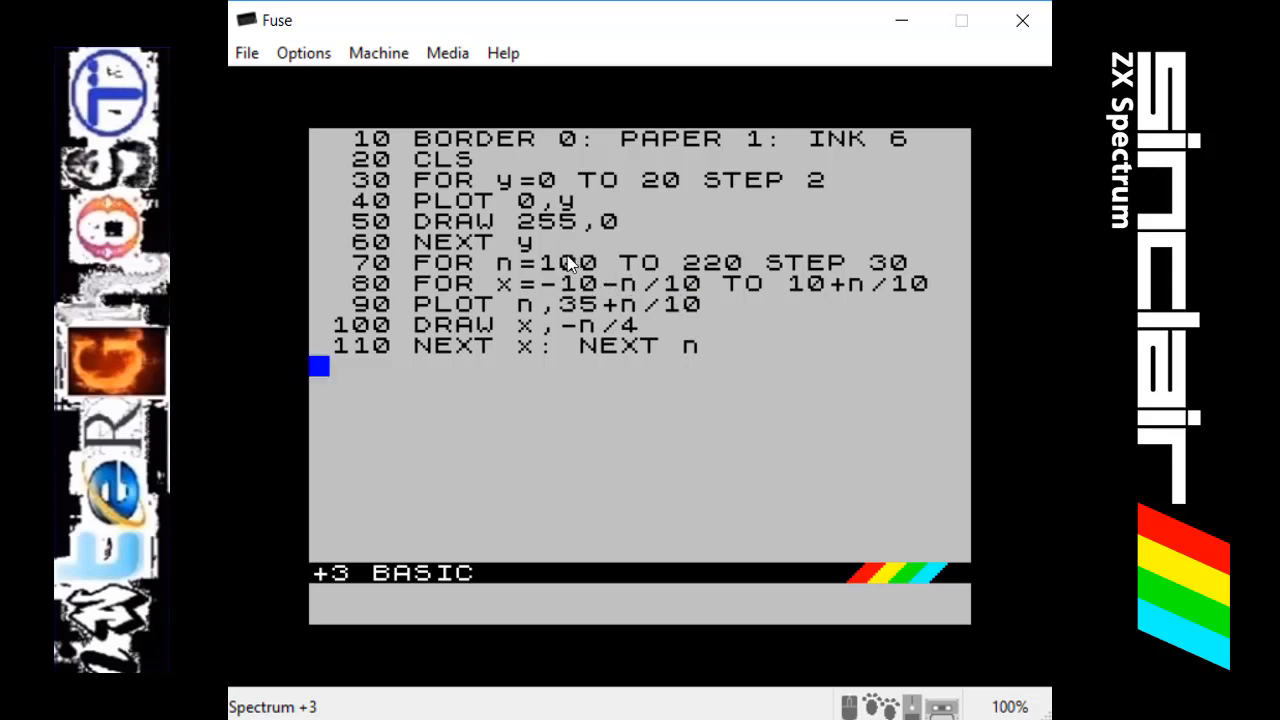
{"action": "mouse_move", "coordinate": [636, 308]}
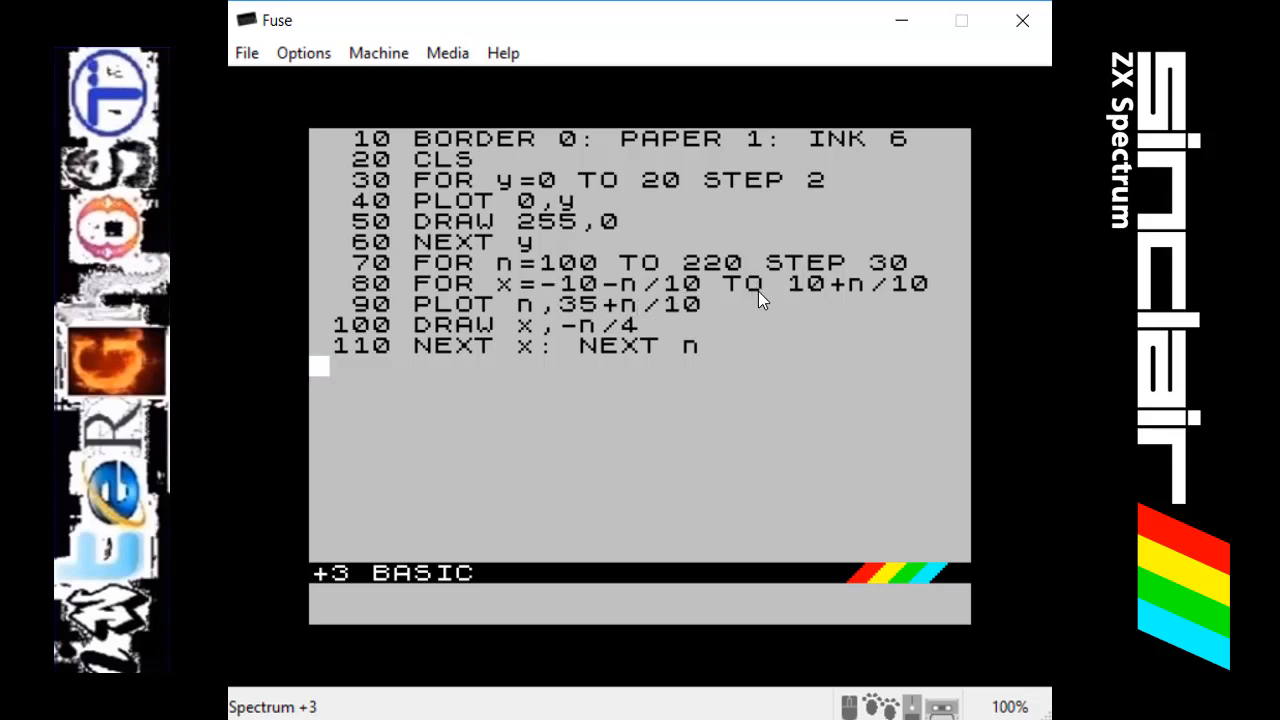
{"action": "mouse_move", "coordinate": [738, 296]}
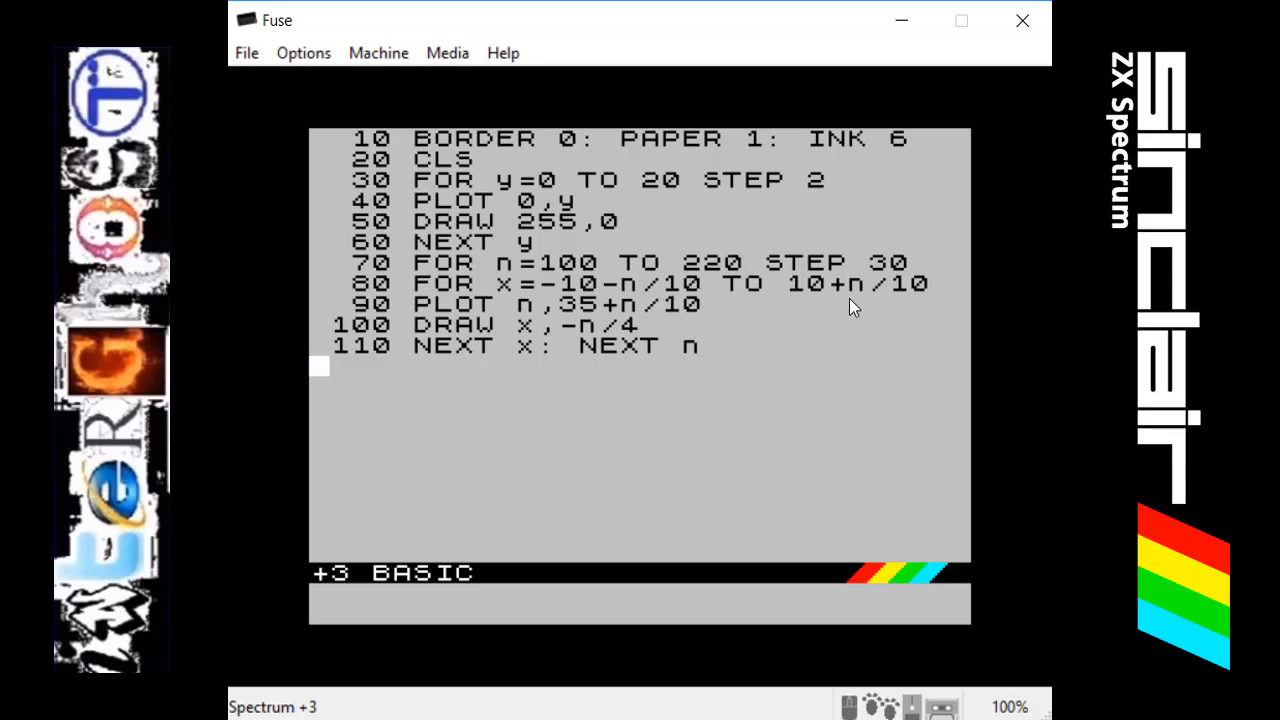
{"action": "mouse_move", "coordinate": [712, 322]}
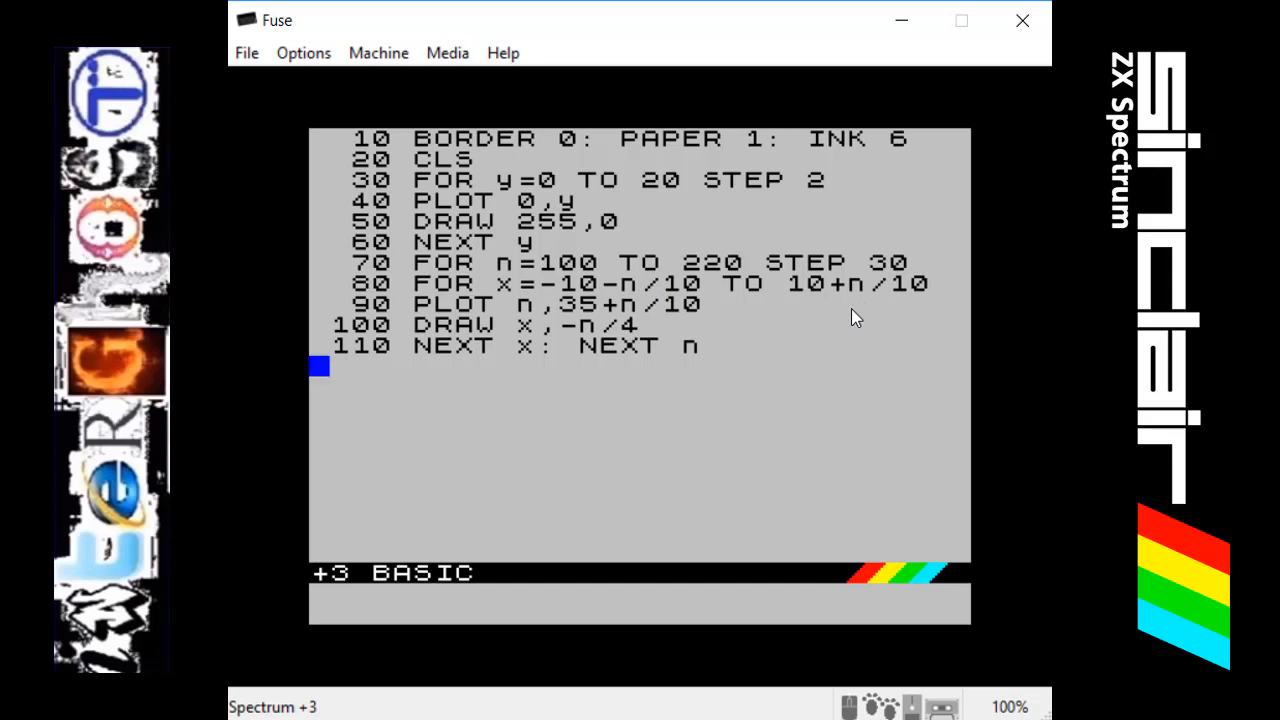
{"action": "mouse_move", "coordinate": [844, 300]}
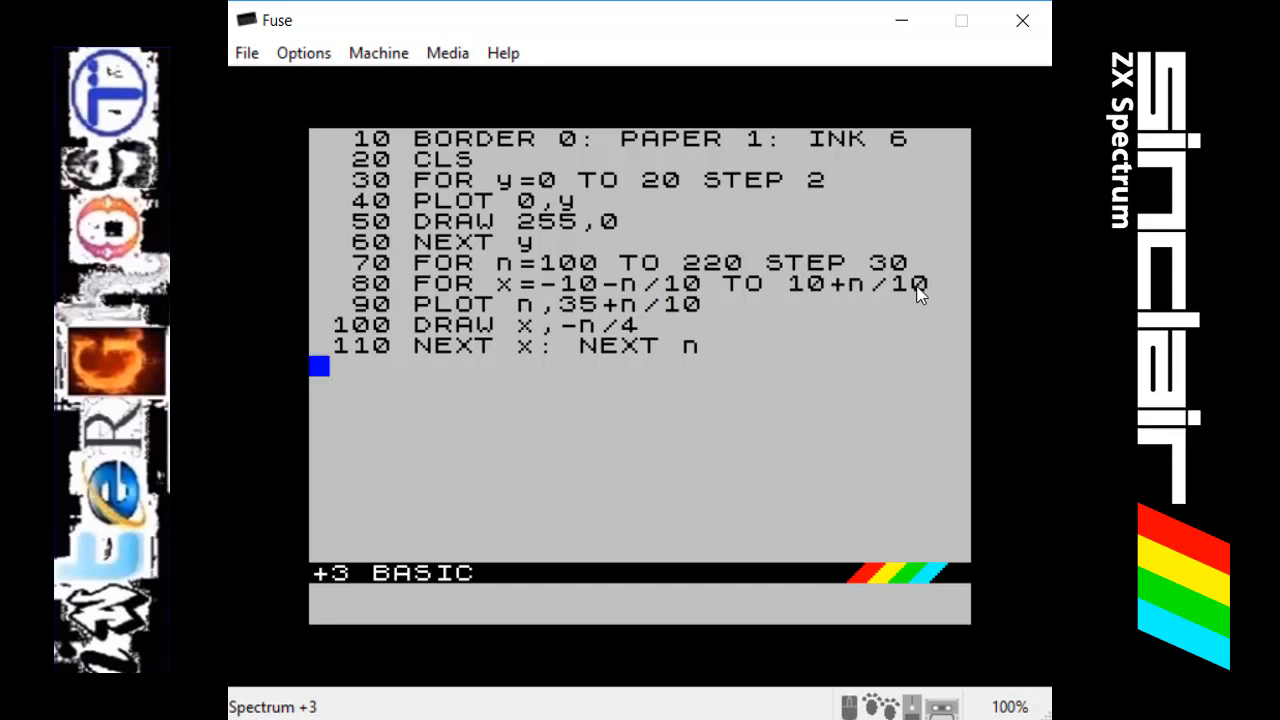
{"action": "mouse_move", "coordinate": [802, 296]}
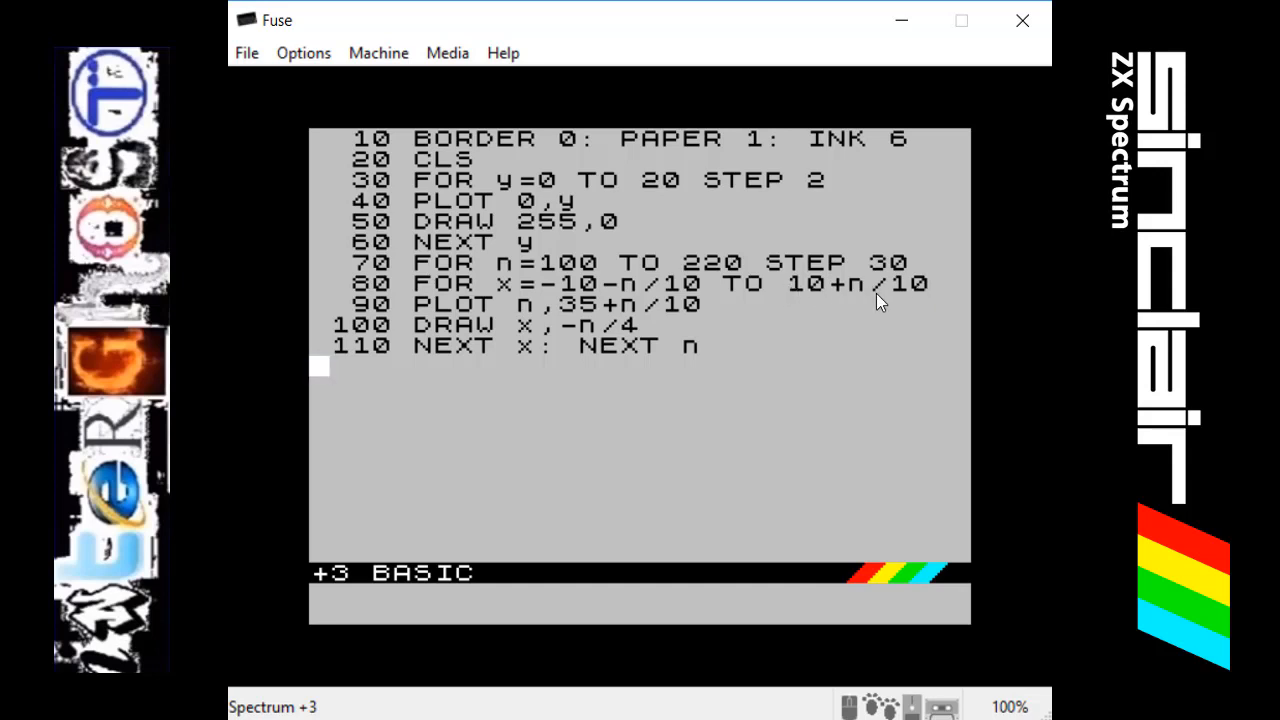
{"action": "mouse_move", "coordinate": [584, 296]}
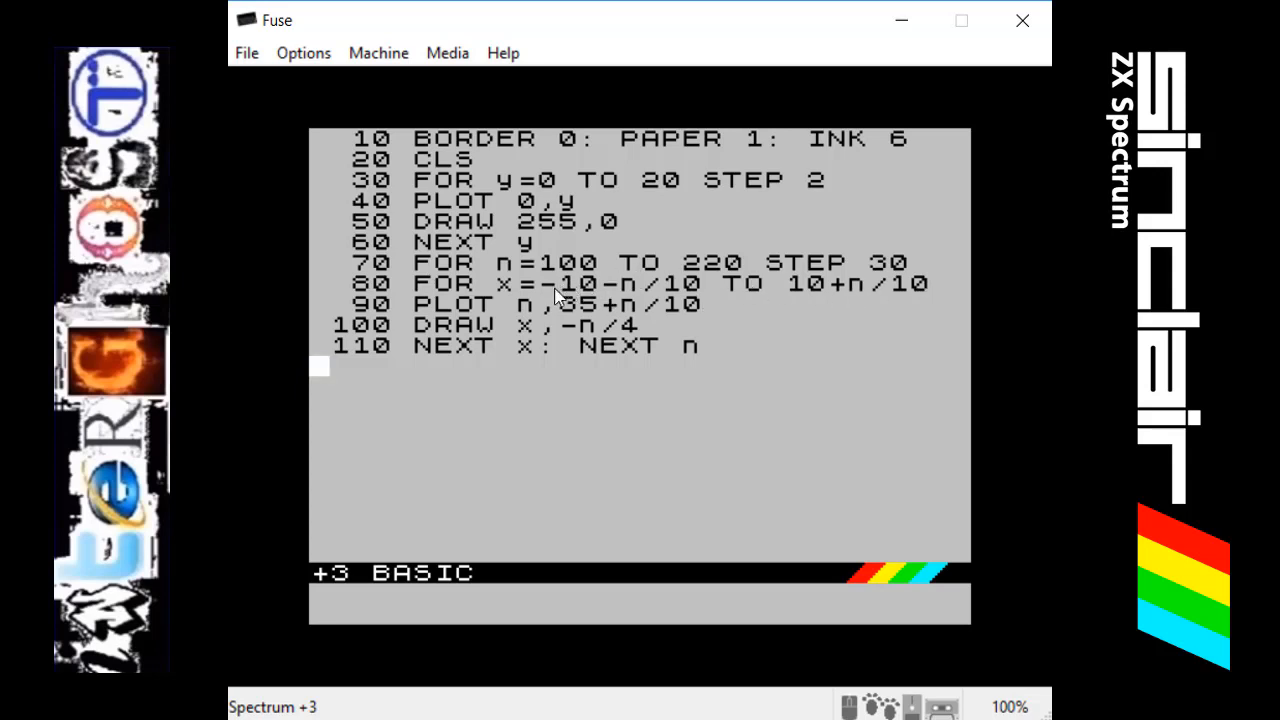
{"action": "mouse_move", "coordinate": [508, 296]}
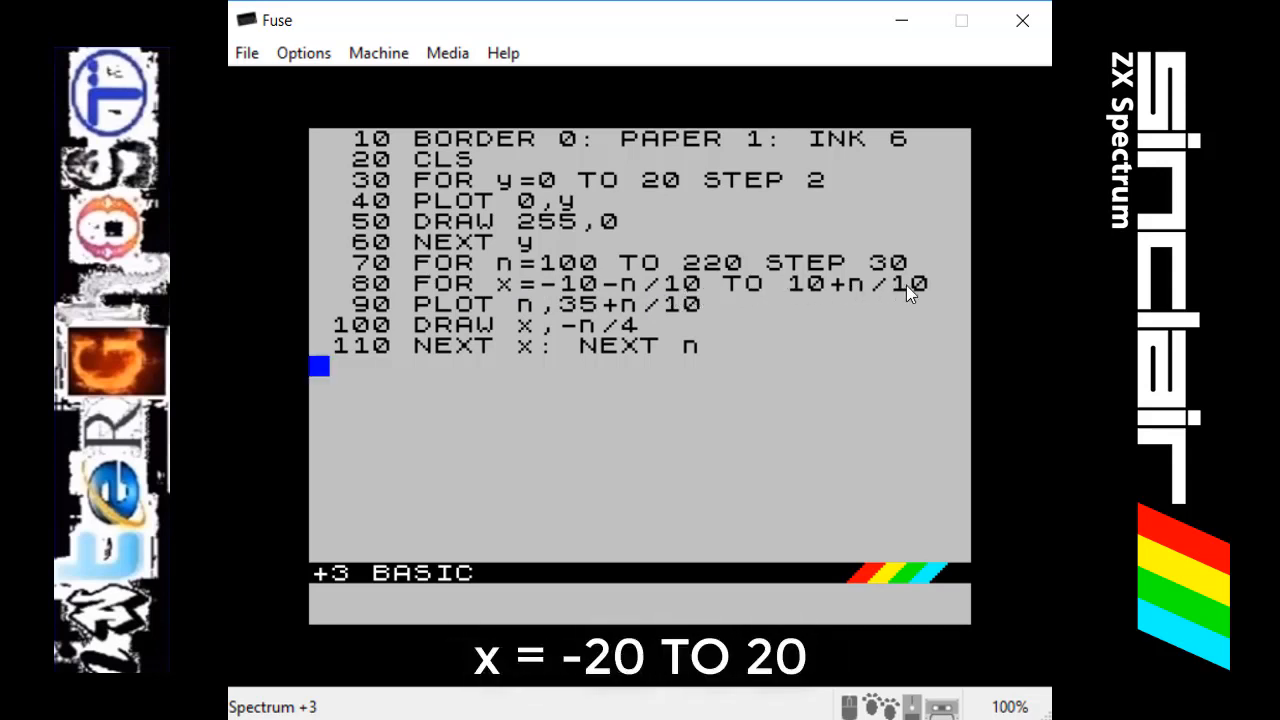
{"action": "mouse_move", "coordinate": [760, 288]}
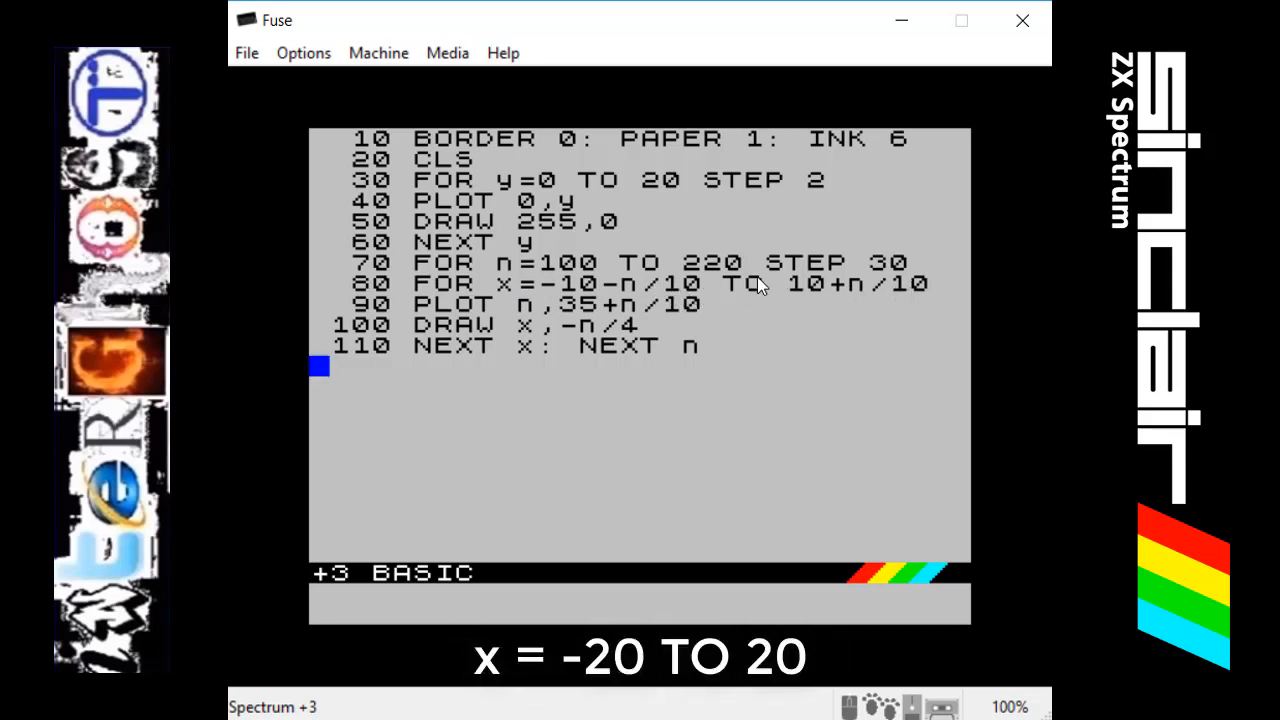
{"action": "mouse_move", "coordinate": [608, 290]}
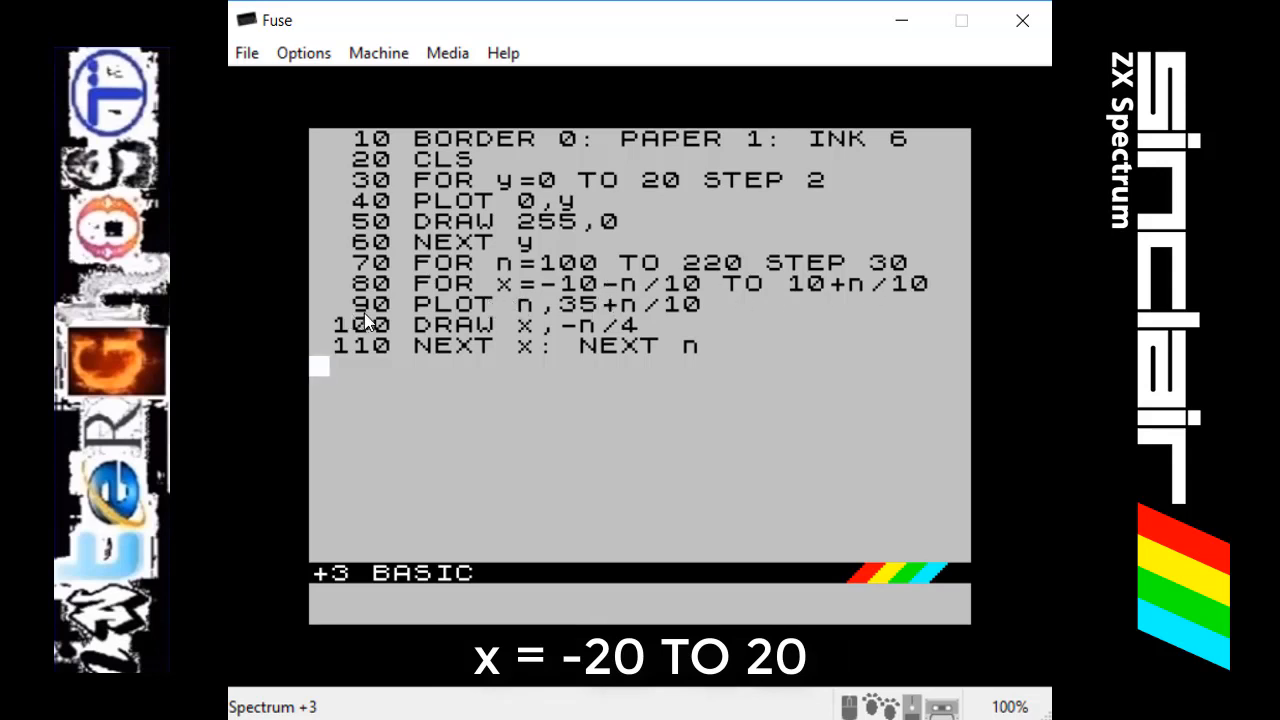
{"action": "mouse_move", "coordinate": [452, 318]}
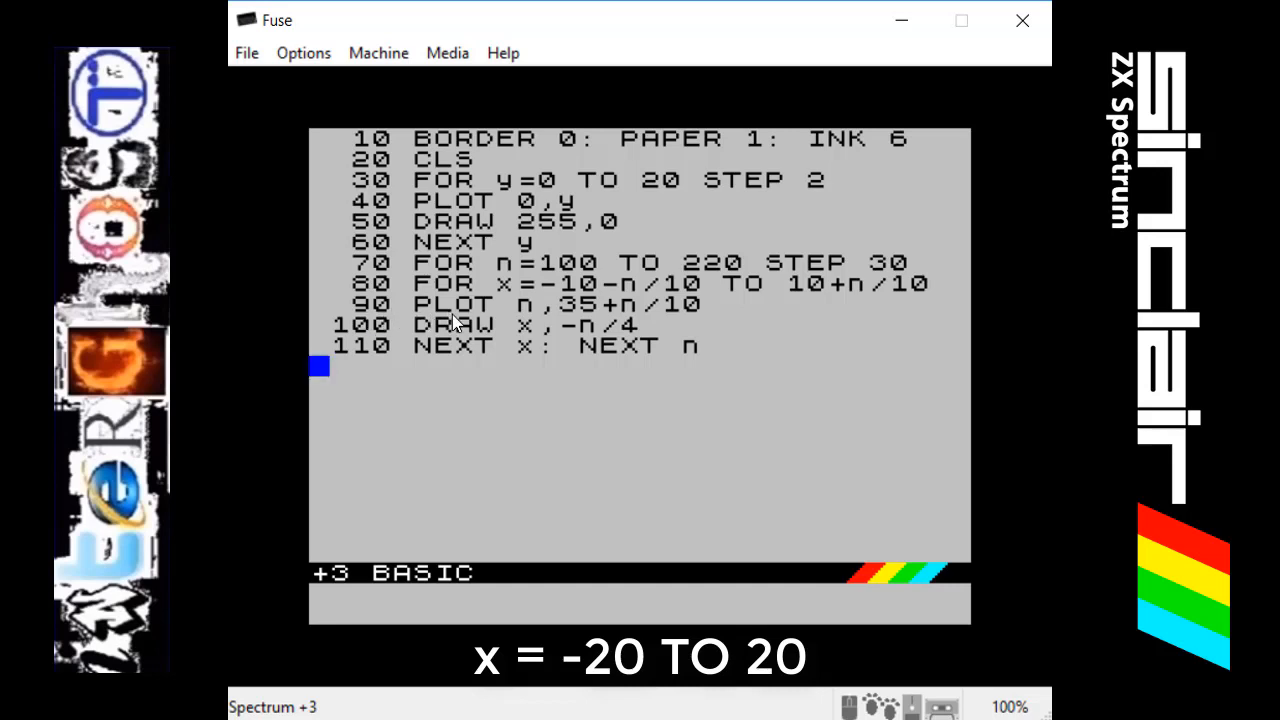
{"action": "mouse_move", "coordinate": [518, 324]}
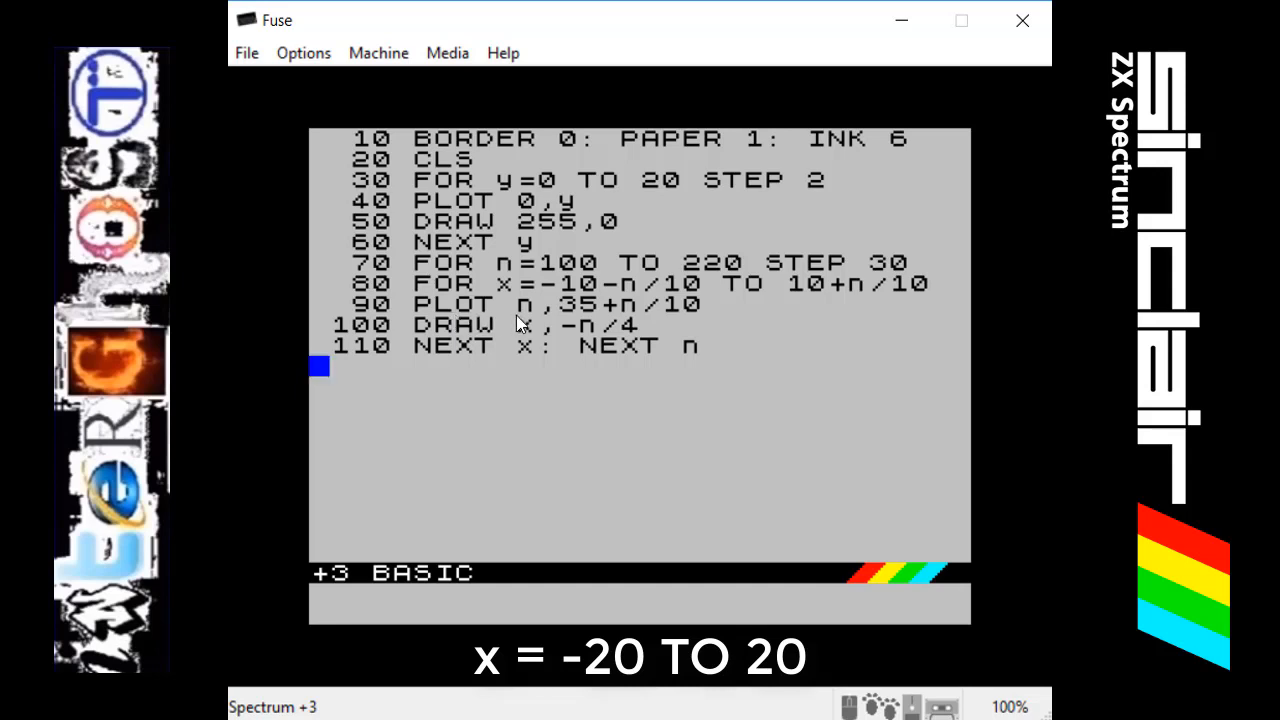
{"action": "mouse_move", "coordinate": [526, 308]}
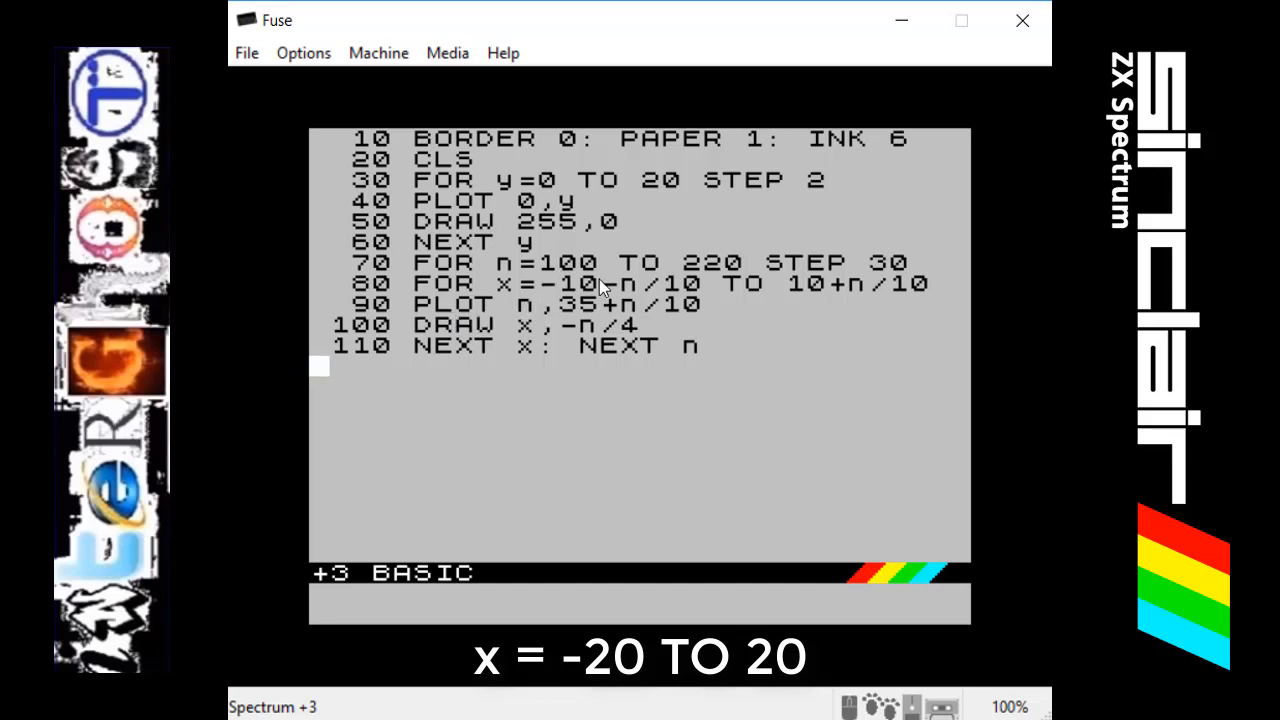
{"action": "mouse_move", "coordinate": [312, 510]}
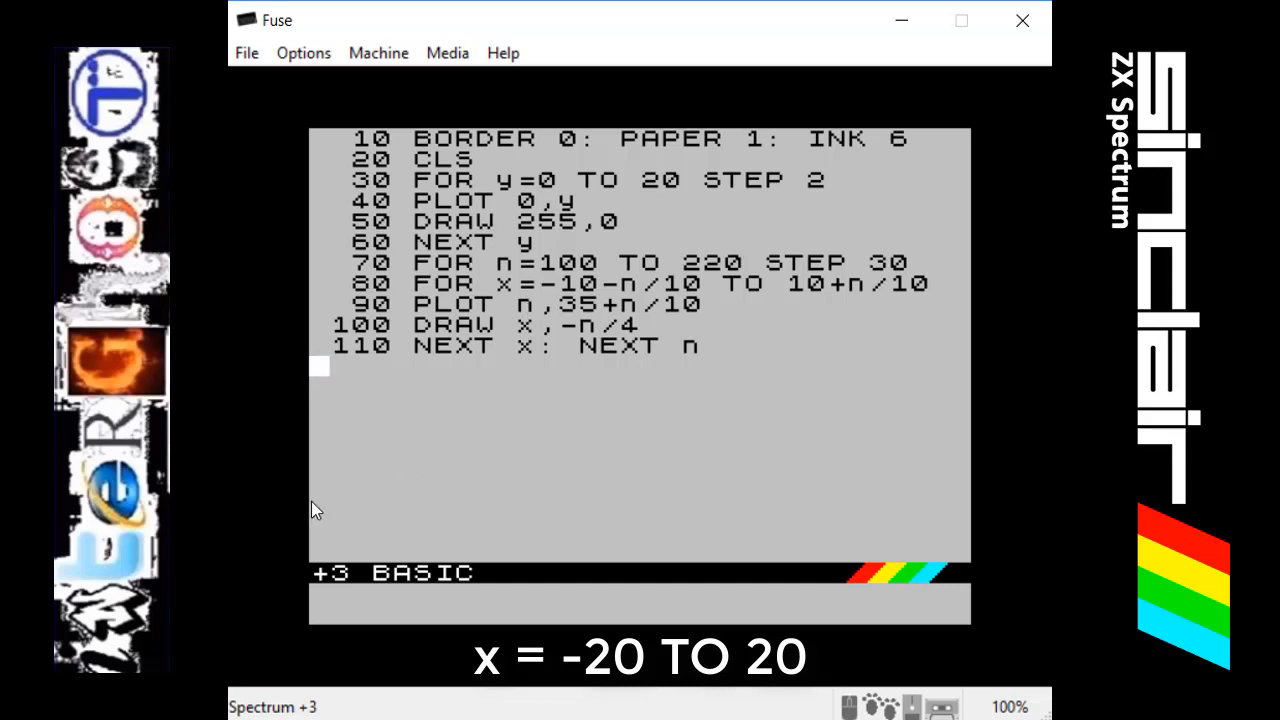
{"action": "mouse_move", "coordinate": [688, 512]}
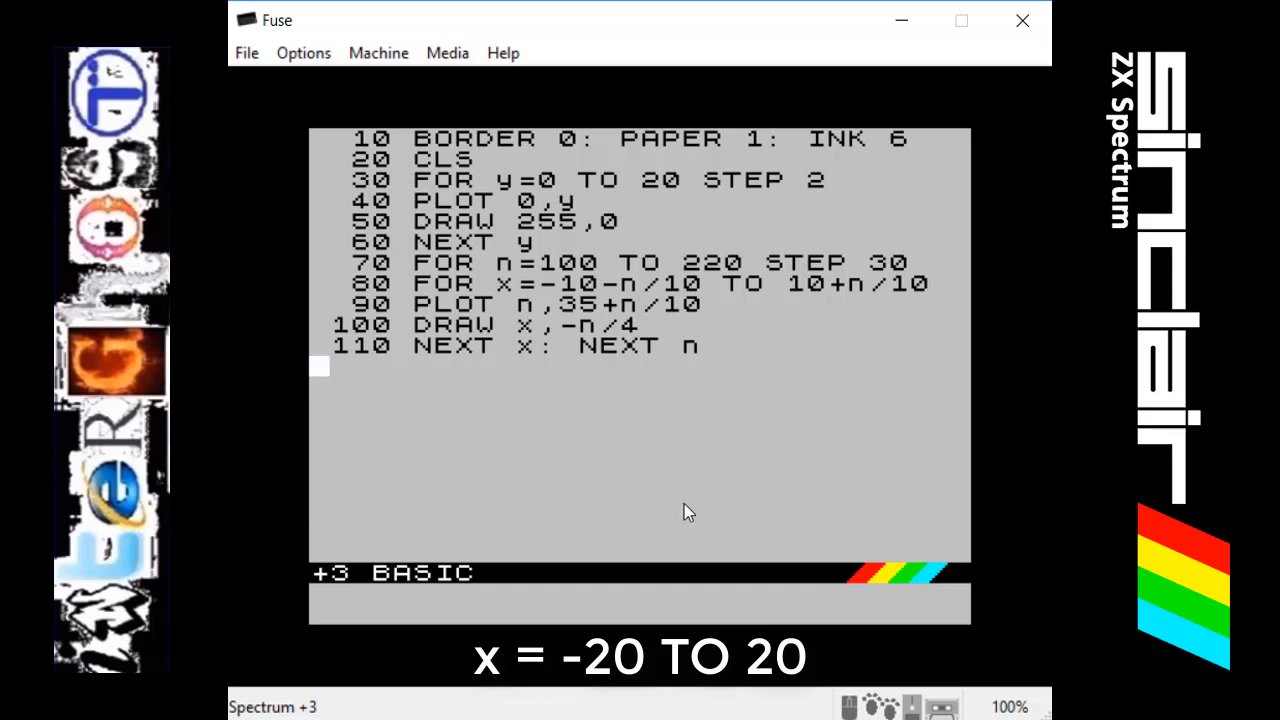
{"action": "mouse_move", "coordinate": [596, 328]}
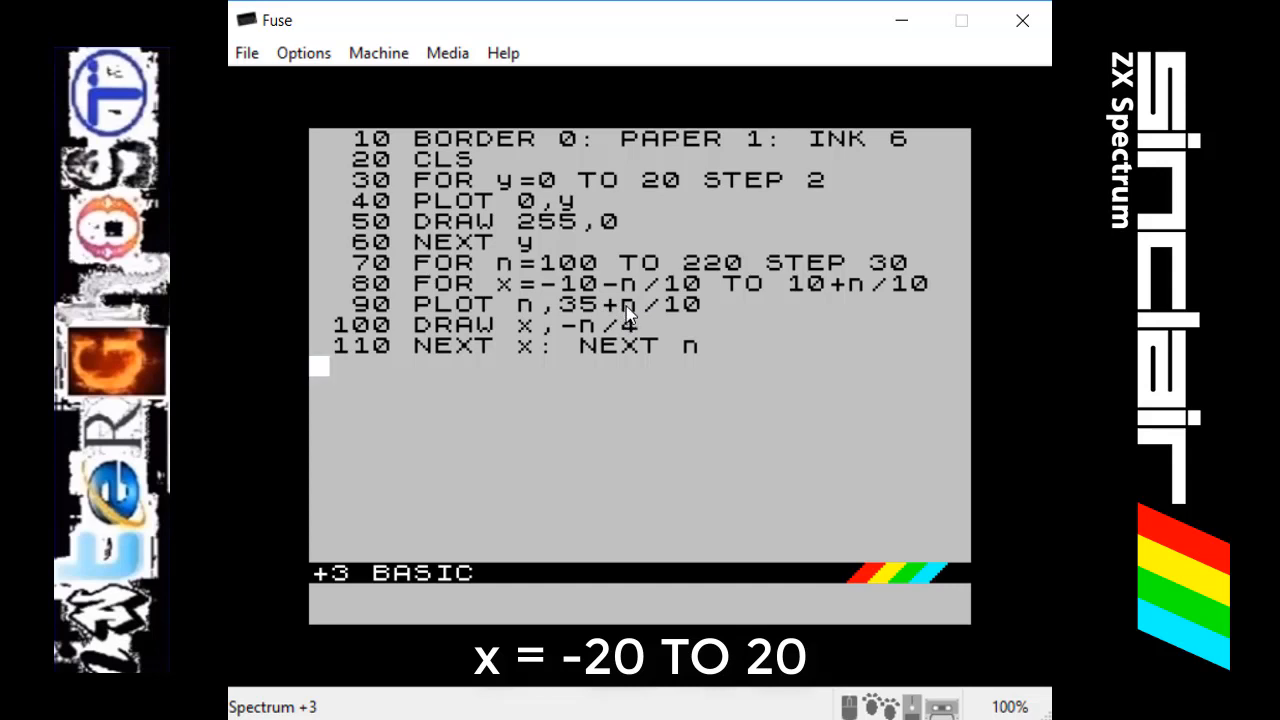
{"action": "mouse_move", "coordinate": [676, 318]}
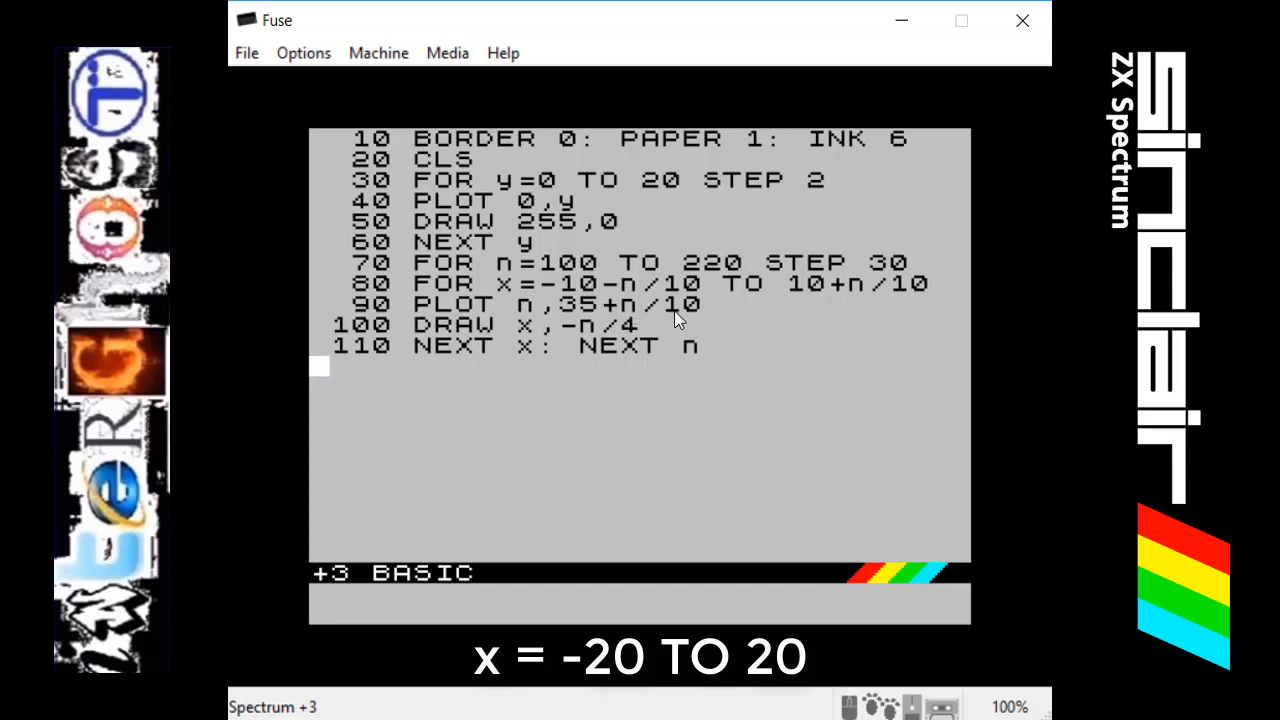
{"action": "mouse_move", "coordinate": [640, 322]}
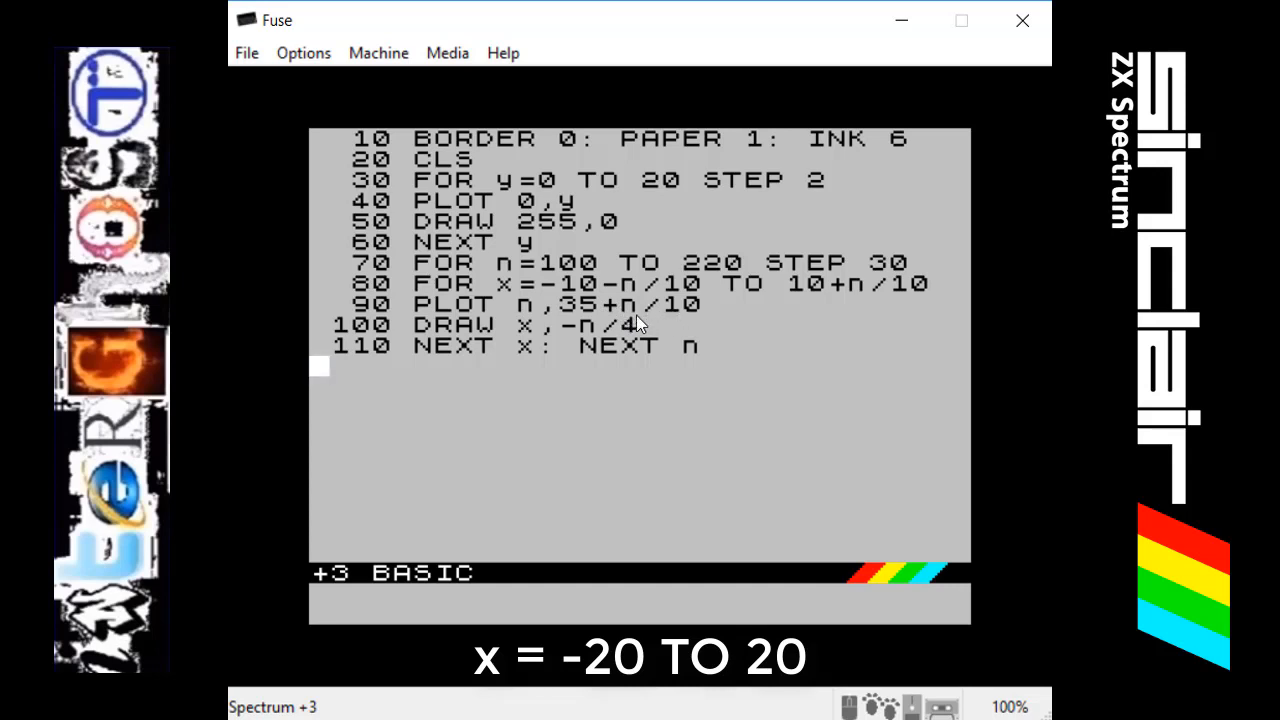
{"action": "mouse_move", "coordinate": [584, 300]}
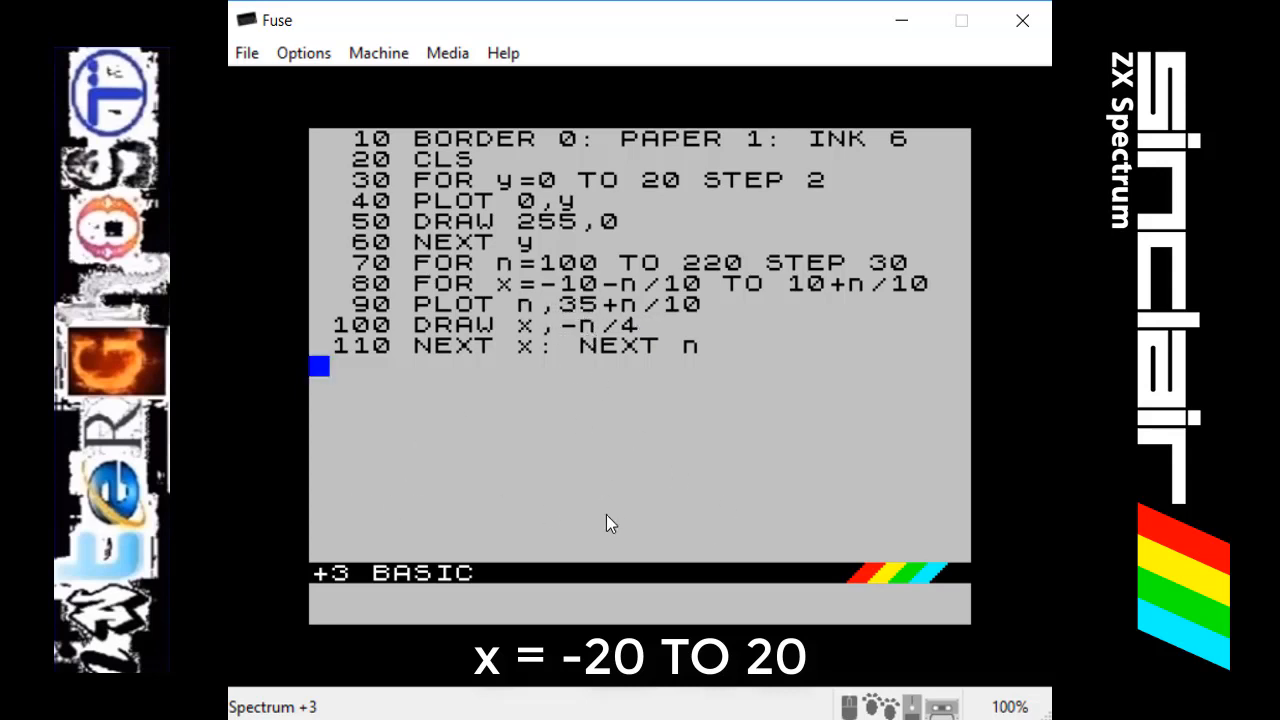
{"action": "mouse_move", "coordinate": [696, 512]}
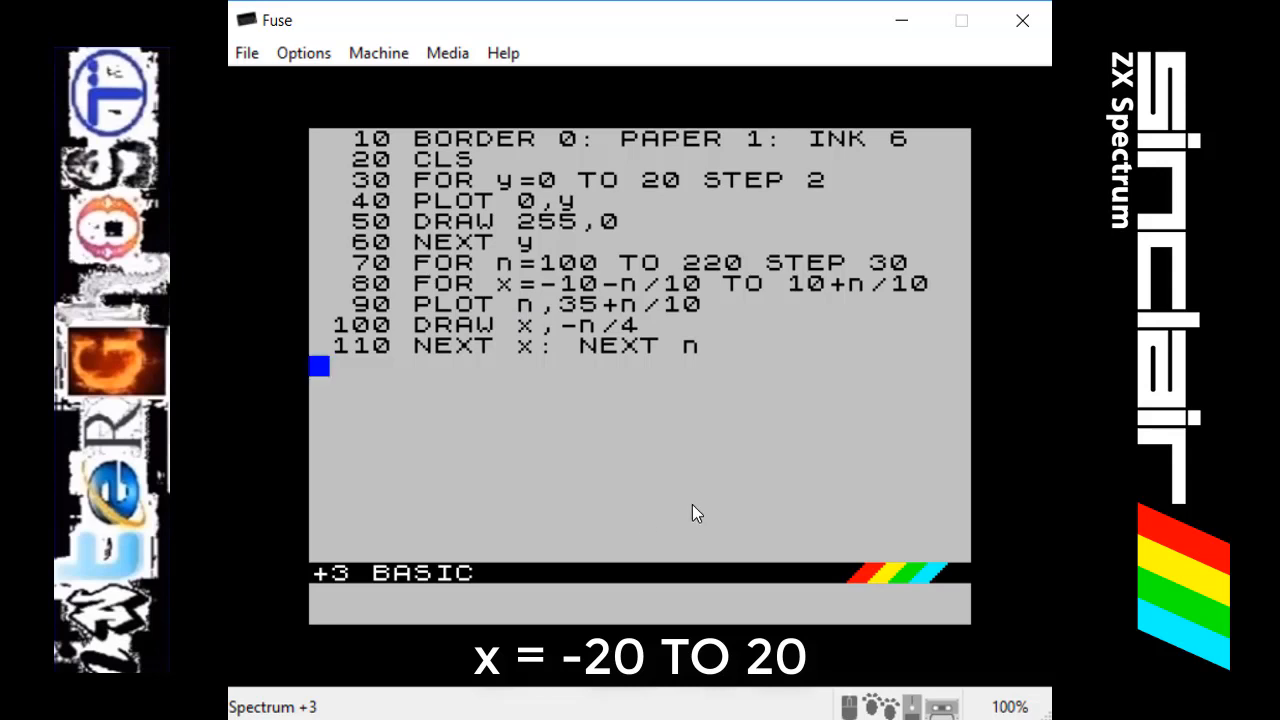
{"action": "mouse_move", "coordinate": [672, 404]}
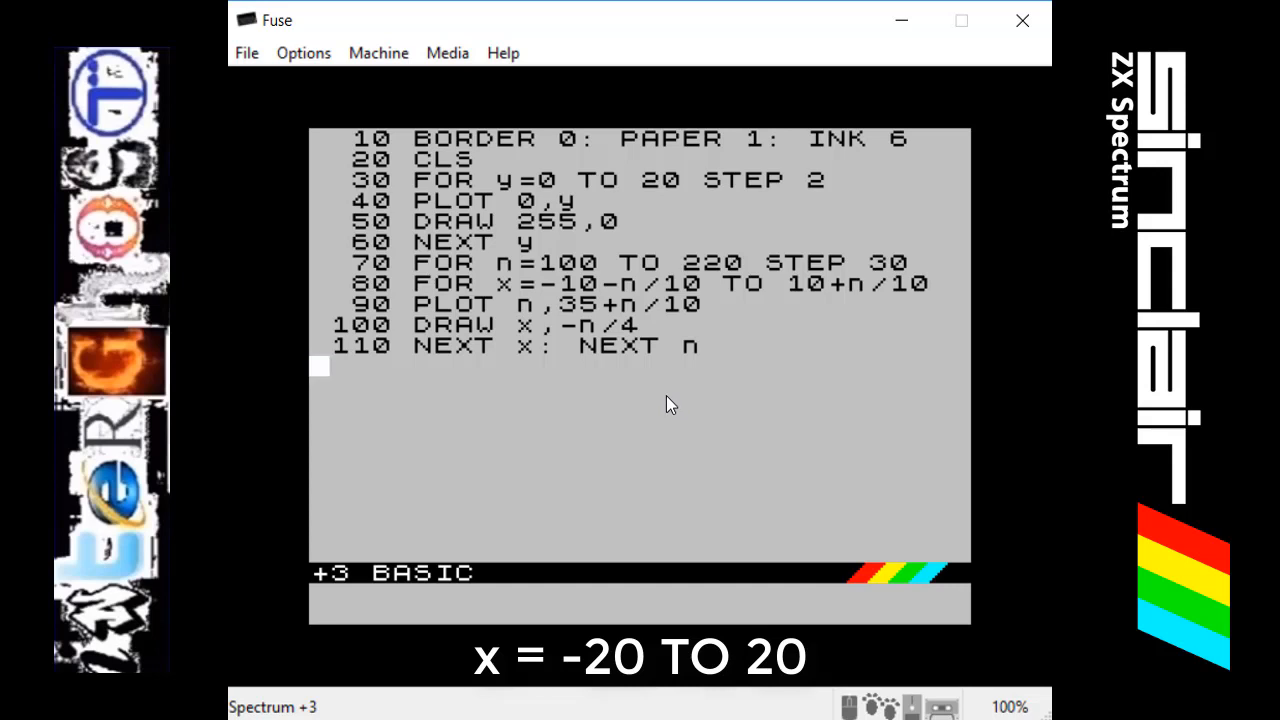
{"action": "mouse_move", "coordinate": [670, 414]}
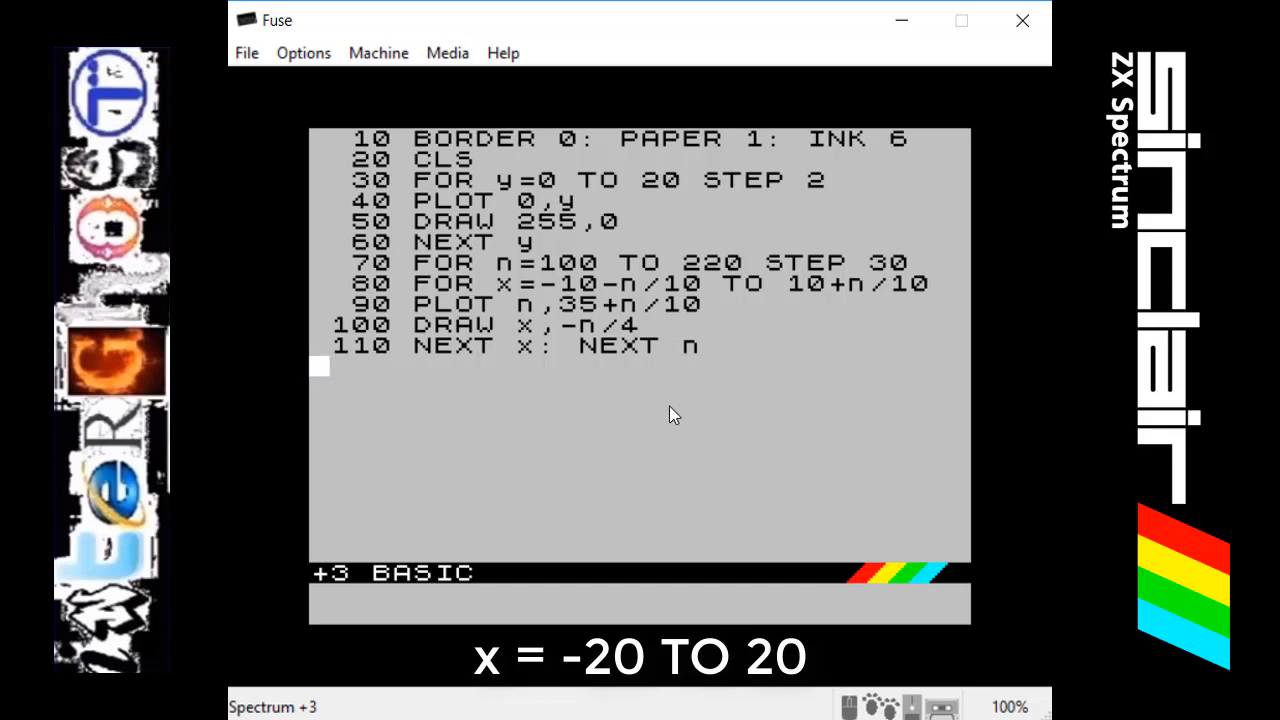
{"action": "mouse_move", "coordinate": [596, 482]}
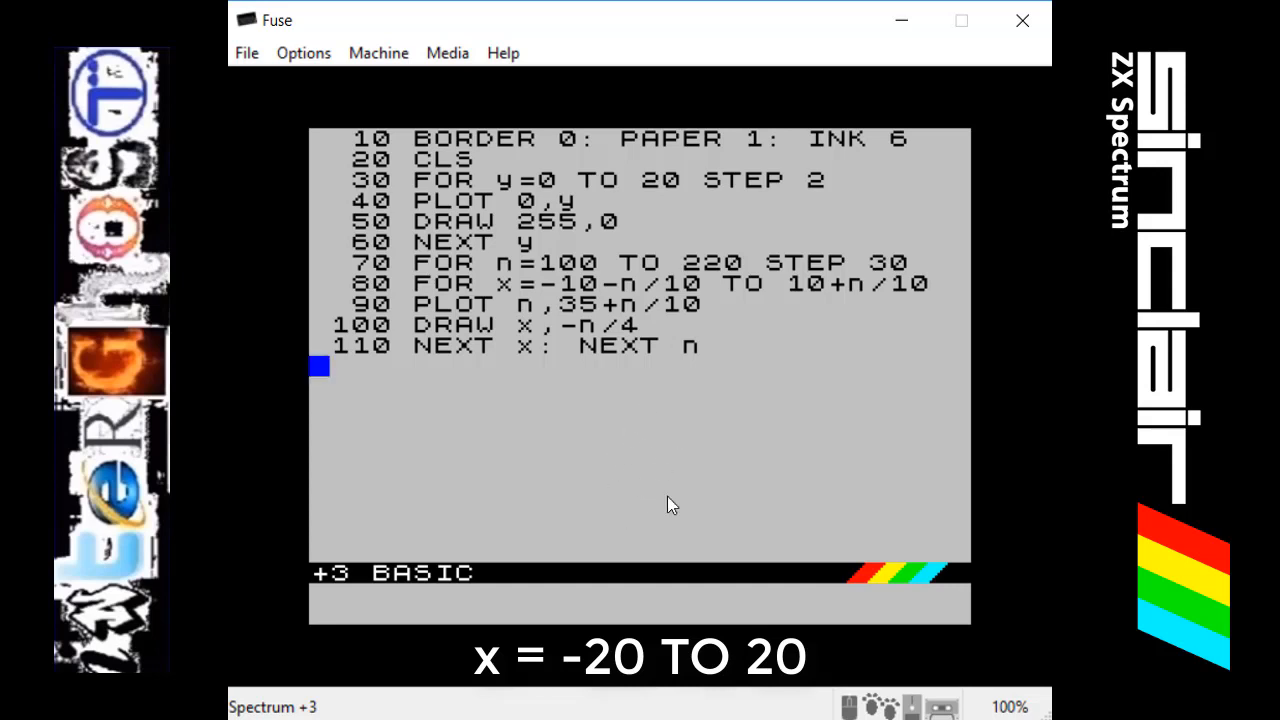
{"action": "mouse_move", "coordinate": [736, 492]}
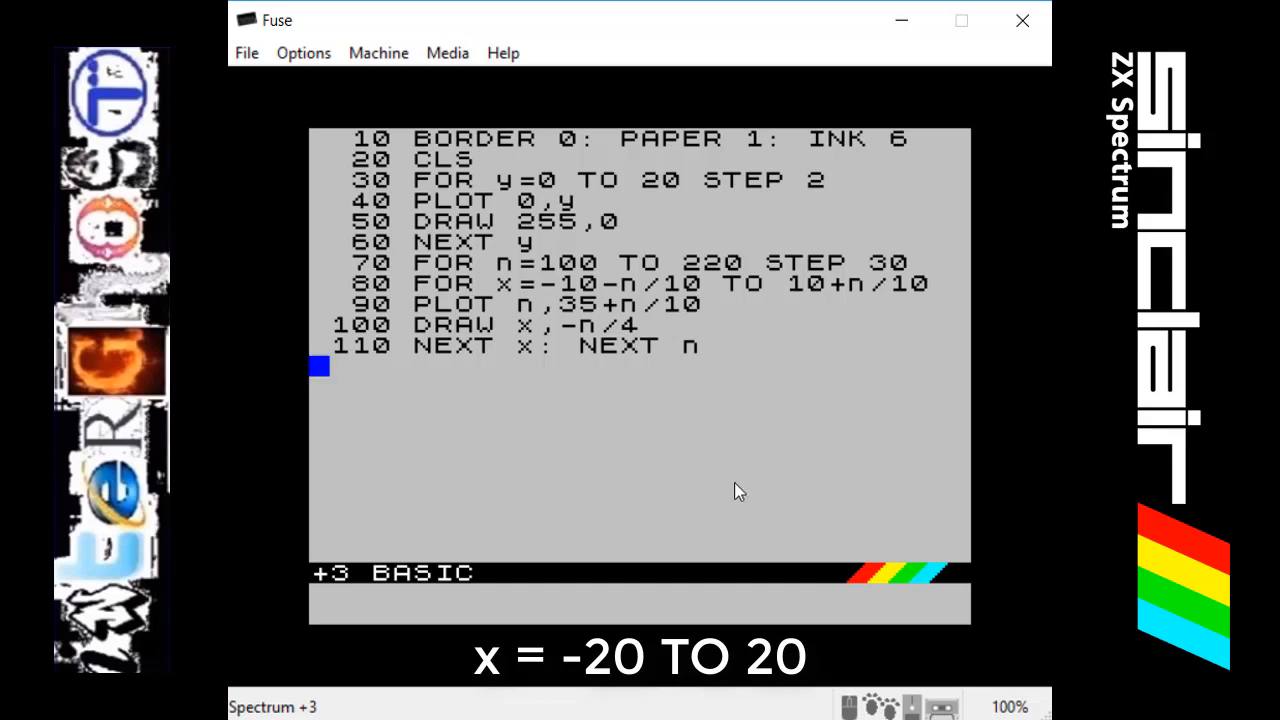
{"action": "mouse_move", "coordinate": [384, 344]}
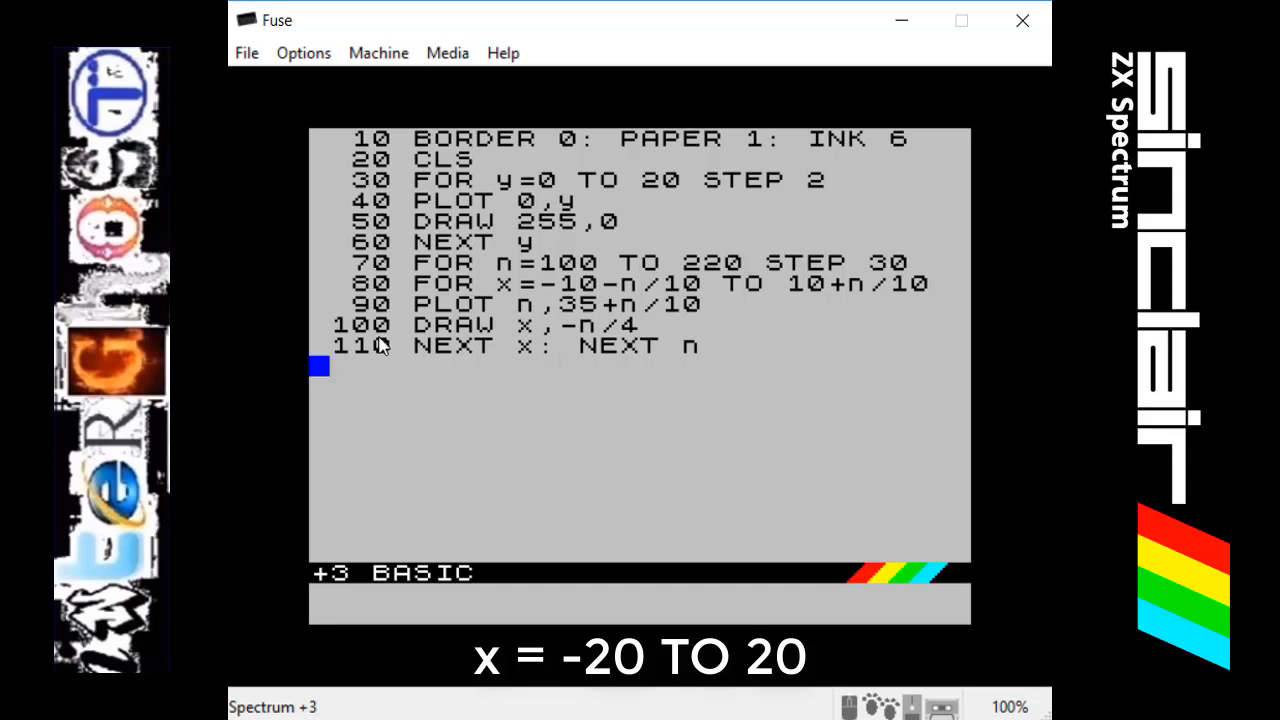
{"action": "mouse_move", "coordinate": [682, 428]}
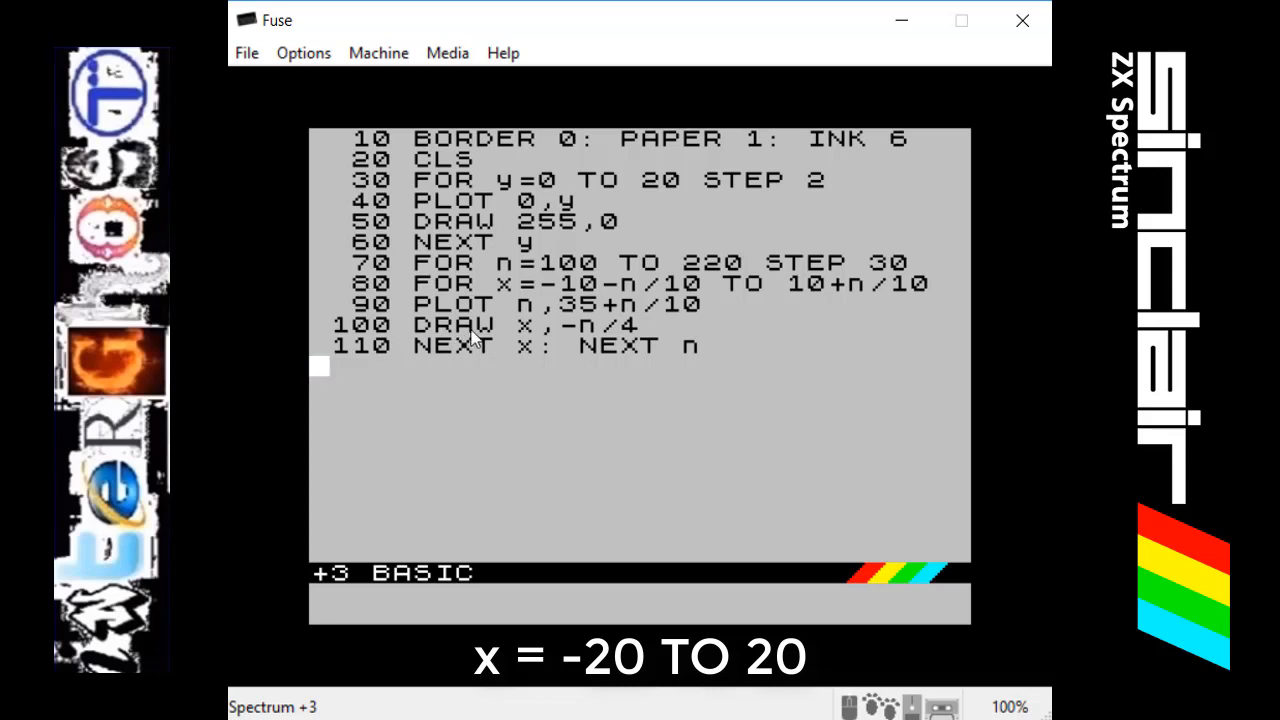
{"action": "mouse_move", "coordinate": [524, 344]}
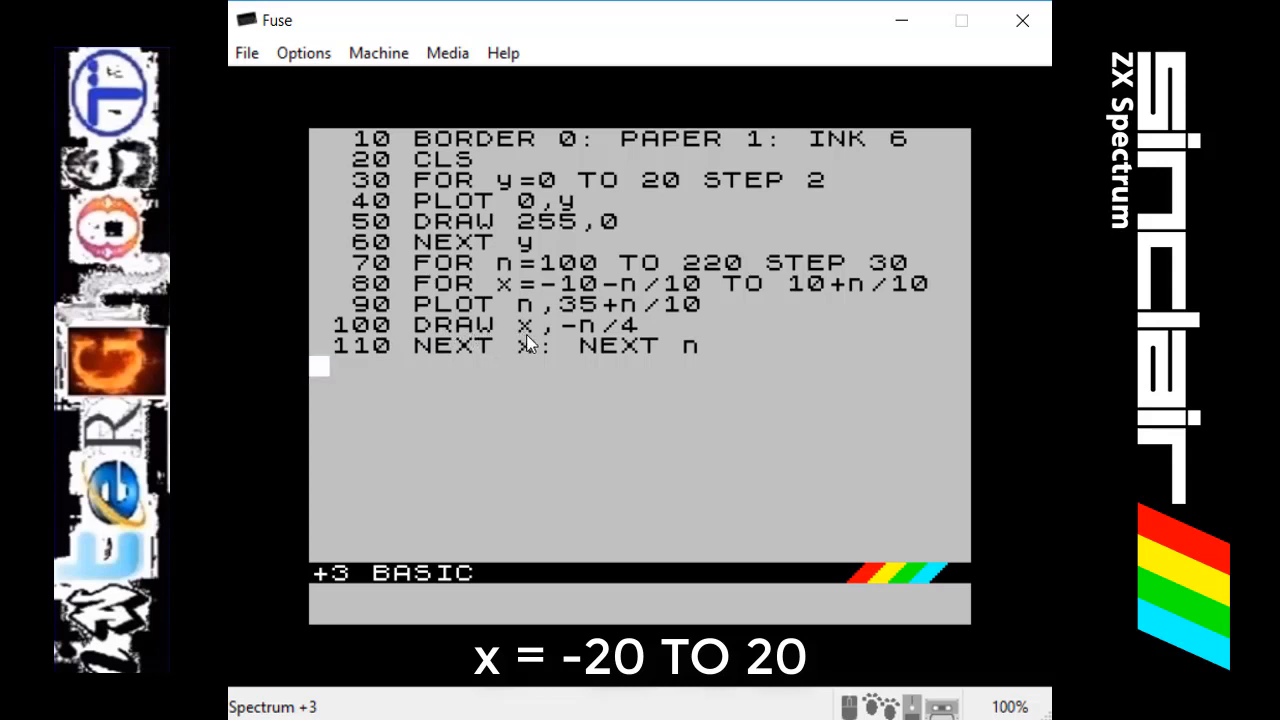
{"action": "mouse_move", "coordinate": [524, 324]}
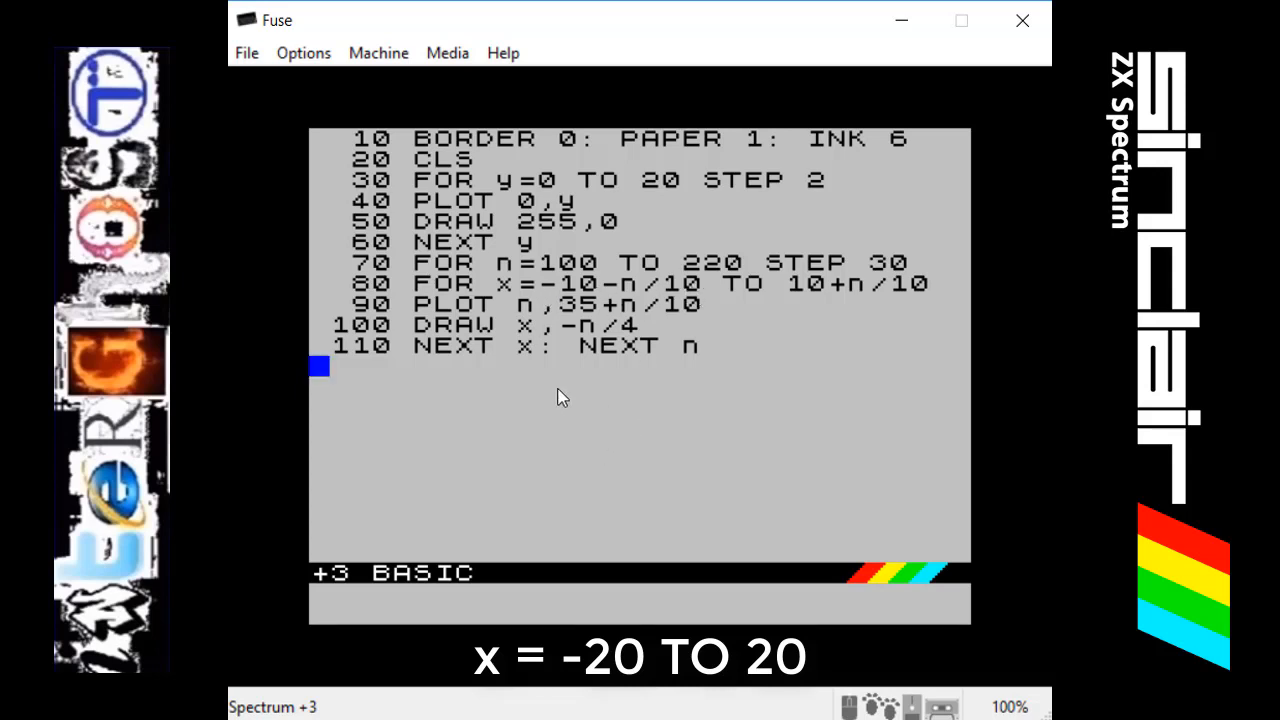
{"action": "mouse_move", "coordinate": [590, 338]}
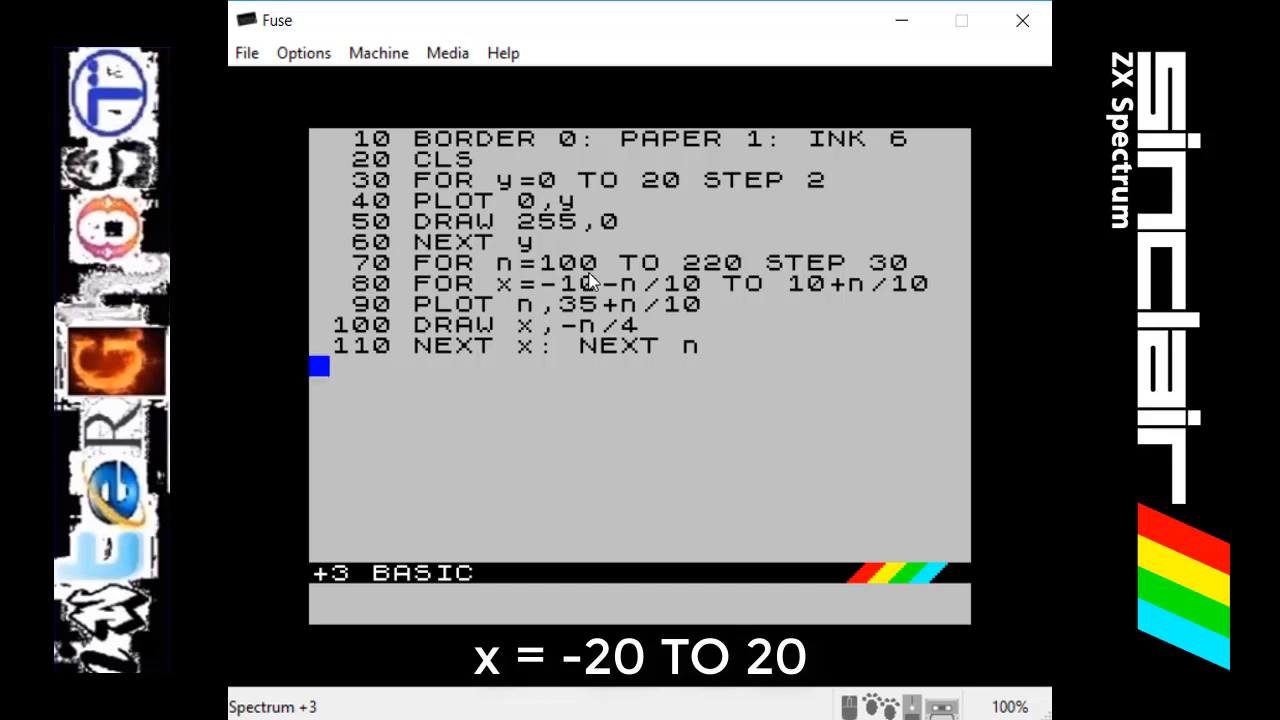
{"action": "mouse_move", "coordinate": [636, 348]}
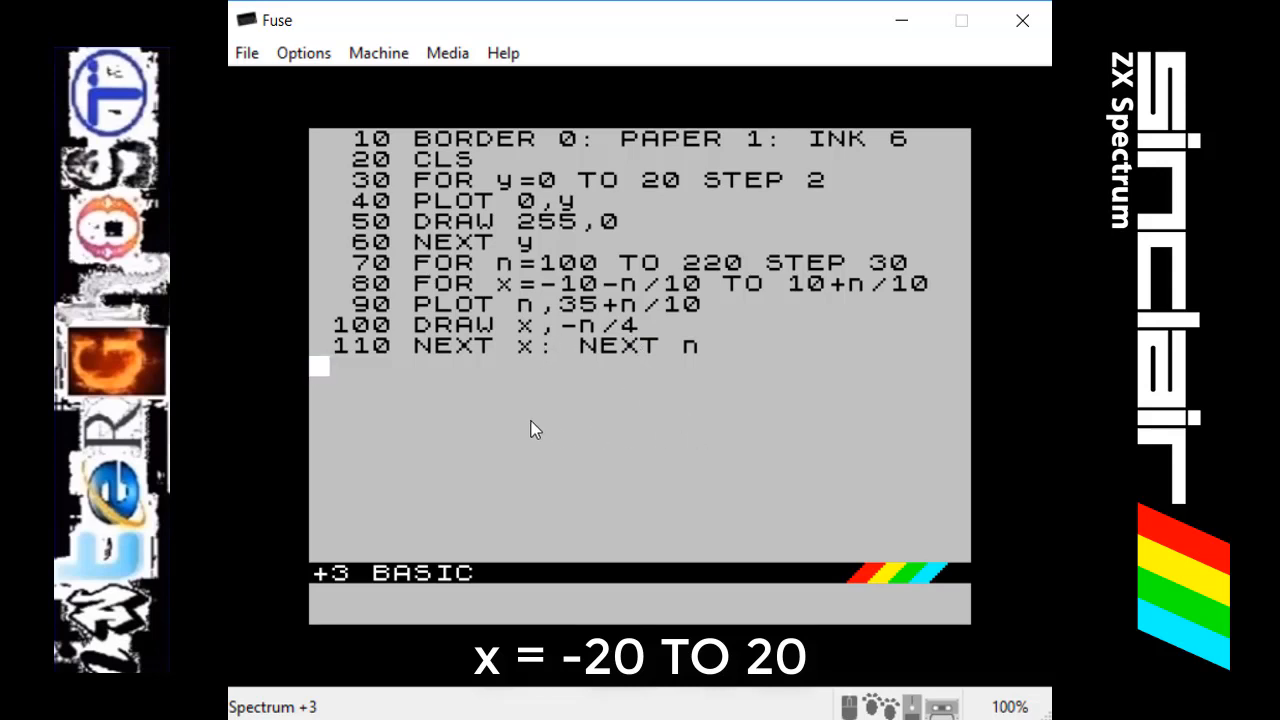
{"action": "mouse_move", "coordinate": [558, 424]}
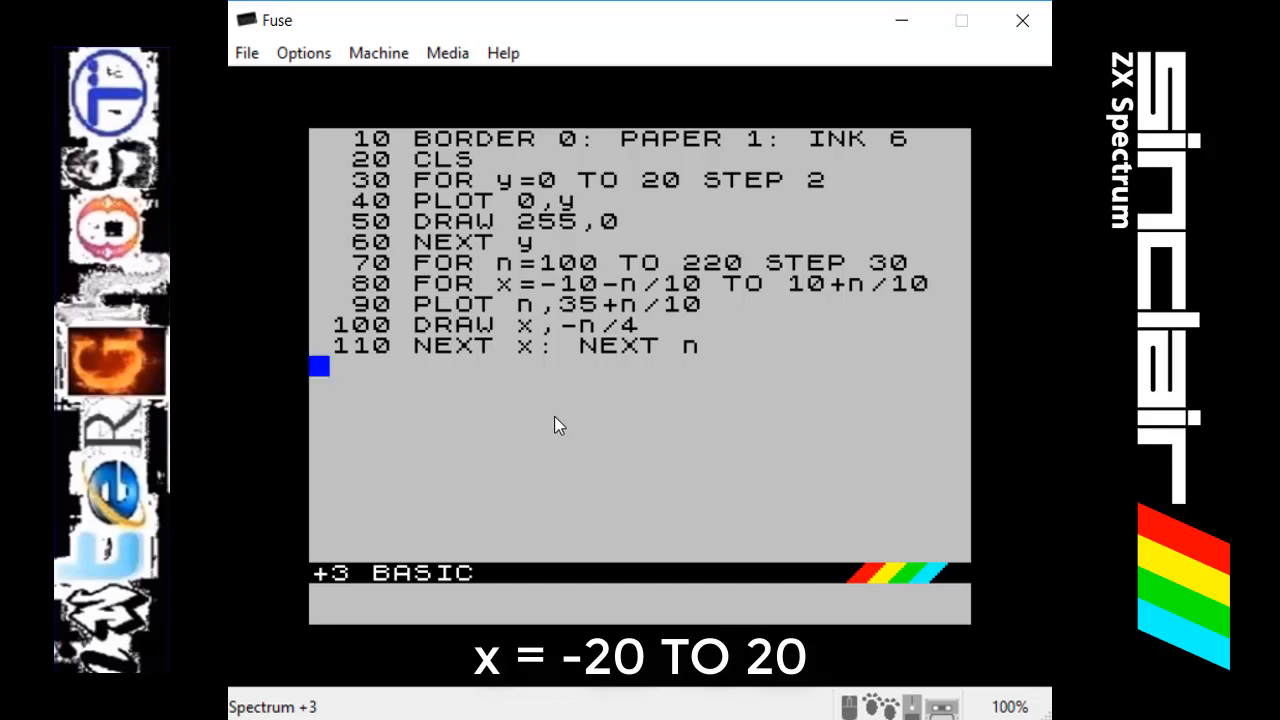
{"action": "mouse_move", "coordinate": [560, 500]}
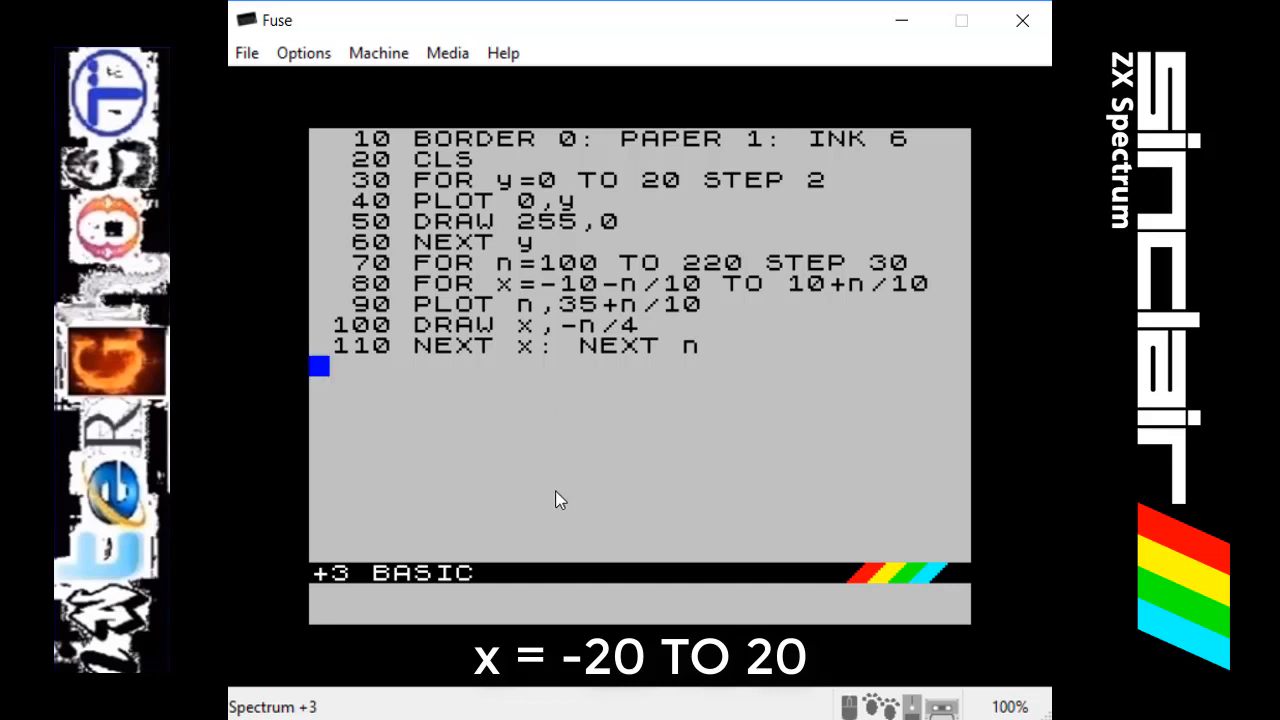
{"action": "mouse_move", "coordinate": [464, 316]}
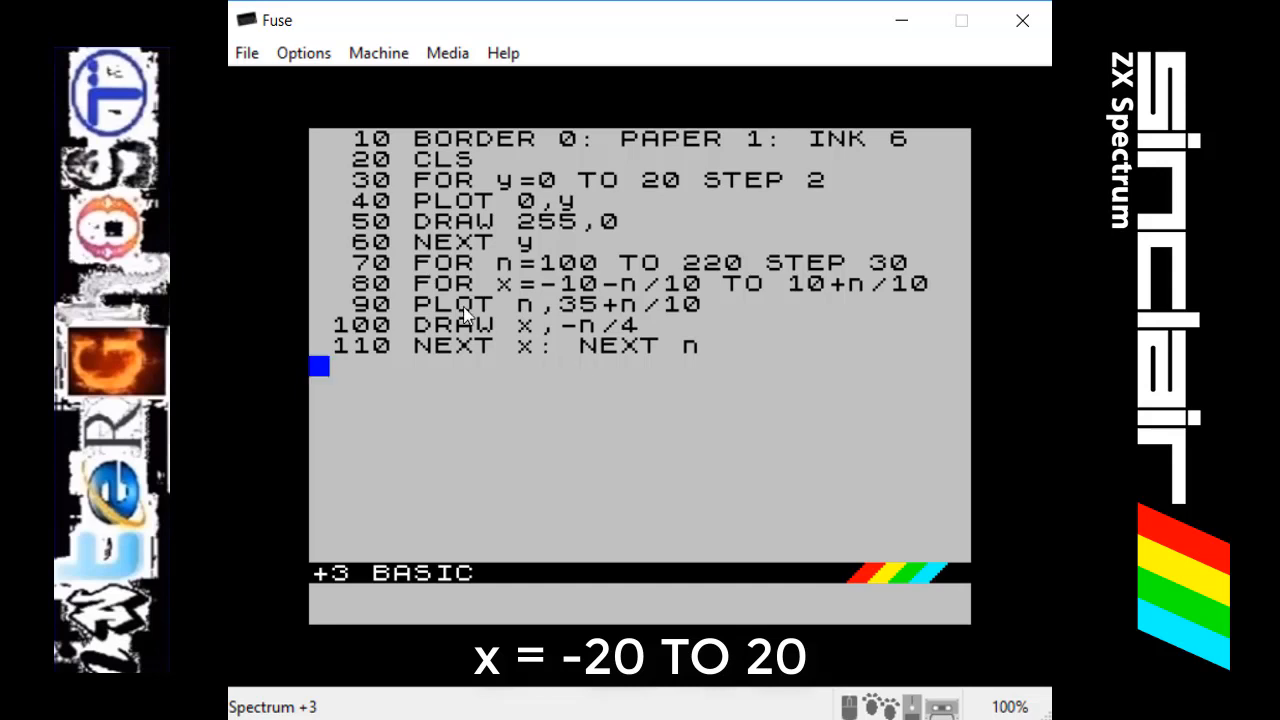
{"action": "mouse_move", "coordinate": [684, 396]}
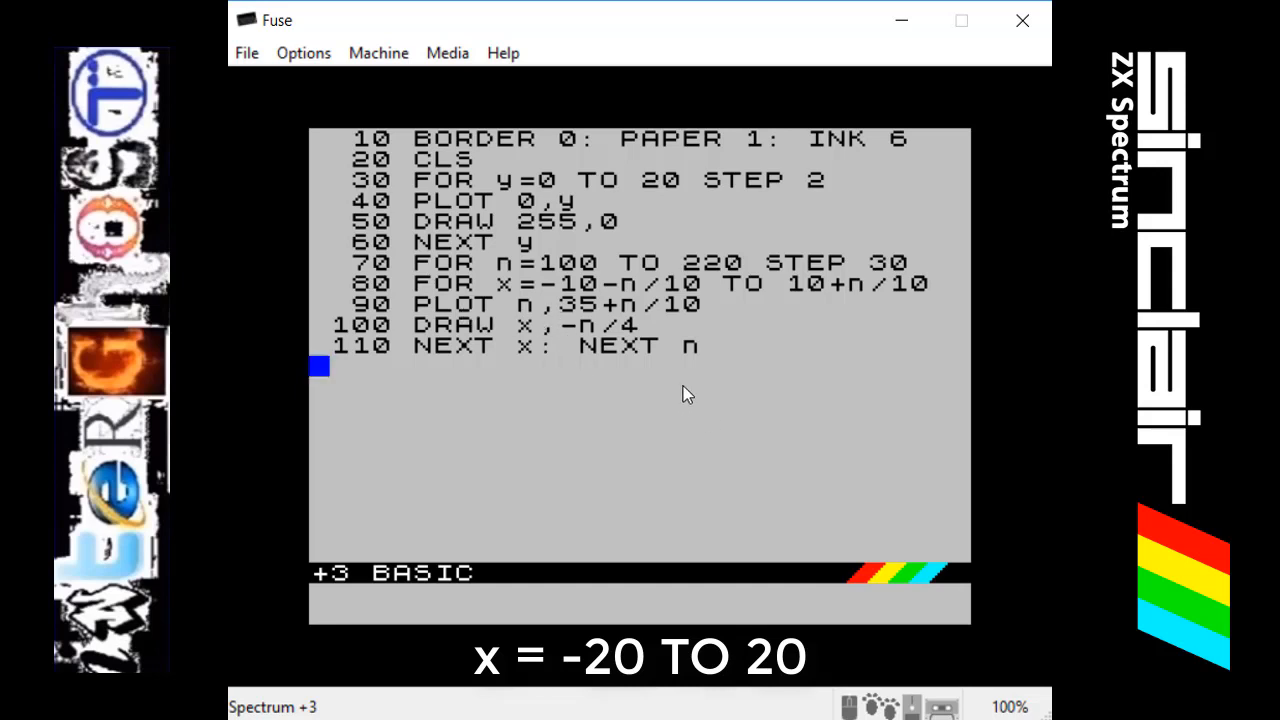
{"action": "mouse_move", "coordinate": [640, 454]}
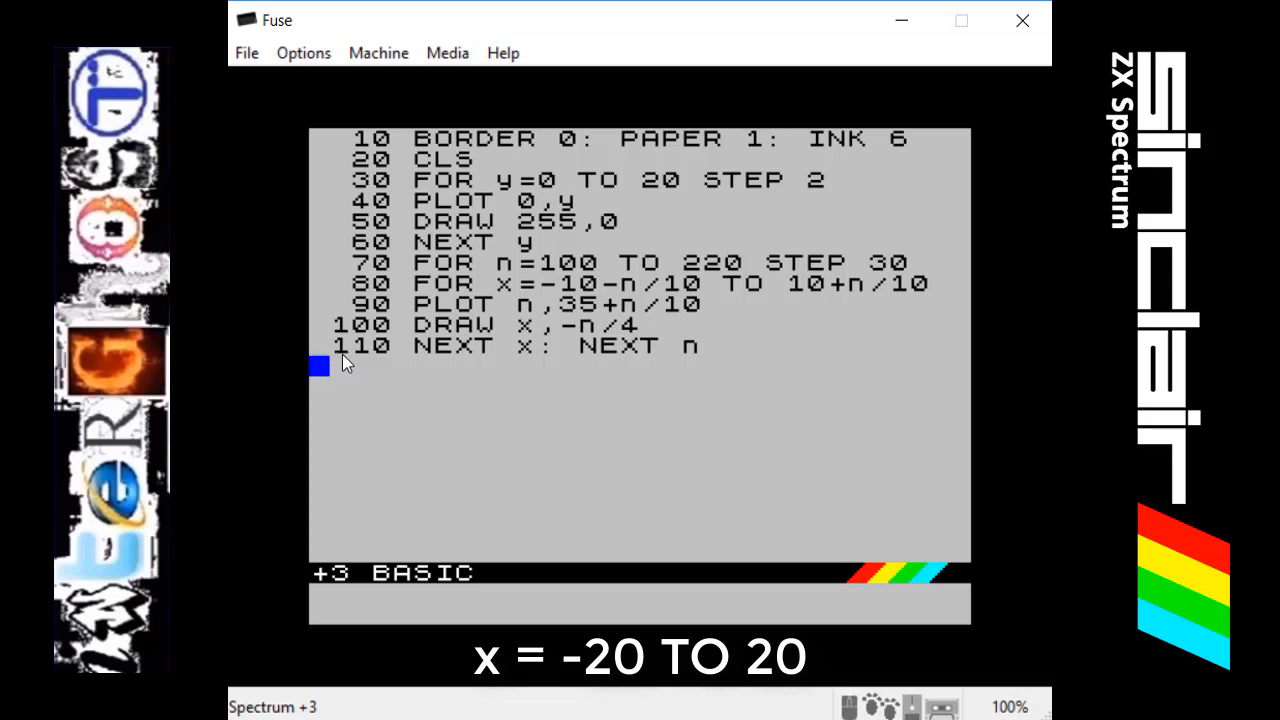
{"action": "mouse_move", "coordinate": [448, 376]}
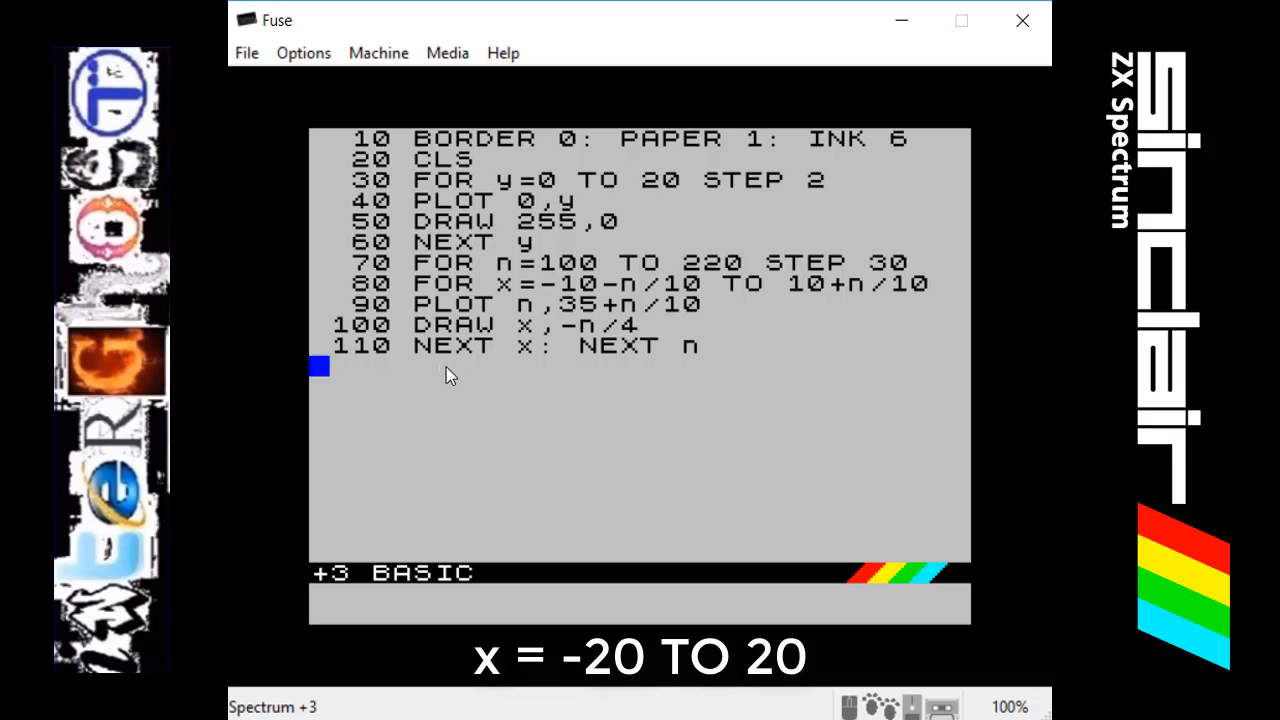
{"action": "mouse_move", "coordinate": [530, 356]}
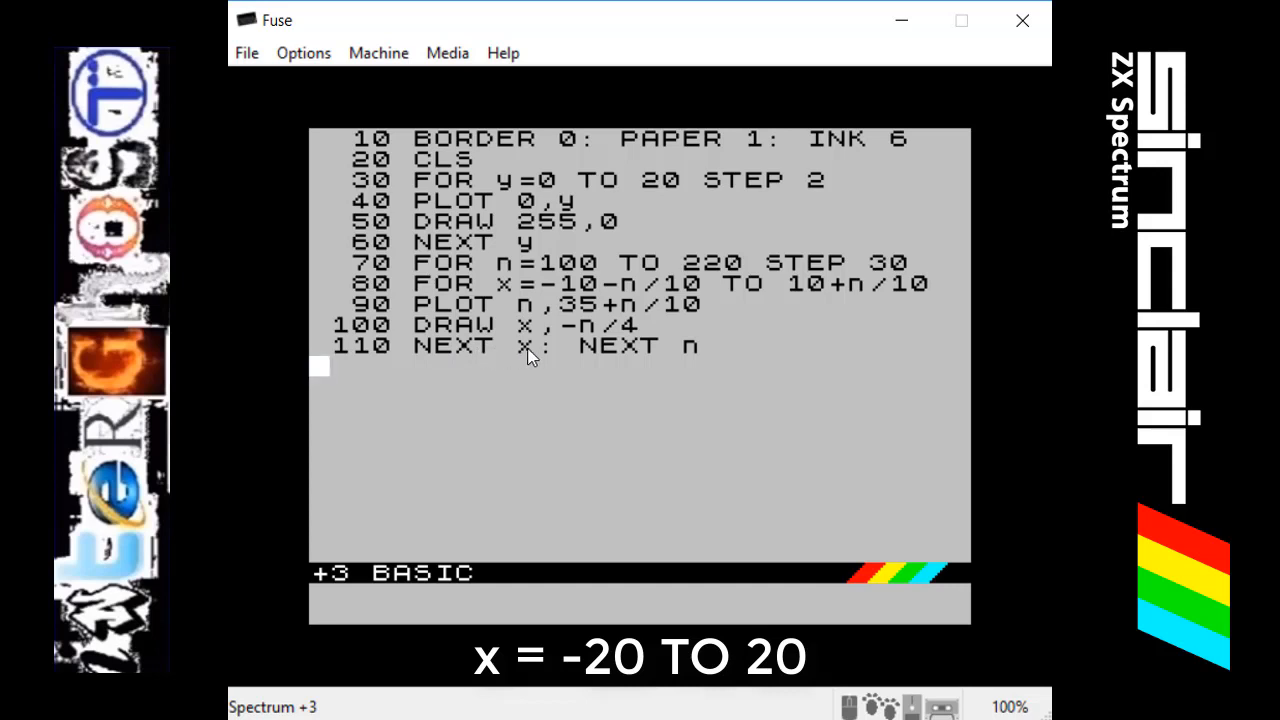
{"action": "mouse_move", "coordinate": [456, 282]}
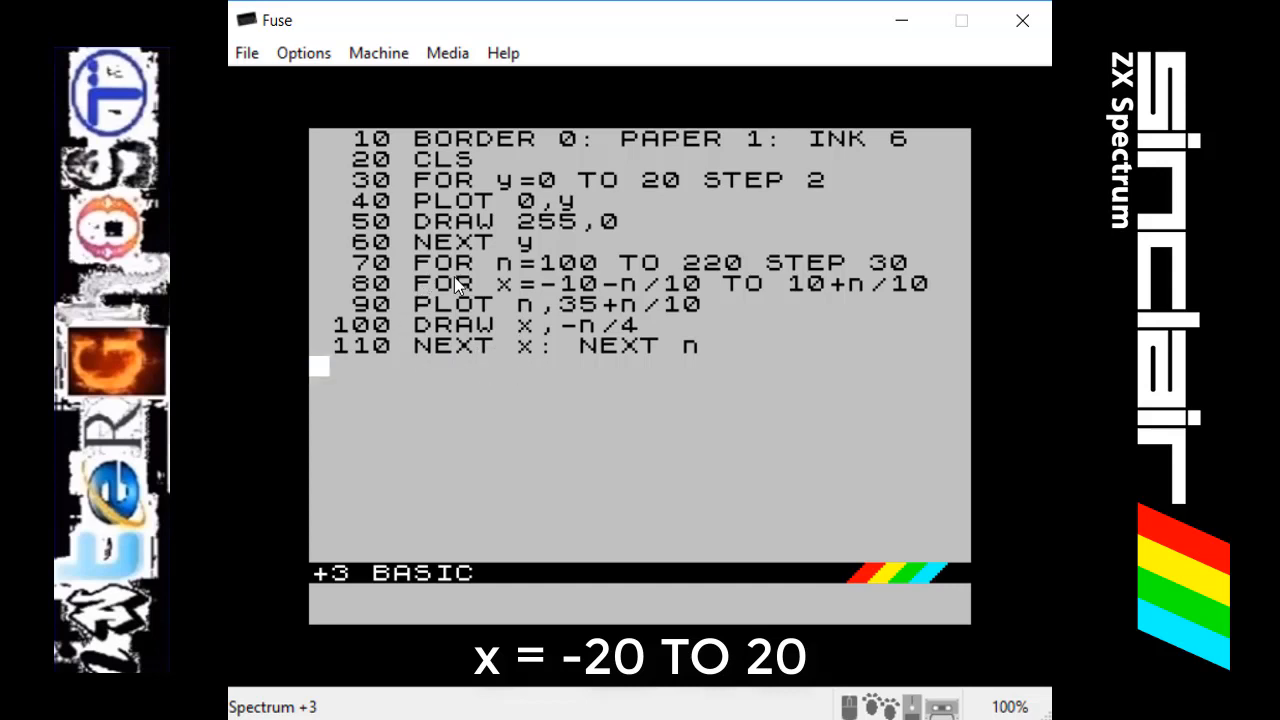
{"action": "mouse_move", "coordinate": [652, 380]}
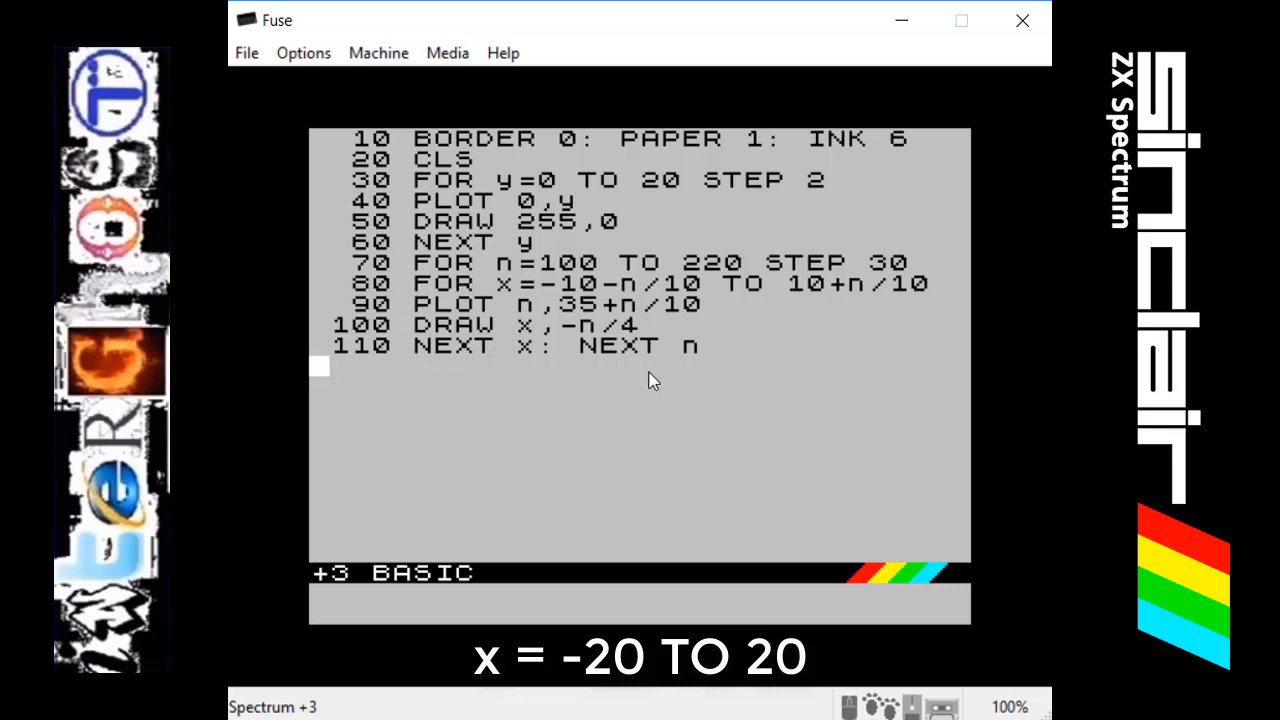
{"action": "mouse_move", "coordinate": [508, 288]}
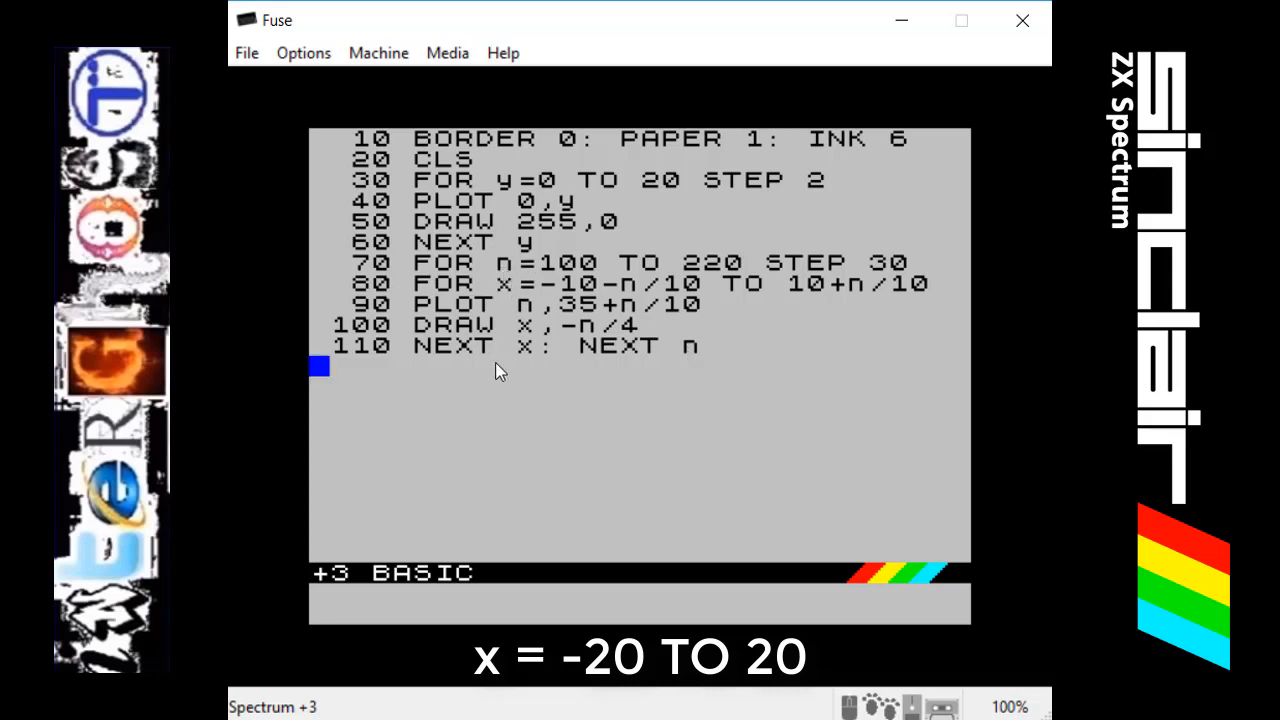
{"action": "mouse_move", "coordinate": [522, 352]}
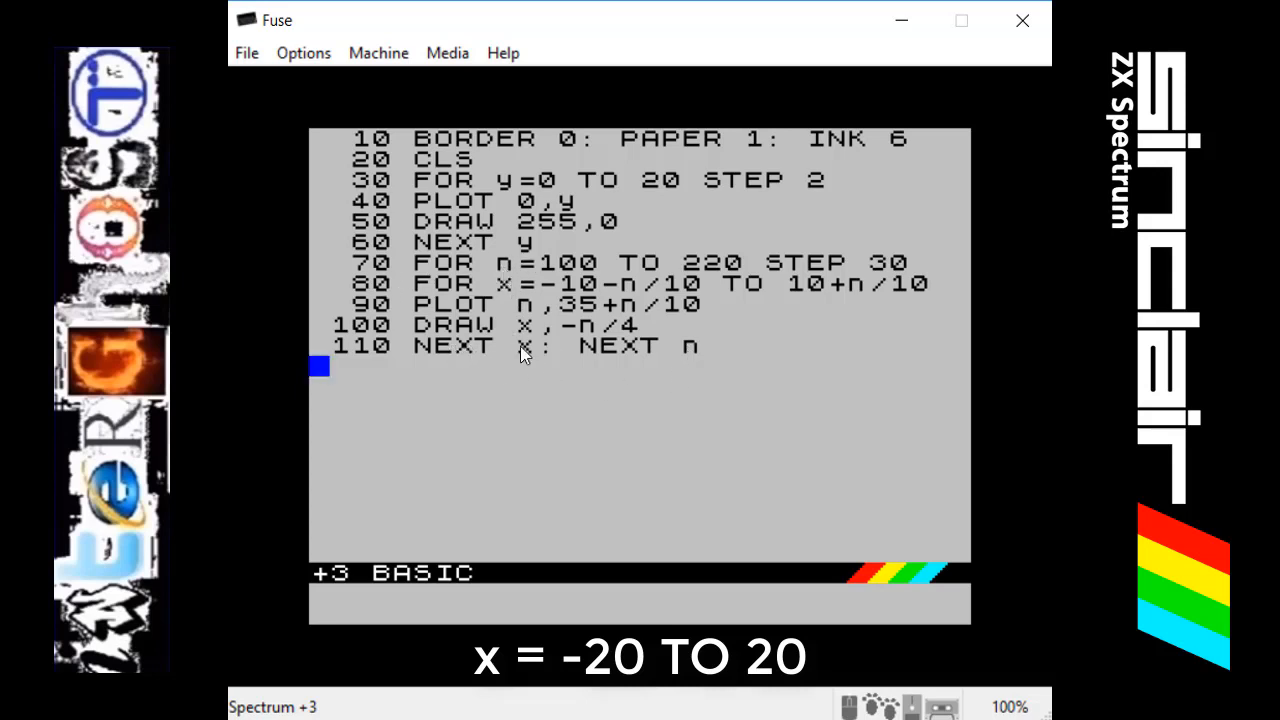
{"action": "mouse_move", "coordinate": [476, 350]}
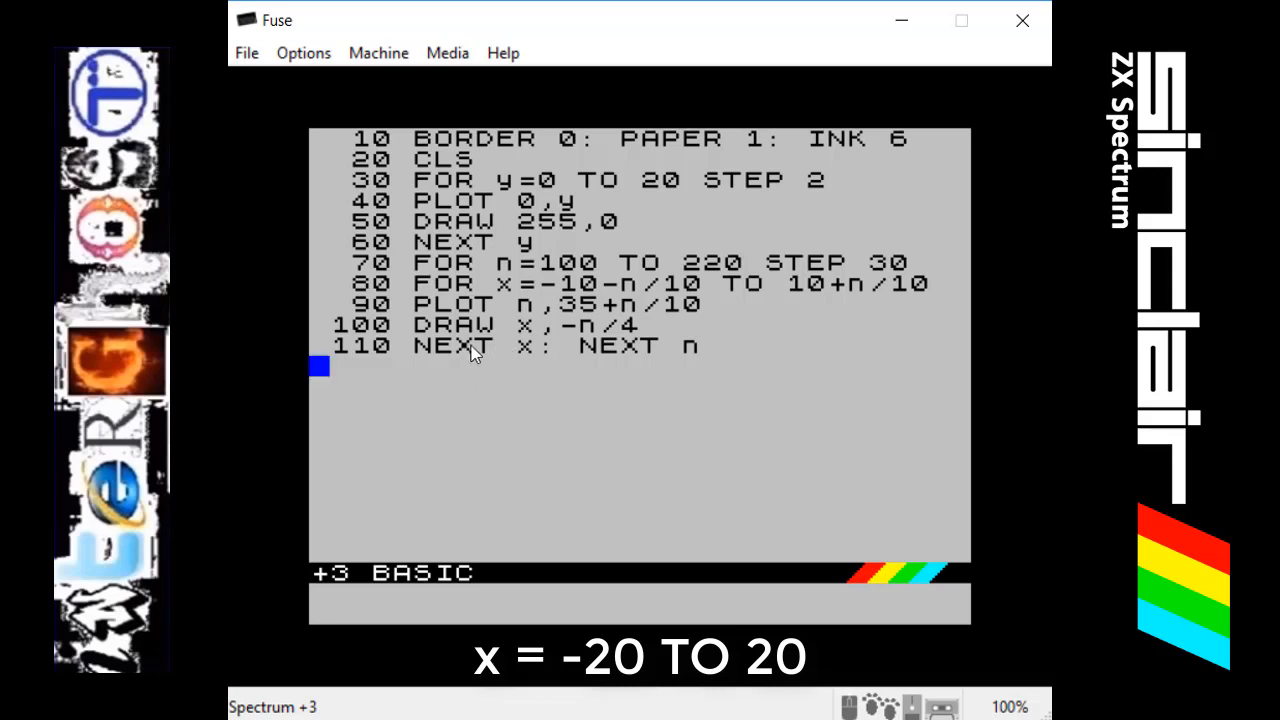
{"action": "mouse_move", "coordinate": [402, 292]}
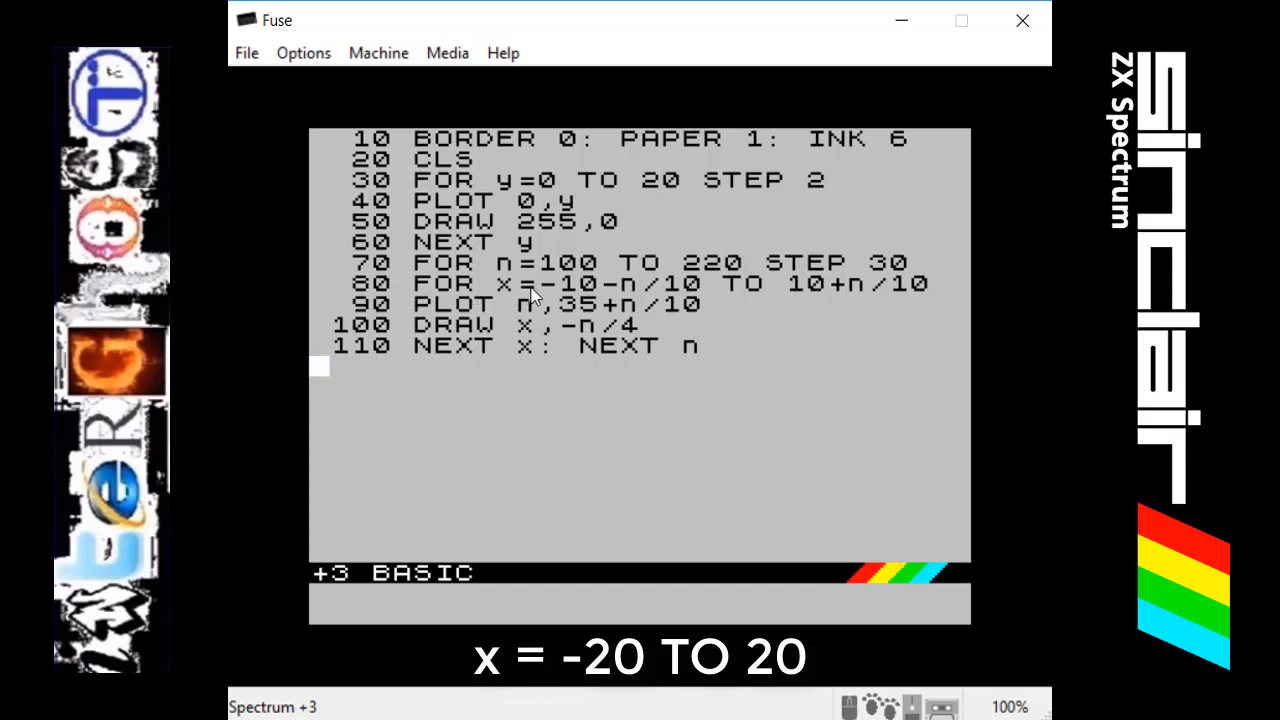
{"action": "mouse_move", "coordinate": [840, 296]}
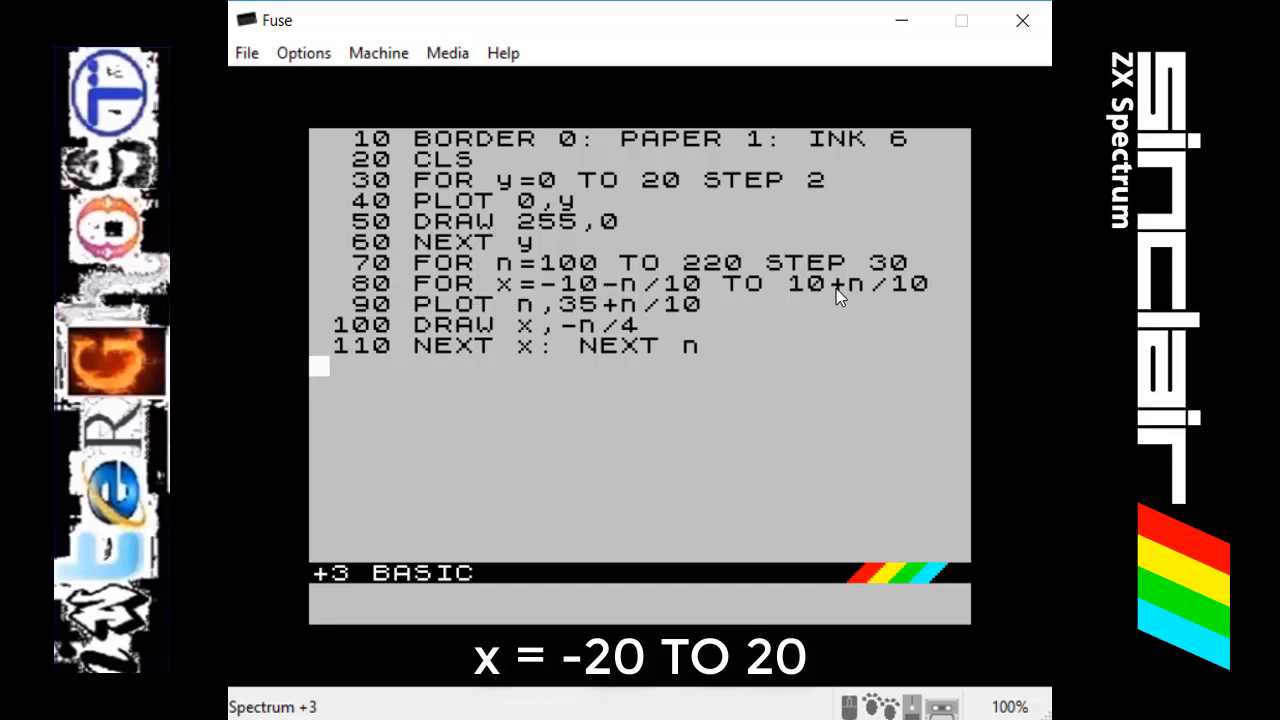
{"action": "mouse_move", "coordinate": [528, 296]}
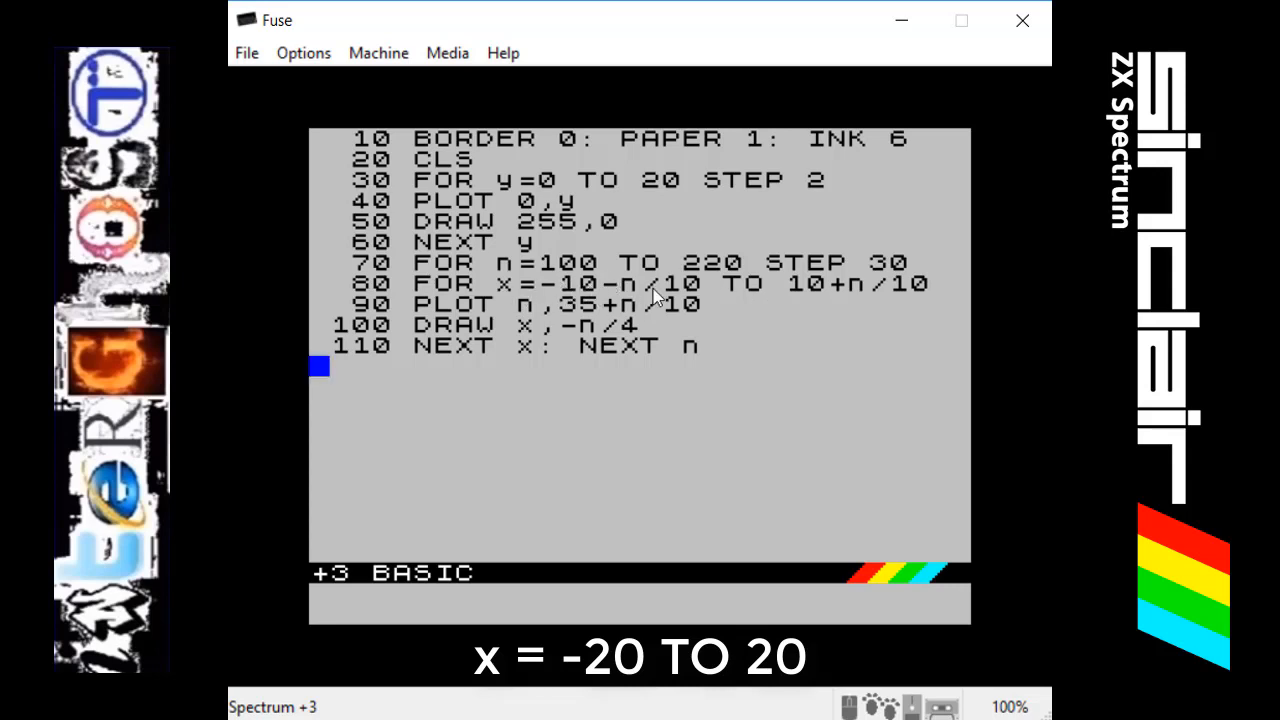
{"action": "mouse_move", "coordinate": [538, 328]}
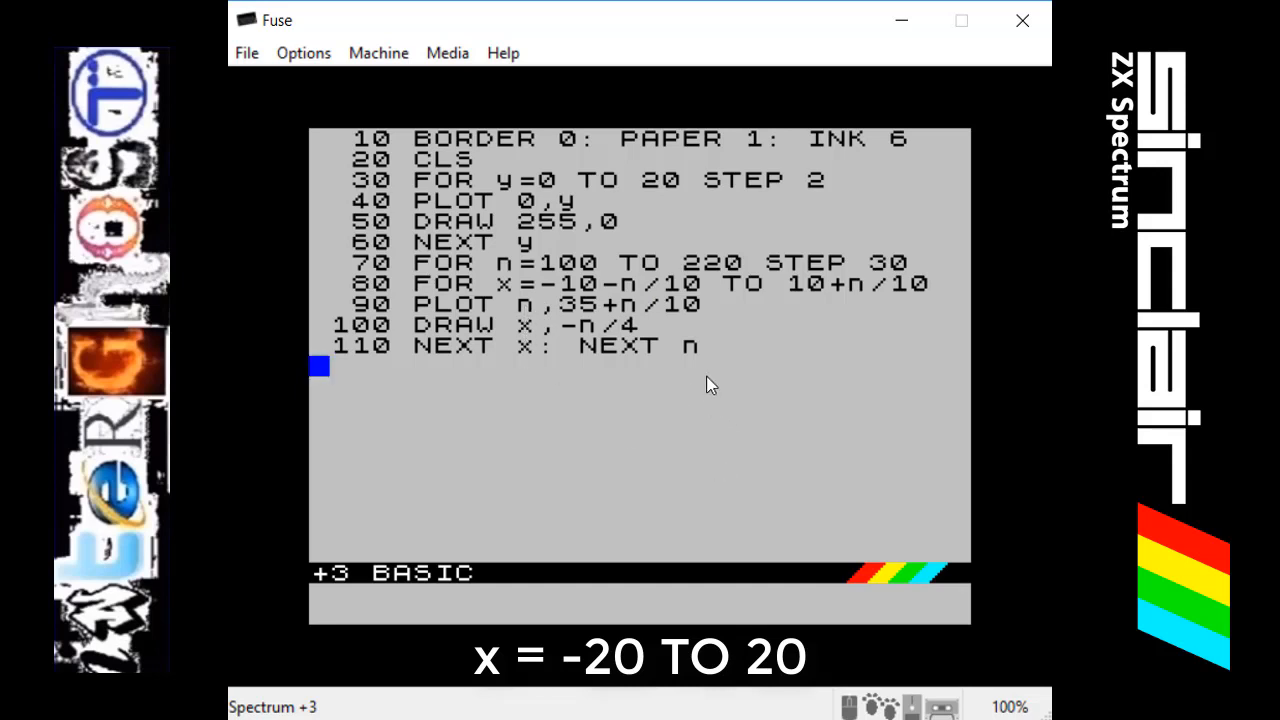
{"action": "mouse_move", "coordinate": [644, 438]}
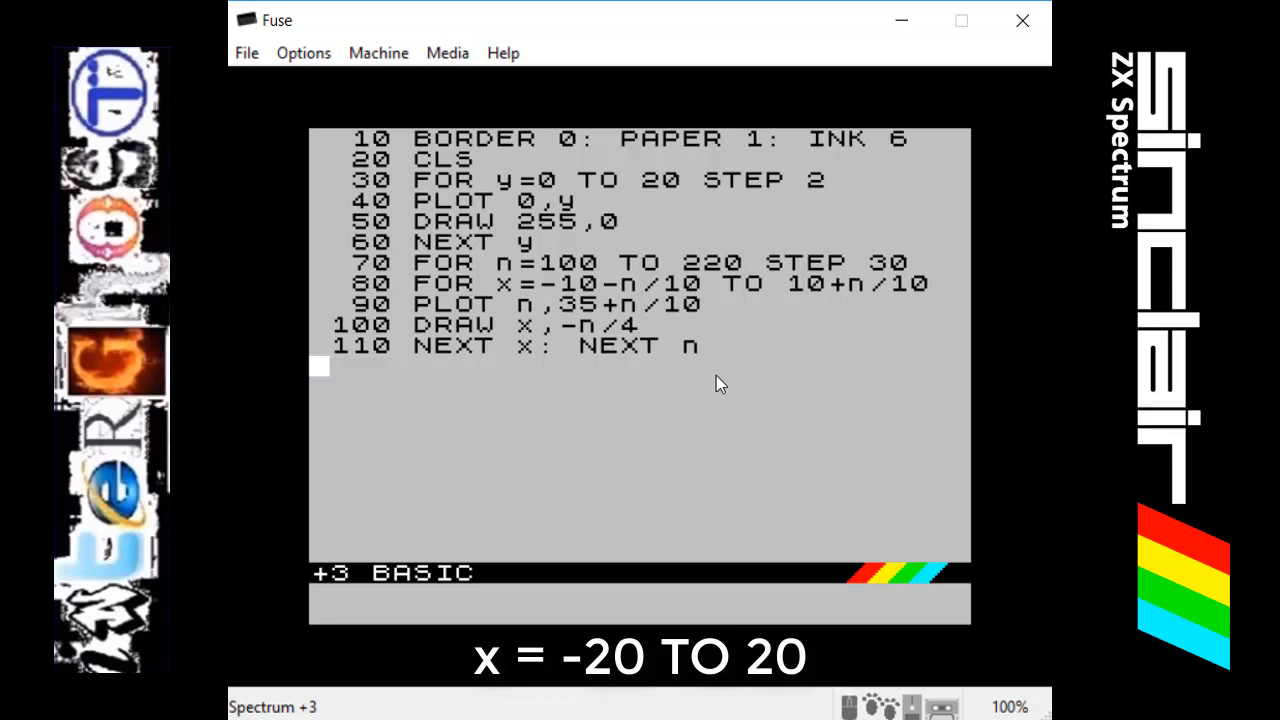
{"action": "mouse_move", "coordinate": [708, 464]}
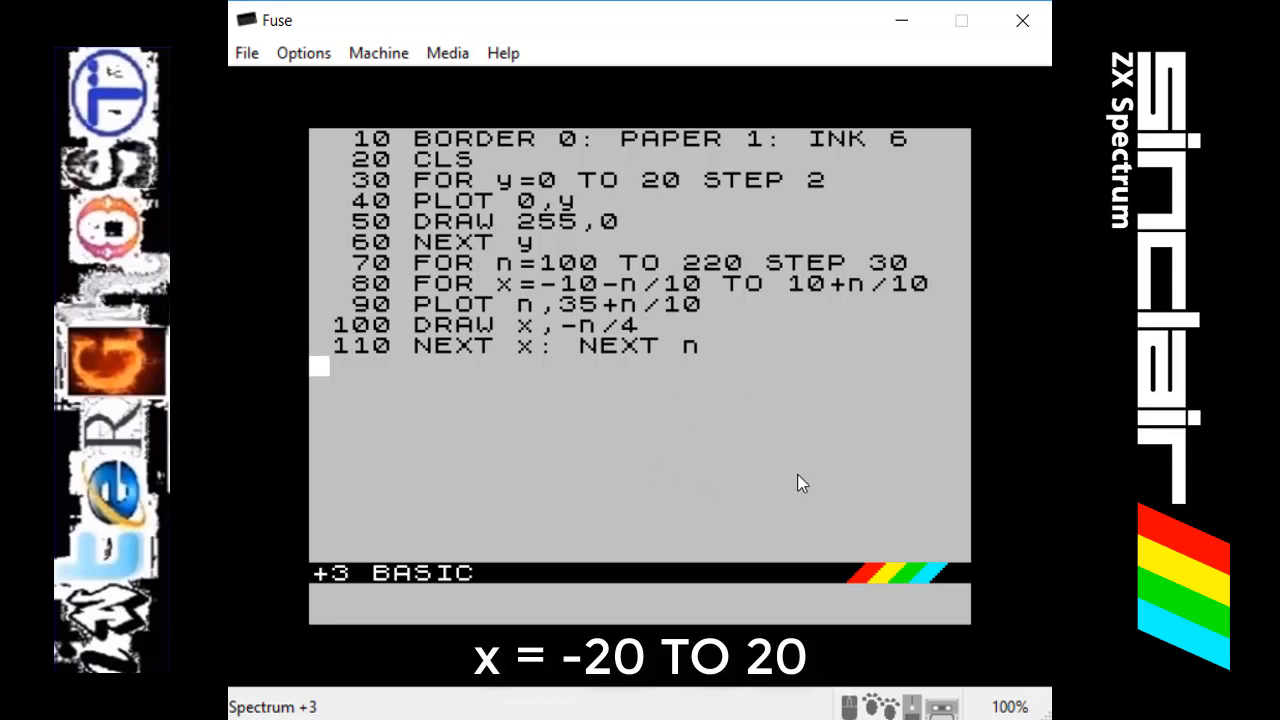
{"action": "mouse_move", "coordinate": [540, 318]}
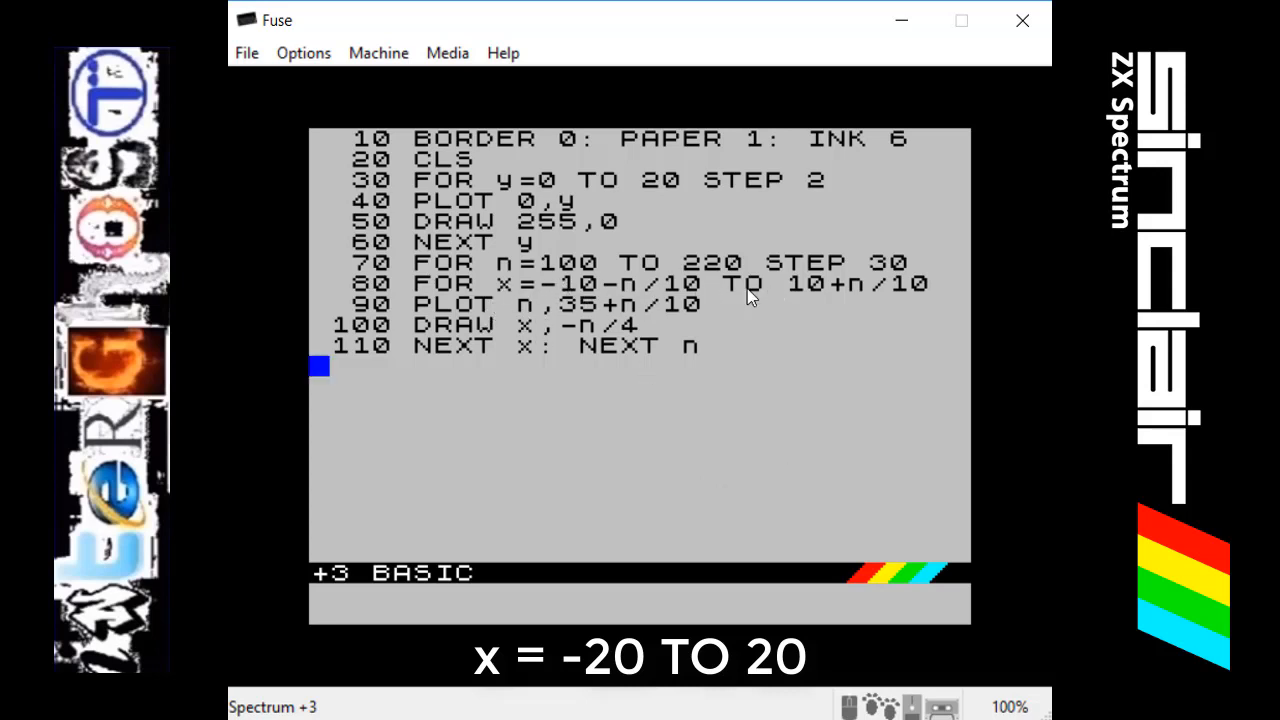
{"action": "mouse_move", "coordinate": [852, 296]}
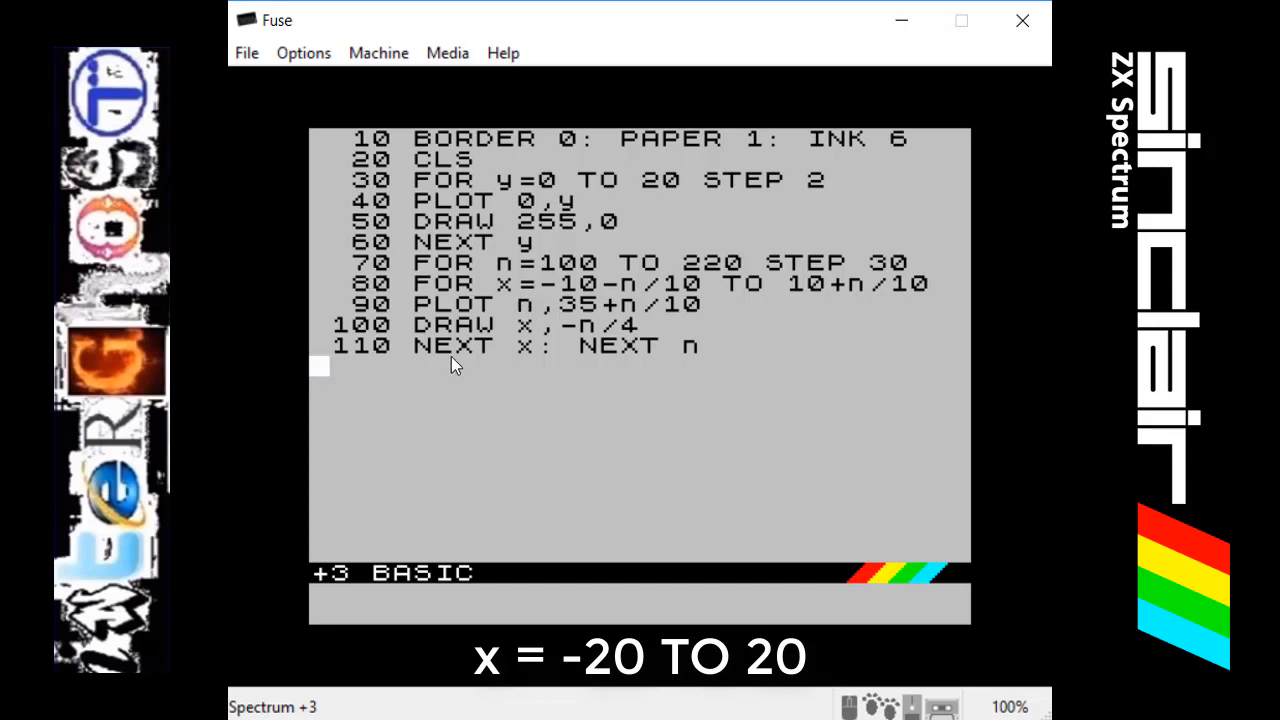
{"action": "mouse_move", "coordinate": [570, 402]}
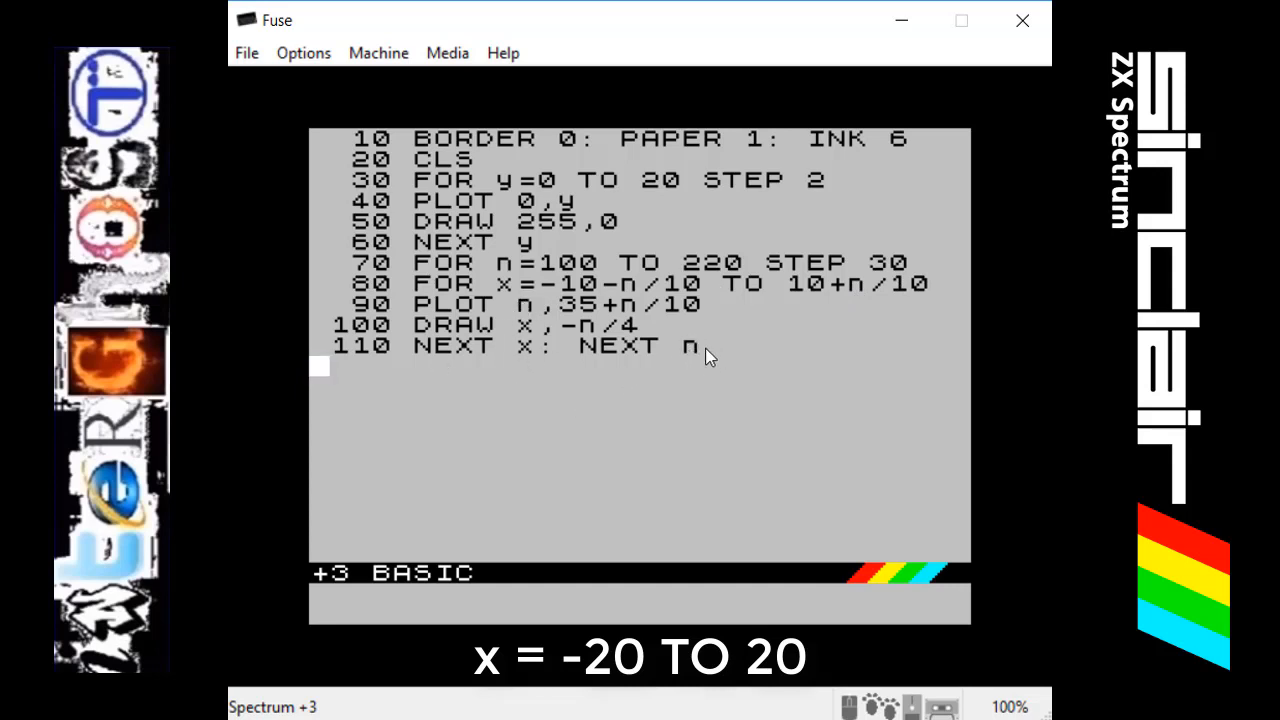
{"action": "mouse_move", "coordinate": [630, 364]}
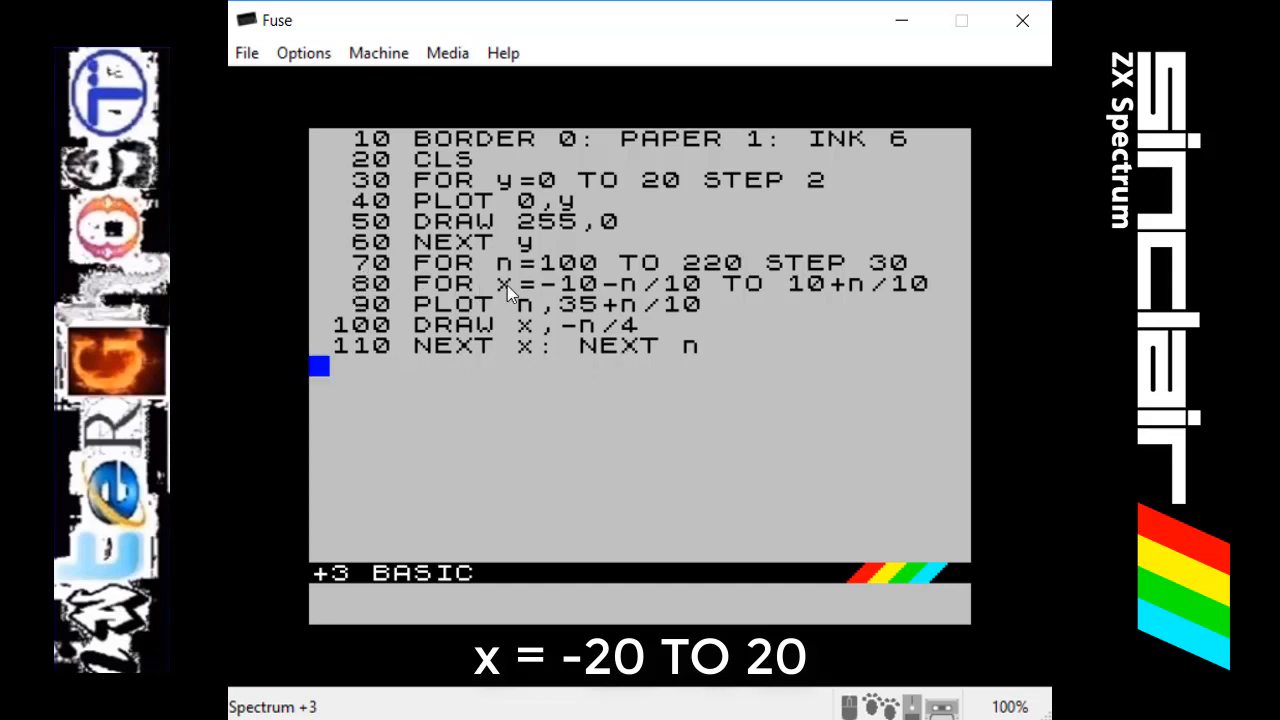
{"action": "mouse_move", "coordinate": [440, 264]}
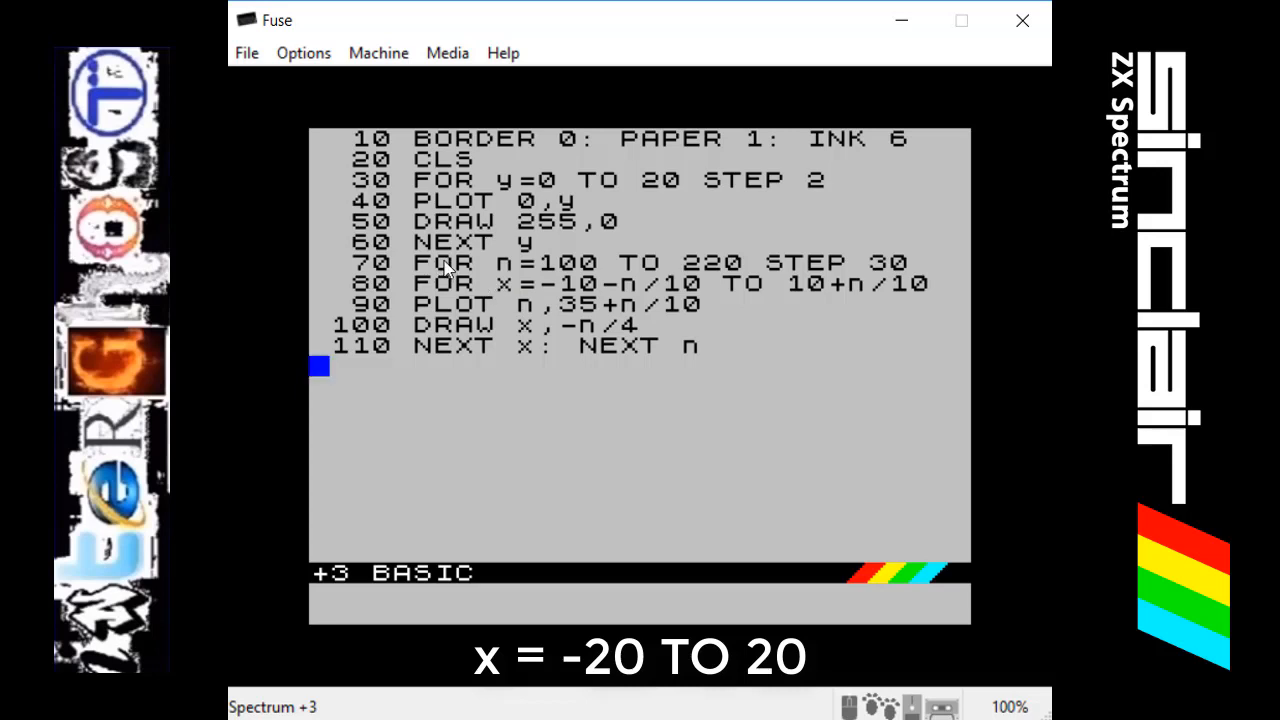
{"action": "mouse_move", "coordinate": [500, 284]}
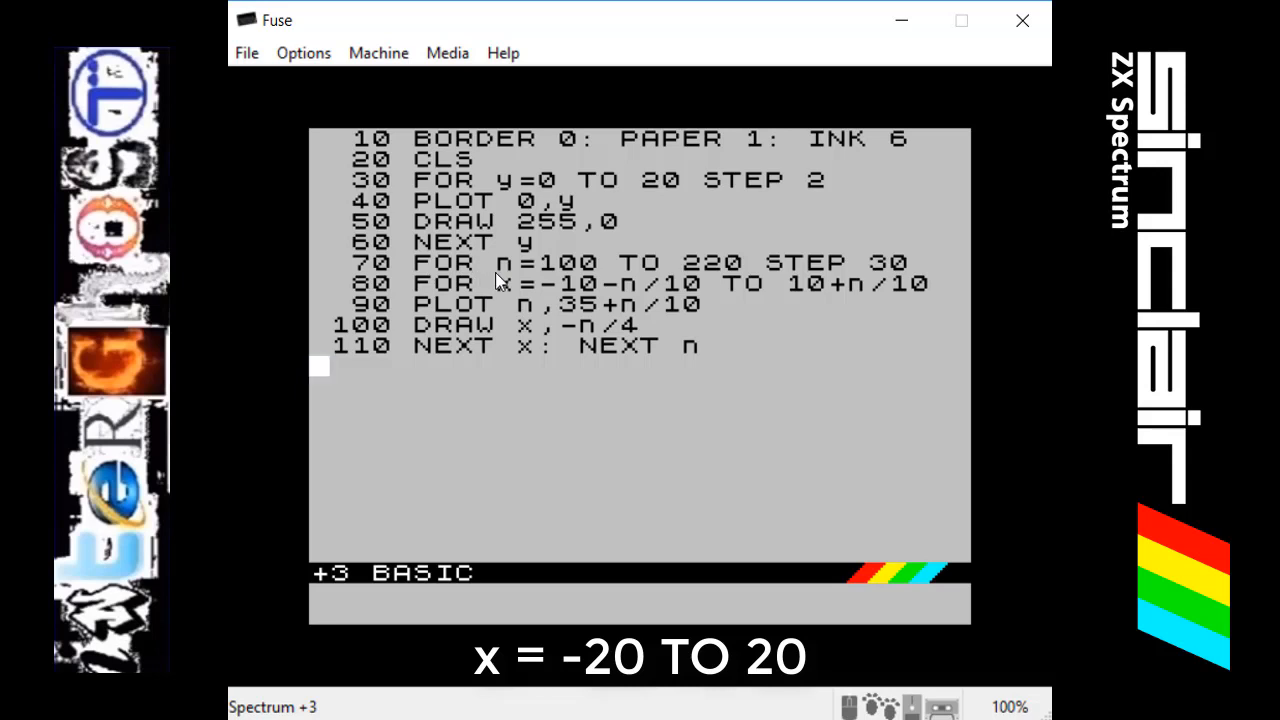
{"action": "mouse_move", "coordinate": [598, 272]}
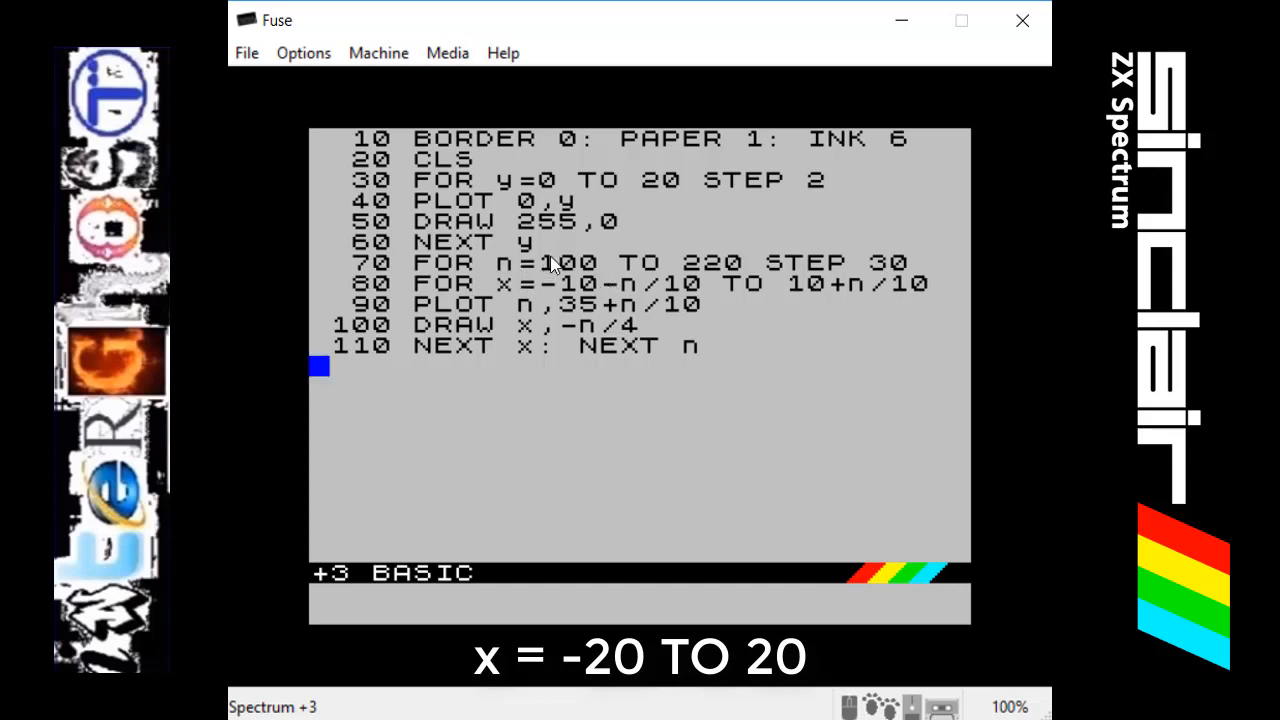
{"action": "mouse_move", "coordinate": [470, 296]}
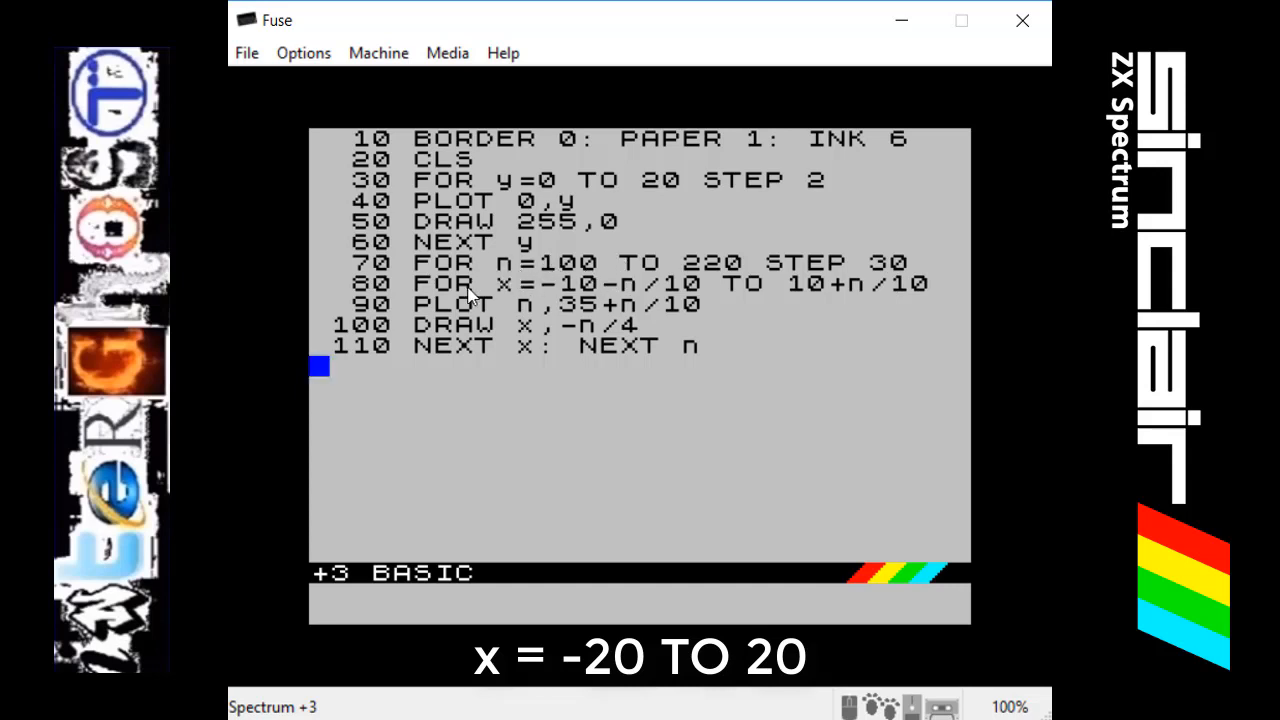
{"action": "mouse_move", "coordinate": [624, 410]}
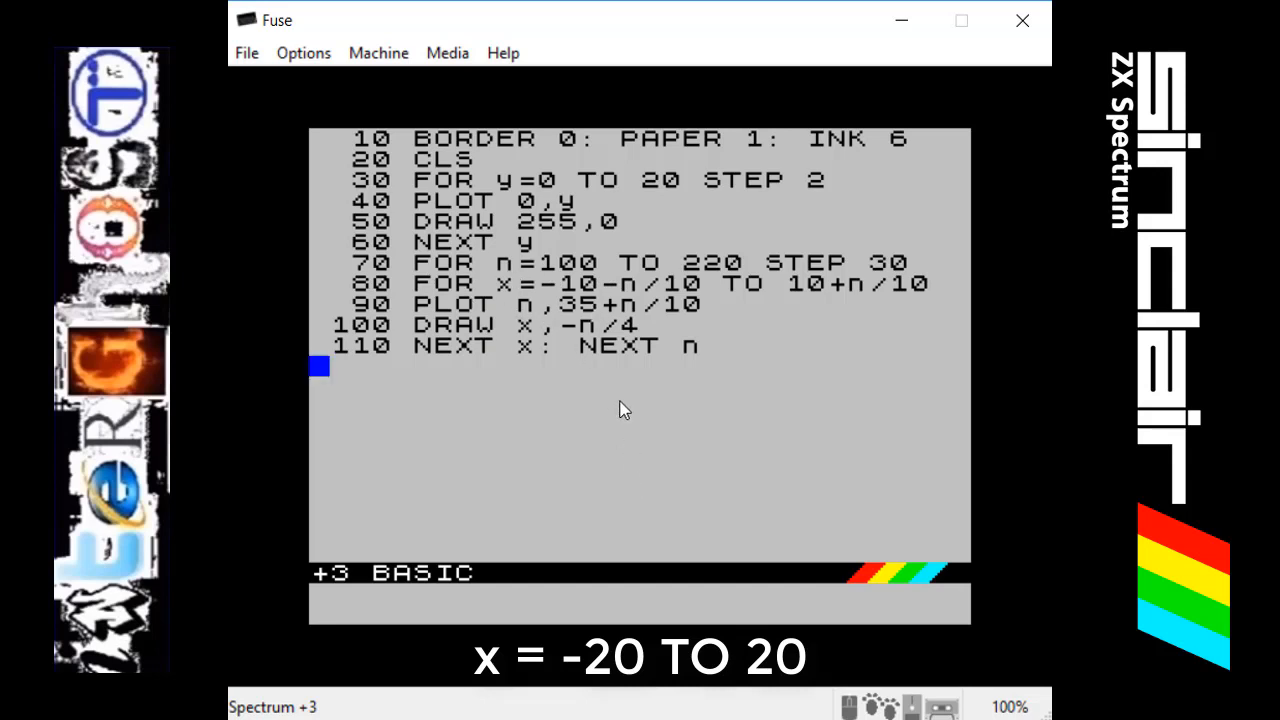
{"action": "mouse_move", "coordinate": [616, 410]}
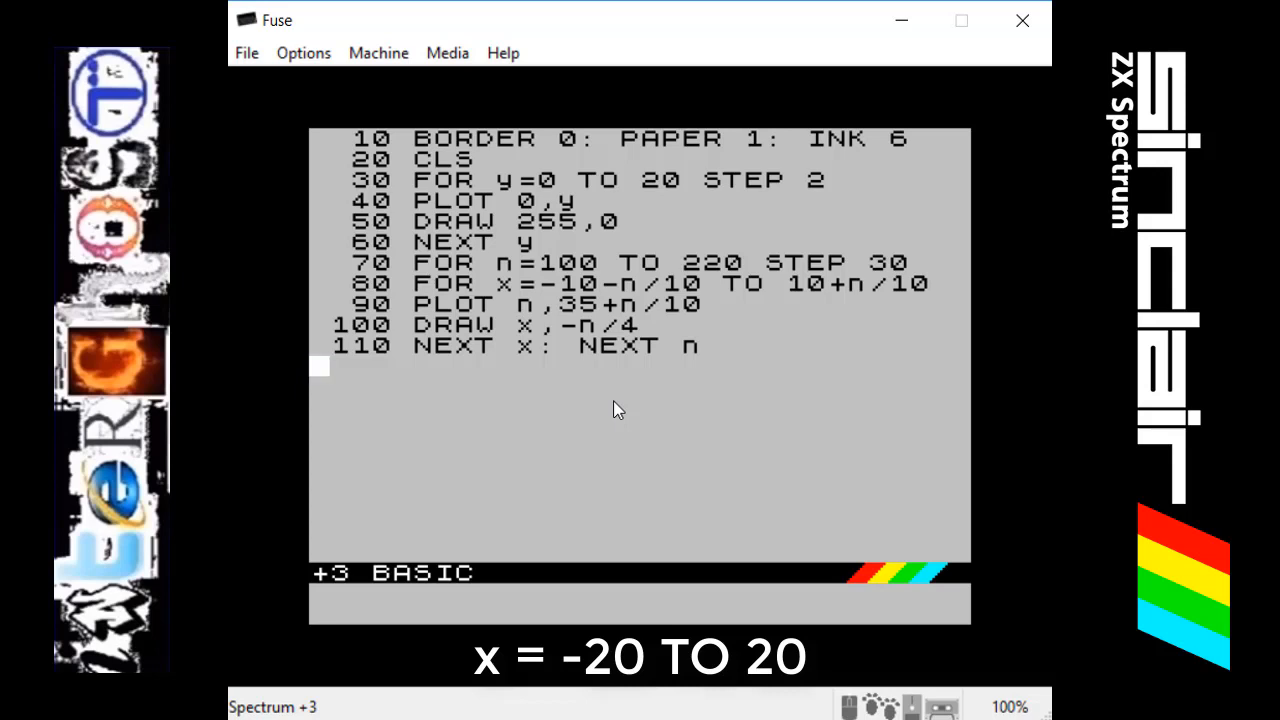
{"action": "mouse_move", "coordinate": [642, 408]}
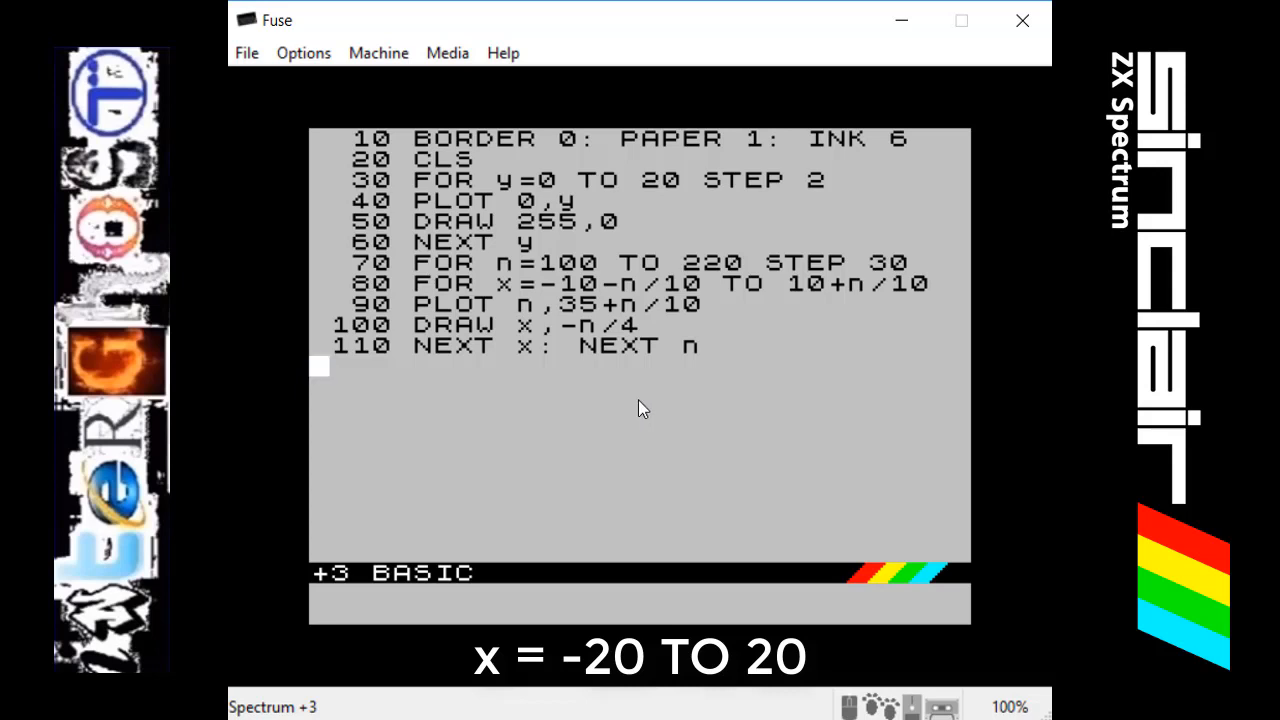
{"action": "mouse_move", "coordinate": [708, 412]}
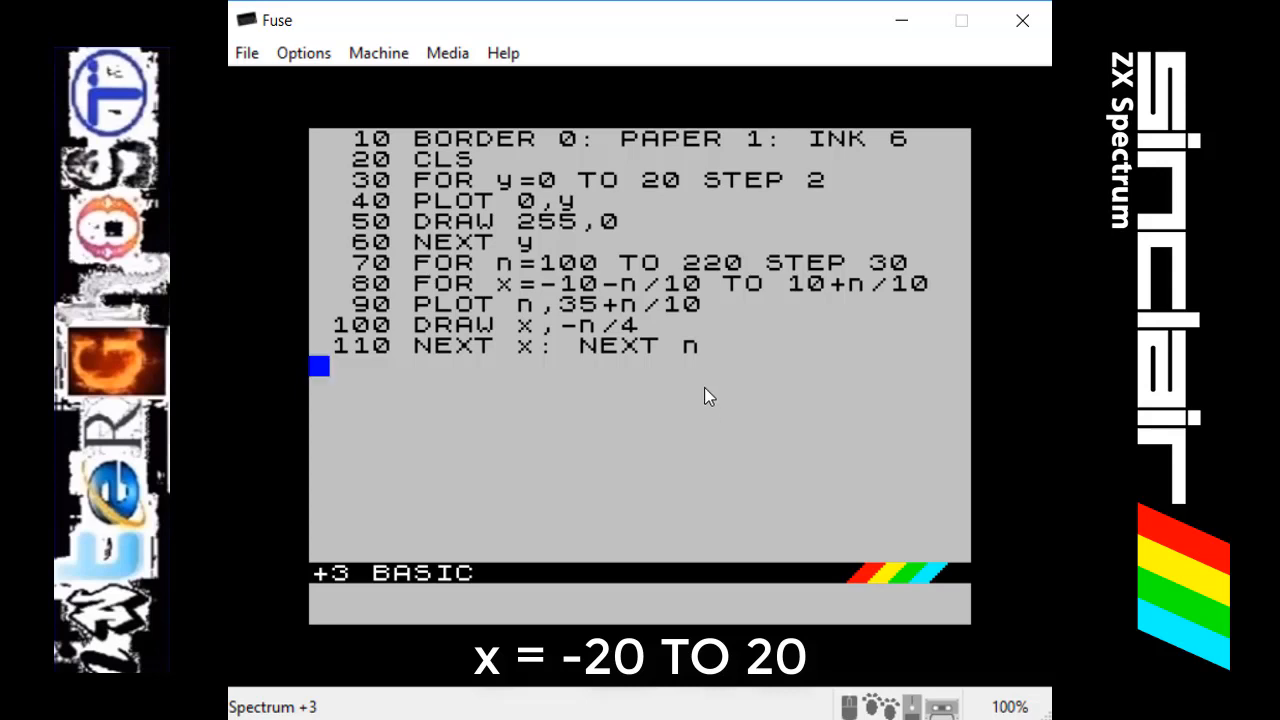
{"action": "mouse_move", "coordinate": [422, 336]}
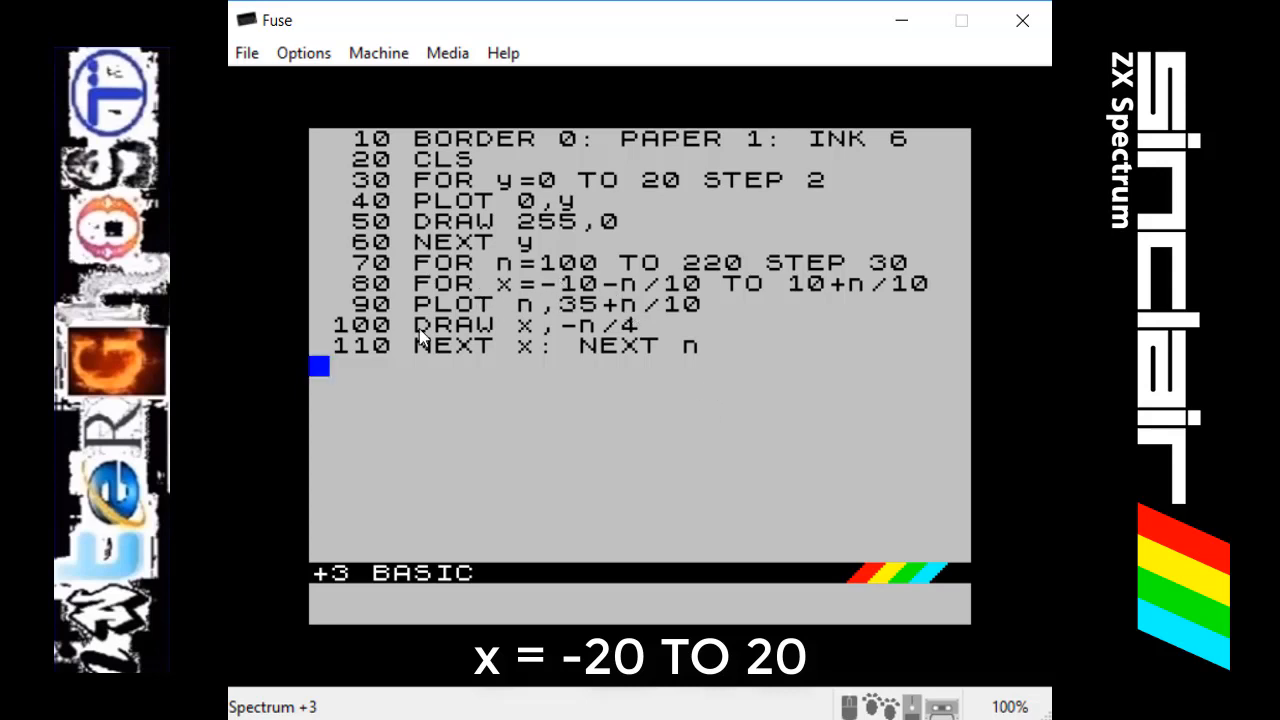
{"action": "mouse_move", "coordinate": [648, 504]}
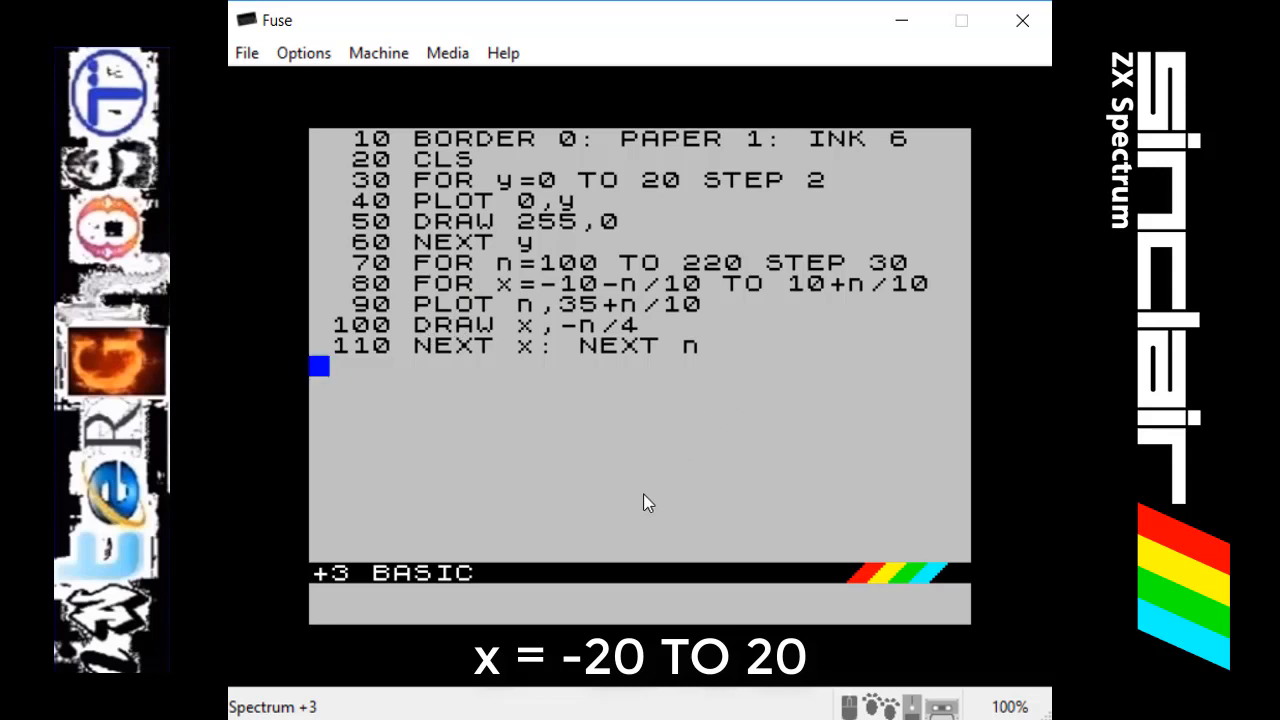
{"action": "mouse_move", "coordinate": [604, 448]}
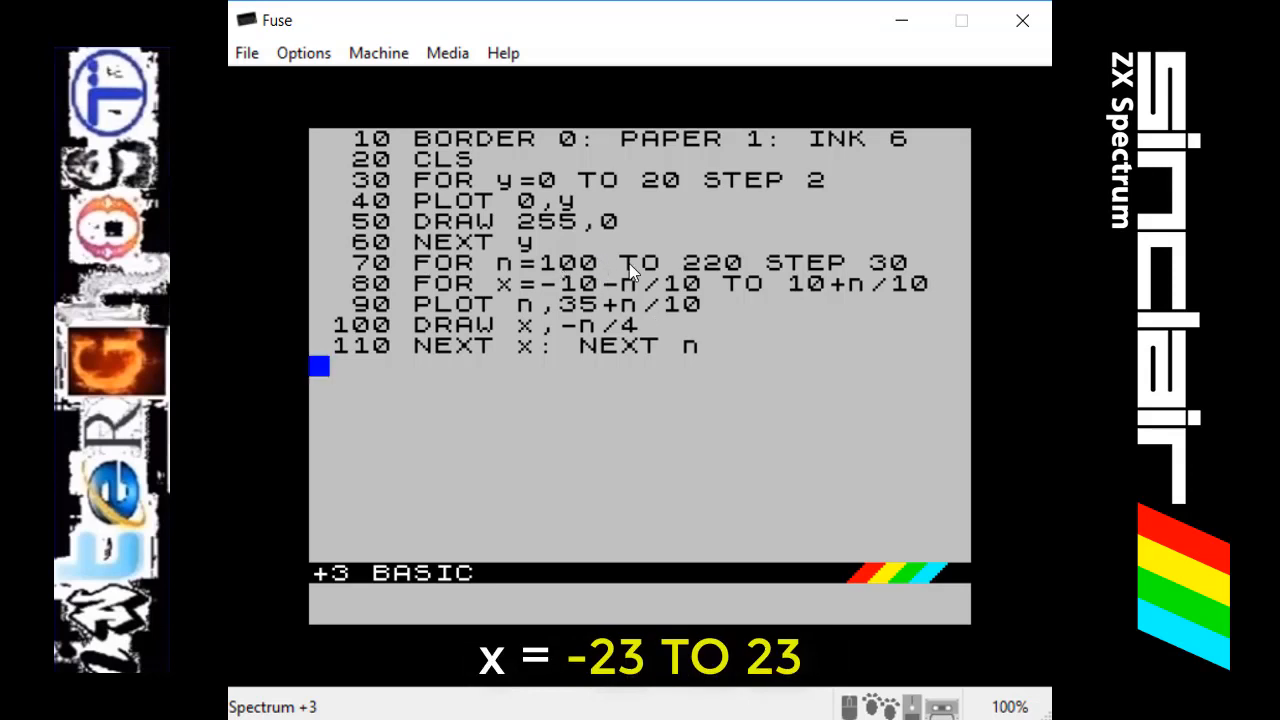
{"action": "mouse_move", "coordinate": [608, 336]}
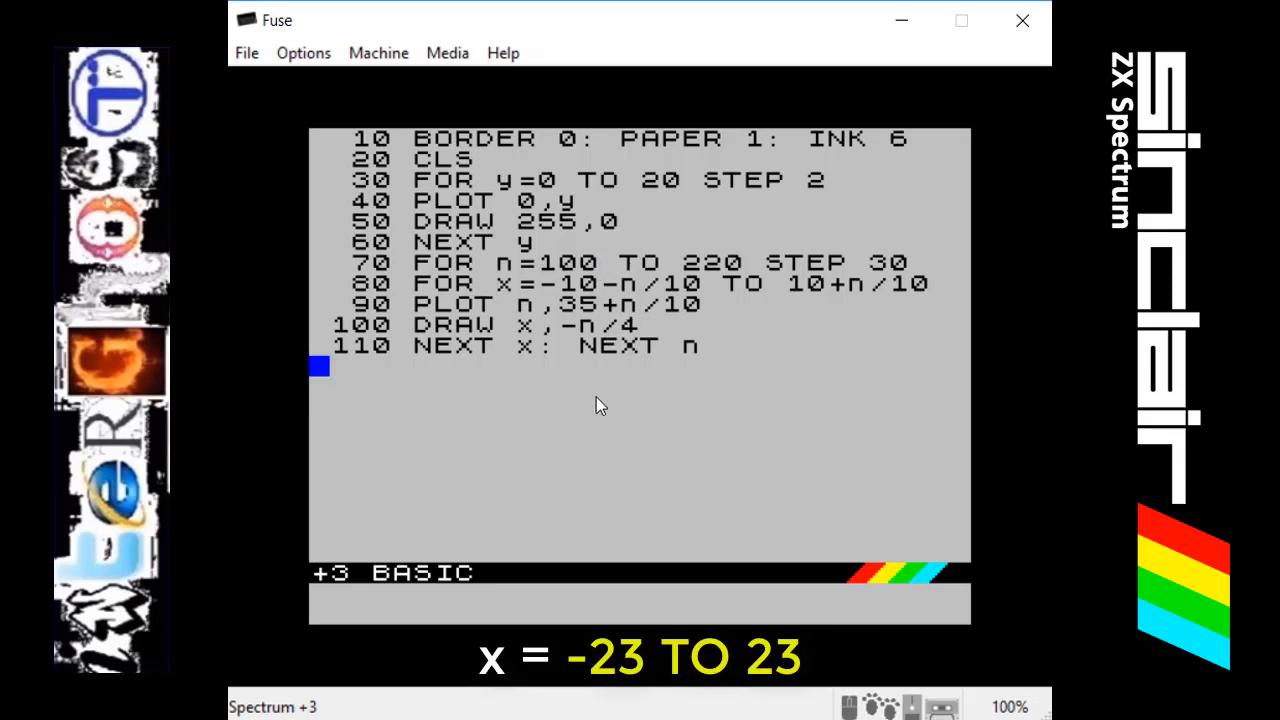
{"action": "mouse_move", "coordinate": [710, 412]}
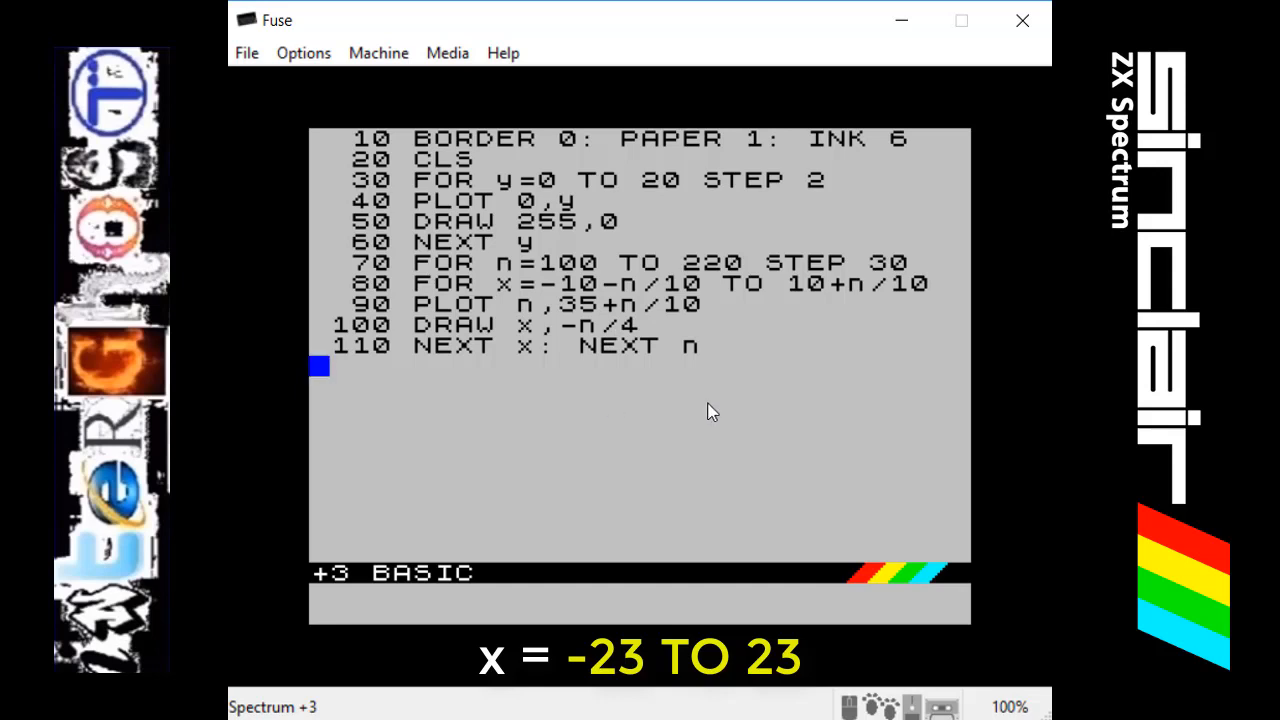
{"action": "mouse_move", "coordinate": [632, 536]}
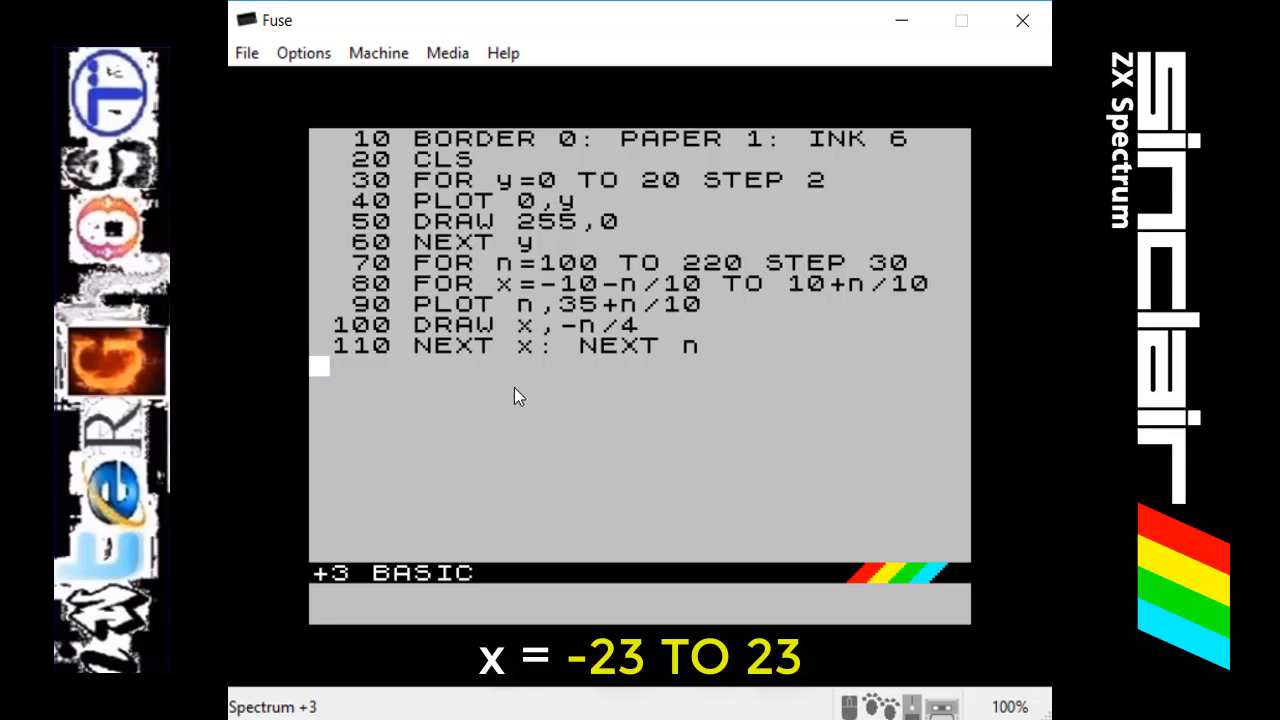
{"action": "mouse_move", "coordinate": [716, 438]}
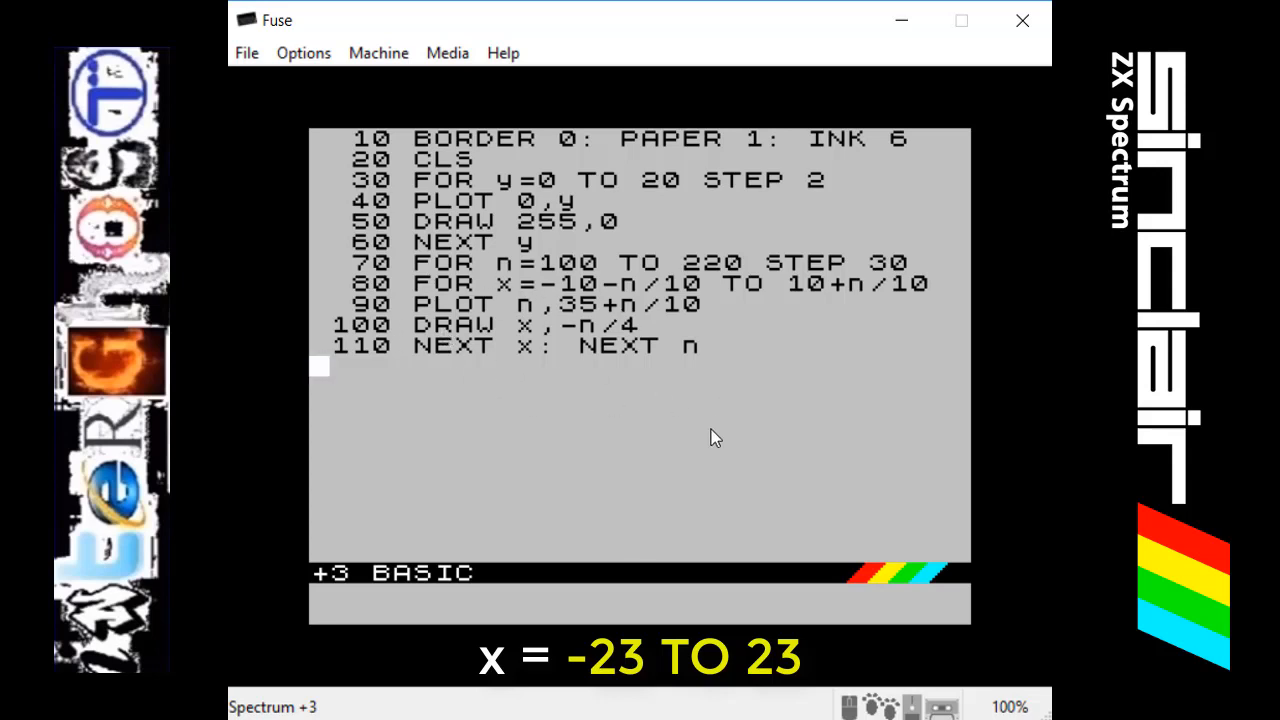
{"action": "mouse_move", "coordinate": [804, 516]}
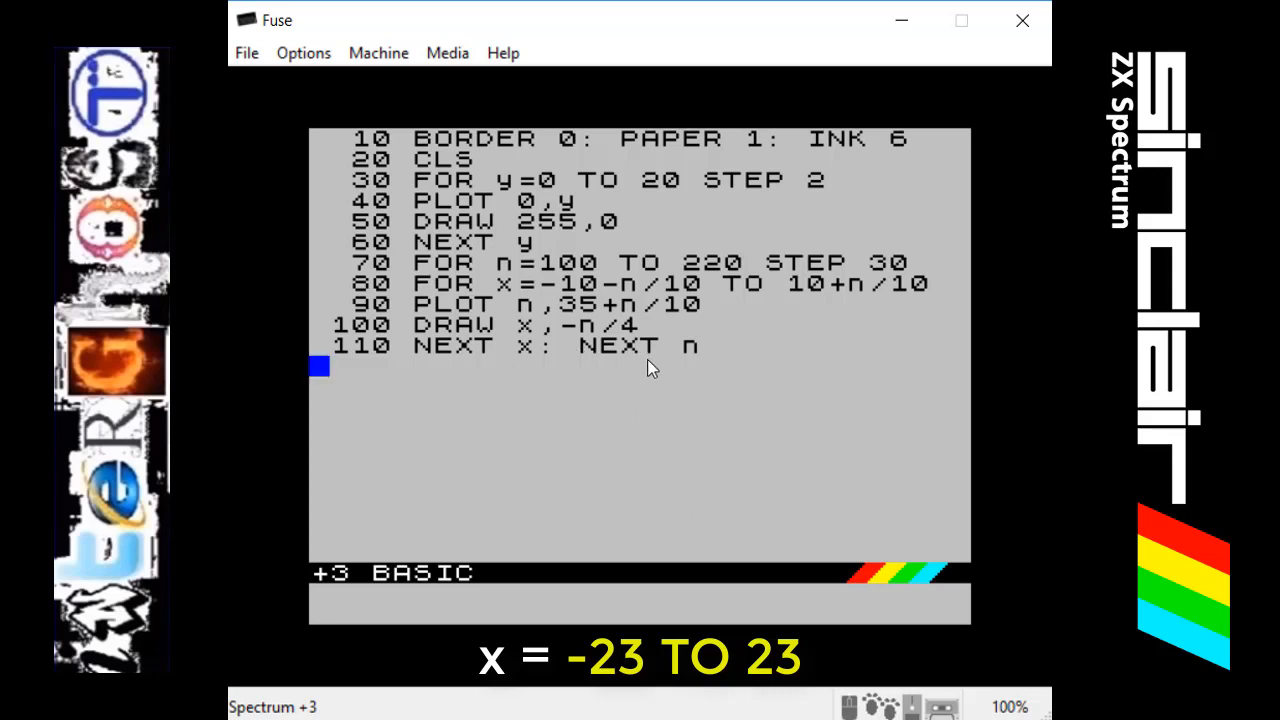
{"action": "mouse_move", "coordinate": [590, 270]}
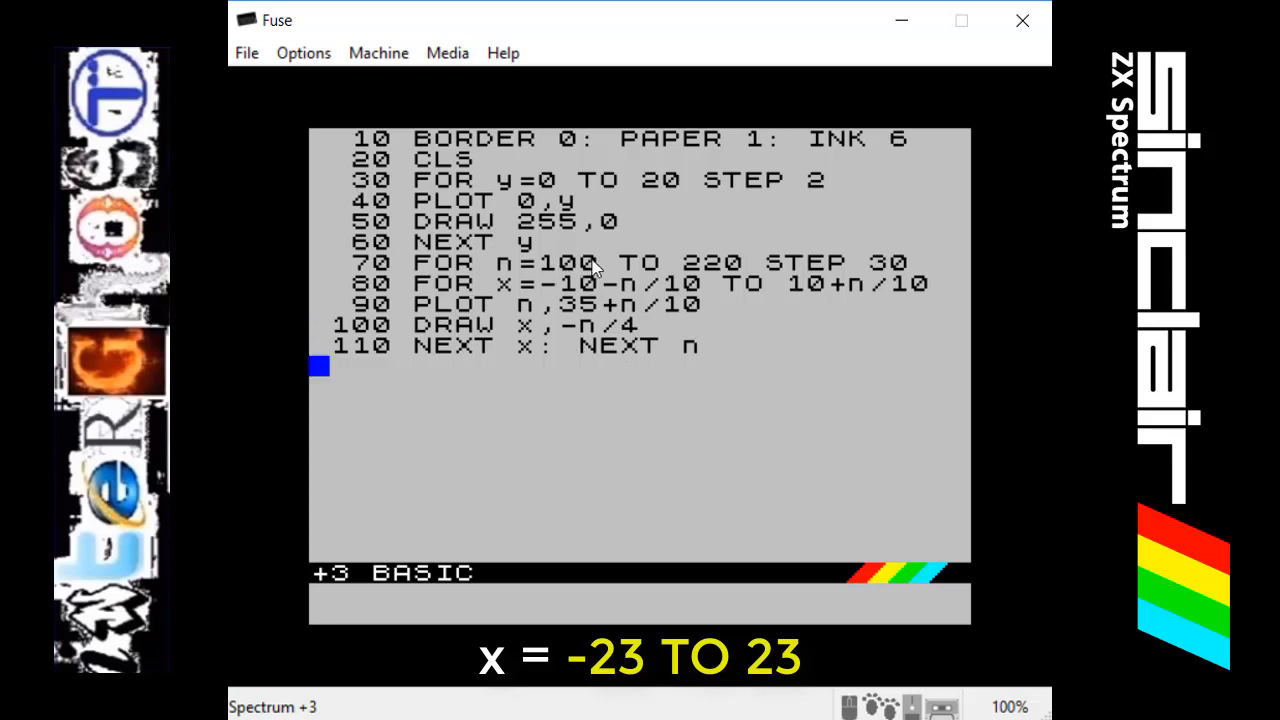
{"action": "mouse_move", "coordinate": [928, 272]}
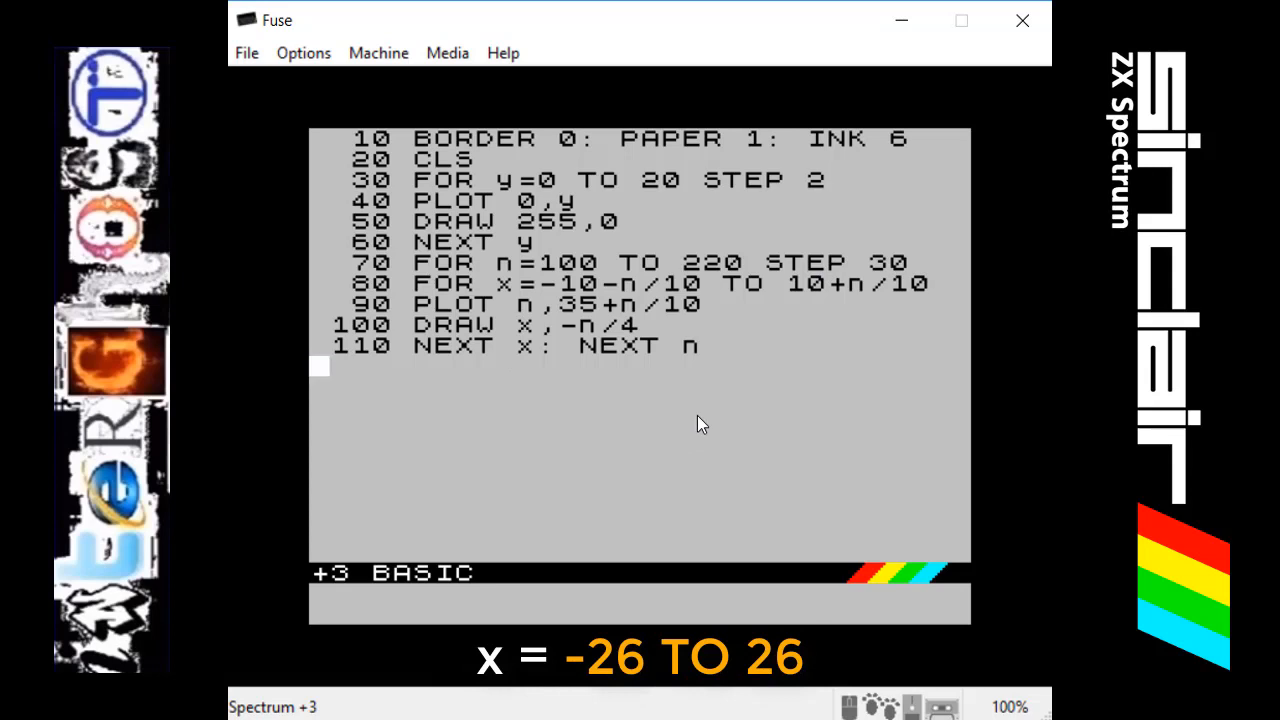
{"action": "mouse_move", "coordinate": [804, 424]}
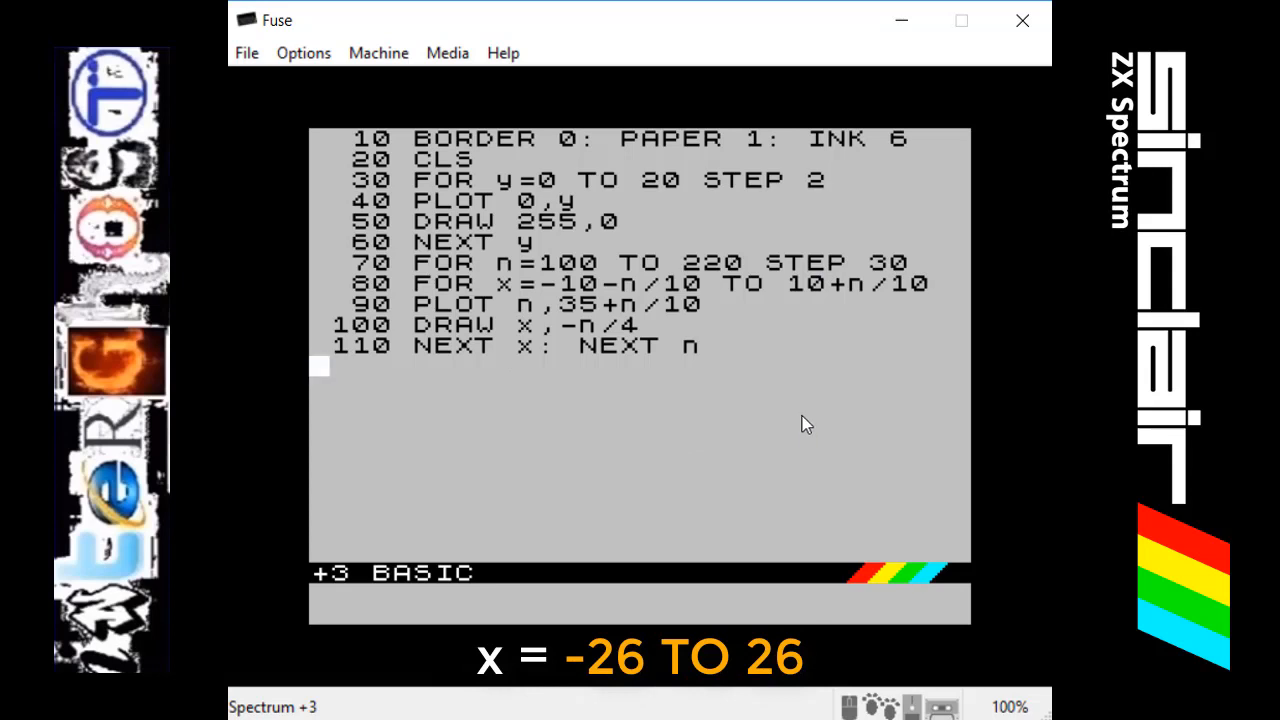
{"action": "mouse_move", "coordinate": [788, 414]}
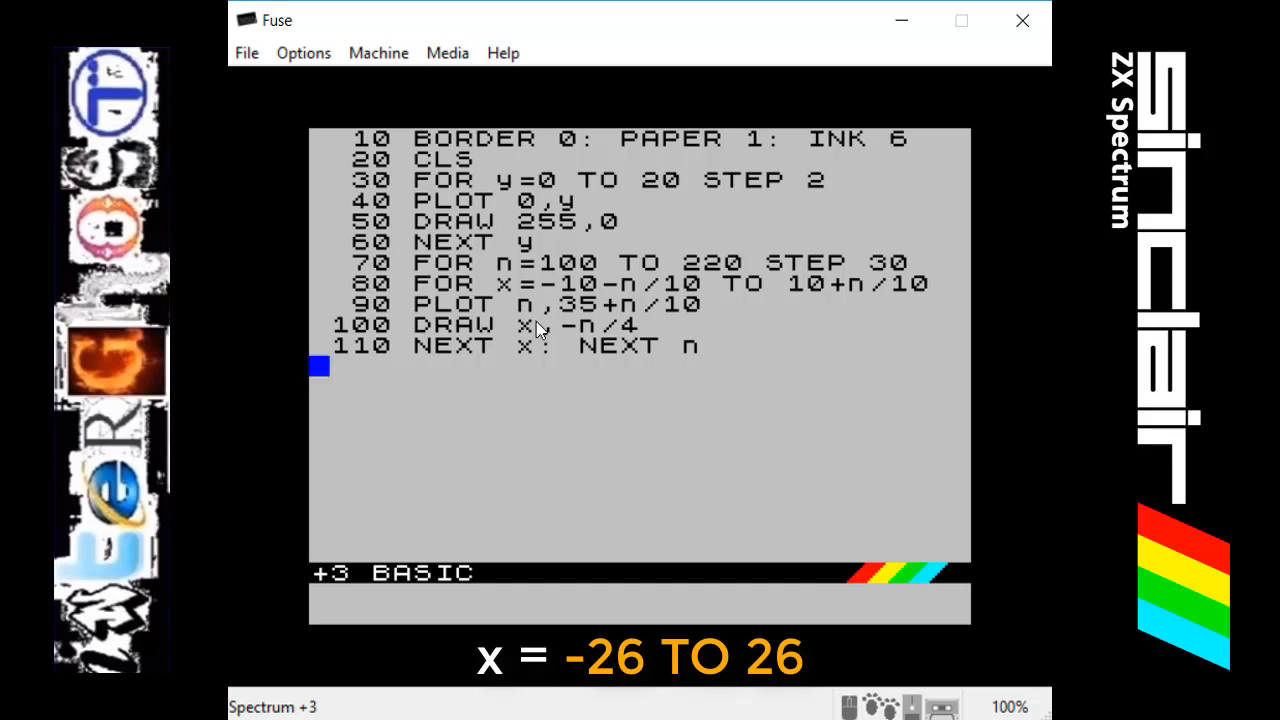
{"action": "mouse_move", "coordinate": [608, 300]}
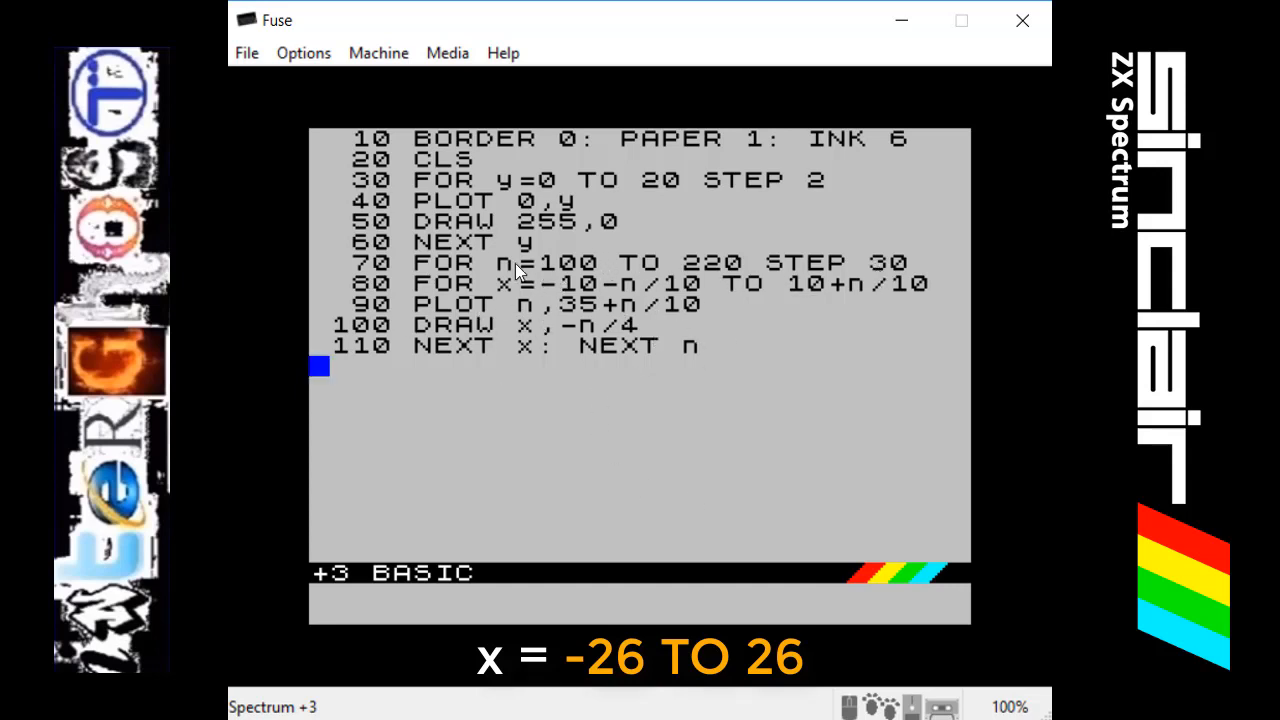
{"action": "mouse_move", "coordinate": [676, 414]}
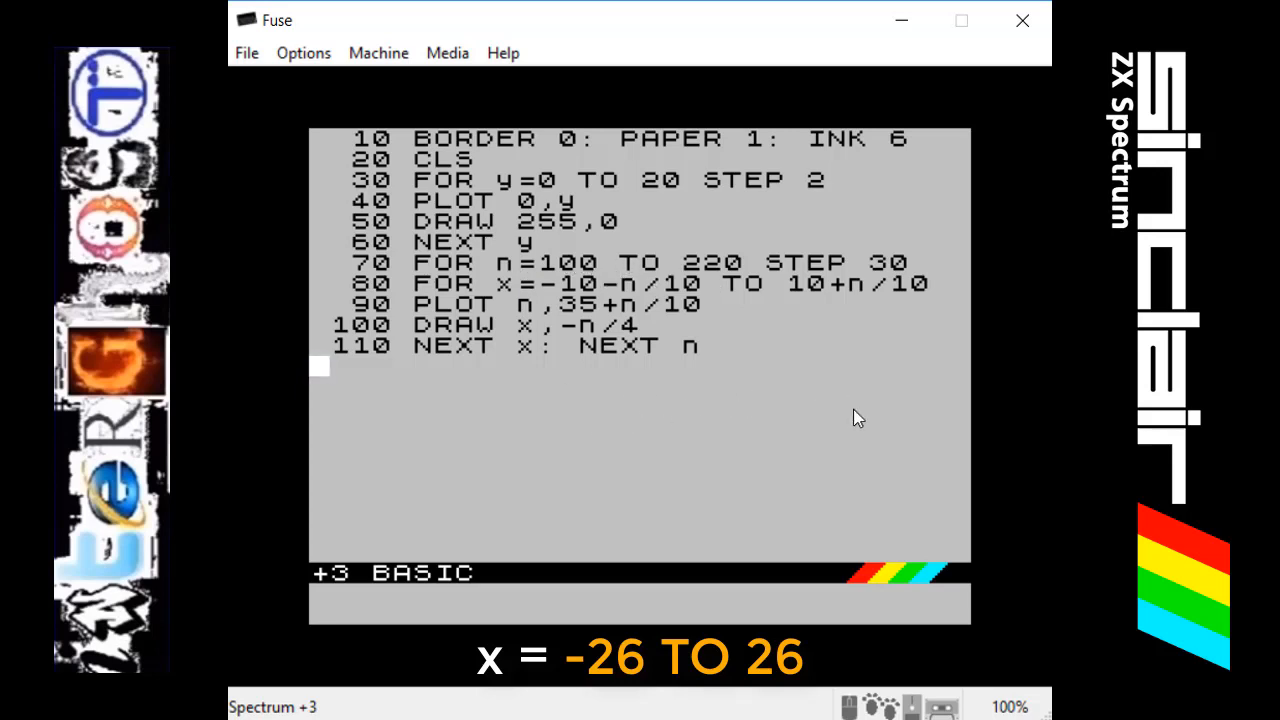
{"action": "mouse_move", "coordinate": [904, 388]}
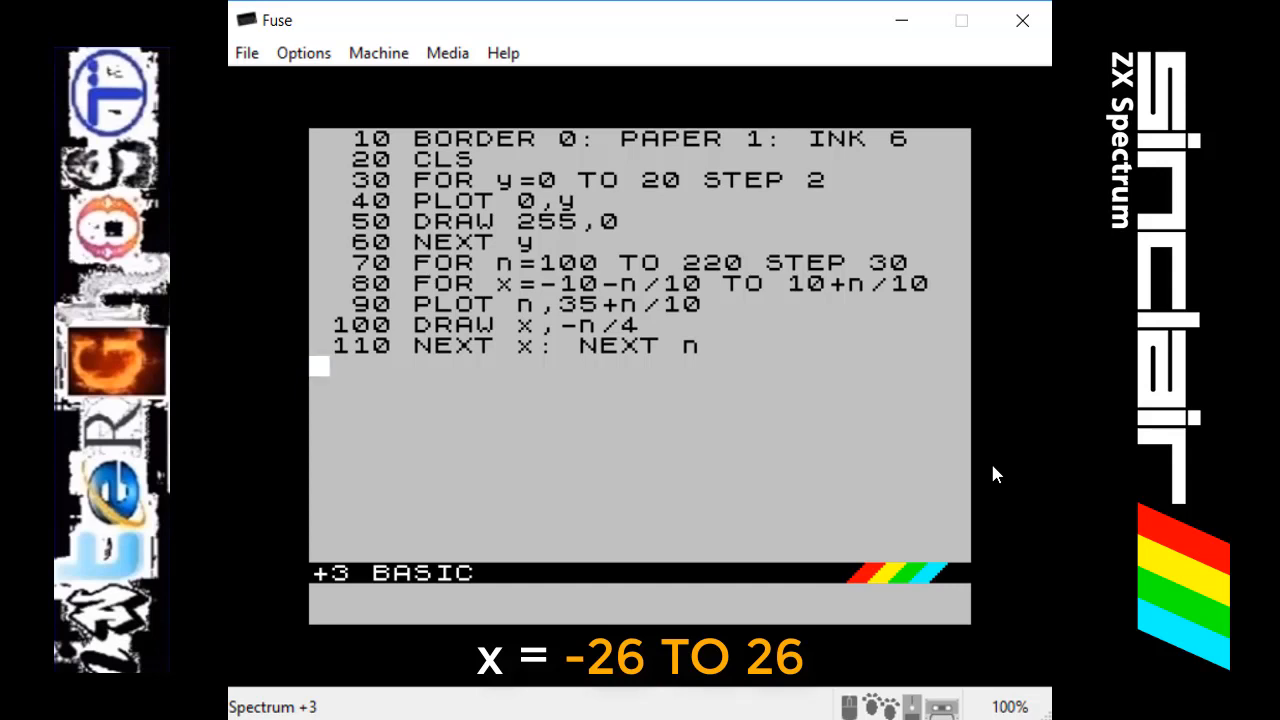
Run the program again to redraw the five yellow pyramids over the striped floor
{"action": "type", "text": "run"}
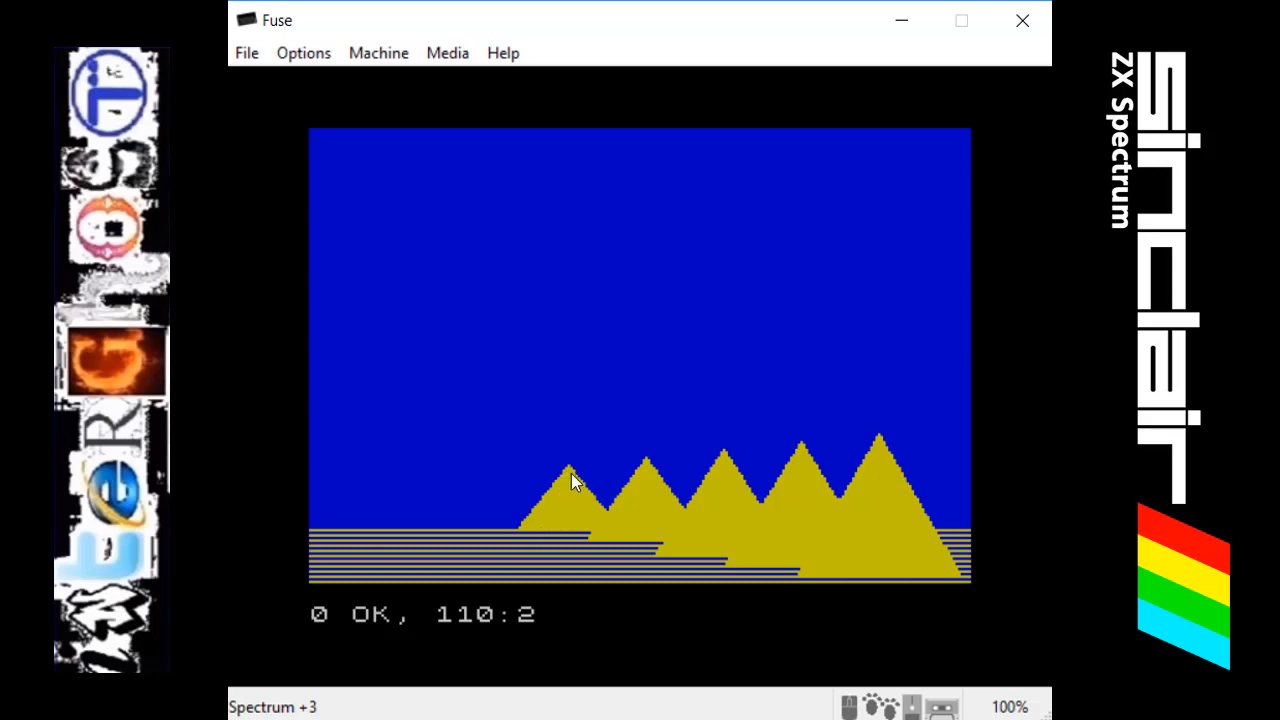
{"action": "mouse_move", "coordinate": [564, 486]}
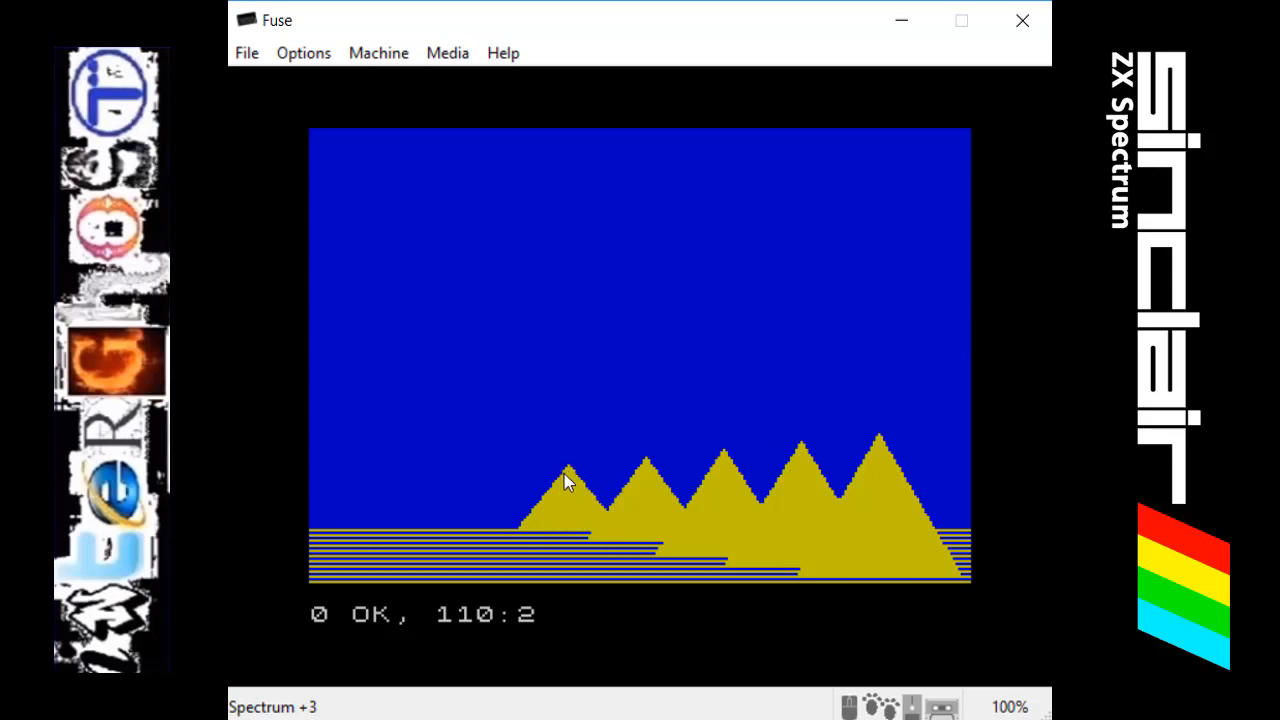
{"action": "mouse_move", "coordinate": [572, 478]}
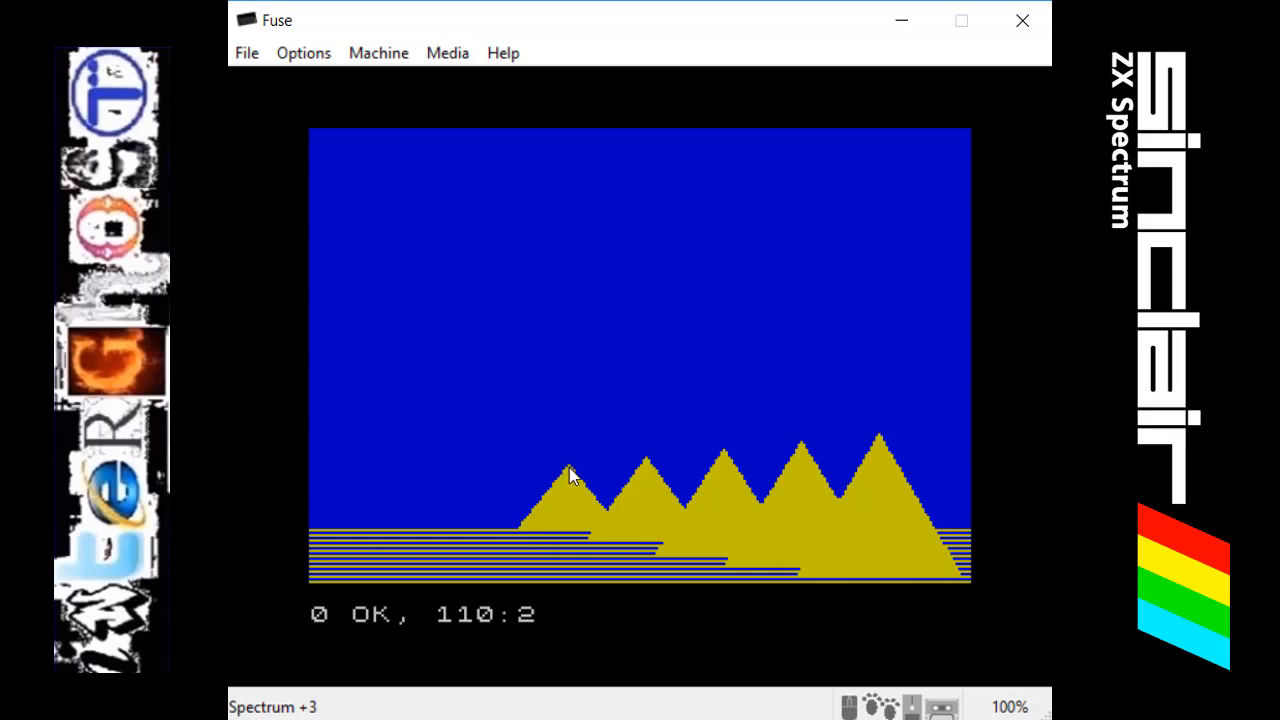
{"action": "mouse_move", "coordinate": [648, 476]}
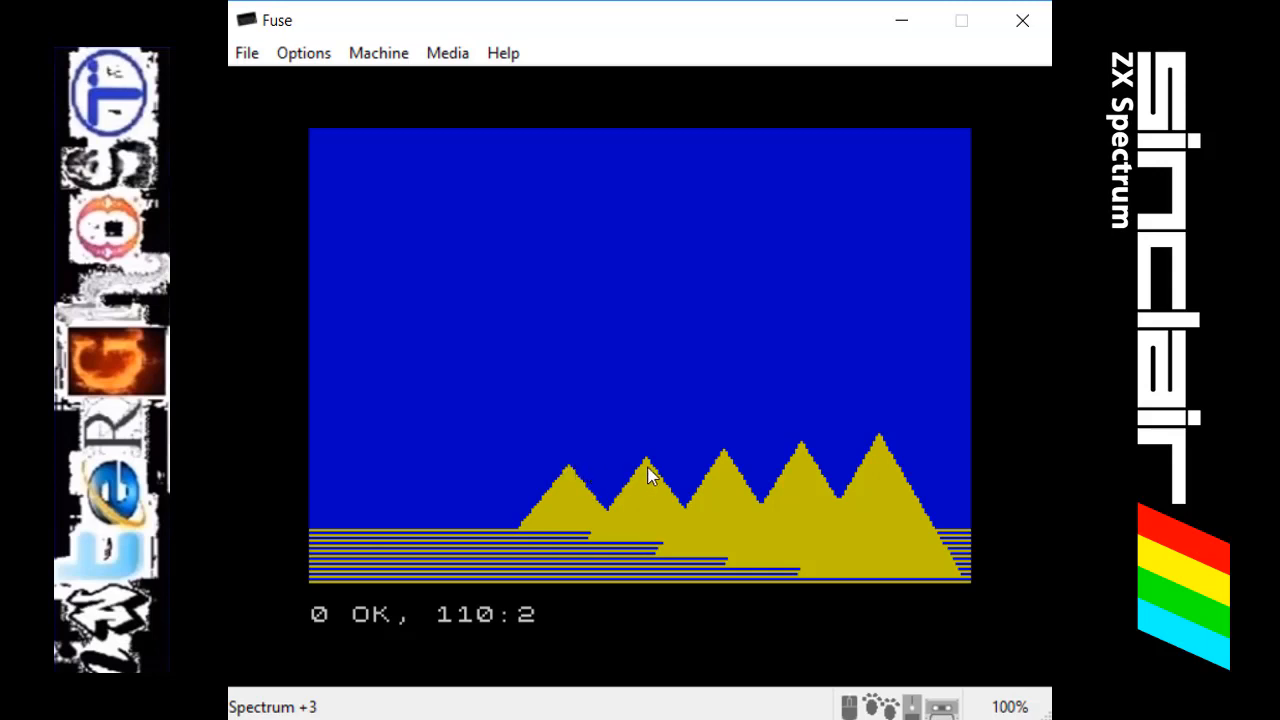
{"action": "mouse_move", "coordinate": [604, 530]}
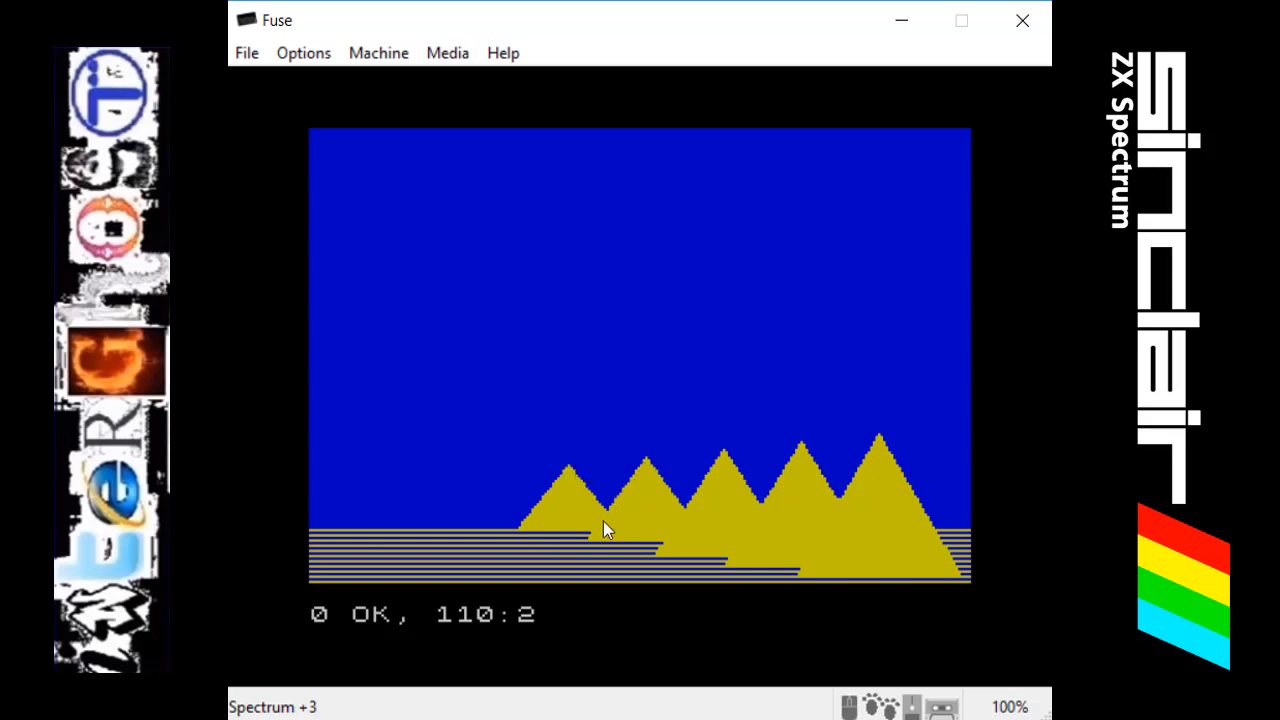
{"action": "mouse_move", "coordinate": [718, 458]}
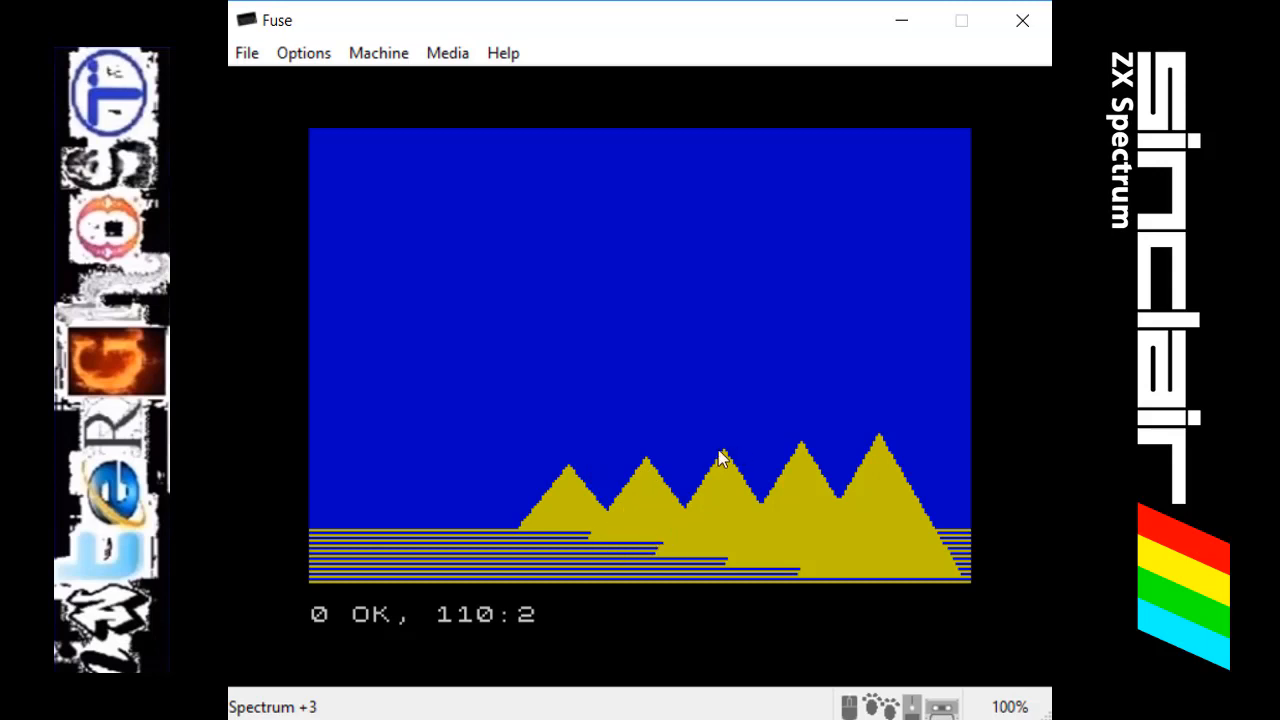
{"action": "mouse_move", "coordinate": [730, 520]}
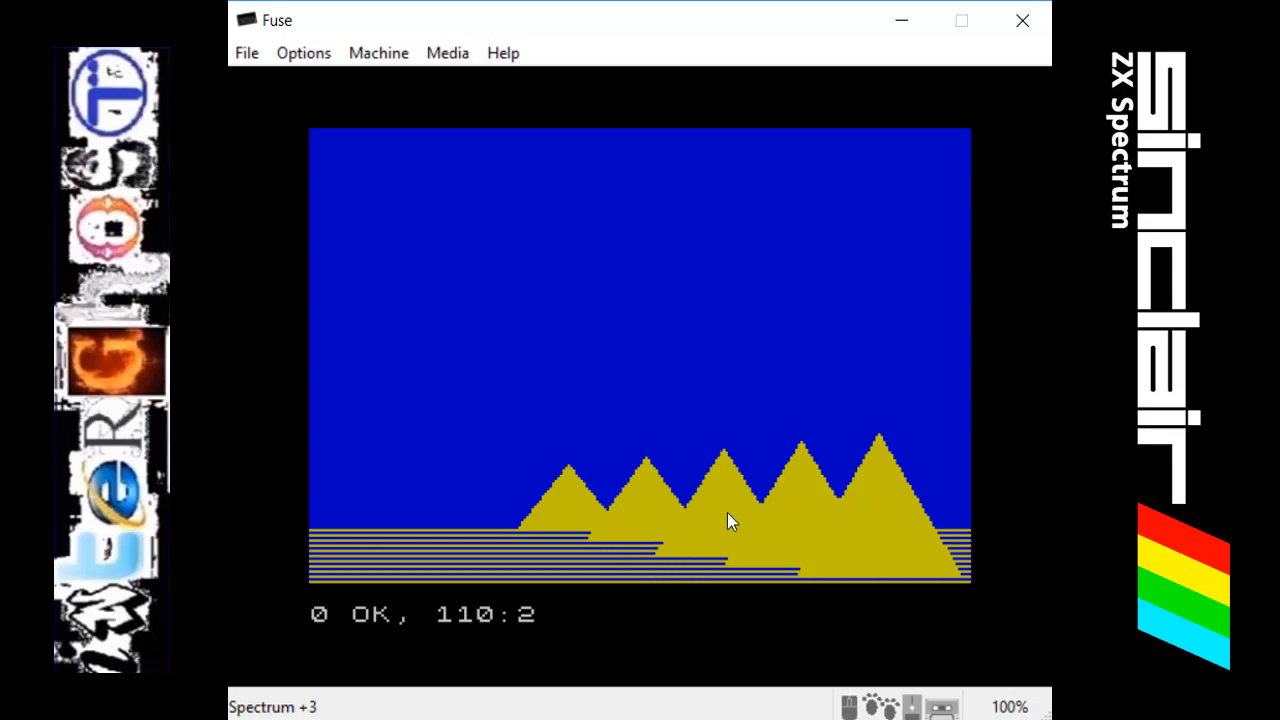
{"action": "mouse_move", "coordinate": [920, 482]}
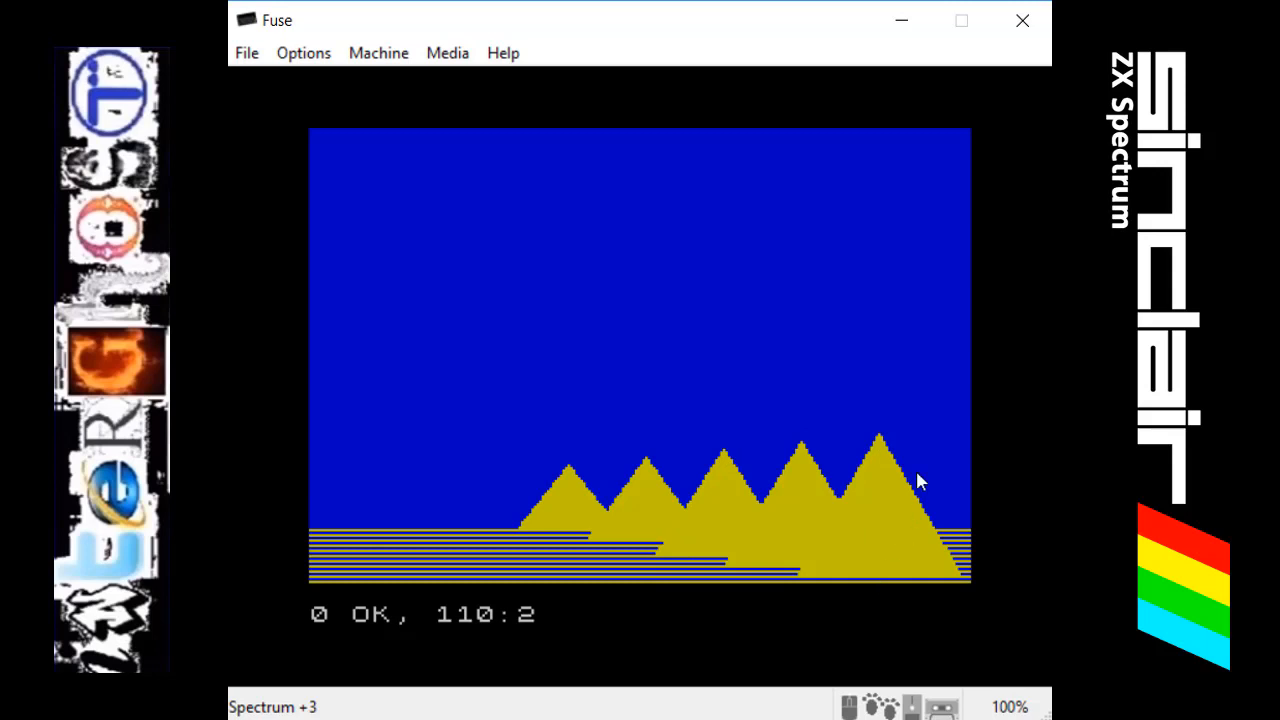
{"action": "mouse_move", "coordinate": [920, 656]}
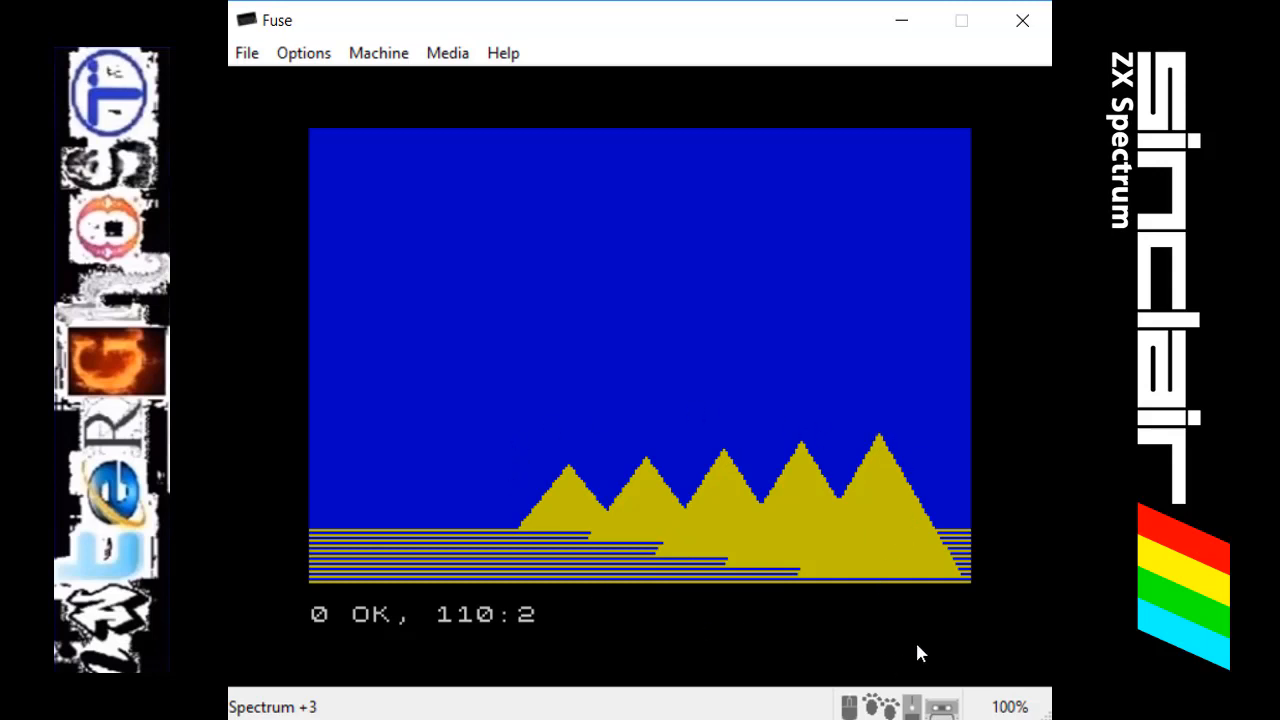
{"action": "mouse_move", "coordinate": [410, 134]}
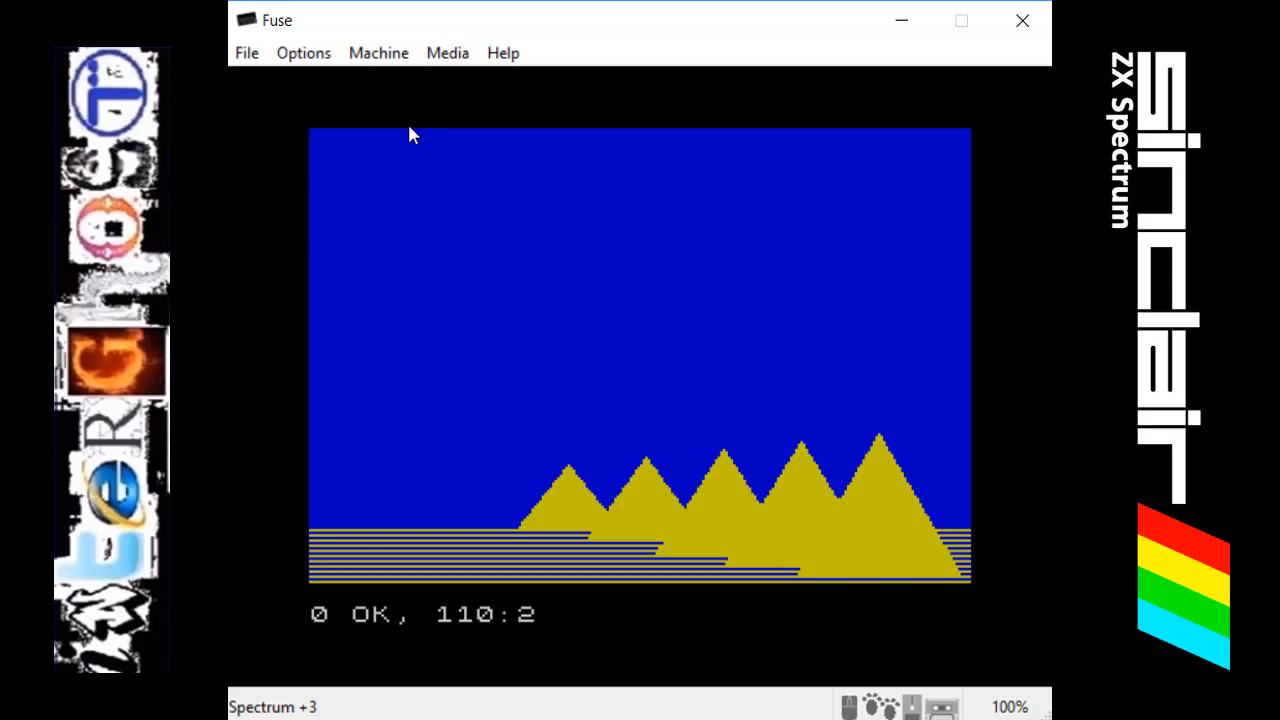
{"action": "mouse_move", "coordinate": [264, 76]}
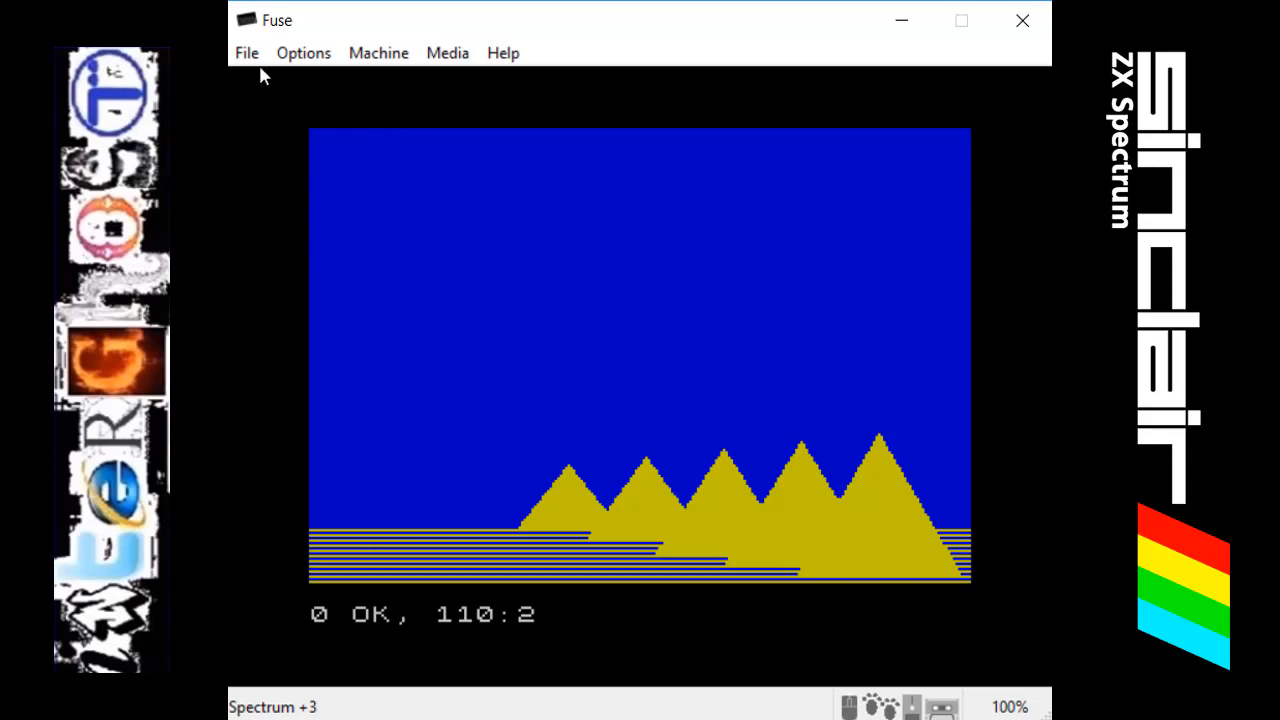
{"action": "left_click", "coordinate": [248, 52]}
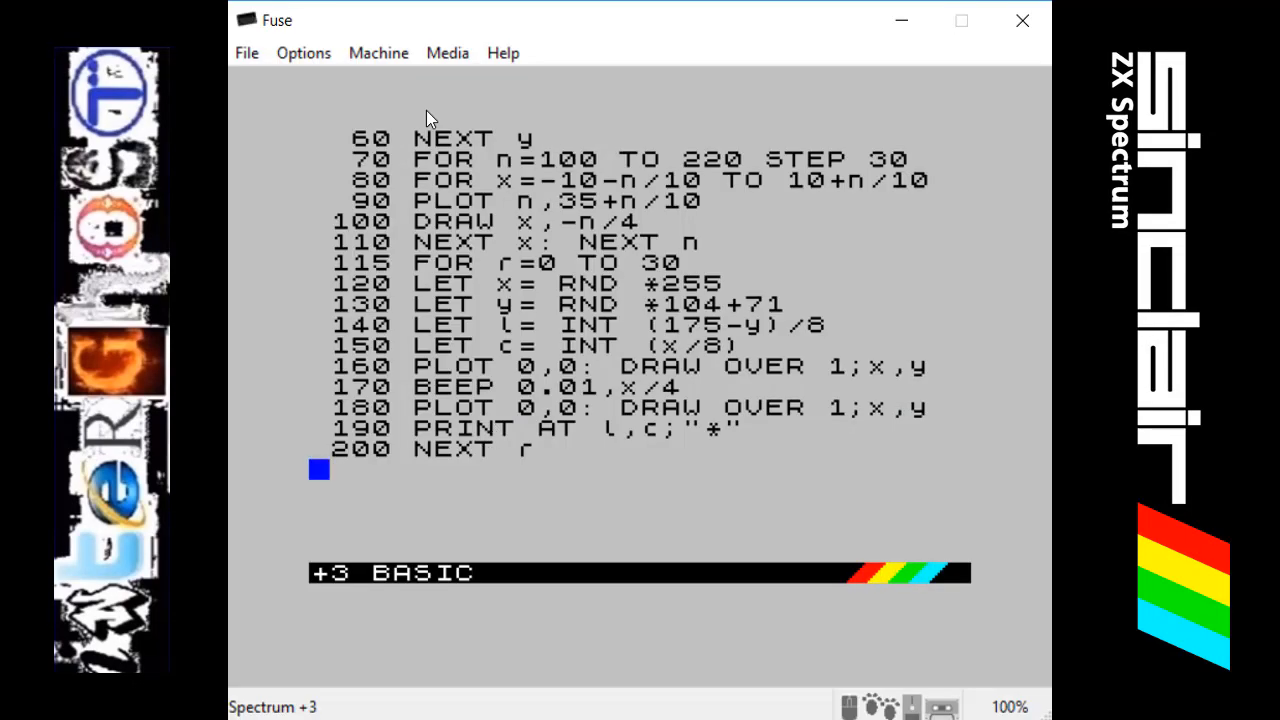
{"action": "mouse_move", "coordinate": [364, 284]}
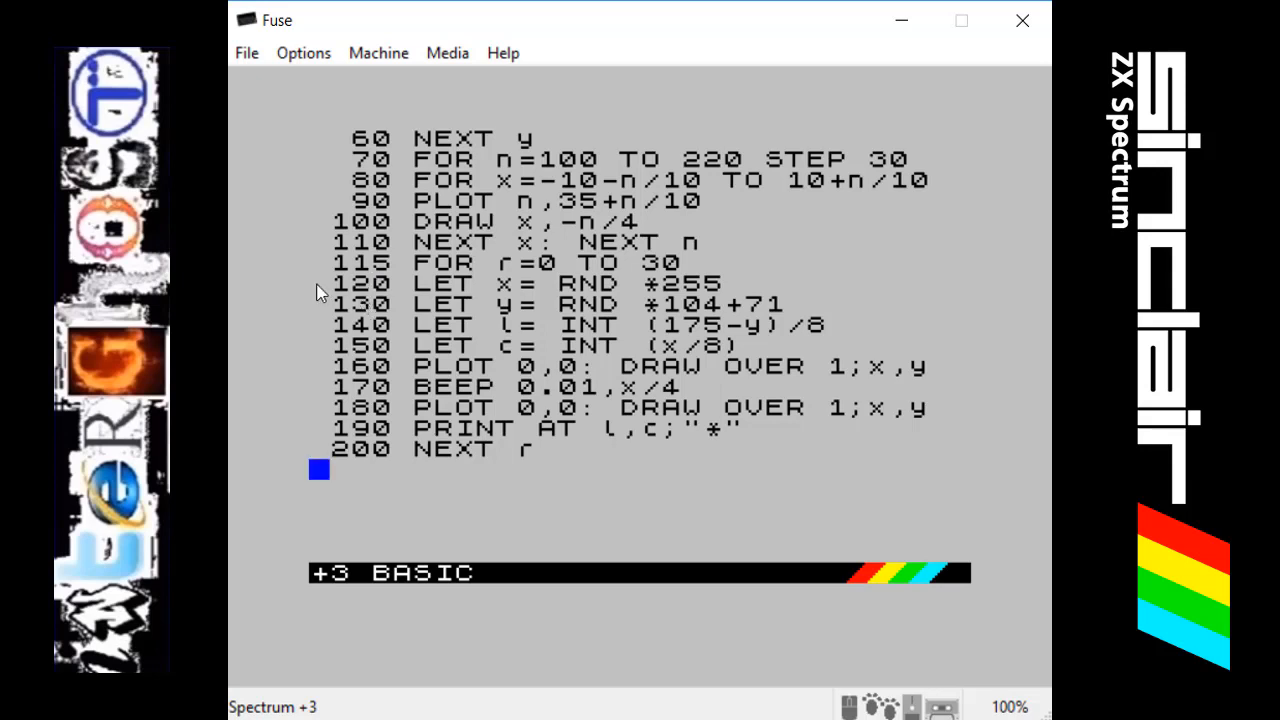
{"action": "mouse_move", "coordinate": [392, 298]}
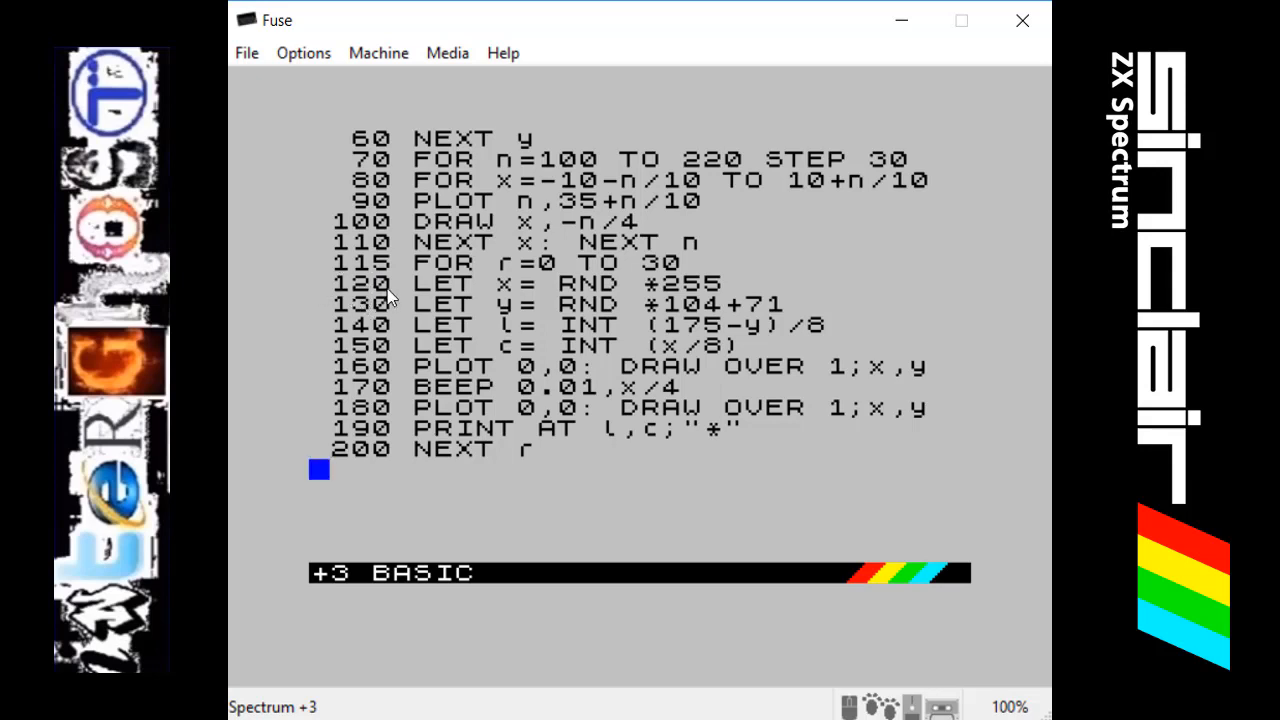
{"action": "mouse_move", "coordinate": [494, 276]}
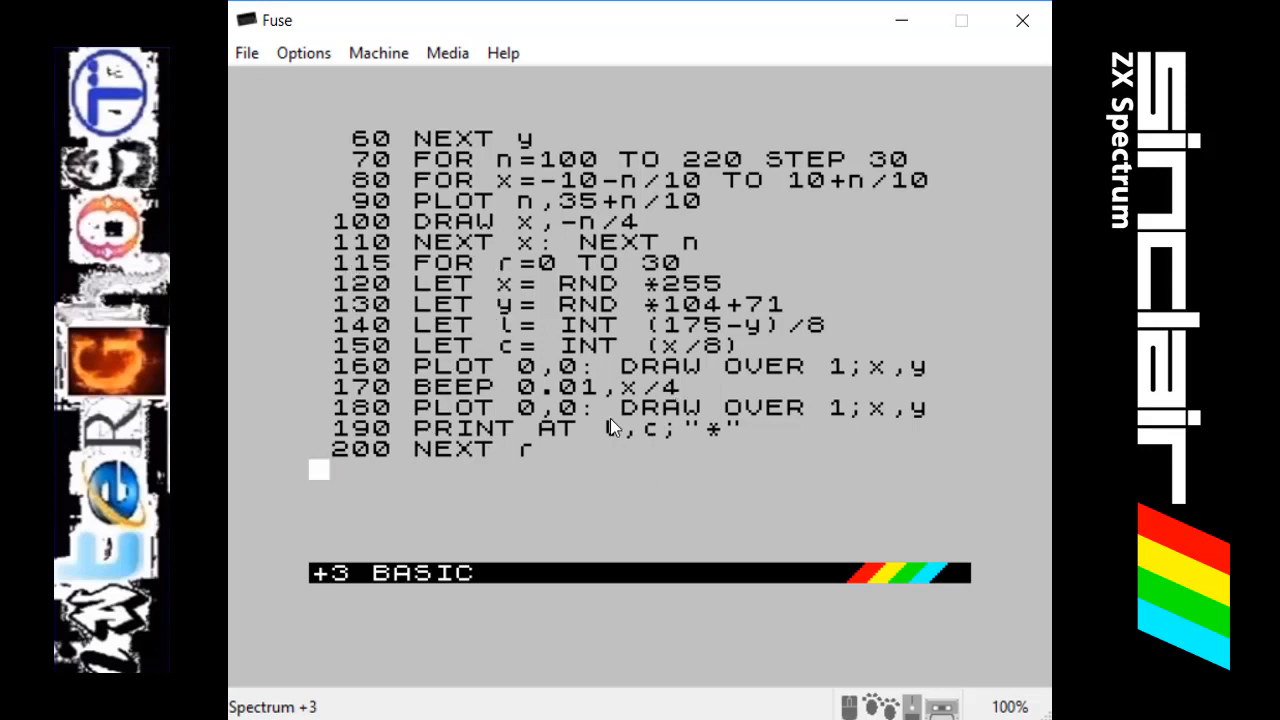
{"action": "mouse_move", "coordinate": [404, 292]}
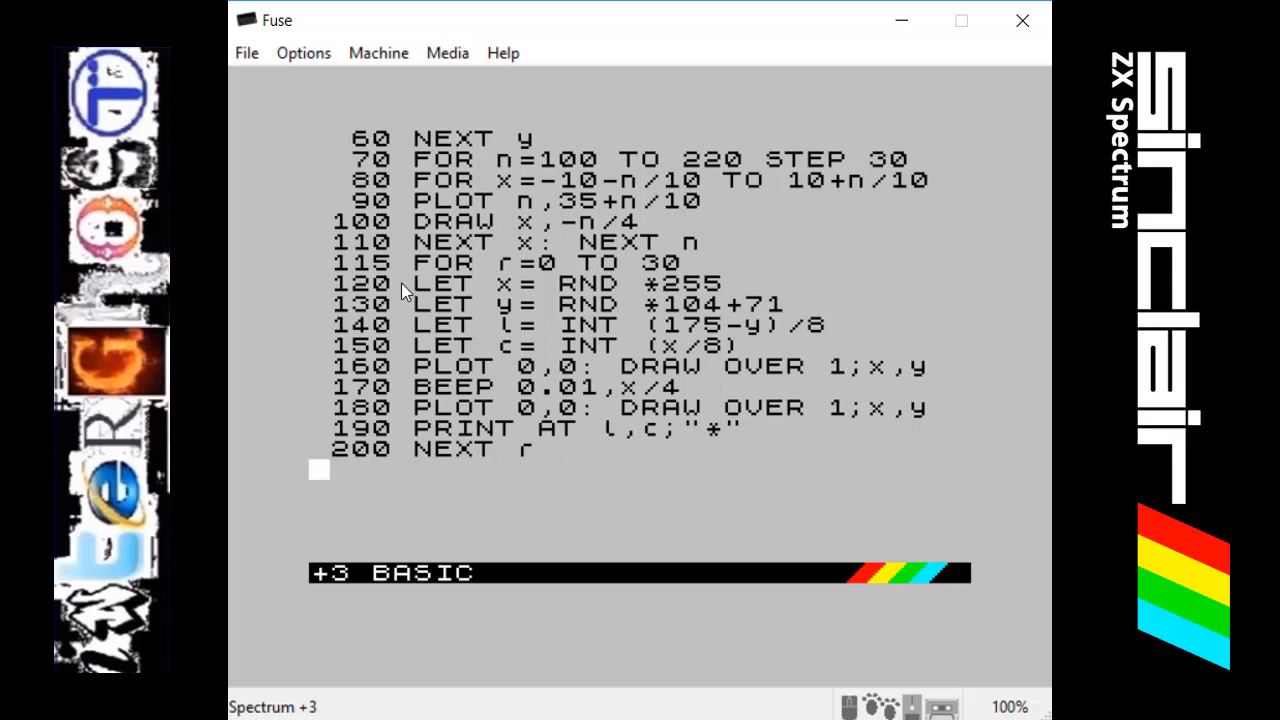
{"action": "mouse_move", "coordinate": [474, 276]}
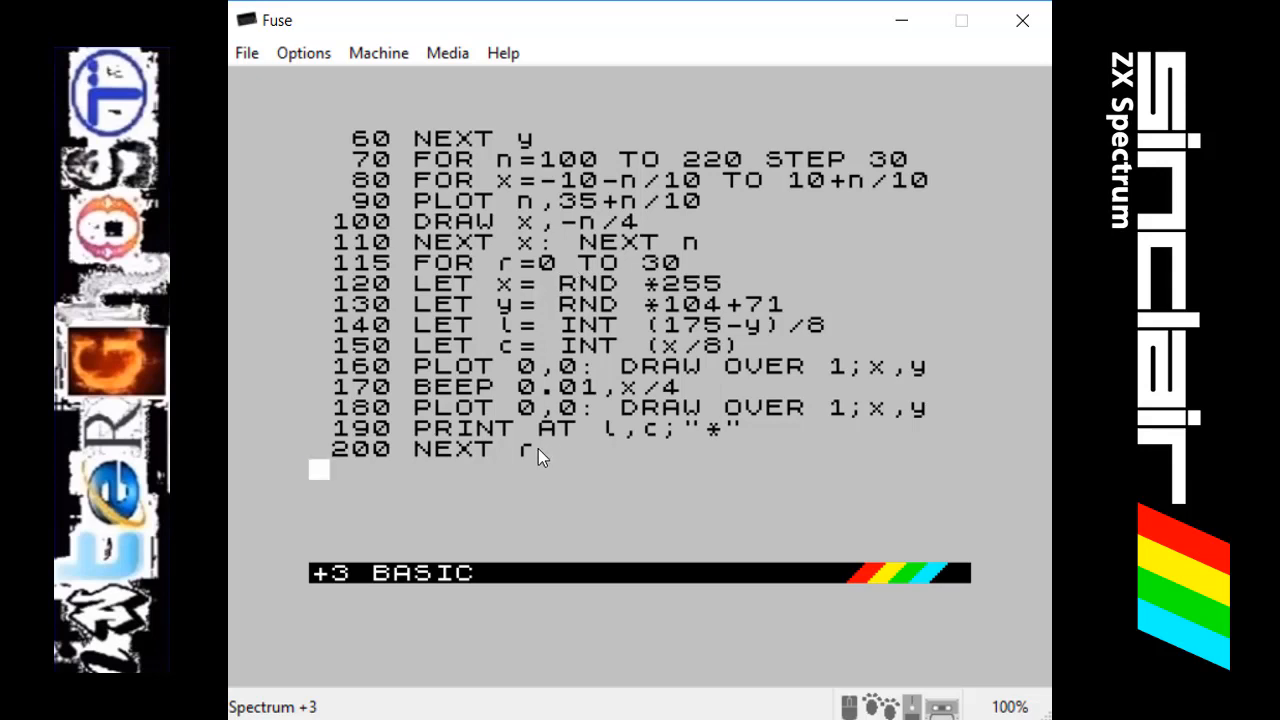
{"action": "mouse_move", "coordinate": [350, 272]}
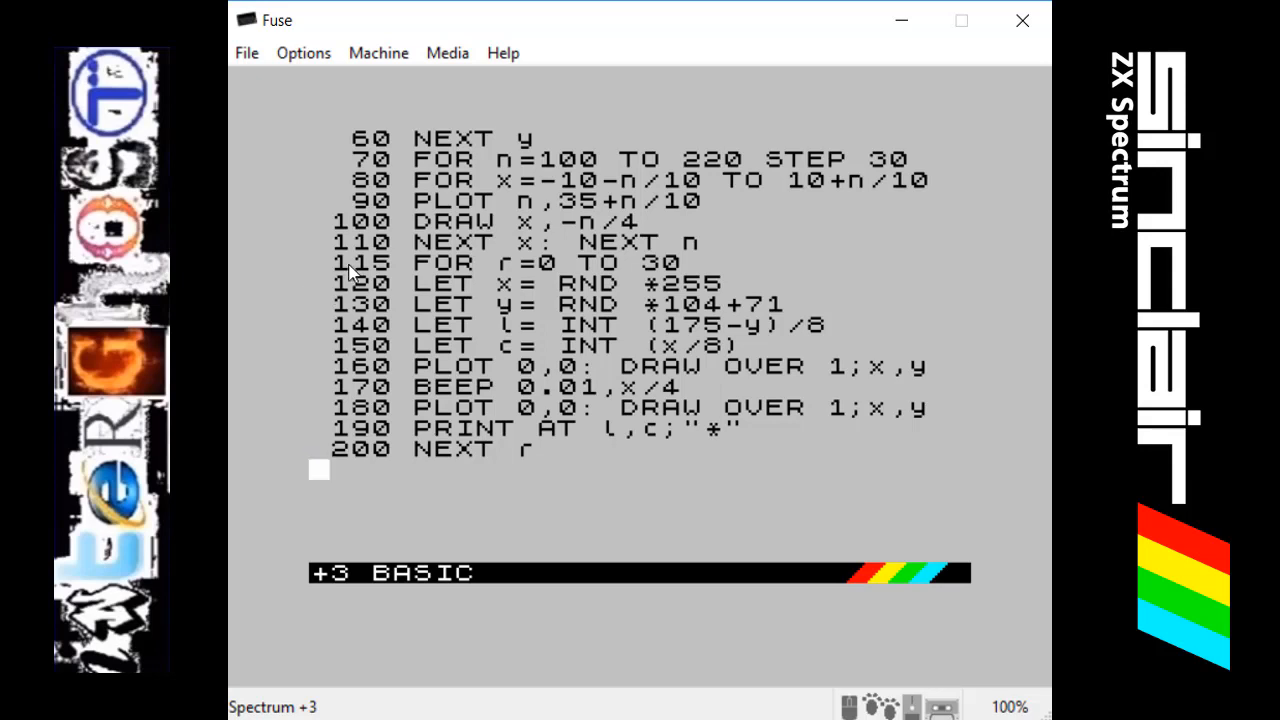
{"action": "mouse_move", "coordinate": [382, 284]}
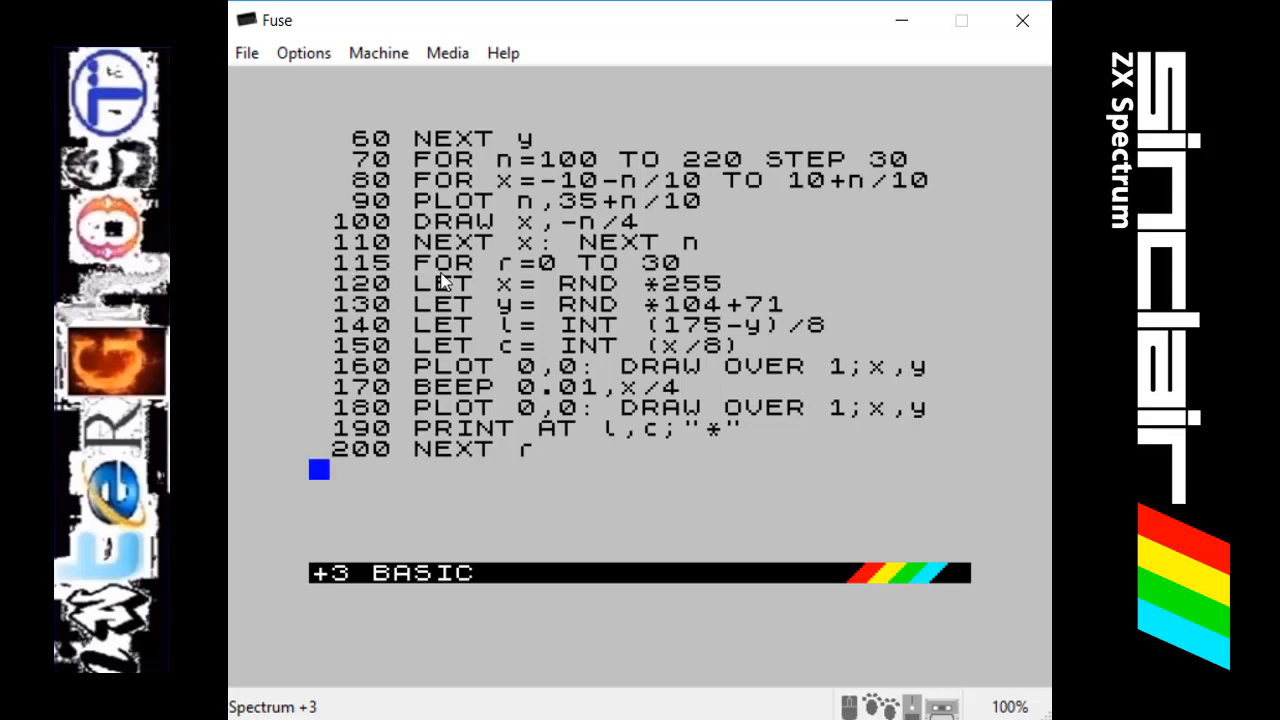
{"action": "mouse_move", "coordinate": [496, 284]}
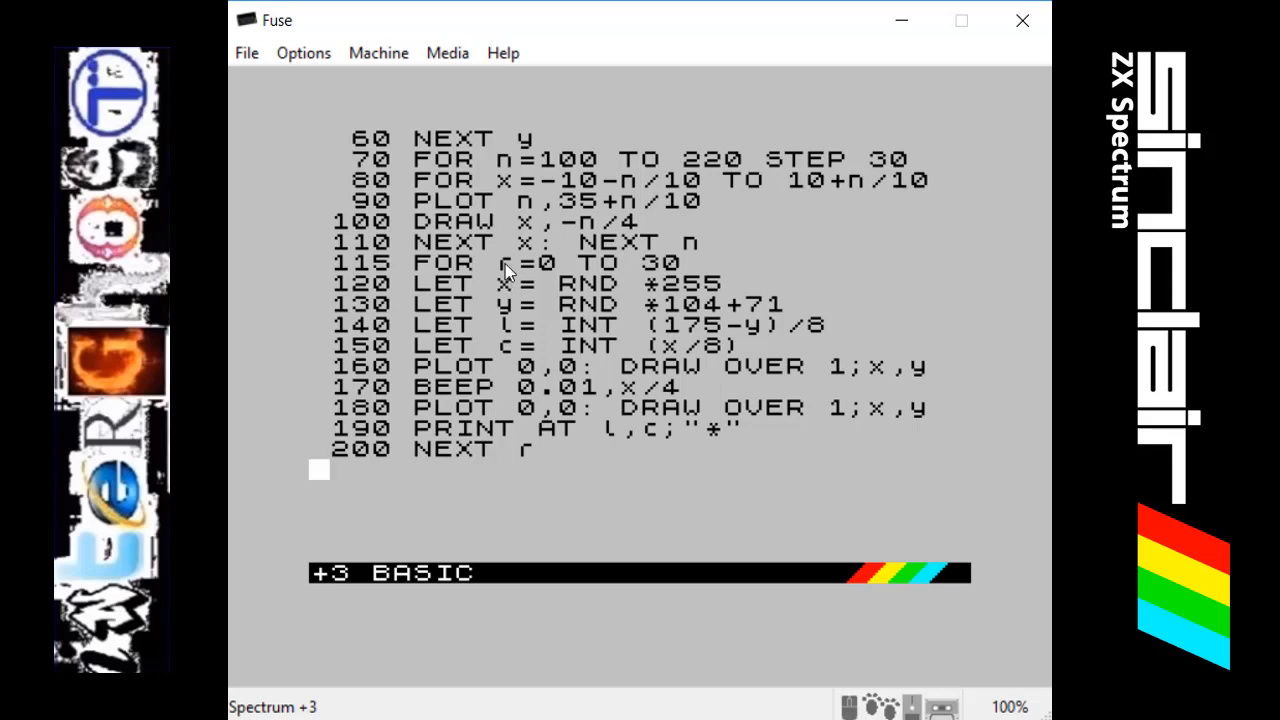
{"action": "mouse_move", "coordinate": [512, 284]}
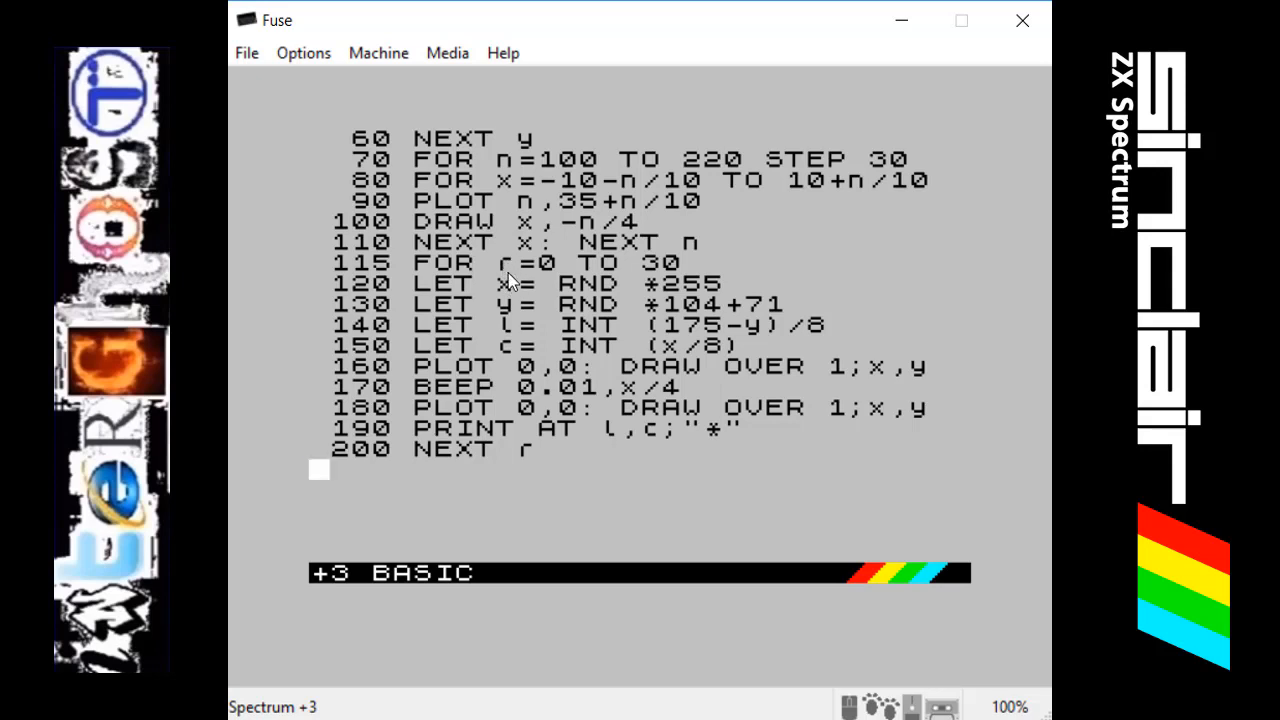
{"action": "mouse_move", "coordinate": [664, 280]}
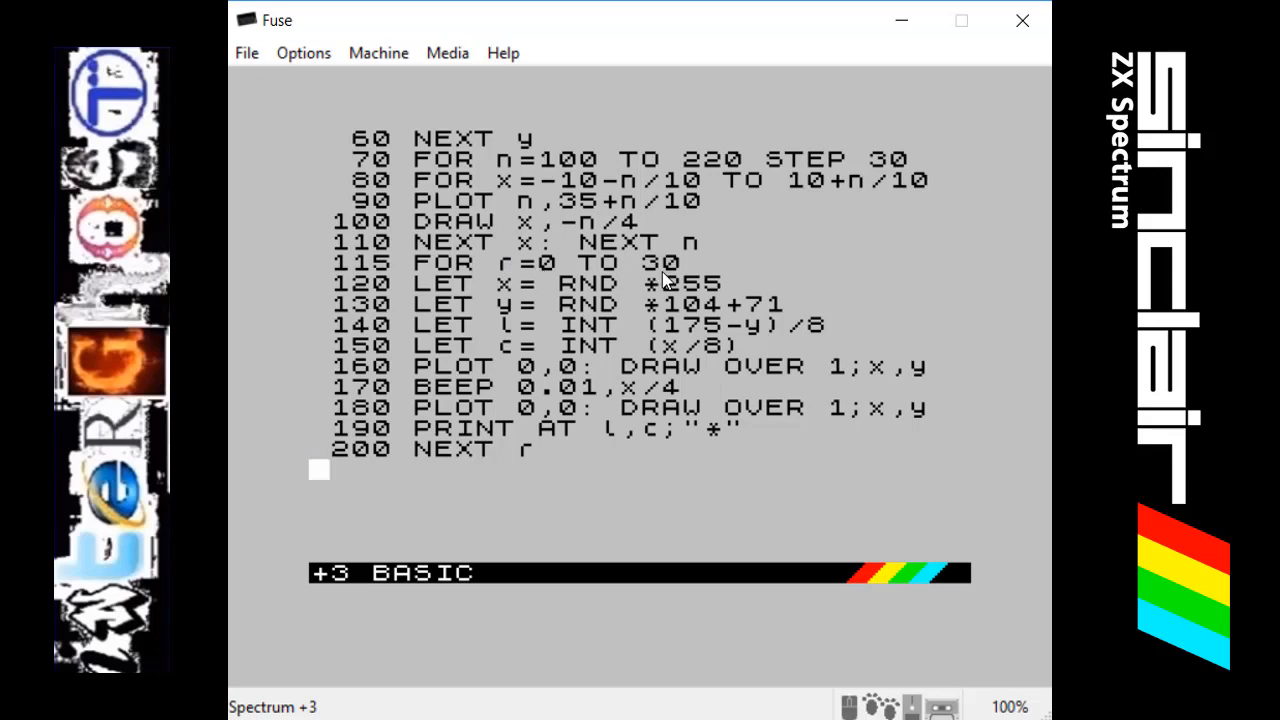
{"action": "mouse_move", "coordinate": [676, 280]}
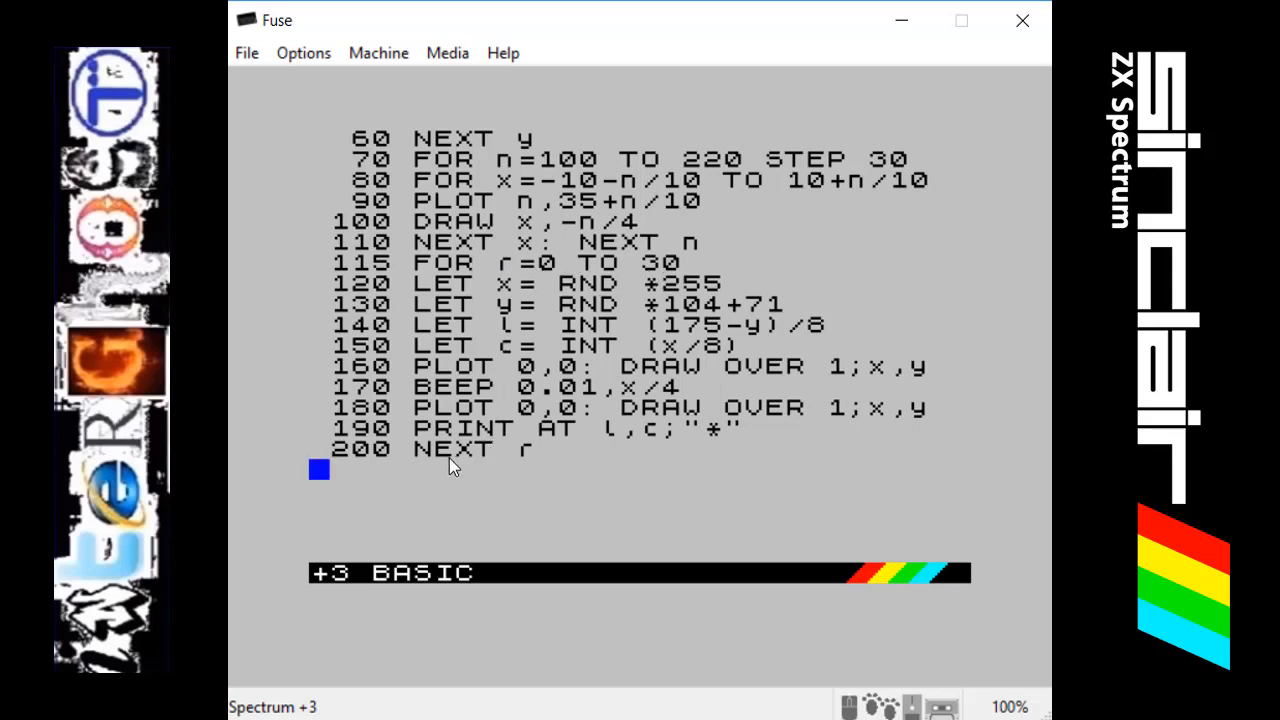
{"action": "mouse_move", "coordinate": [480, 464]}
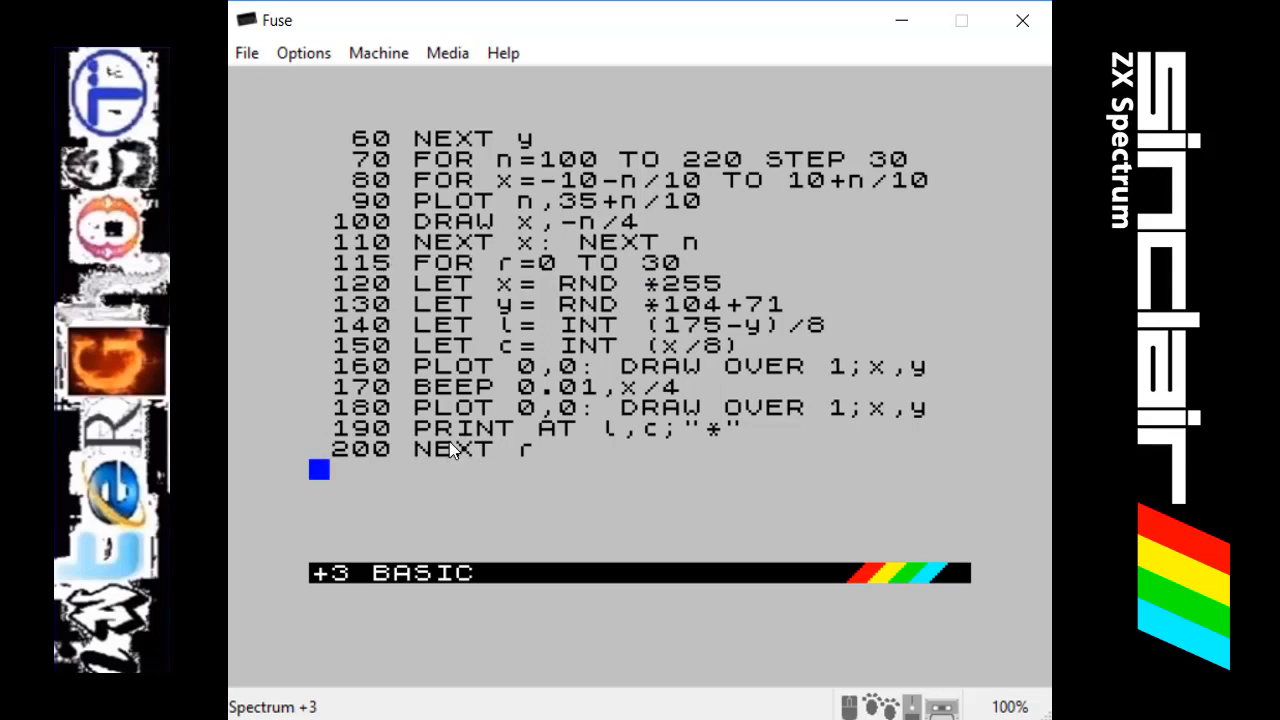
{"action": "mouse_move", "coordinate": [408, 302]}
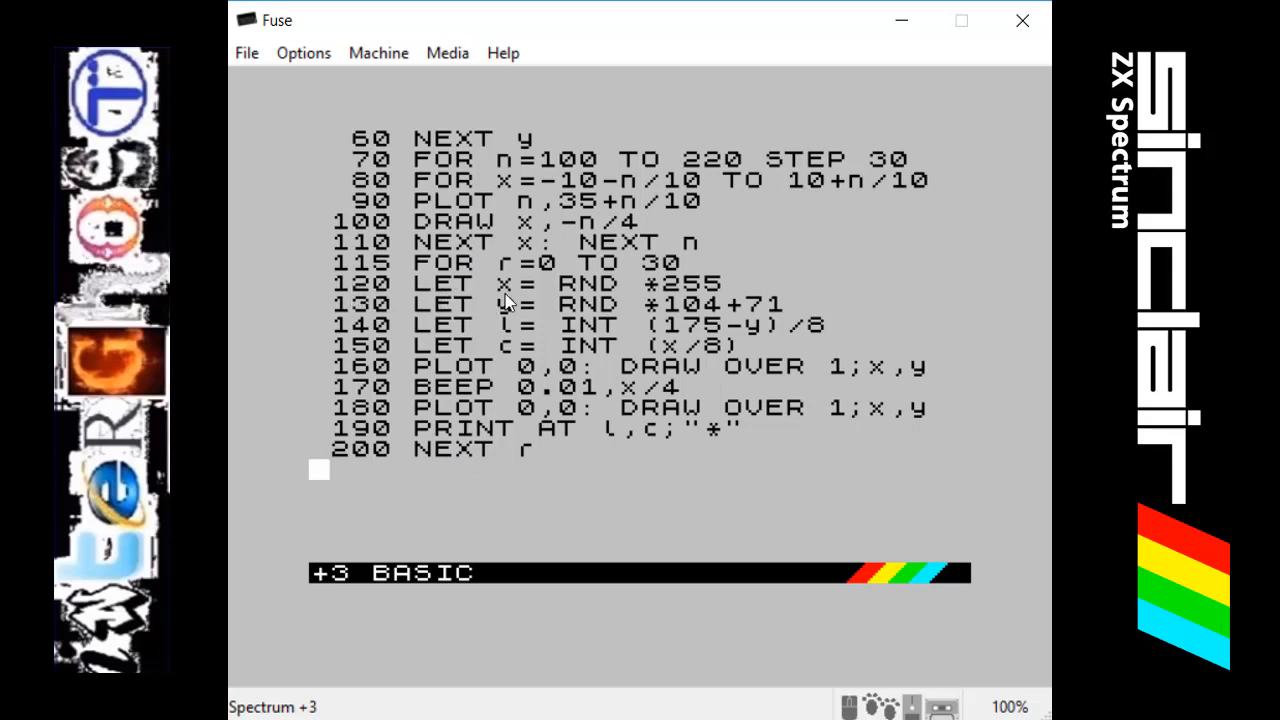
{"action": "mouse_move", "coordinate": [596, 300]}
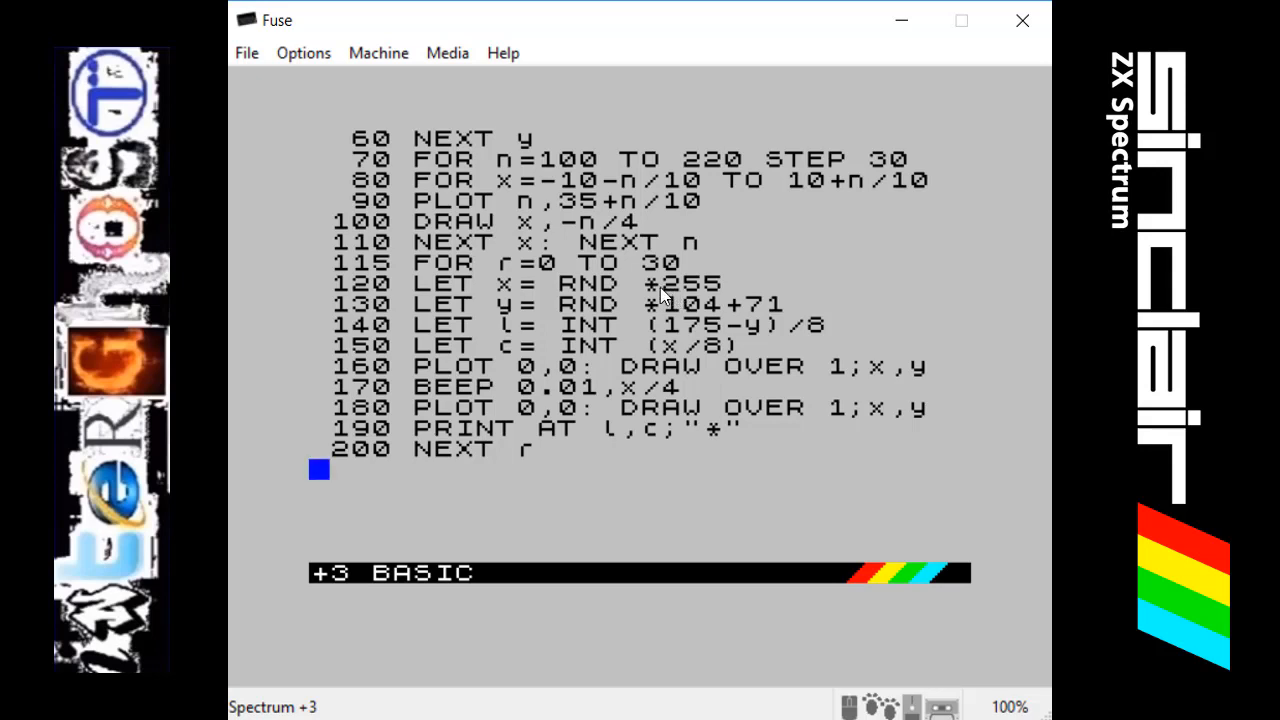
{"action": "mouse_move", "coordinate": [652, 296]}
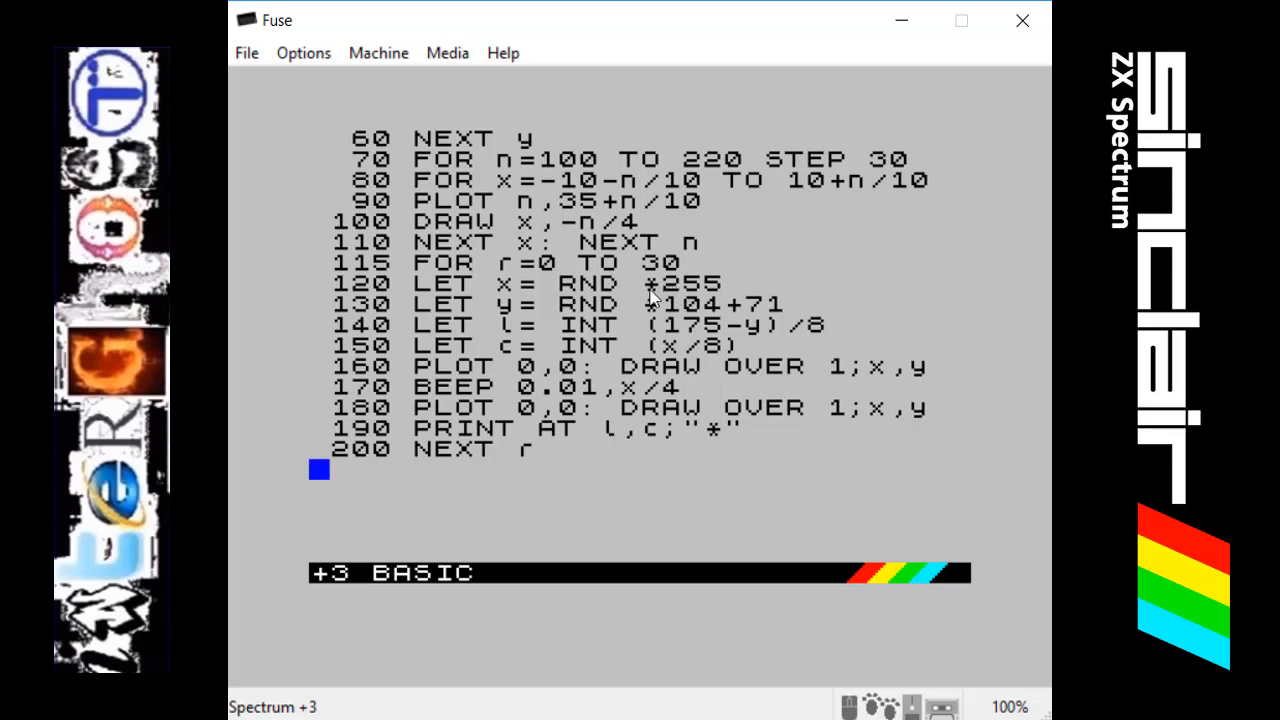
{"action": "mouse_move", "coordinate": [672, 302]}
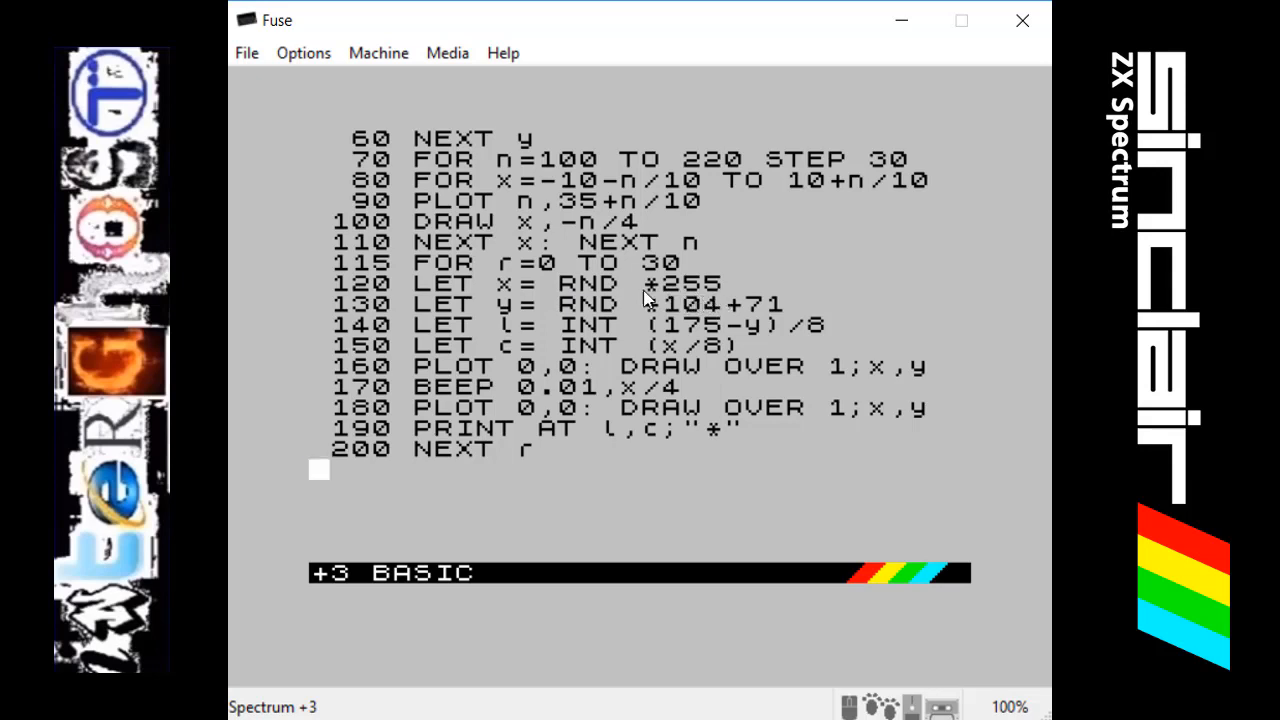
{"action": "mouse_move", "coordinate": [524, 304]}
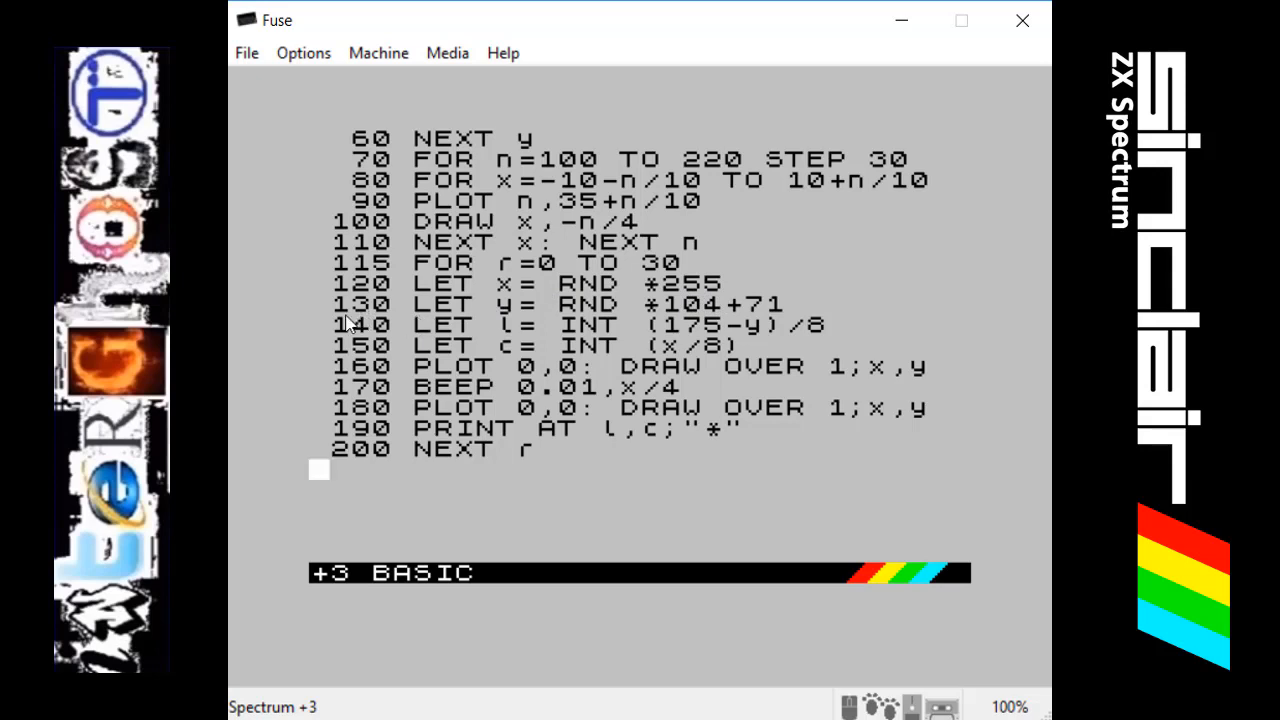
{"action": "mouse_move", "coordinate": [504, 324]}
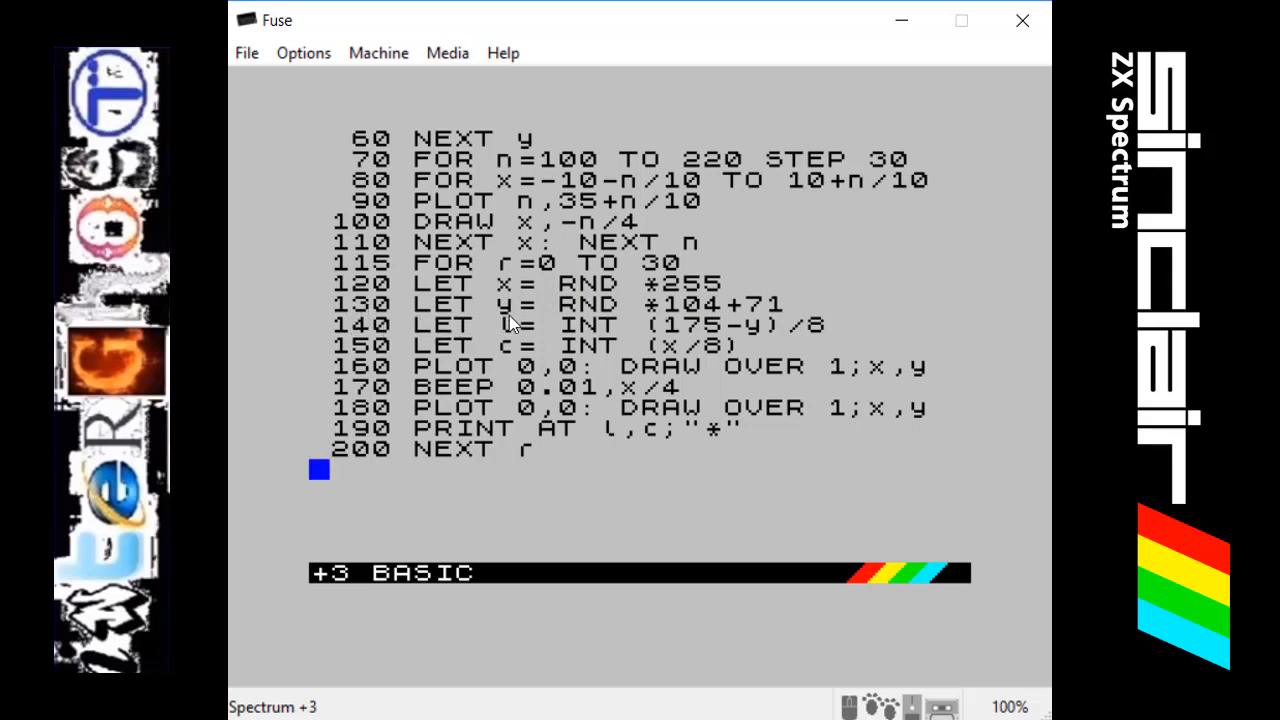
{"action": "mouse_move", "coordinate": [620, 318]}
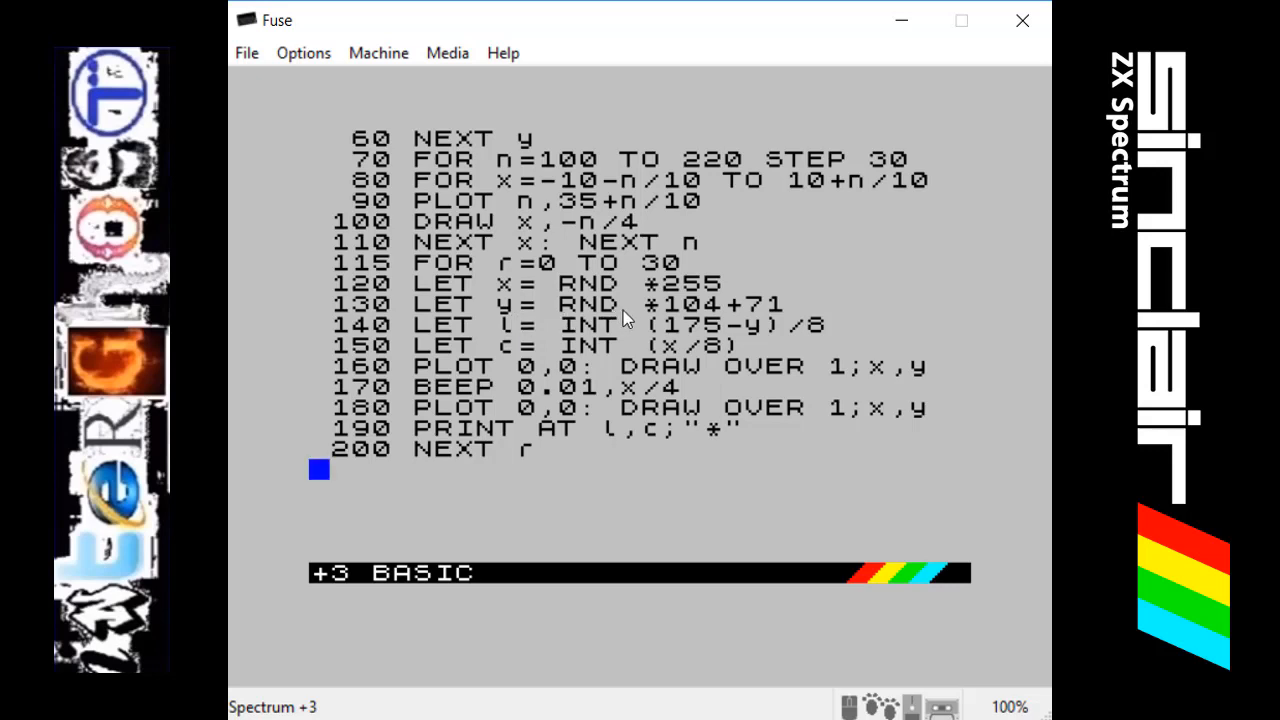
{"action": "mouse_move", "coordinate": [684, 308]}
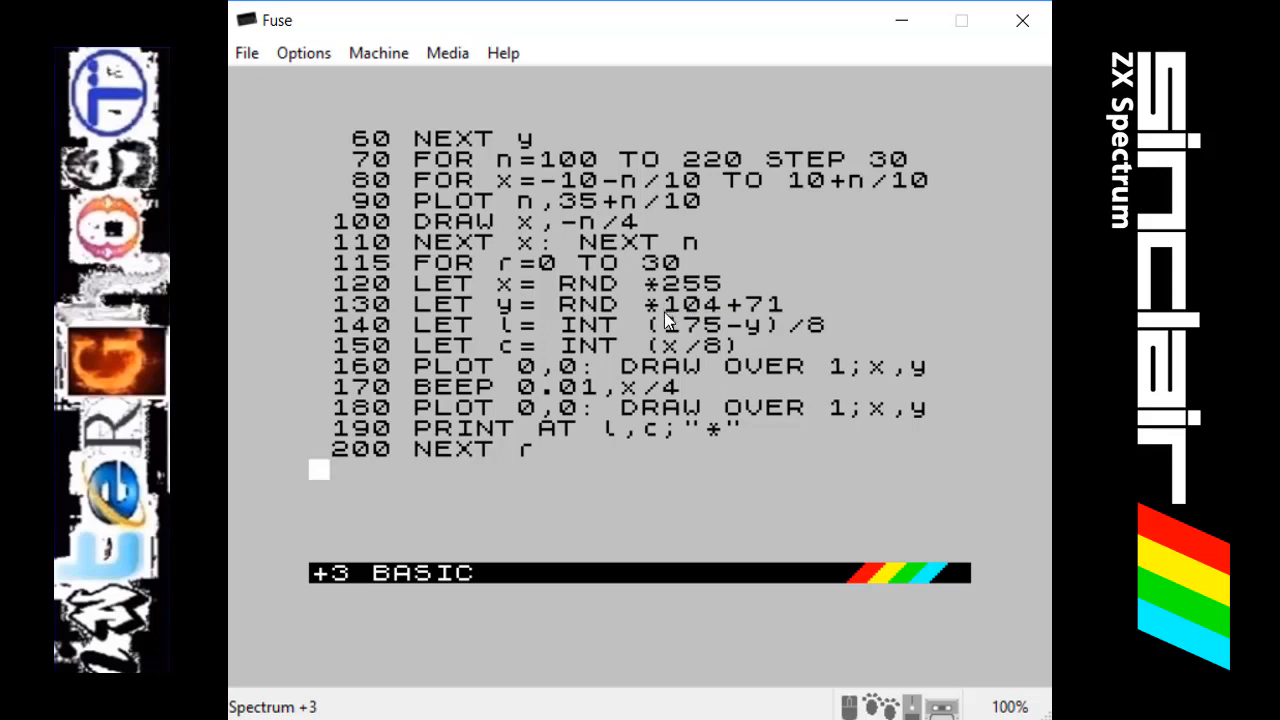
{"action": "mouse_move", "coordinate": [744, 328]}
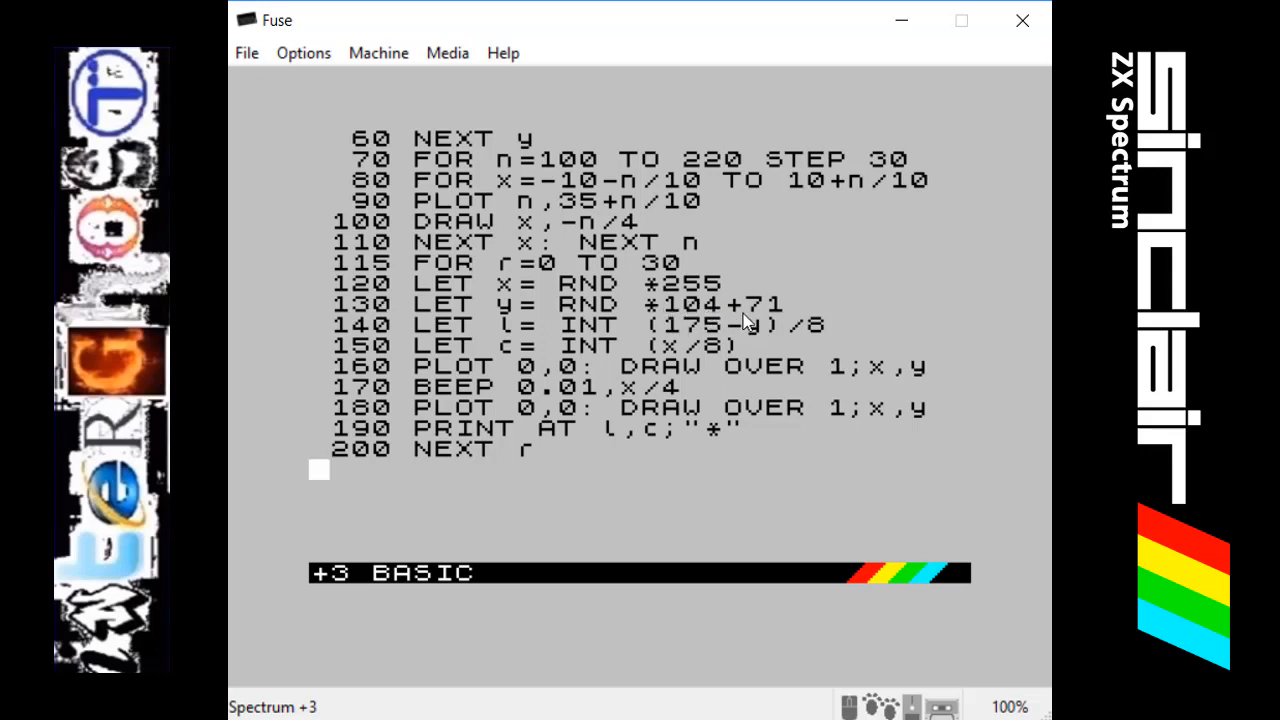
{"action": "mouse_move", "coordinate": [756, 320]}
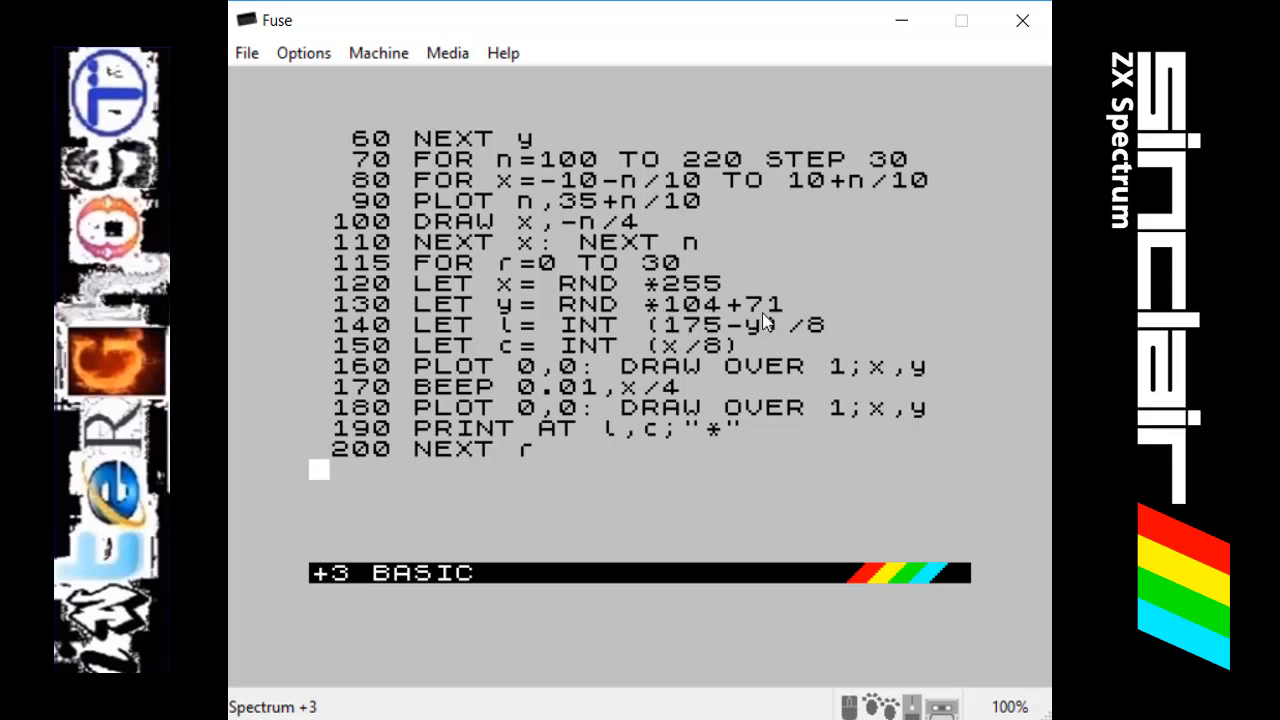
{"action": "mouse_move", "coordinate": [742, 324]}
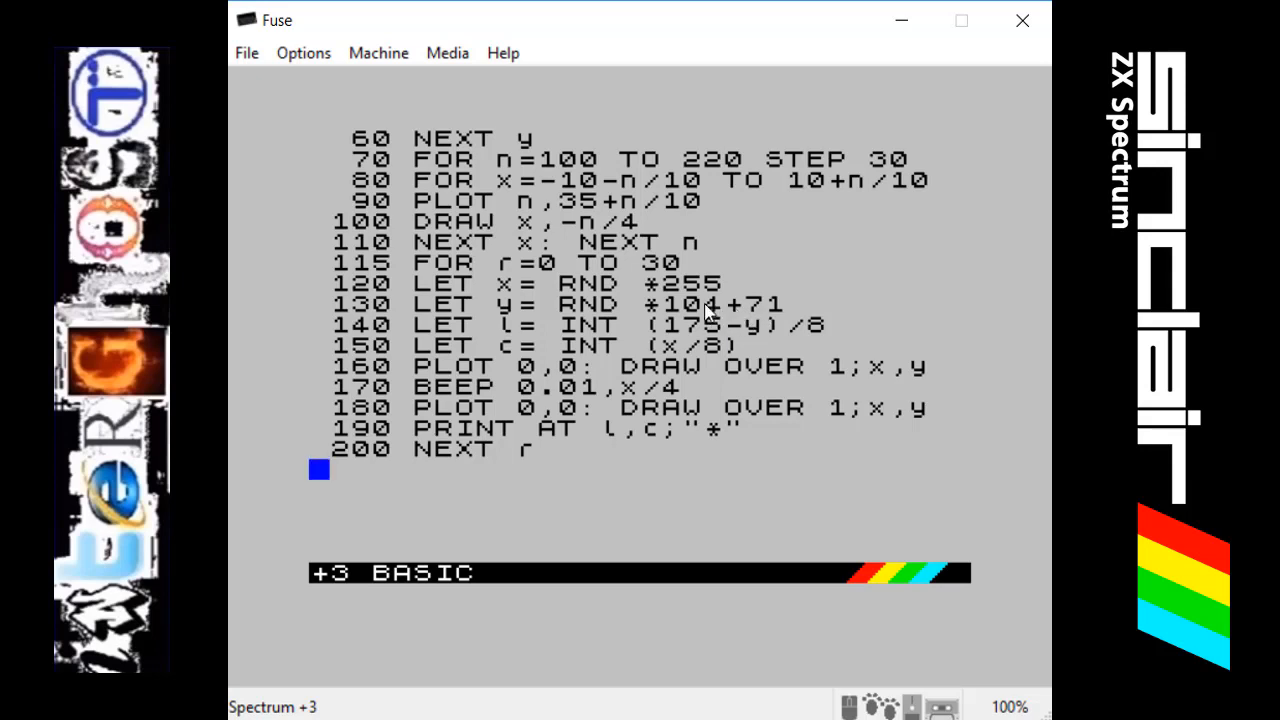
{"action": "mouse_move", "coordinate": [572, 320]}
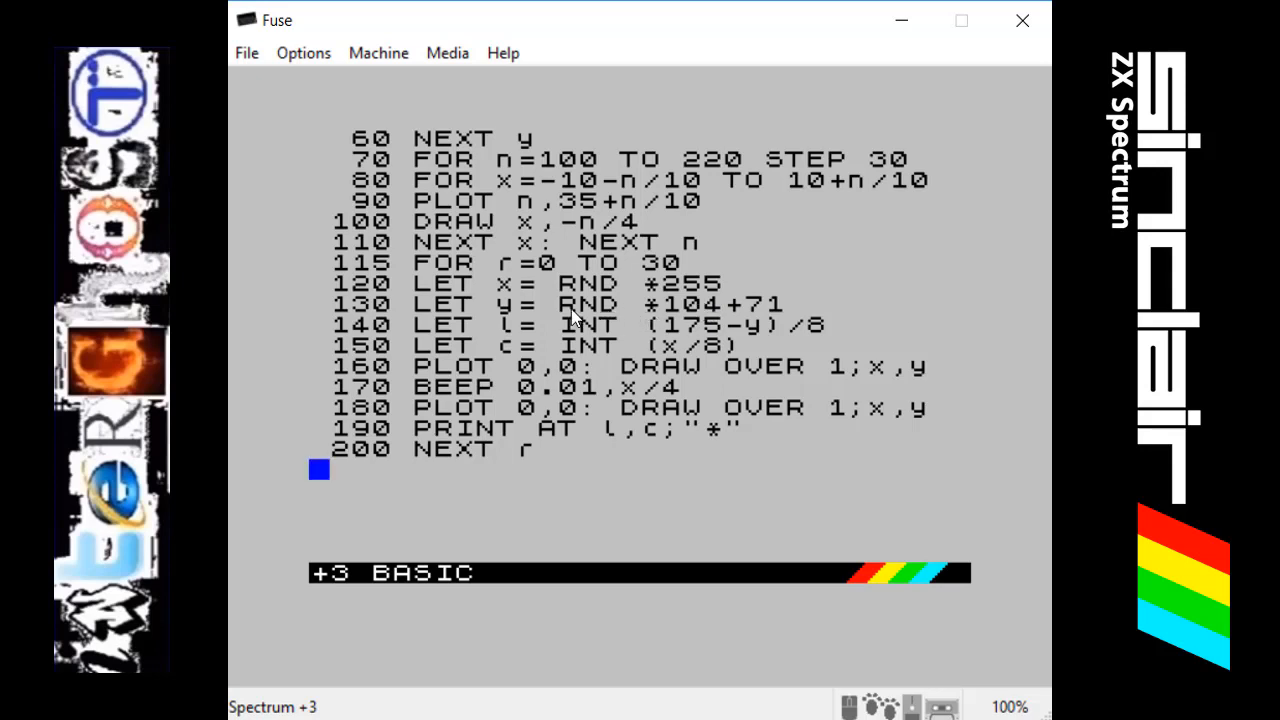
{"action": "mouse_move", "coordinate": [620, 300]}
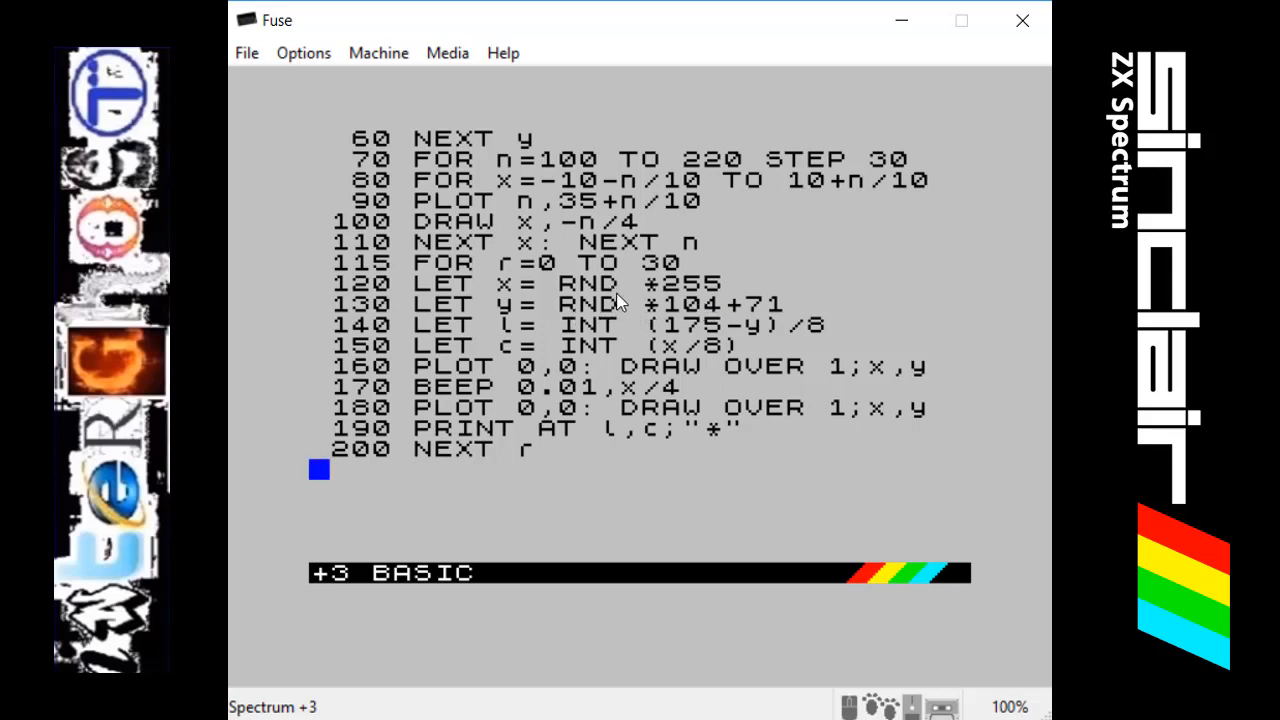
{"action": "mouse_move", "coordinate": [496, 220]}
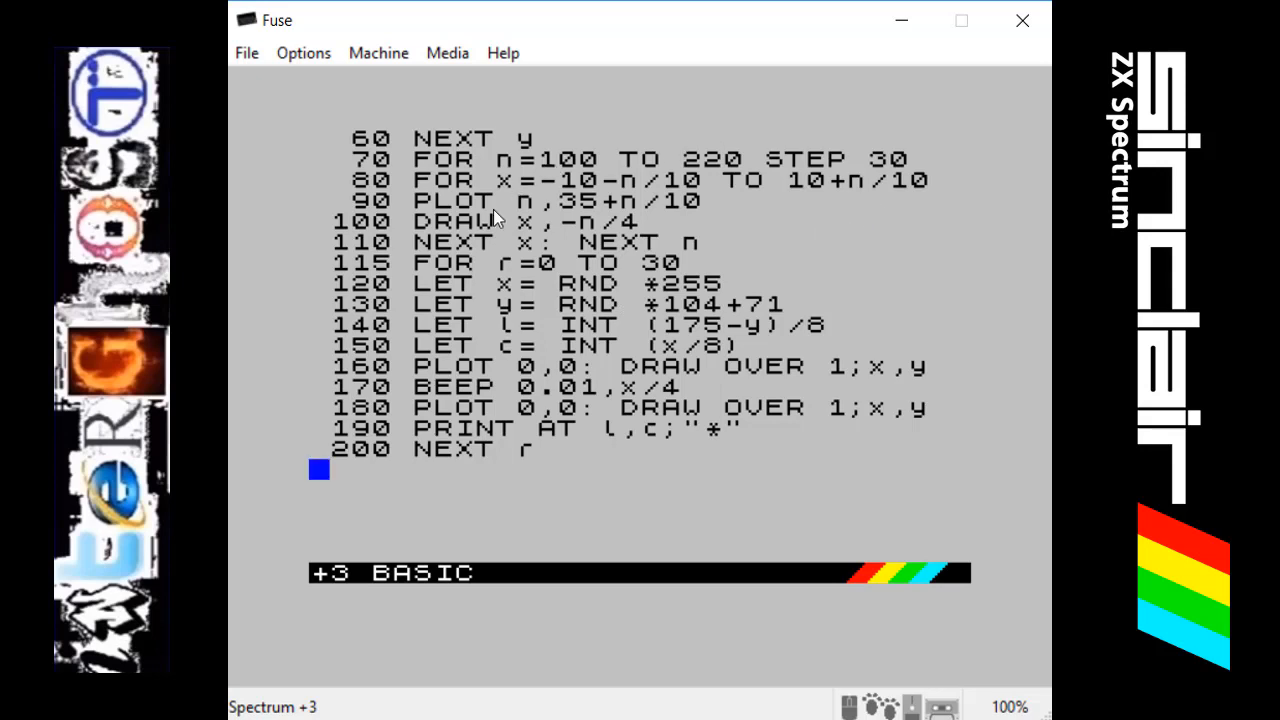
{"action": "mouse_move", "coordinate": [788, 374]}
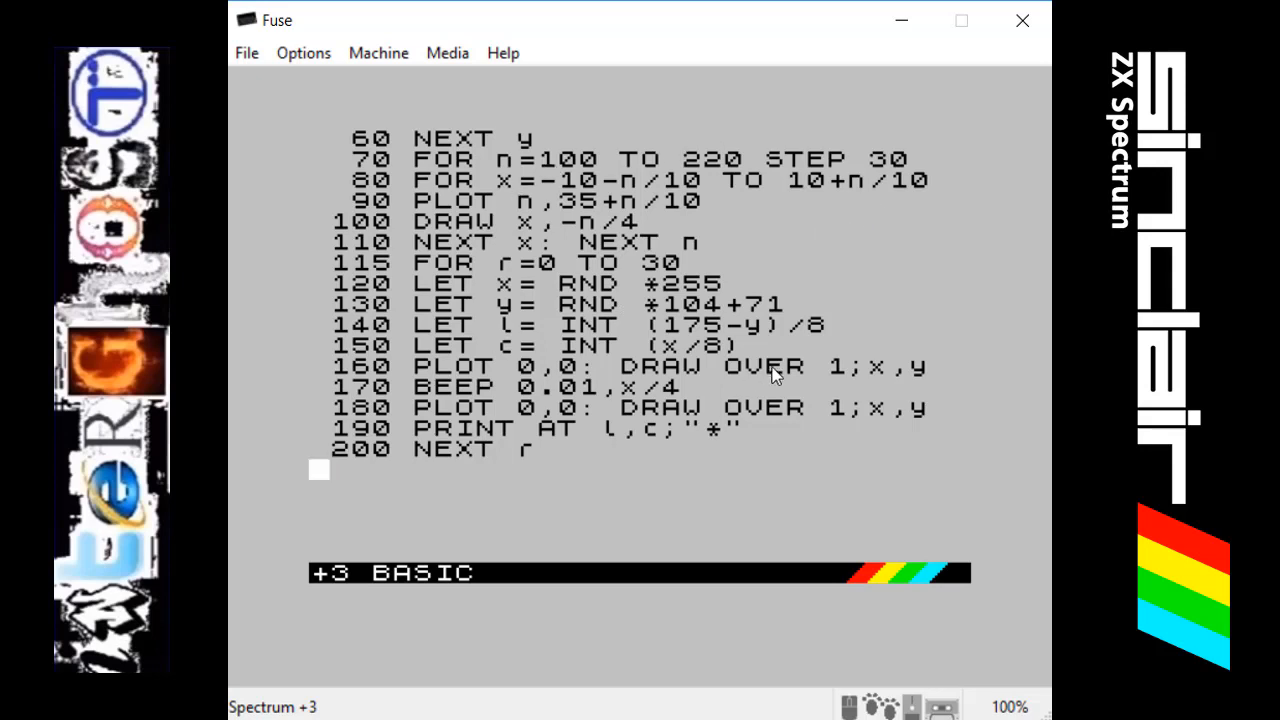
{"action": "mouse_move", "coordinate": [640, 310]}
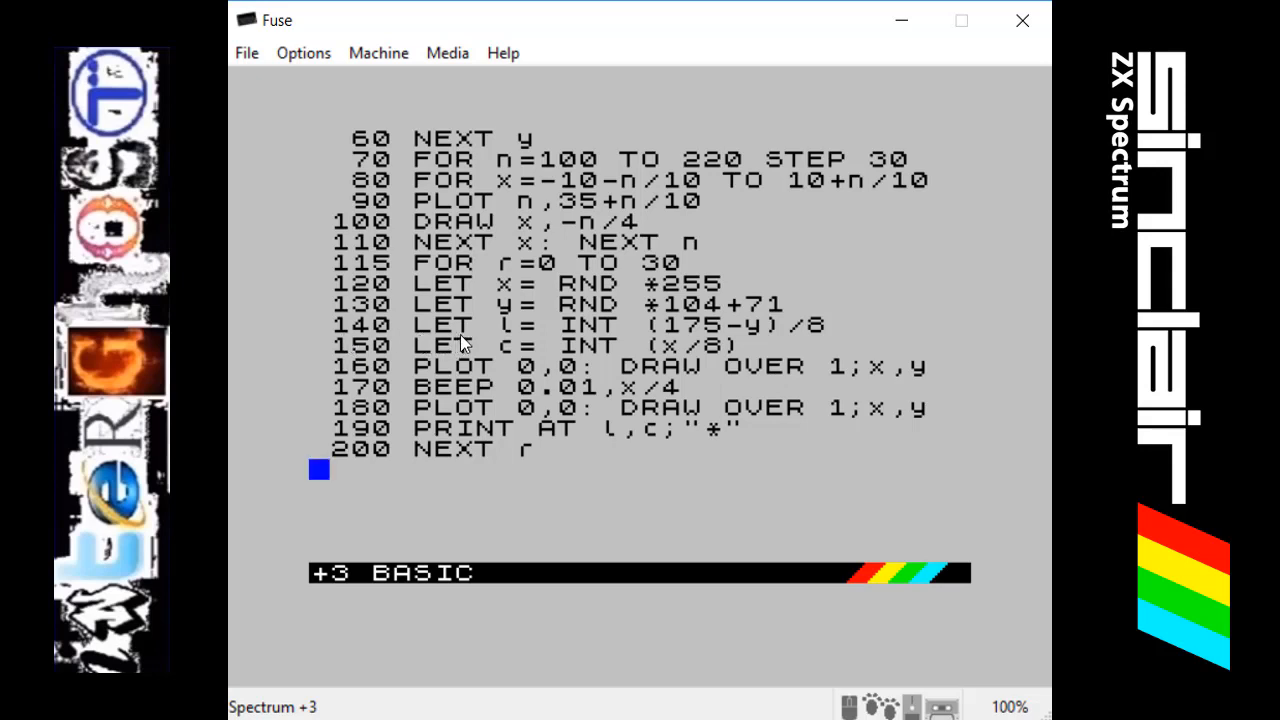
{"action": "mouse_move", "coordinate": [502, 344]}
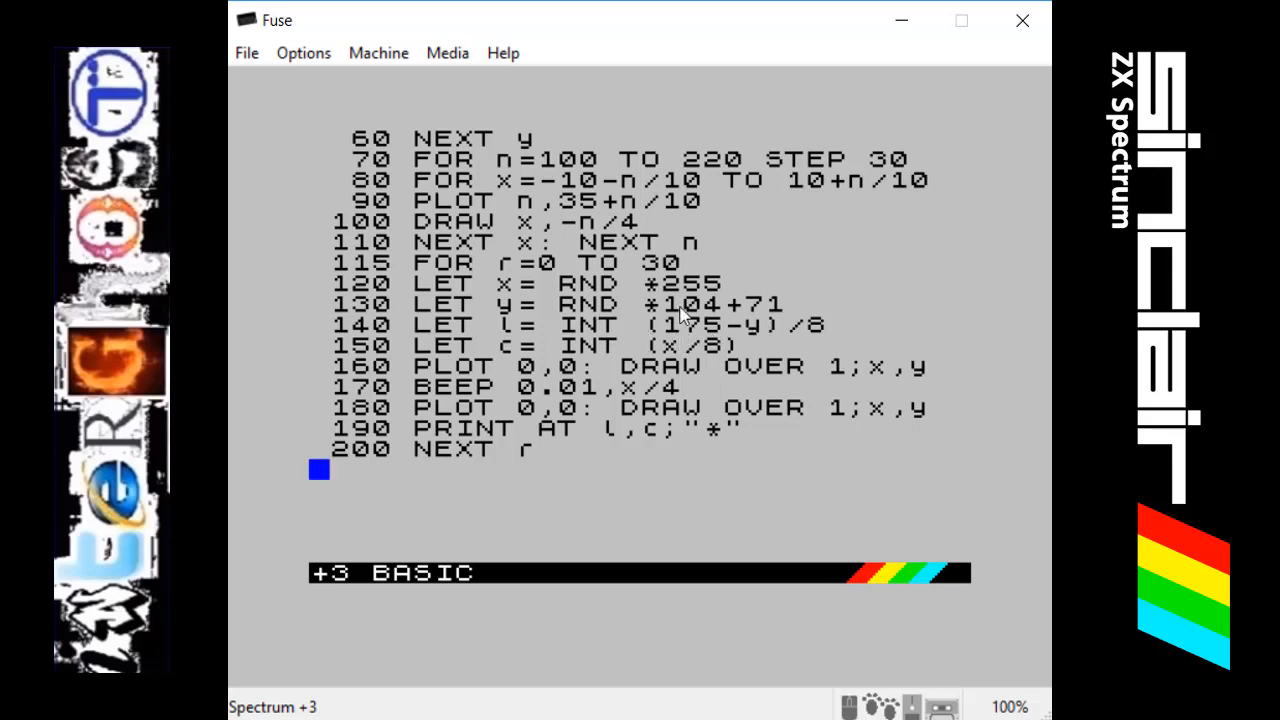
{"action": "mouse_move", "coordinate": [756, 344]}
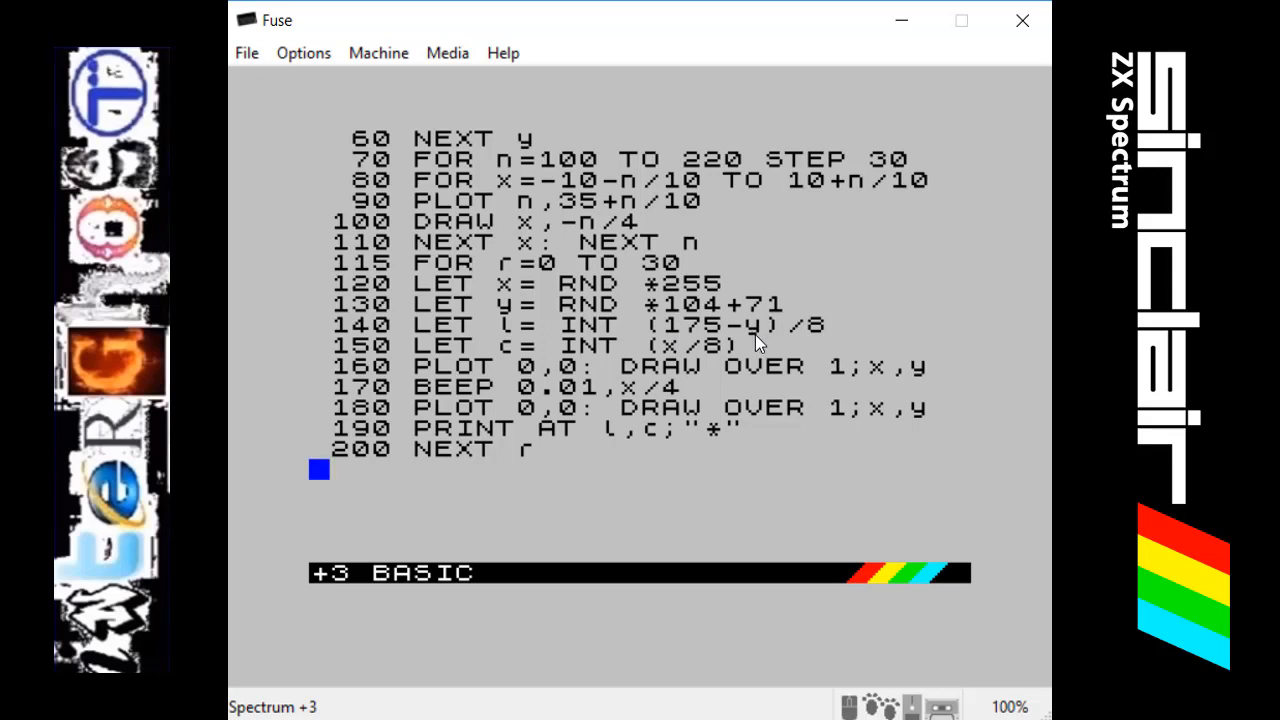
{"action": "mouse_move", "coordinate": [732, 340]}
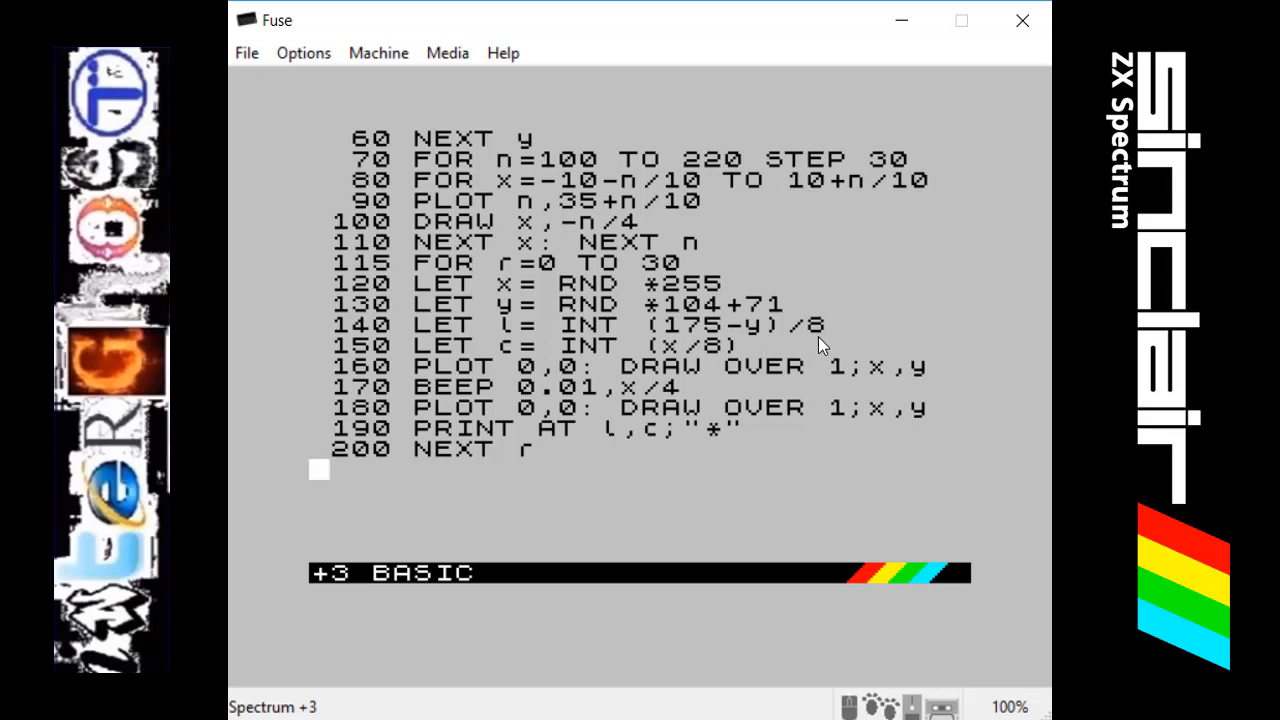
{"action": "mouse_move", "coordinate": [756, 344]}
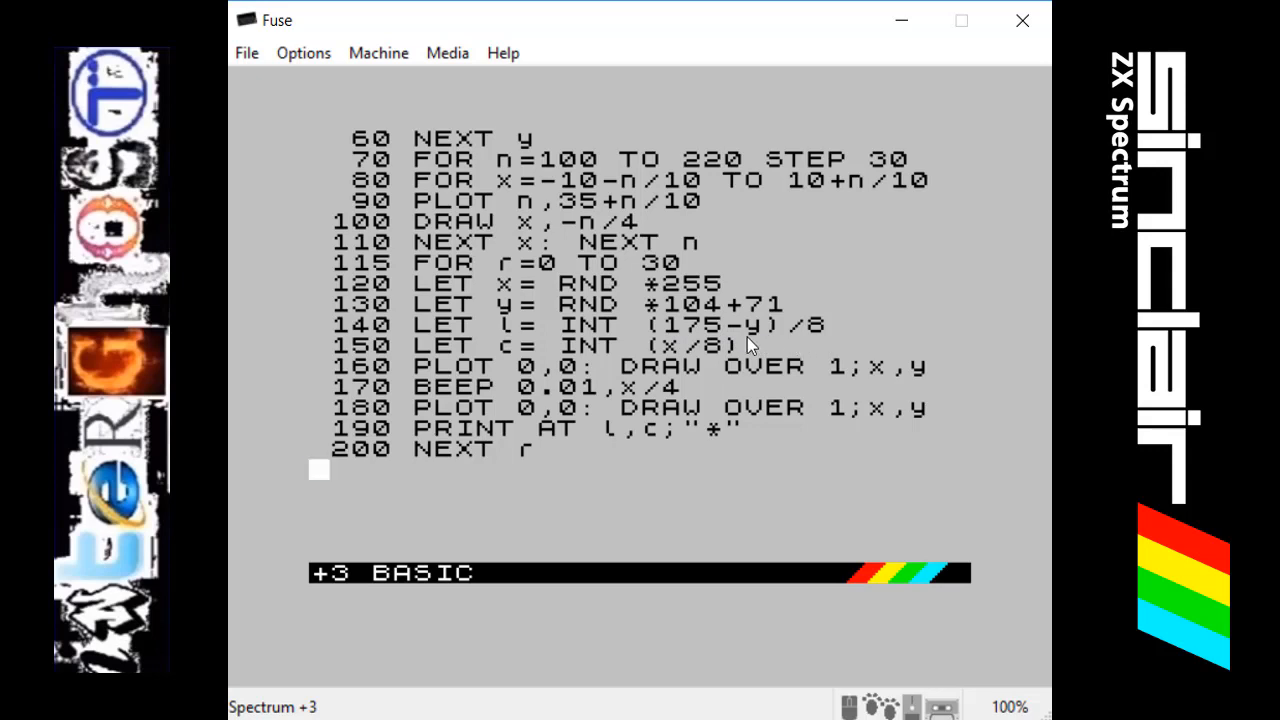
{"action": "mouse_move", "coordinate": [644, 308]}
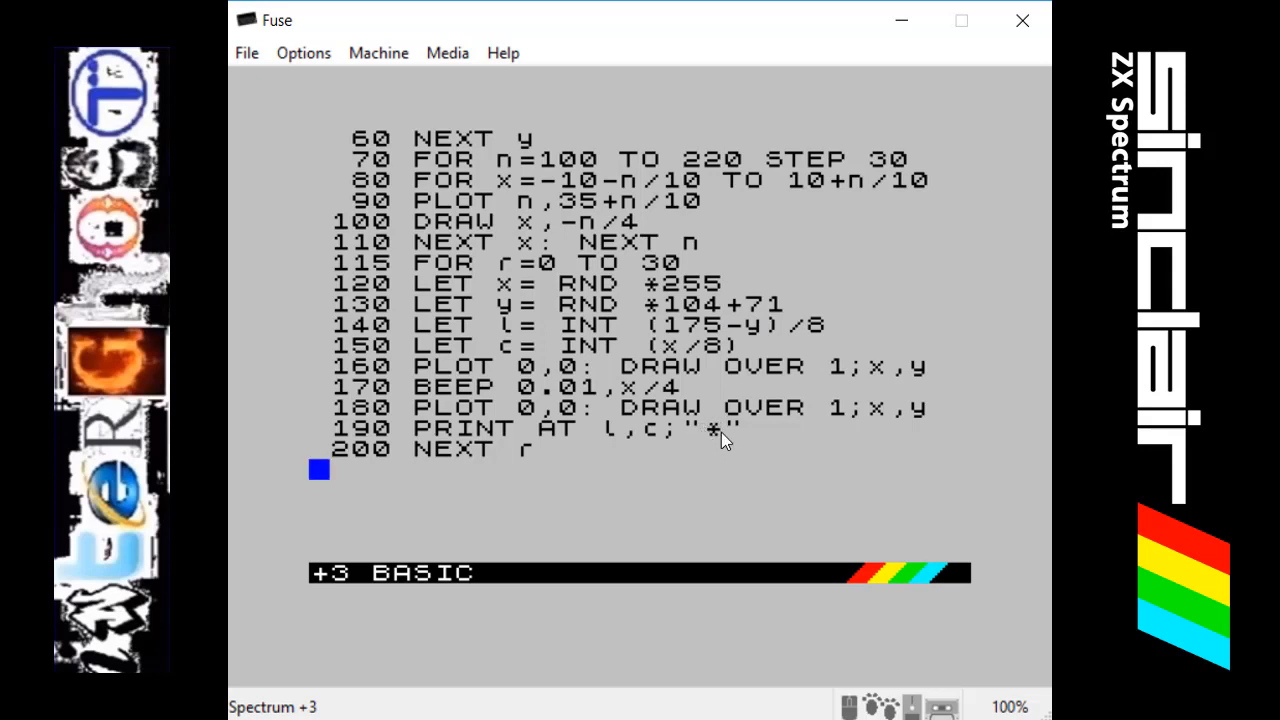
{"action": "mouse_move", "coordinate": [856, 388]}
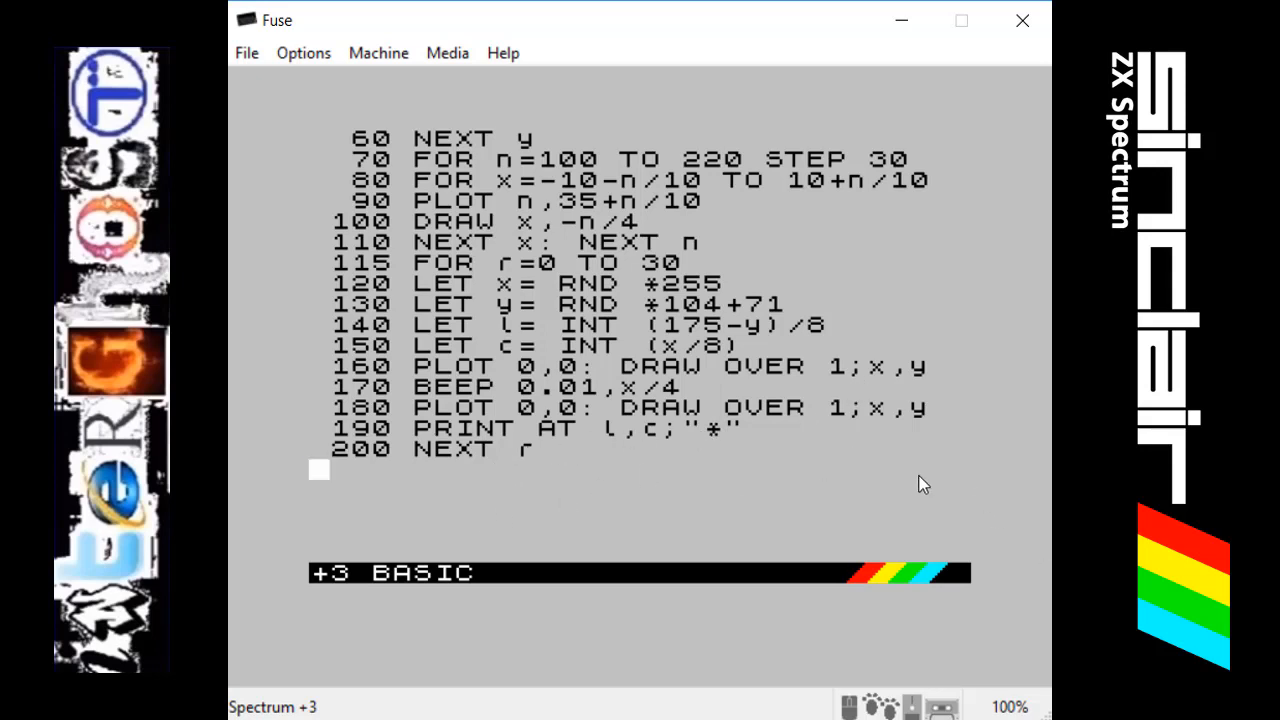
{"action": "mouse_move", "coordinate": [584, 512]}
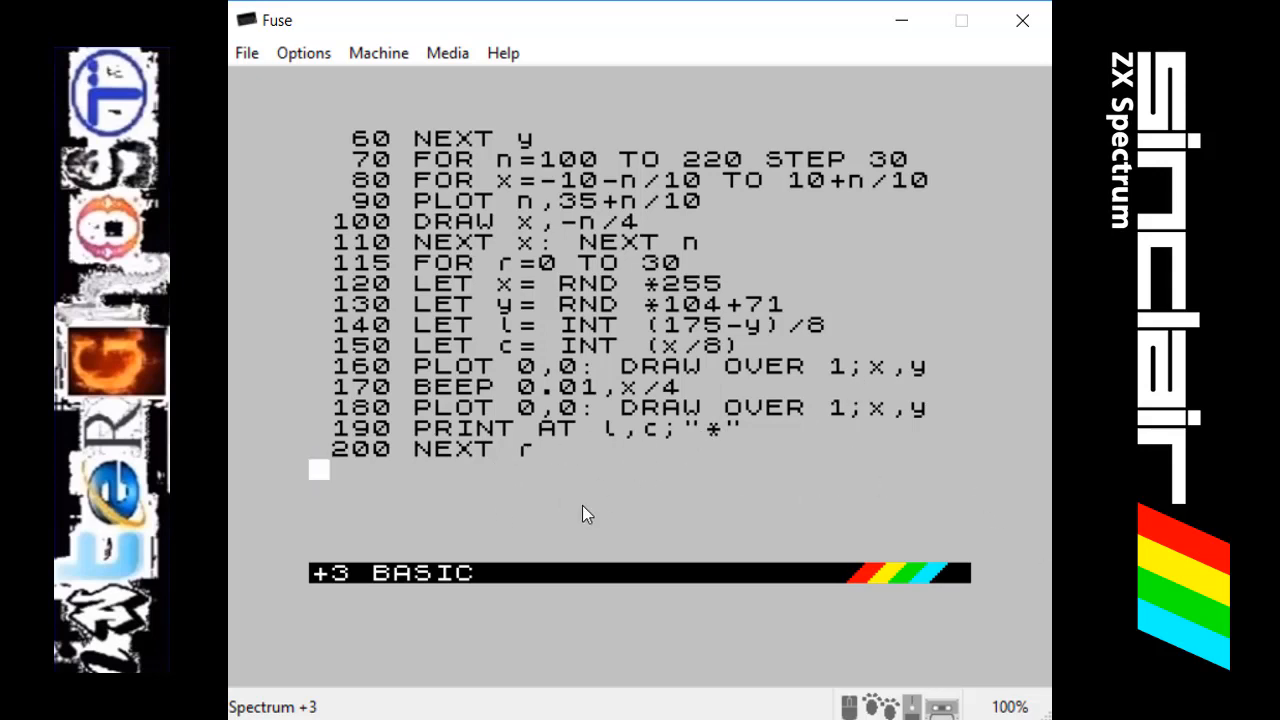
{"action": "mouse_move", "coordinate": [262, 636]}
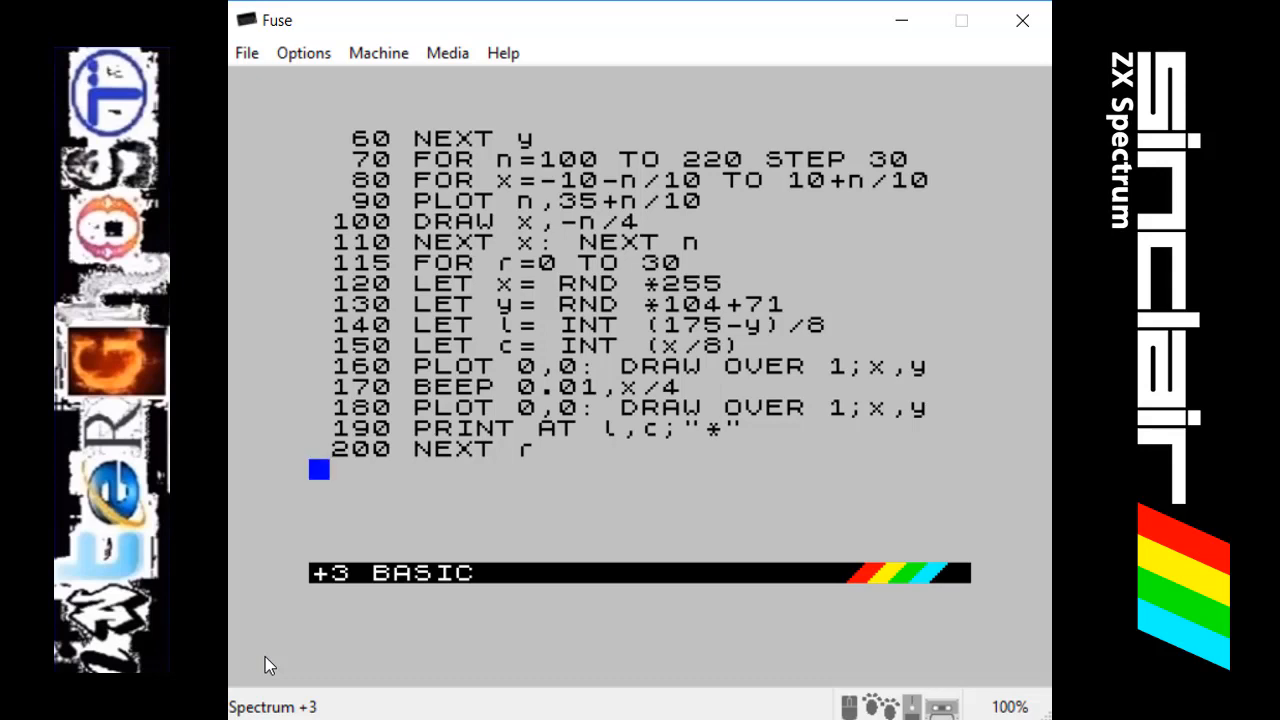
{"action": "mouse_move", "coordinate": [252, 456]}
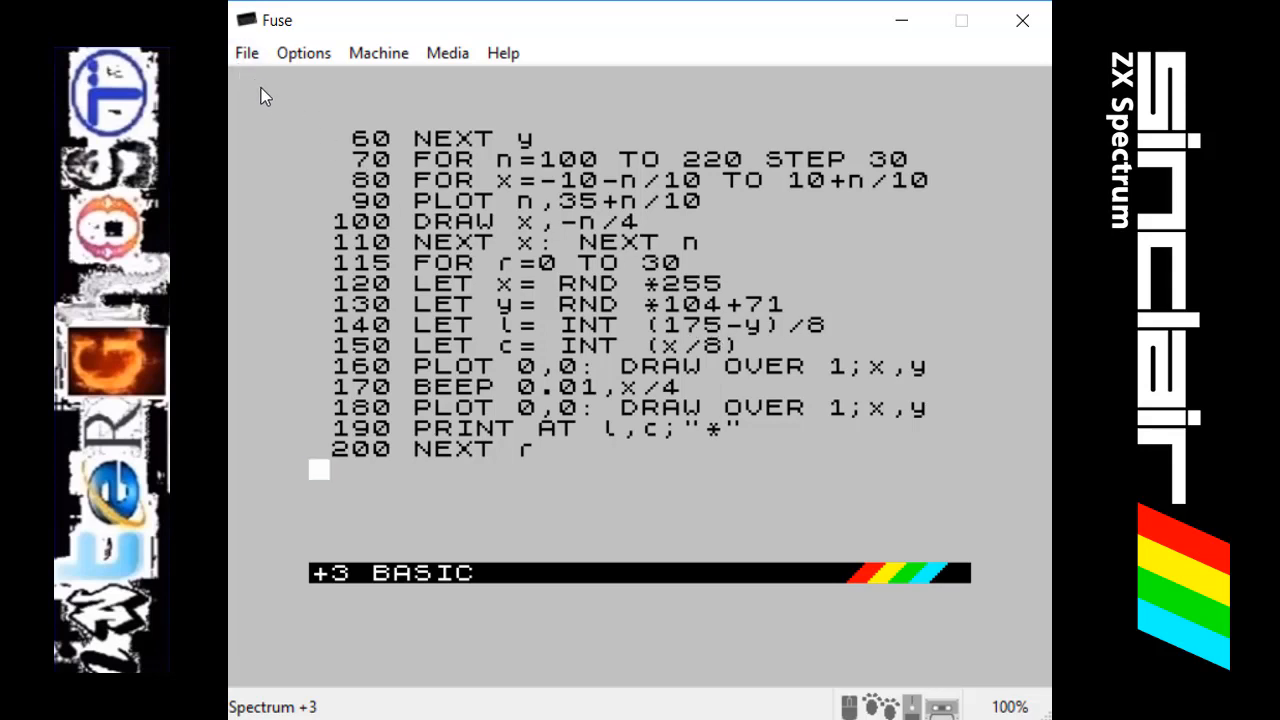
{"action": "mouse_move", "coordinate": [820, 382]}
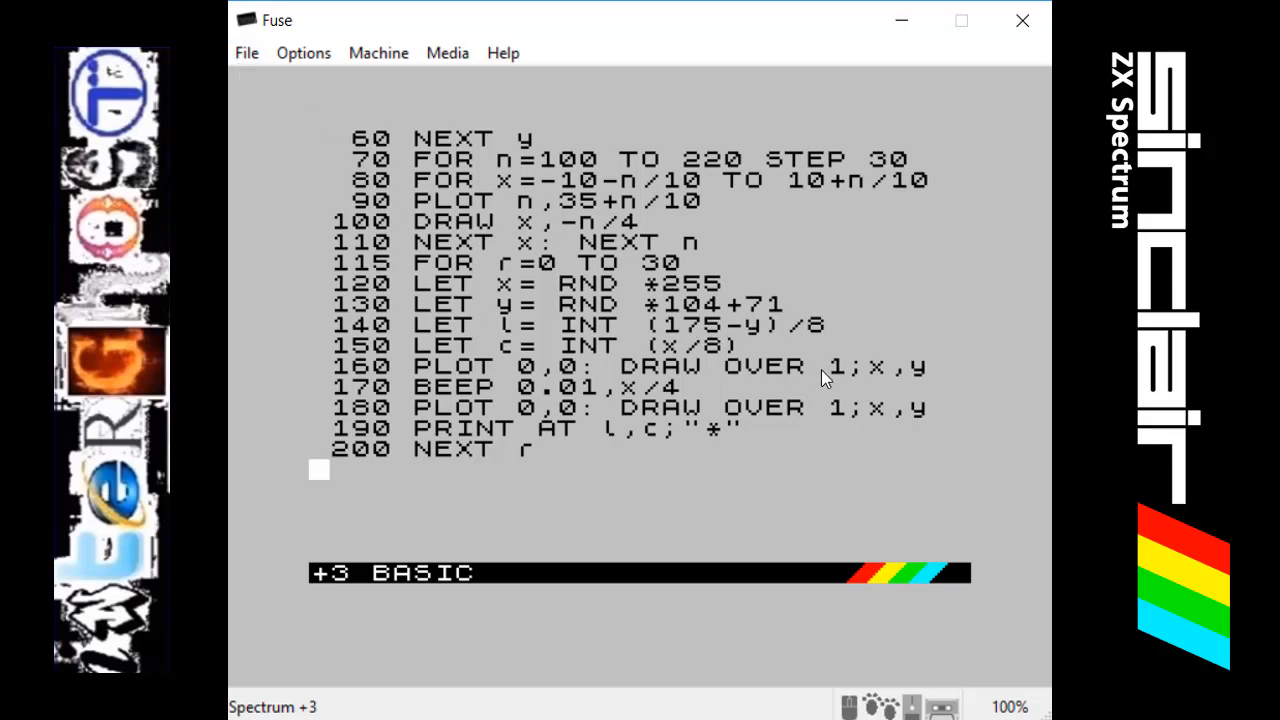
{"action": "mouse_move", "coordinate": [824, 340]}
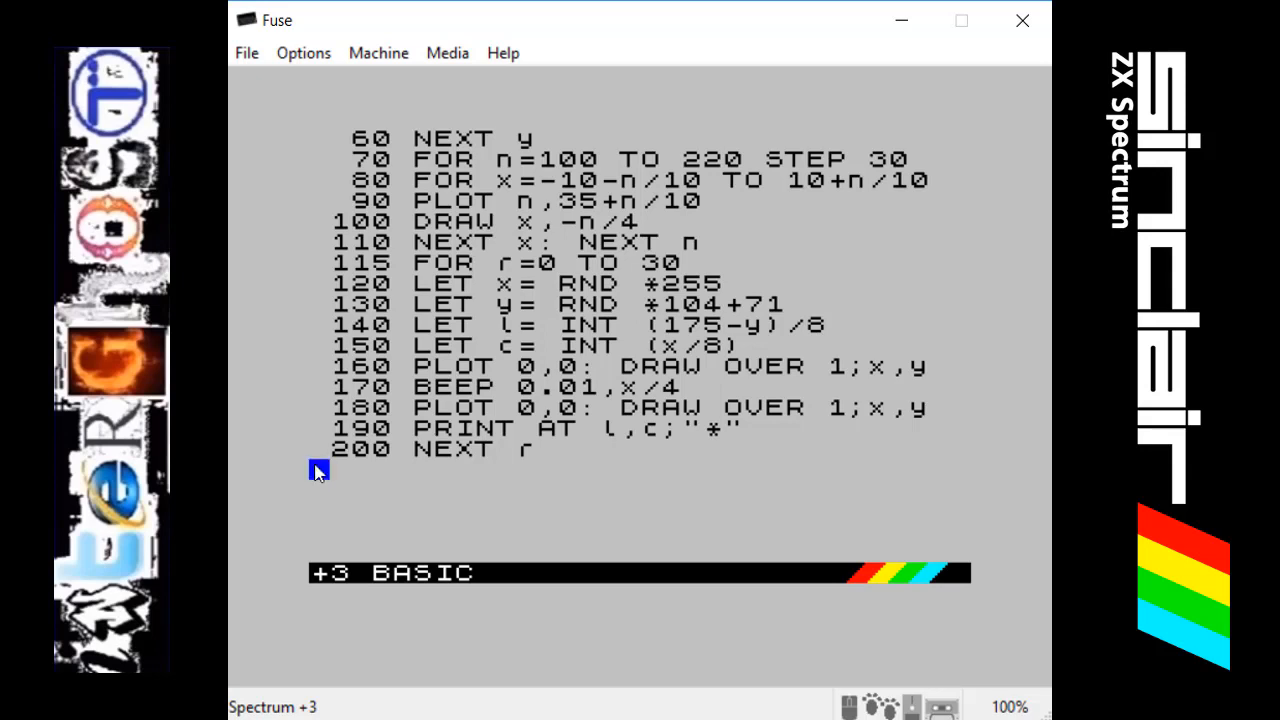
{"action": "mouse_move", "coordinate": [312, 498]}
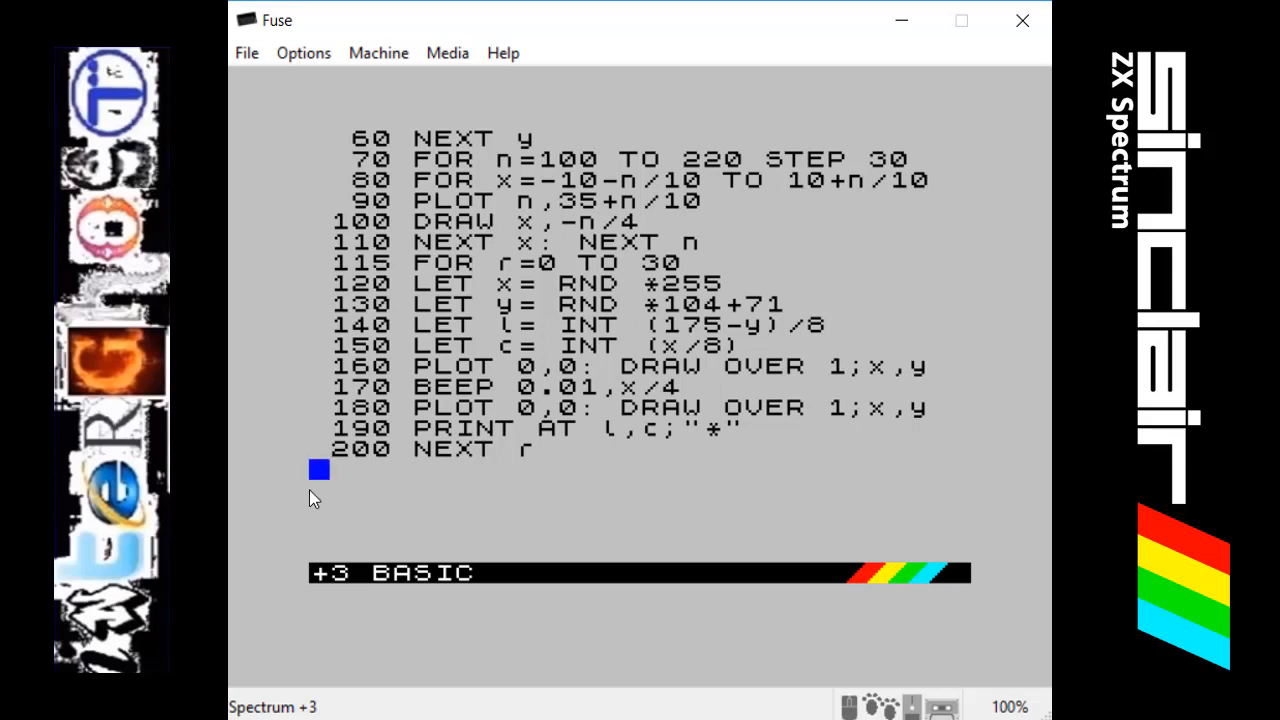
{"action": "mouse_move", "coordinate": [428, 556]}
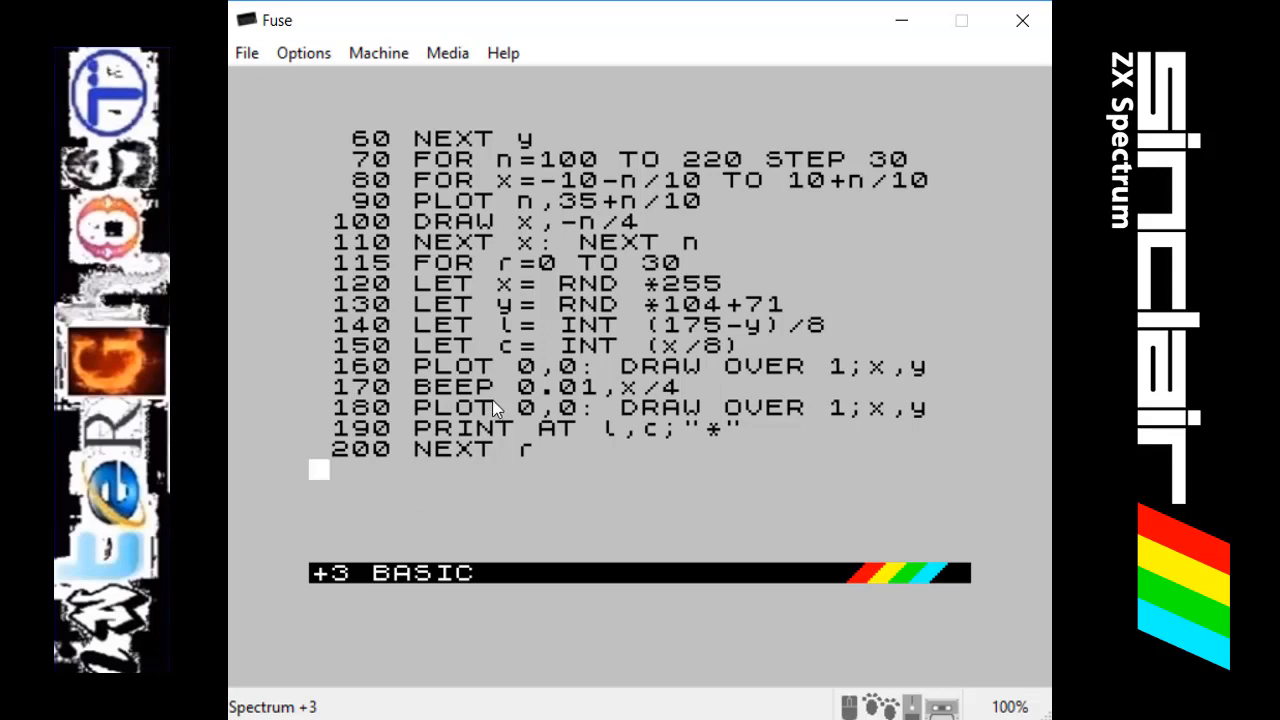
{"action": "mouse_move", "coordinate": [544, 336]}
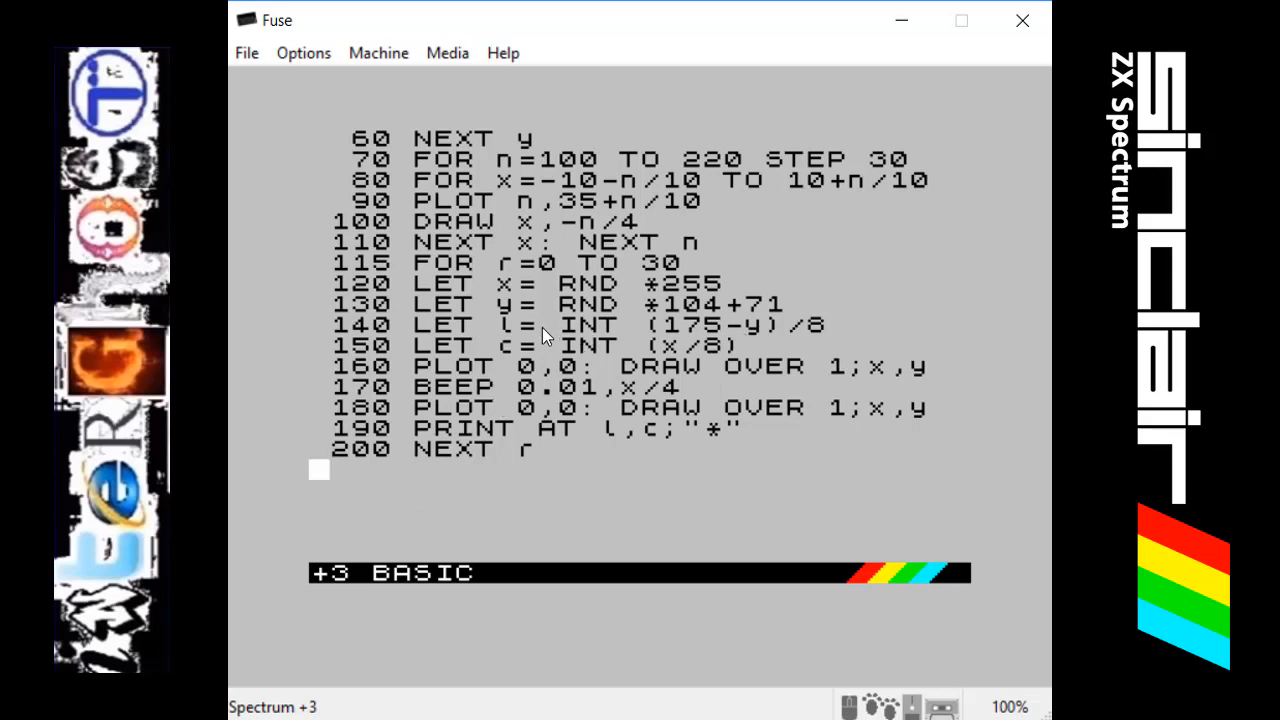
{"action": "mouse_move", "coordinate": [664, 338]}
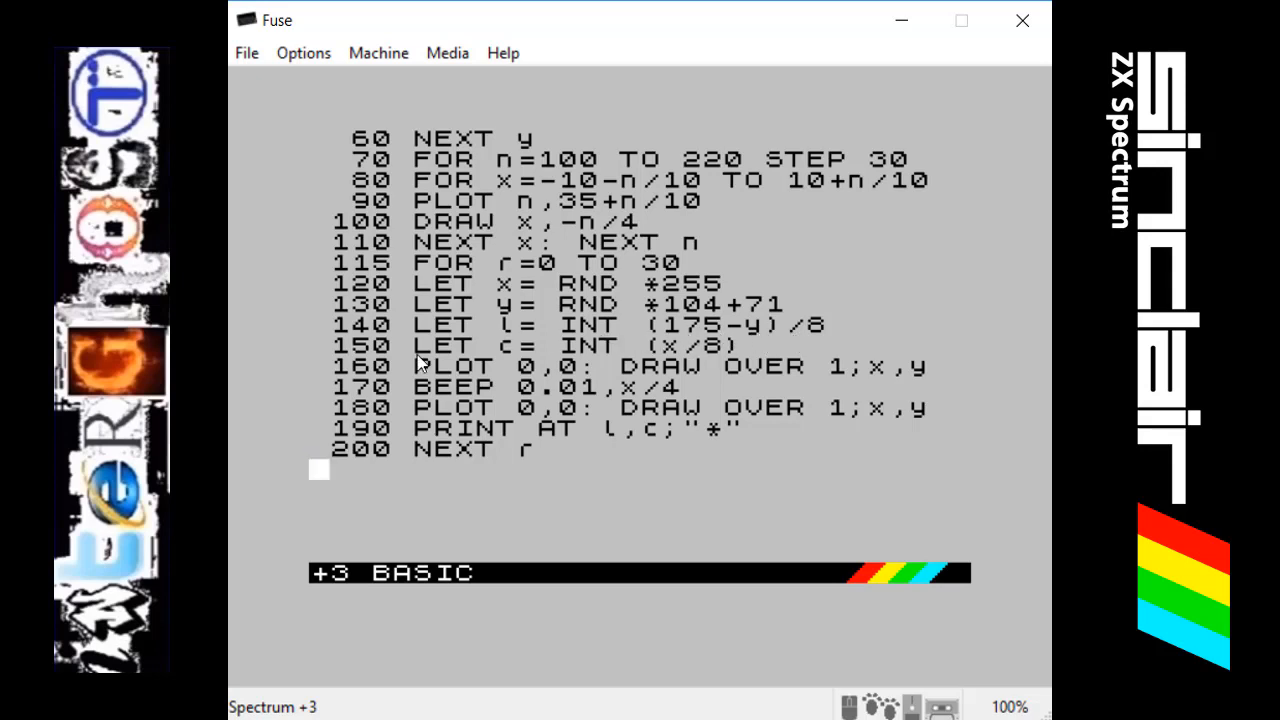
{"action": "mouse_move", "coordinate": [450, 362]}
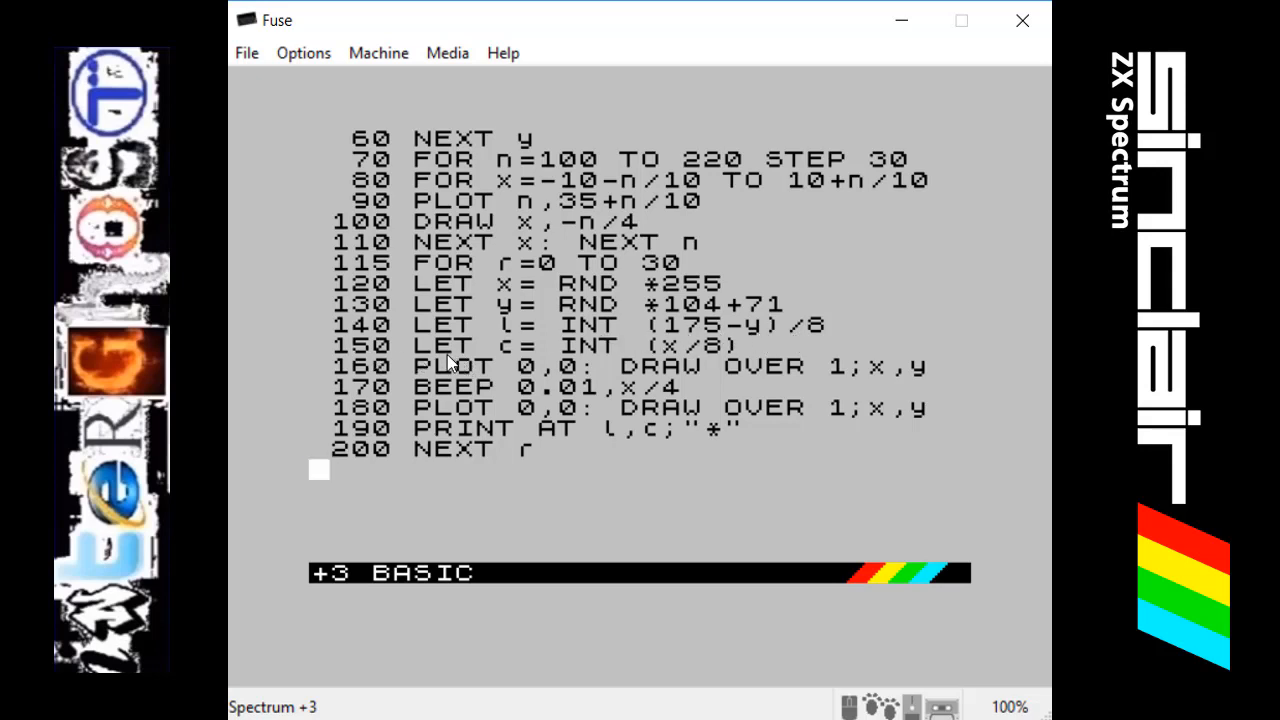
{"action": "mouse_move", "coordinate": [604, 356]}
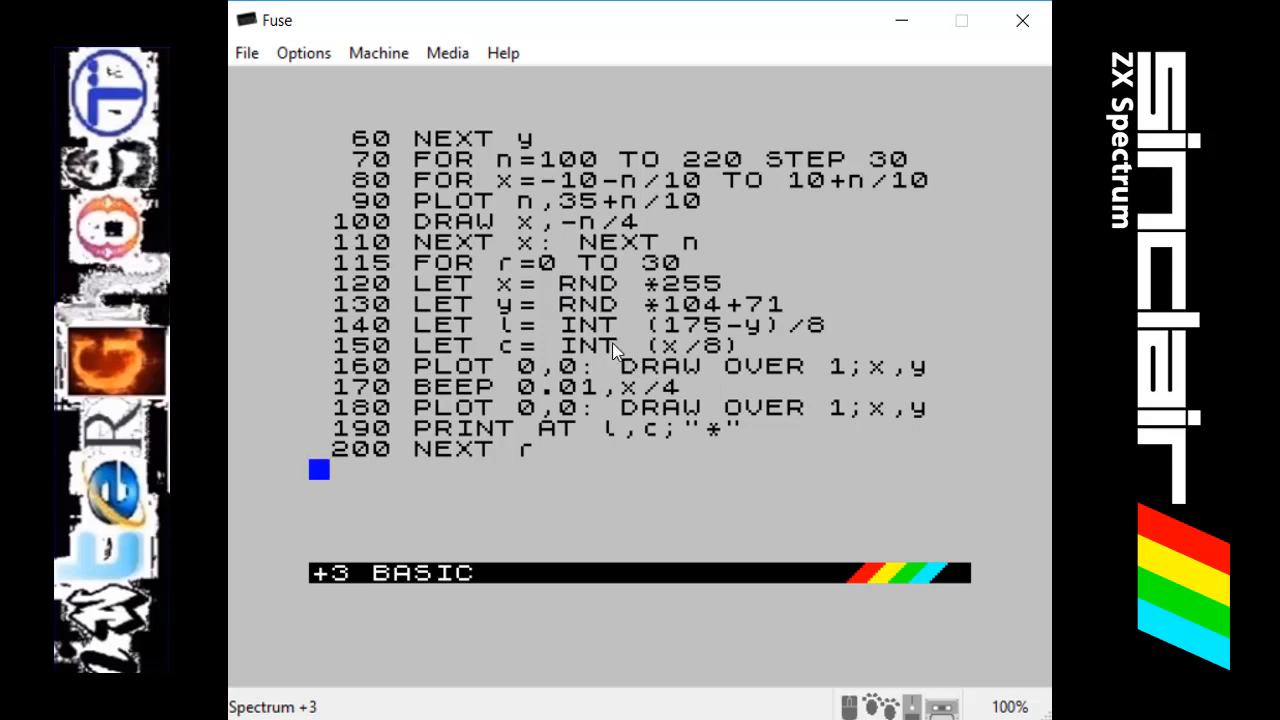
{"action": "mouse_move", "coordinate": [652, 404]}
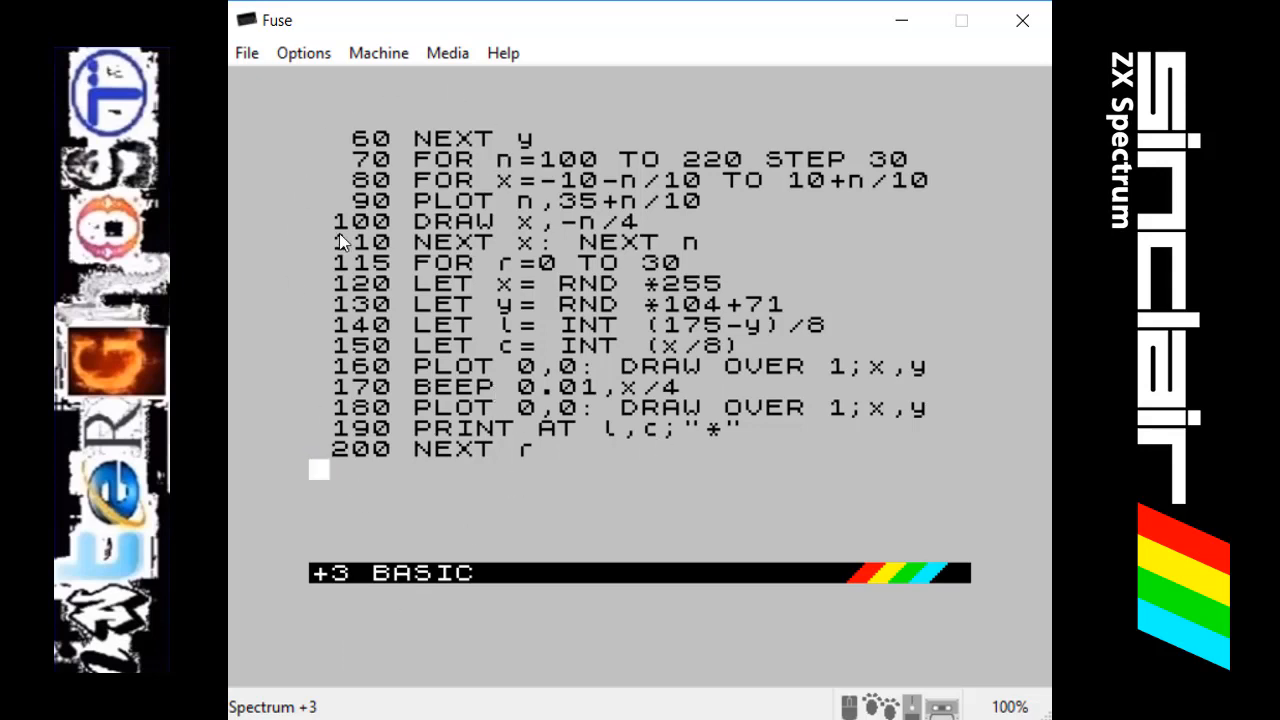
{"action": "mouse_move", "coordinate": [844, 308]}
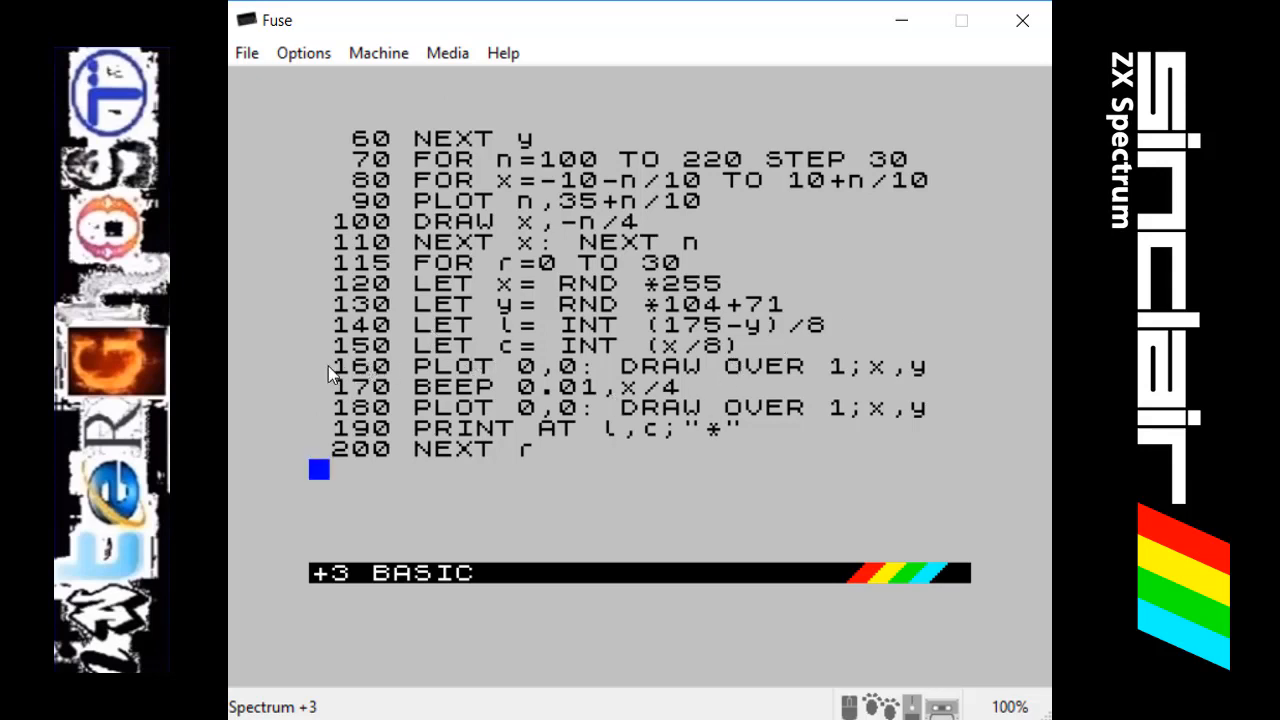
{"action": "mouse_move", "coordinate": [338, 388]}
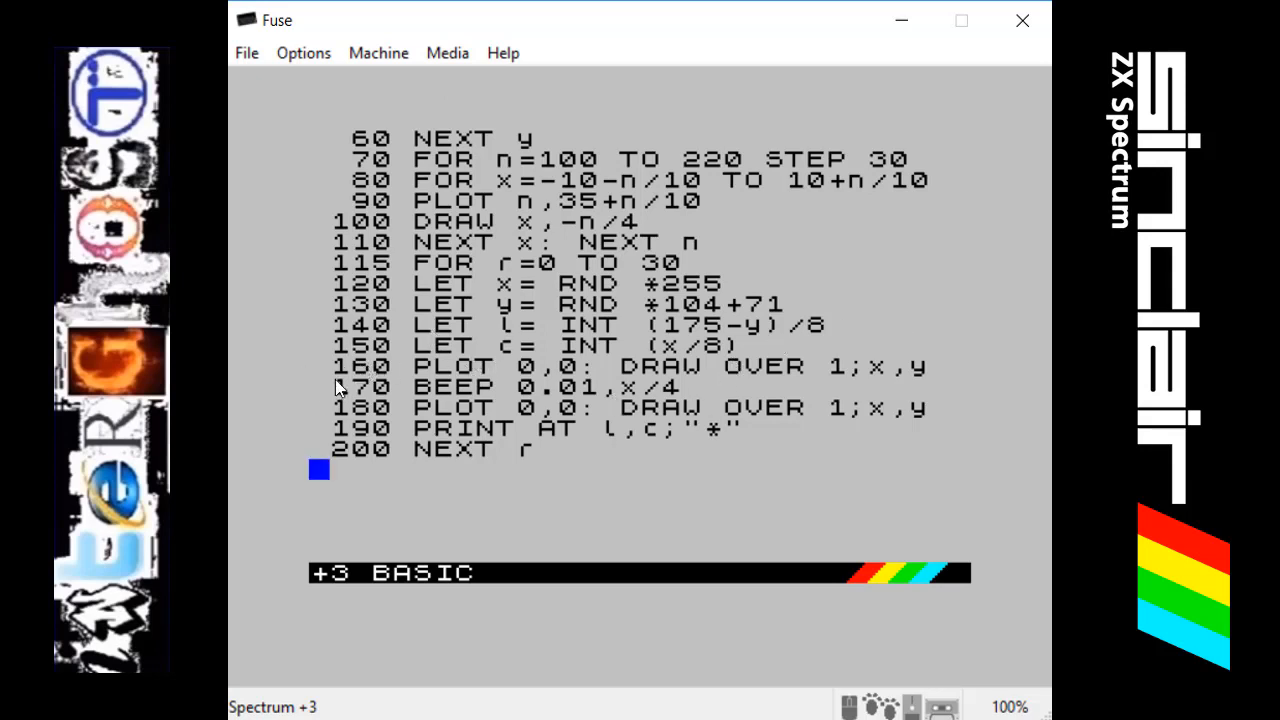
{"action": "mouse_move", "coordinate": [384, 404]}
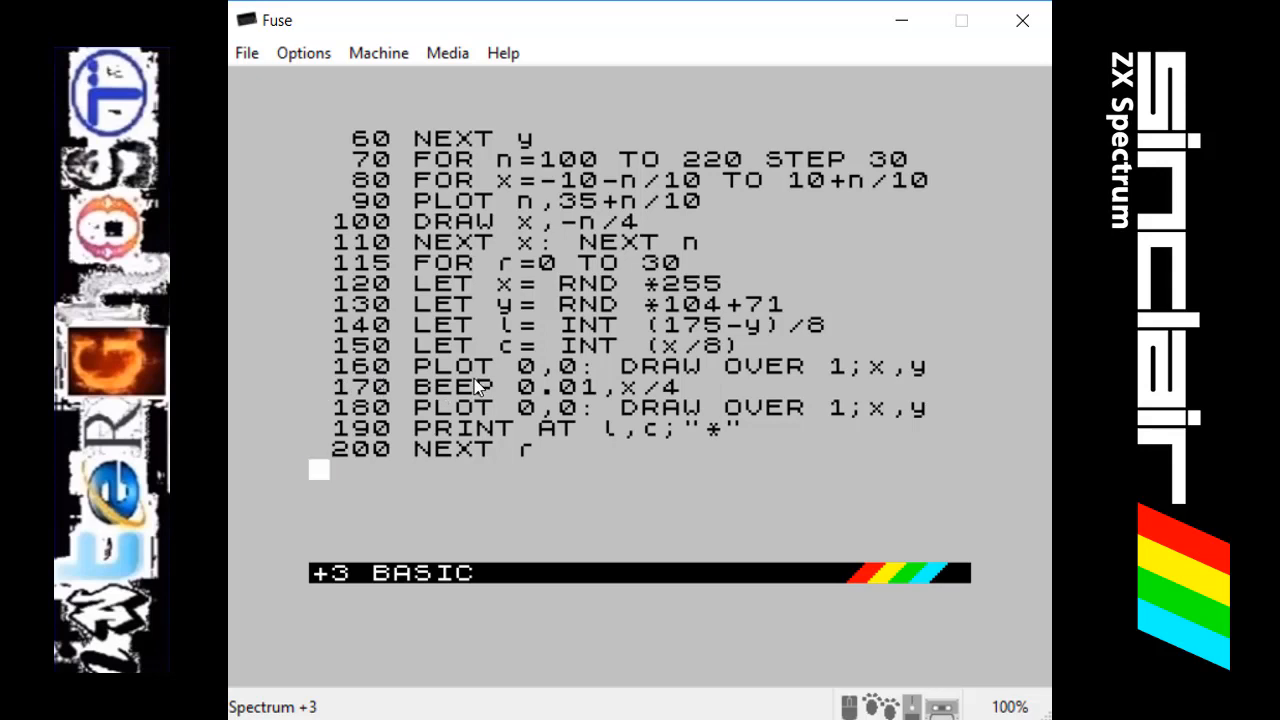
{"action": "mouse_move", "coordinate": [492, 384]}
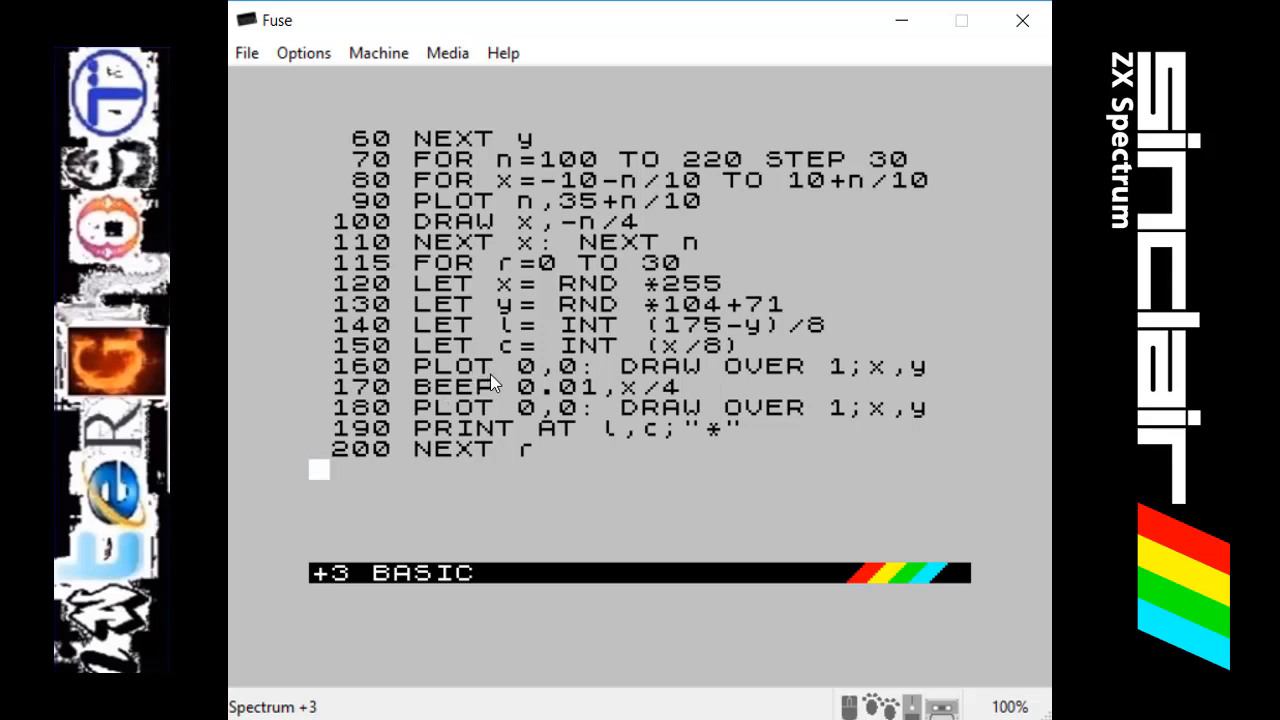
{"action": "mouse_move", "coordinate": [568, 376]}
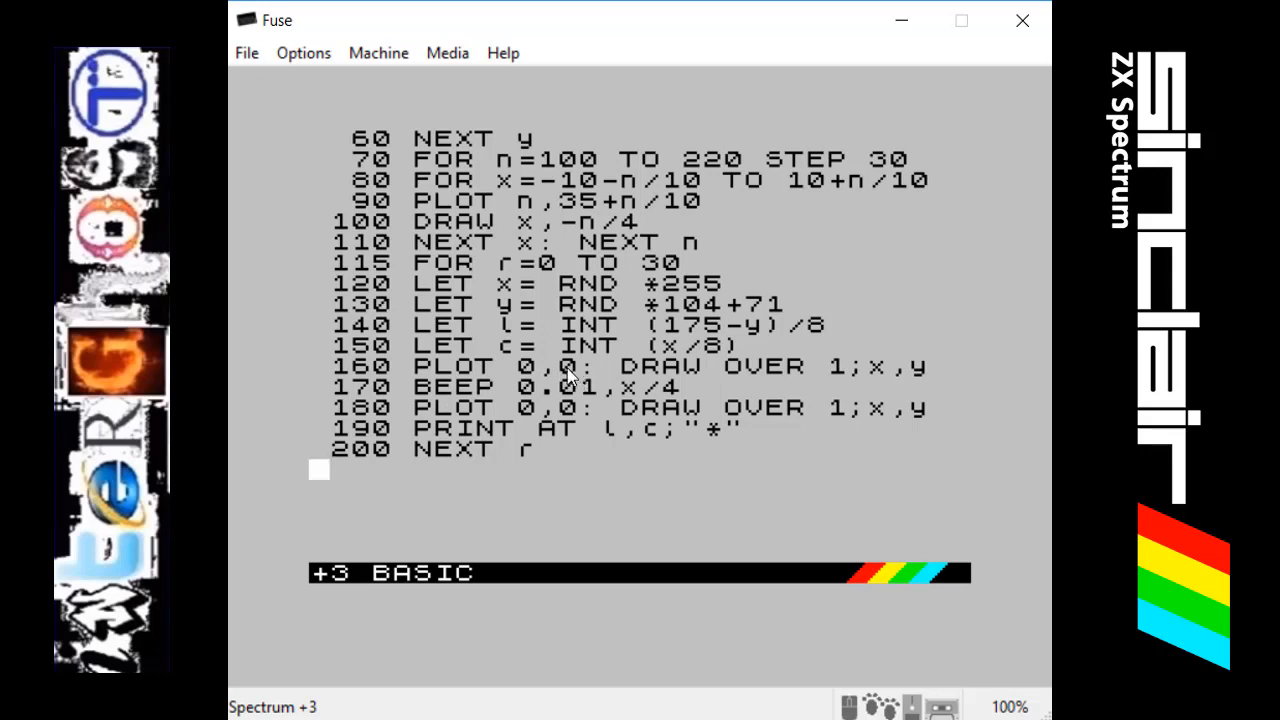
{"action": "mouse_move", "coordinate": [252, 682]}
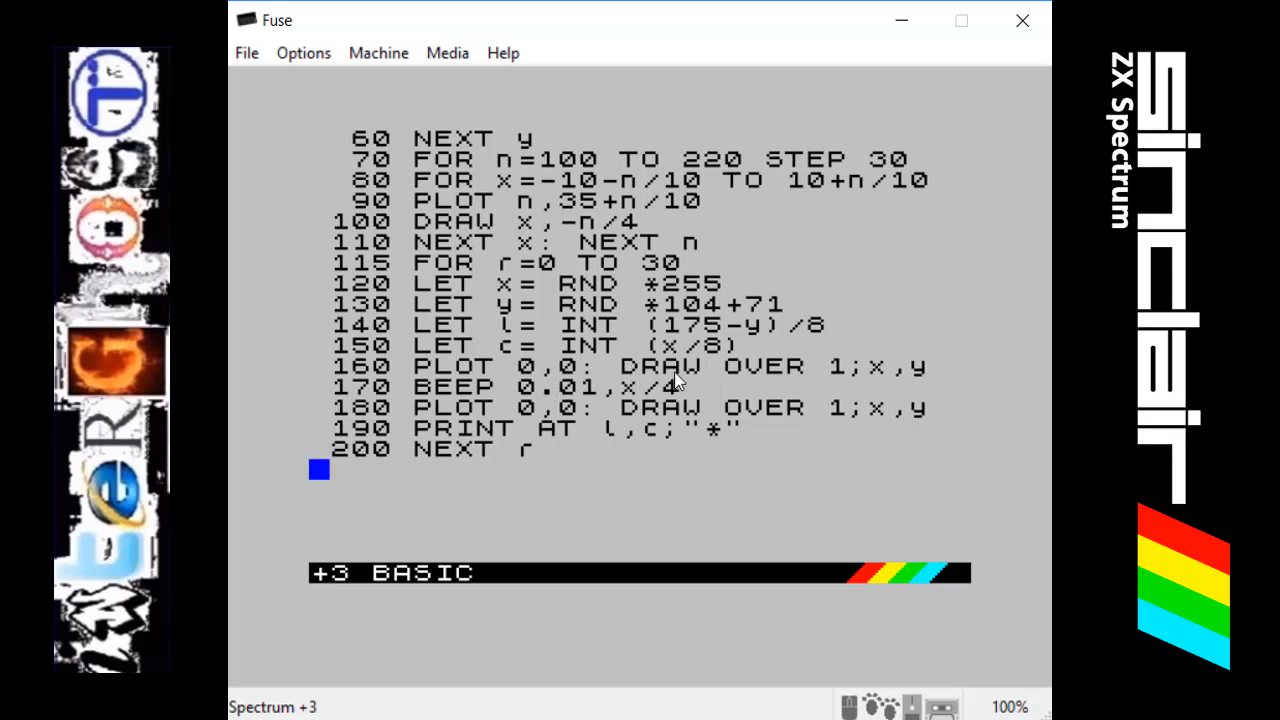
{"action": "mouse_move", "coordinate": [784, 404]}
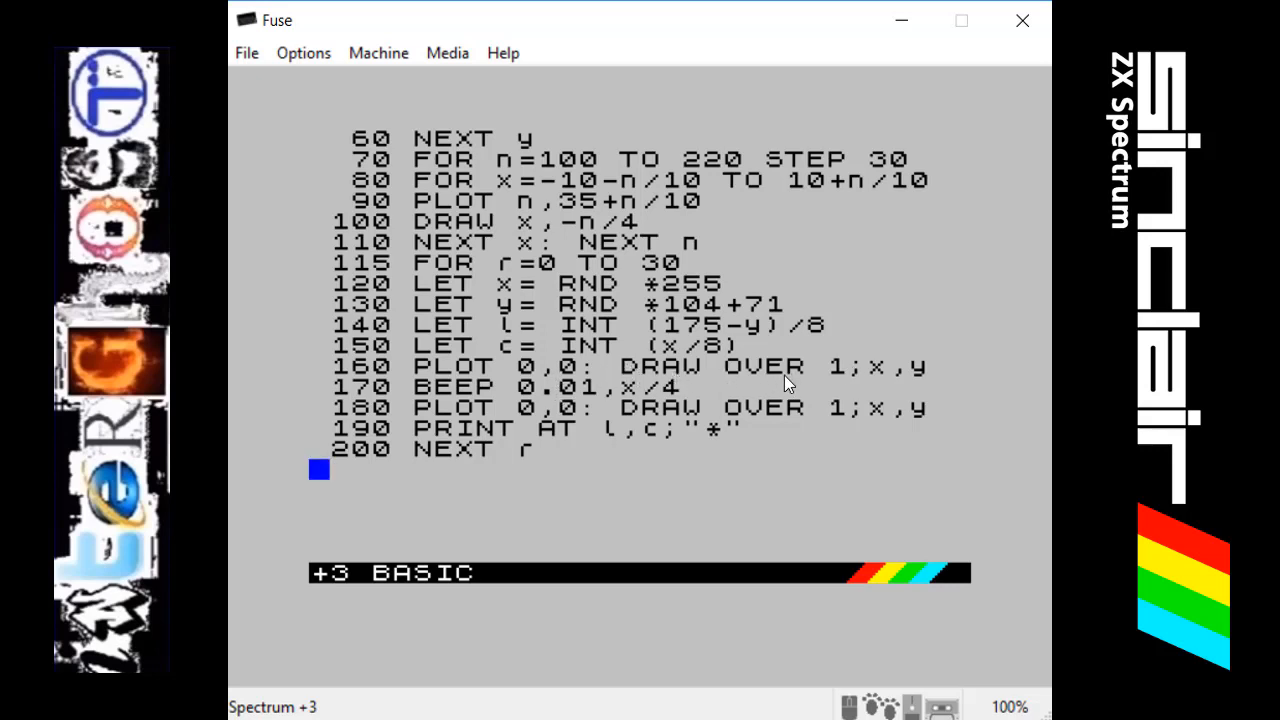
{"action": "mouse_move", "coordinate": [704, 380]}
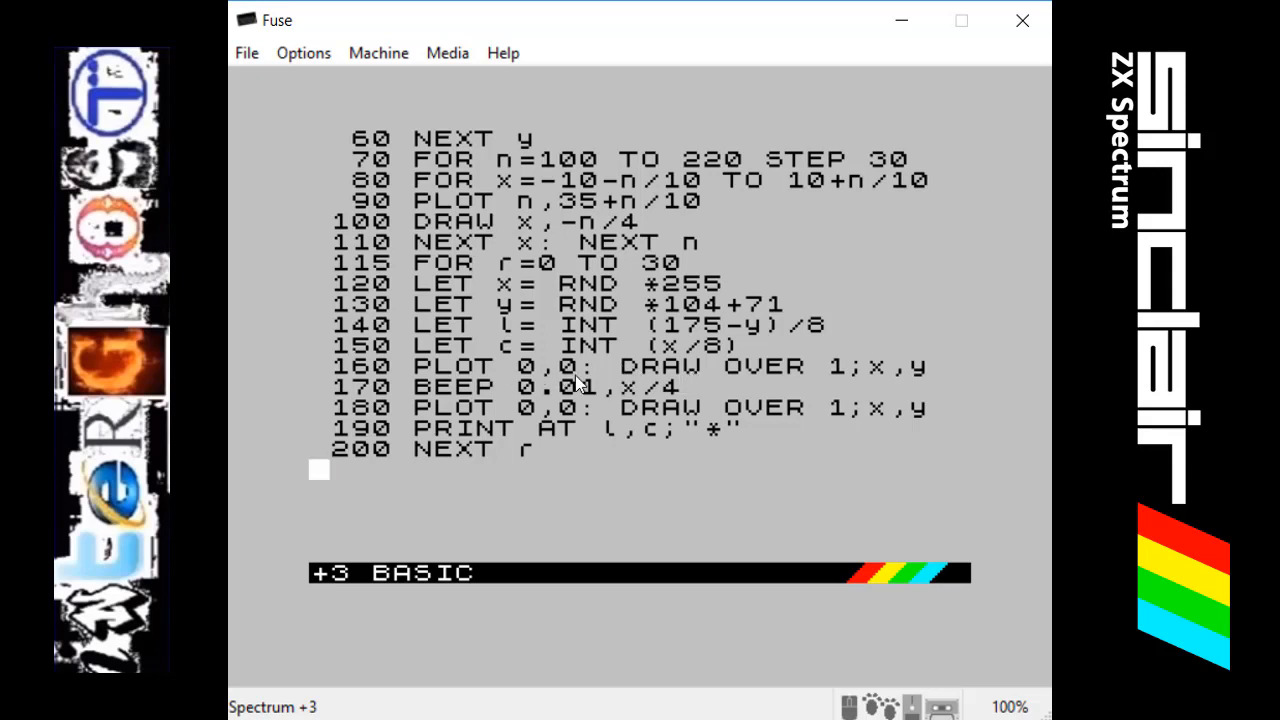
{"action": "mouse_move", "coordinate": [732, 384]}
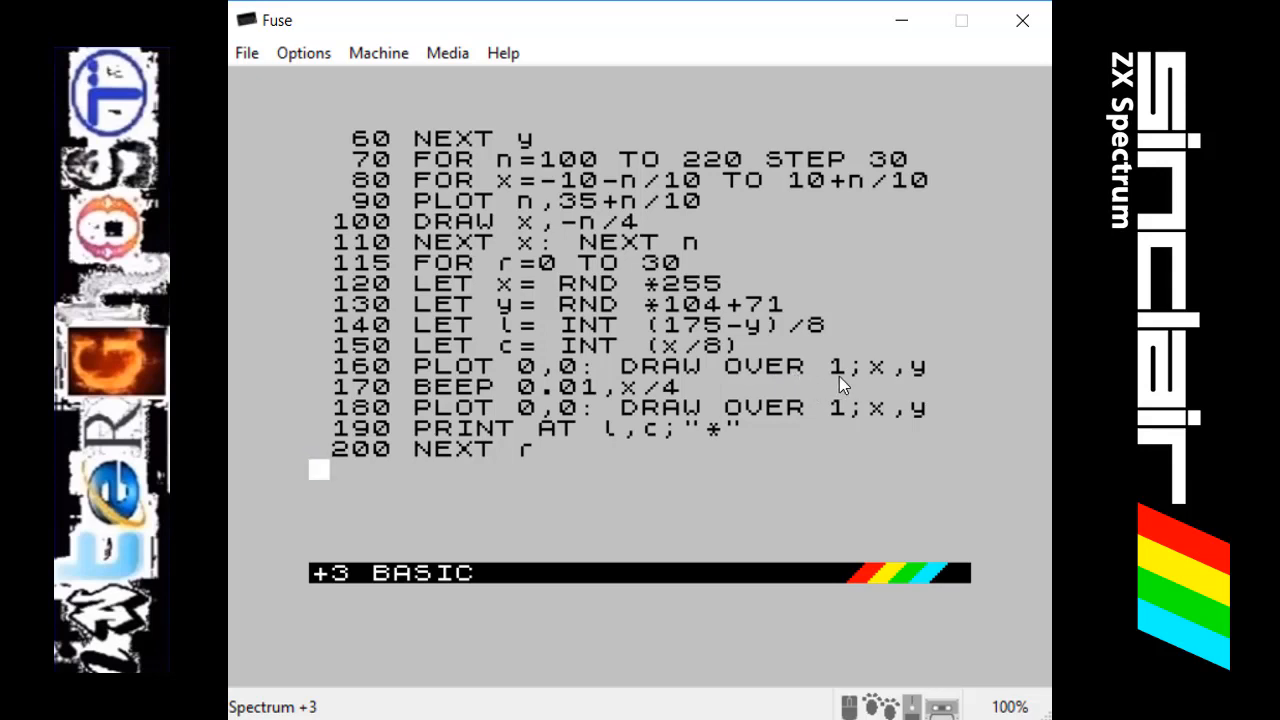
{"action": "mouse_move", "coordinate": [840, 386]}
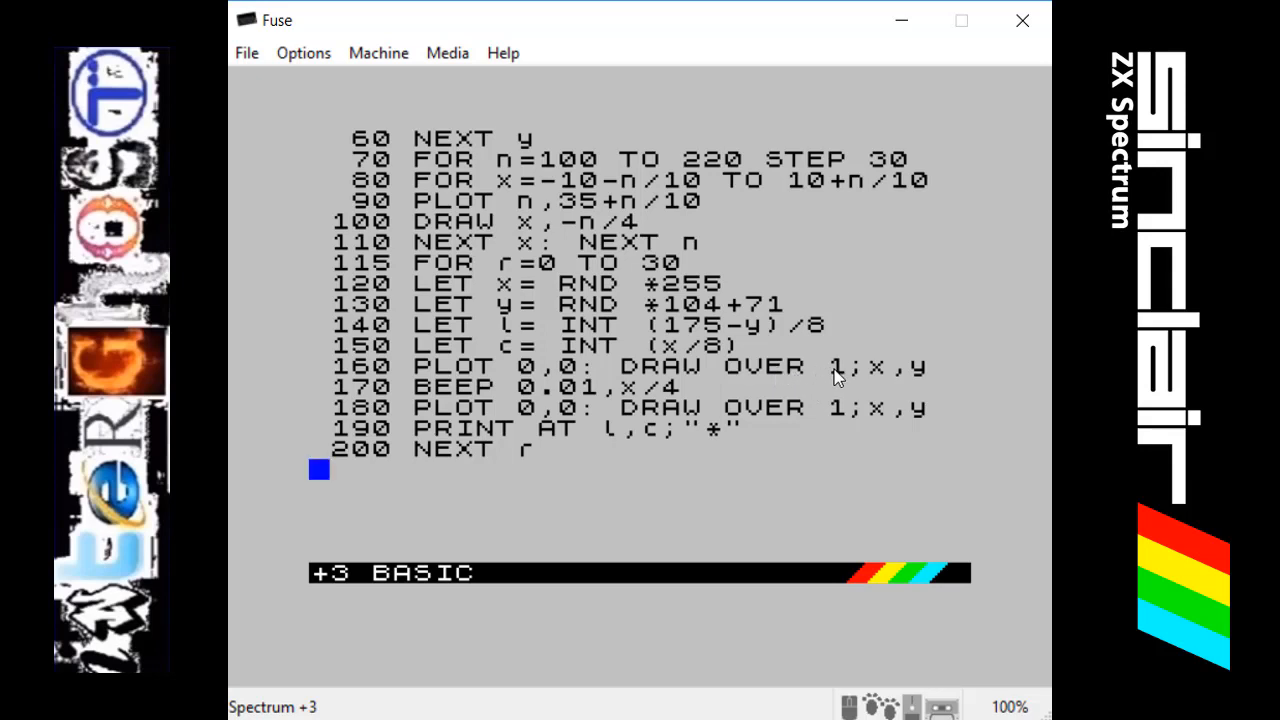
{"action": "mouse_move", "coordinate": [828, 396]}
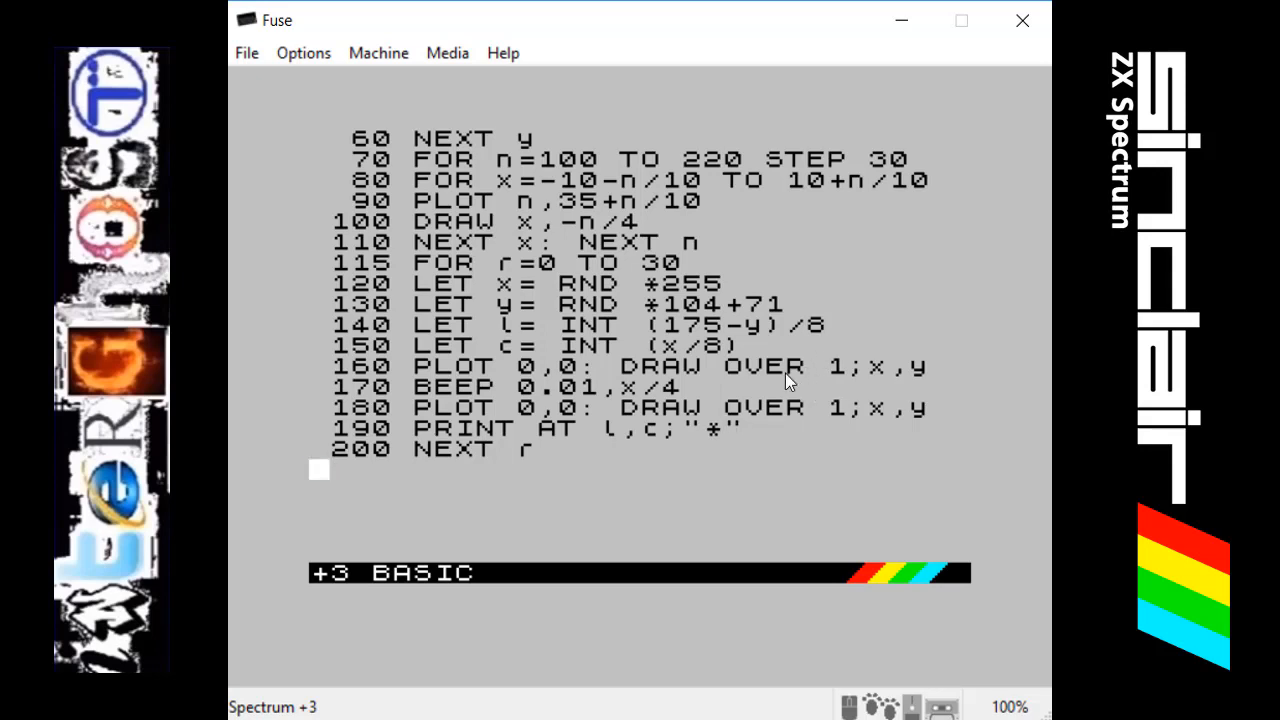
{"action": "mouse_move", "coordinate": [848, 408]}
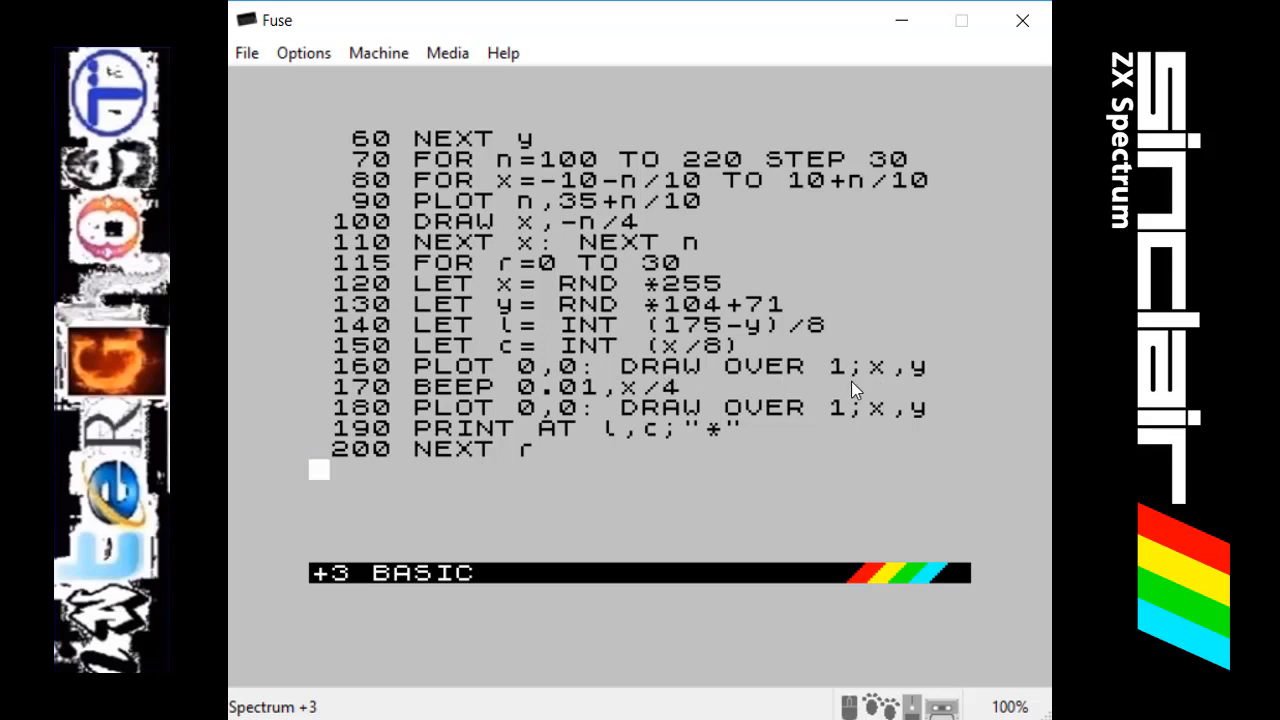
{"action": "mouse_move", "coordinate": [792, 400]}
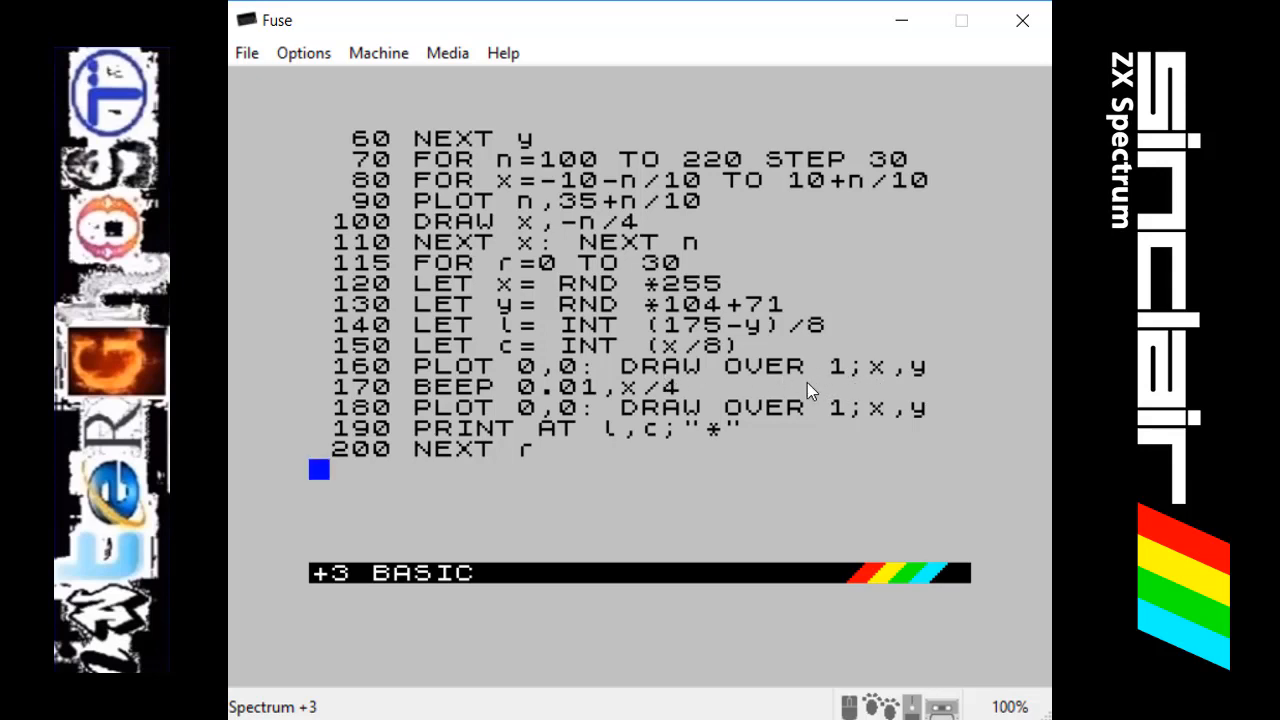
{"action": "mouse_move", "coordinate": [758, 480]}
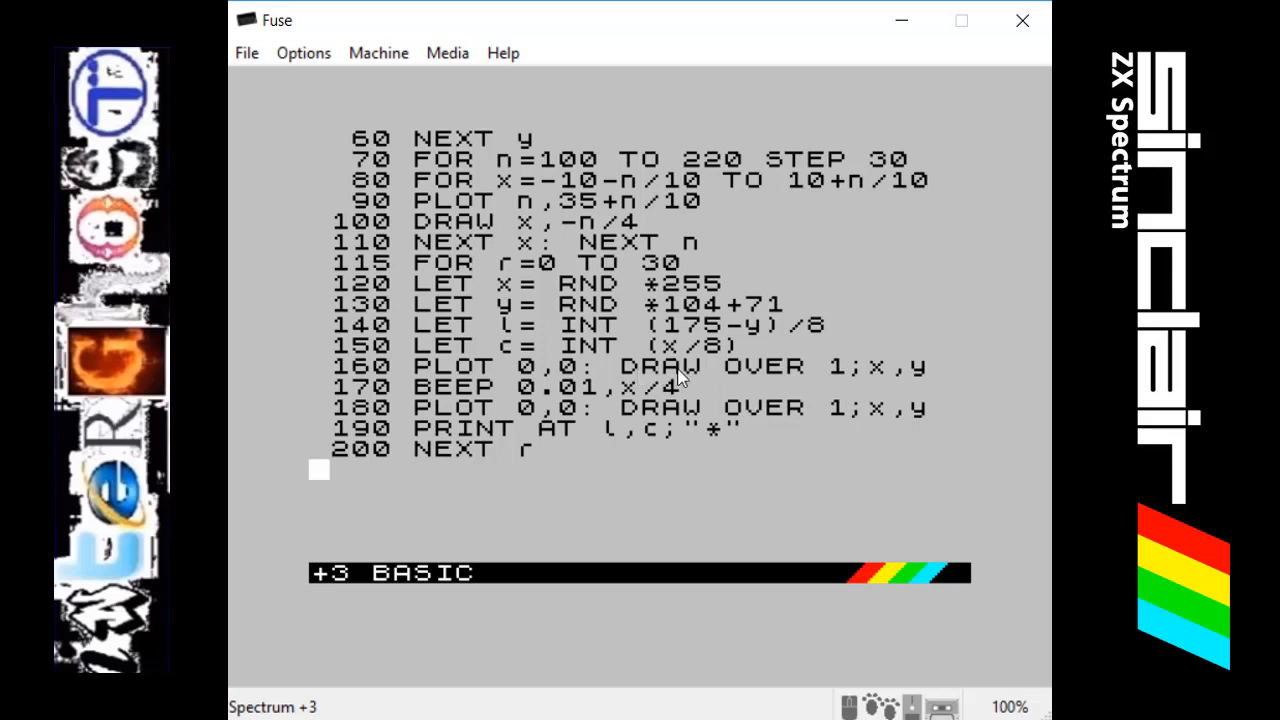
{"action": "mouse_move", "coordinate": [466, 484]}
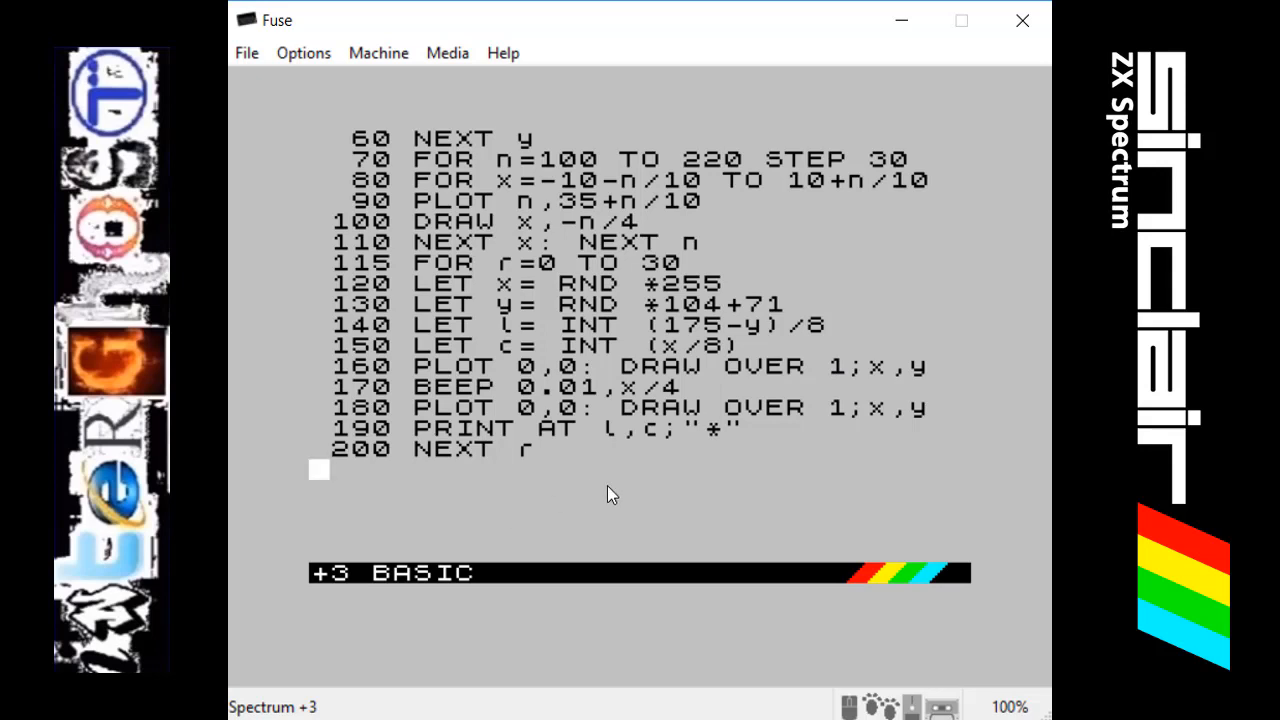
{"action": "mouse_move", "coordinate": [822, 368]}
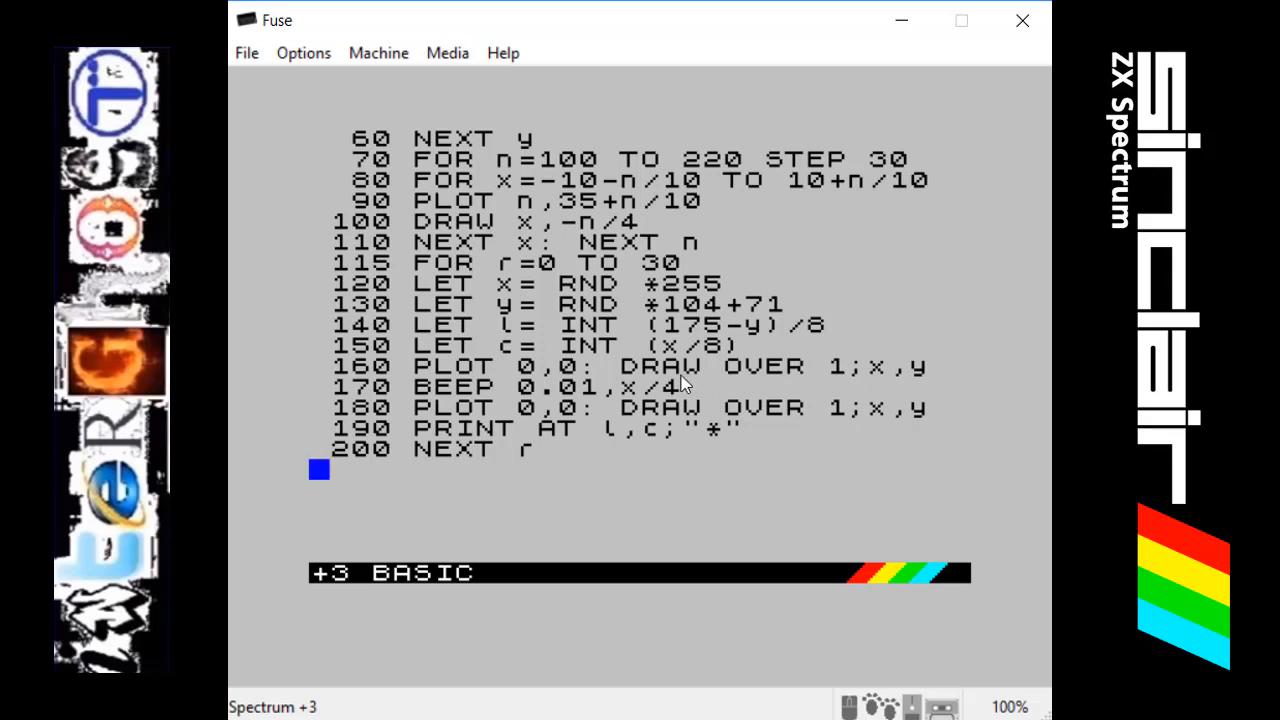
{"action": "mouse_move", "coordinate": [496, 380]}
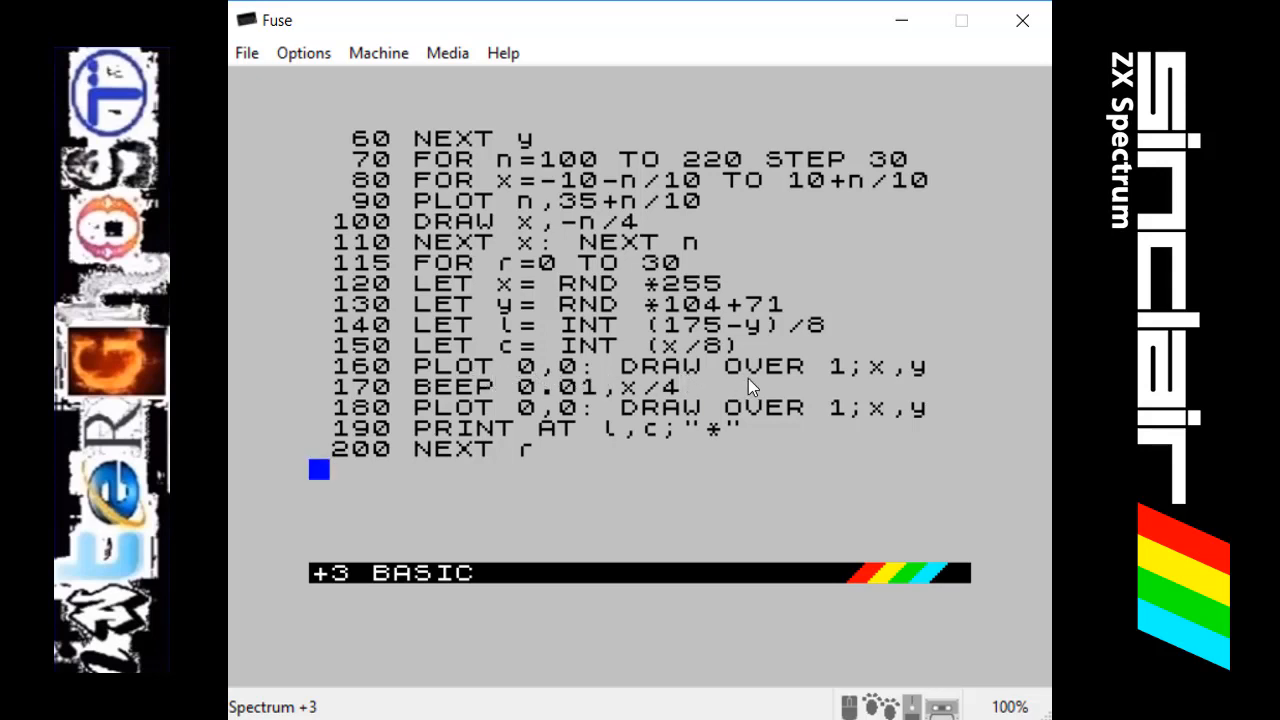
{"action": "mouse_move", "coordinate": [872, 380]}
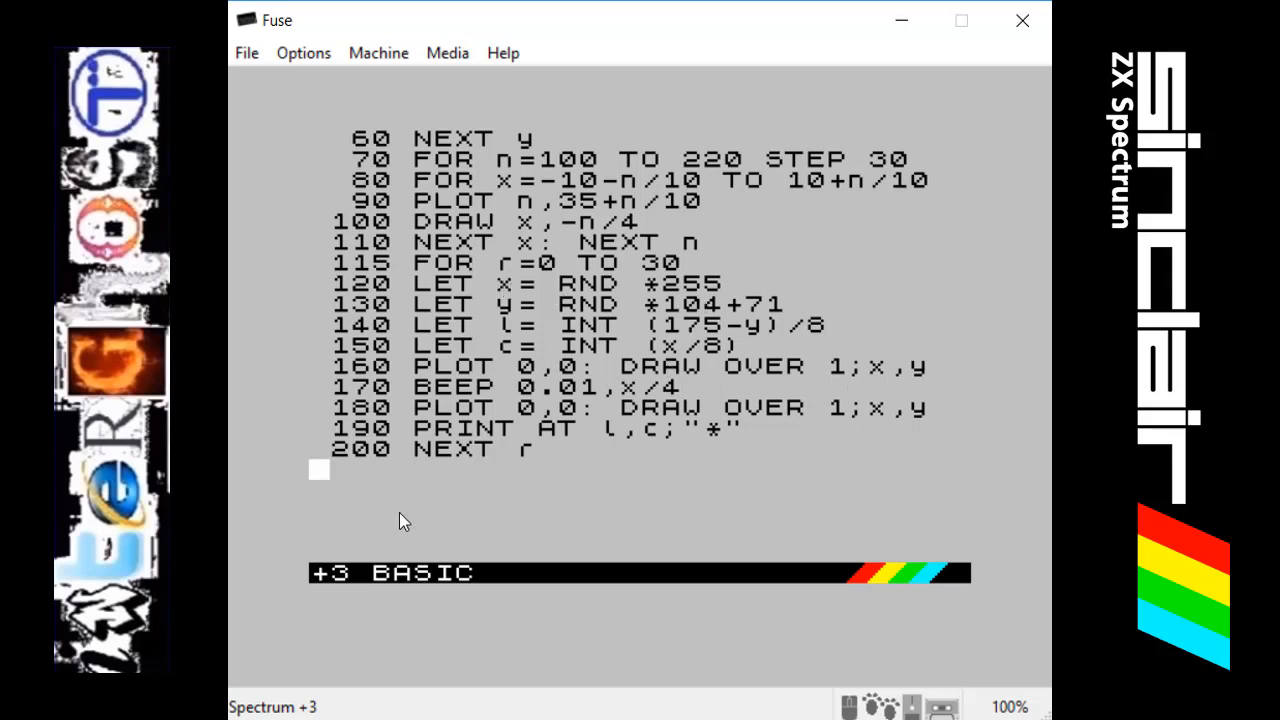
{"action": "mouse_move", "coordinate": [302, 664]}
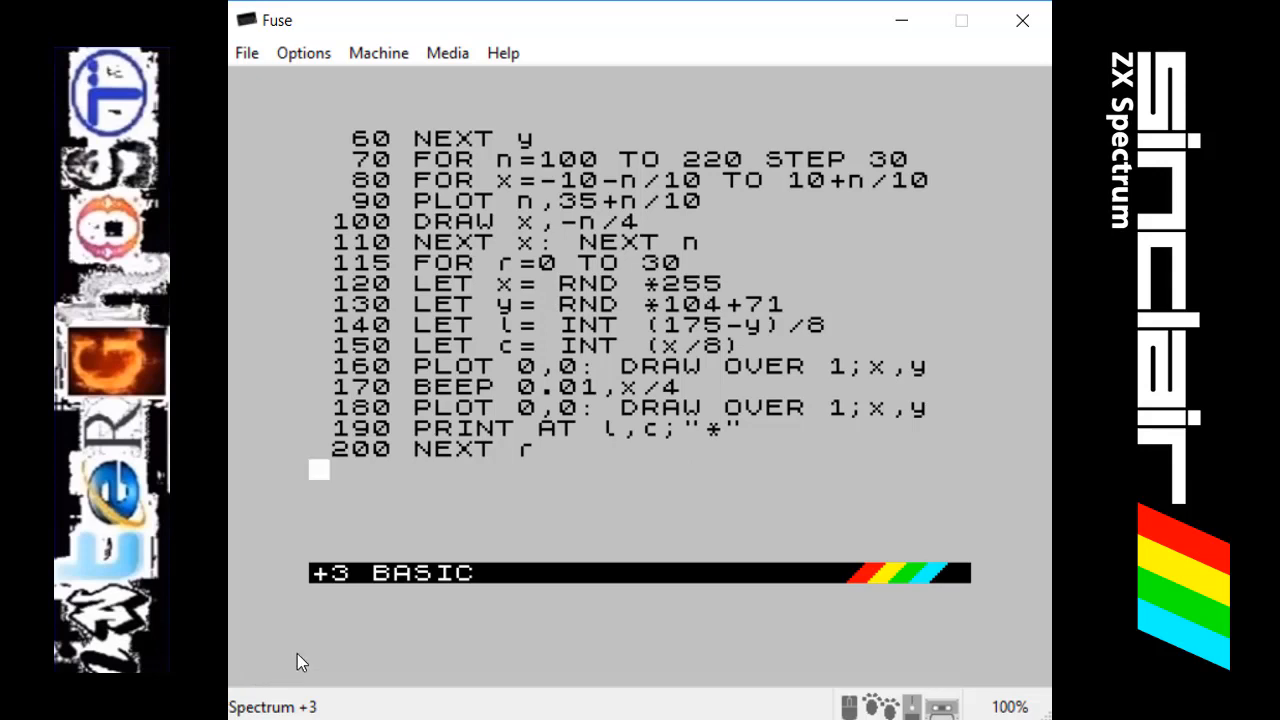
{"action": "mouse_move", "coordinate": [816, 212]}
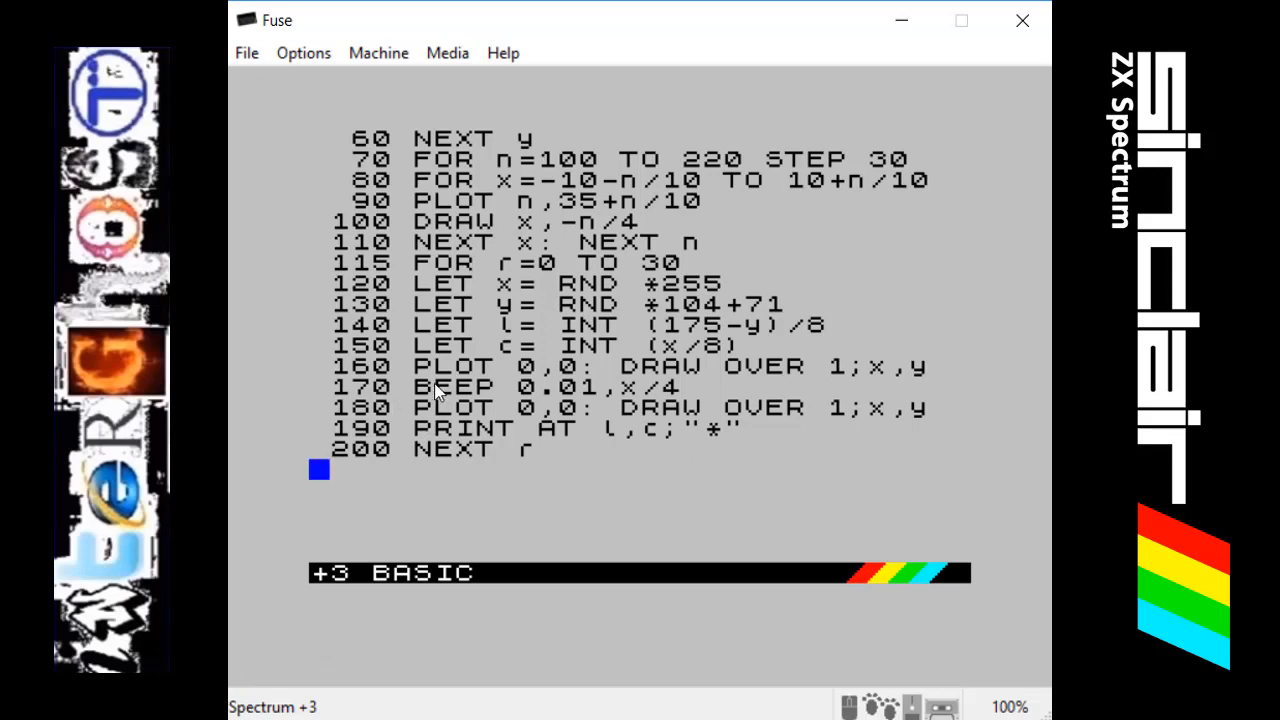
{"action": "mouse_move", "coordinate": [664, 416]}
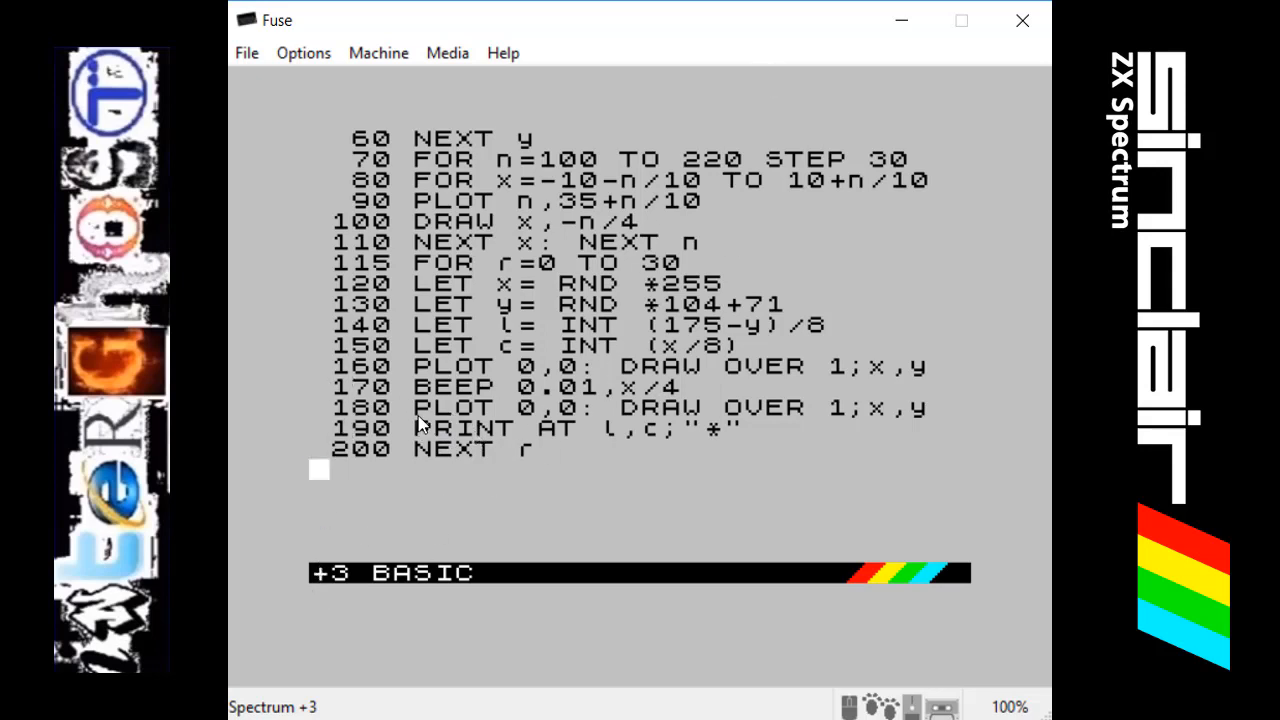
{"action": "mouse_move", "coordinate": [392, 384]}
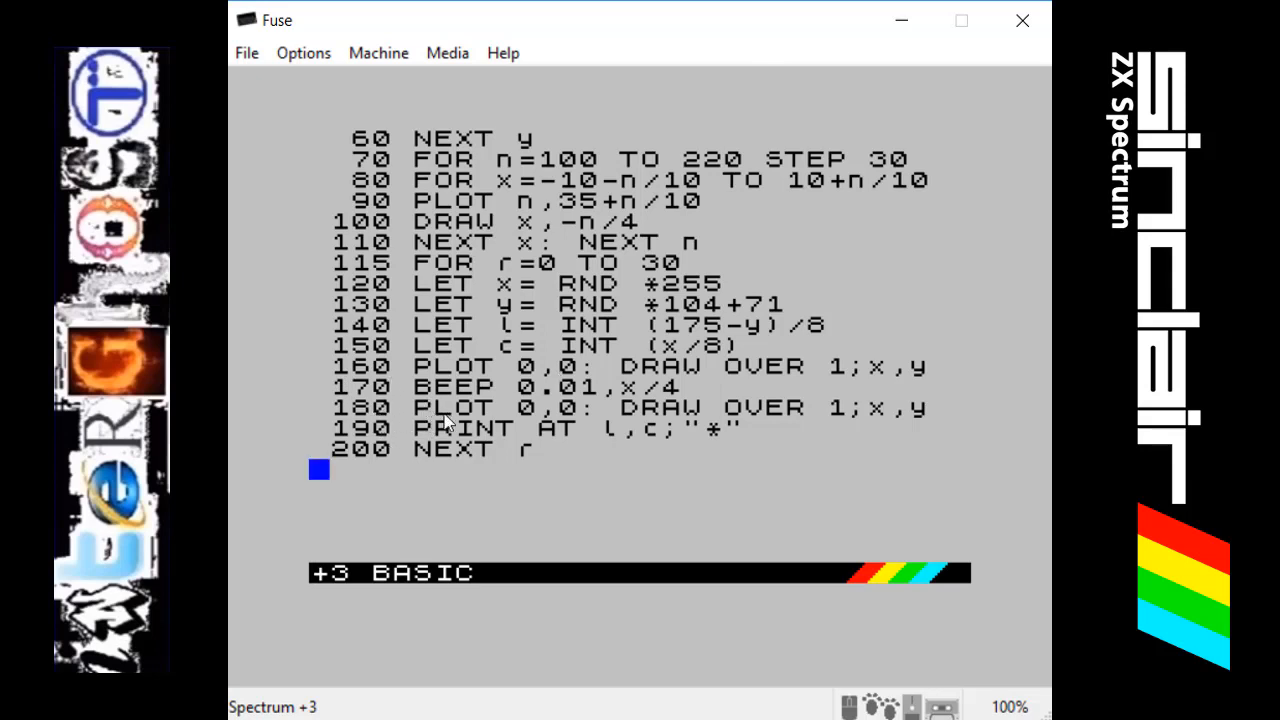
{"action": "mouse_move", "coordinate": [852, 428]}
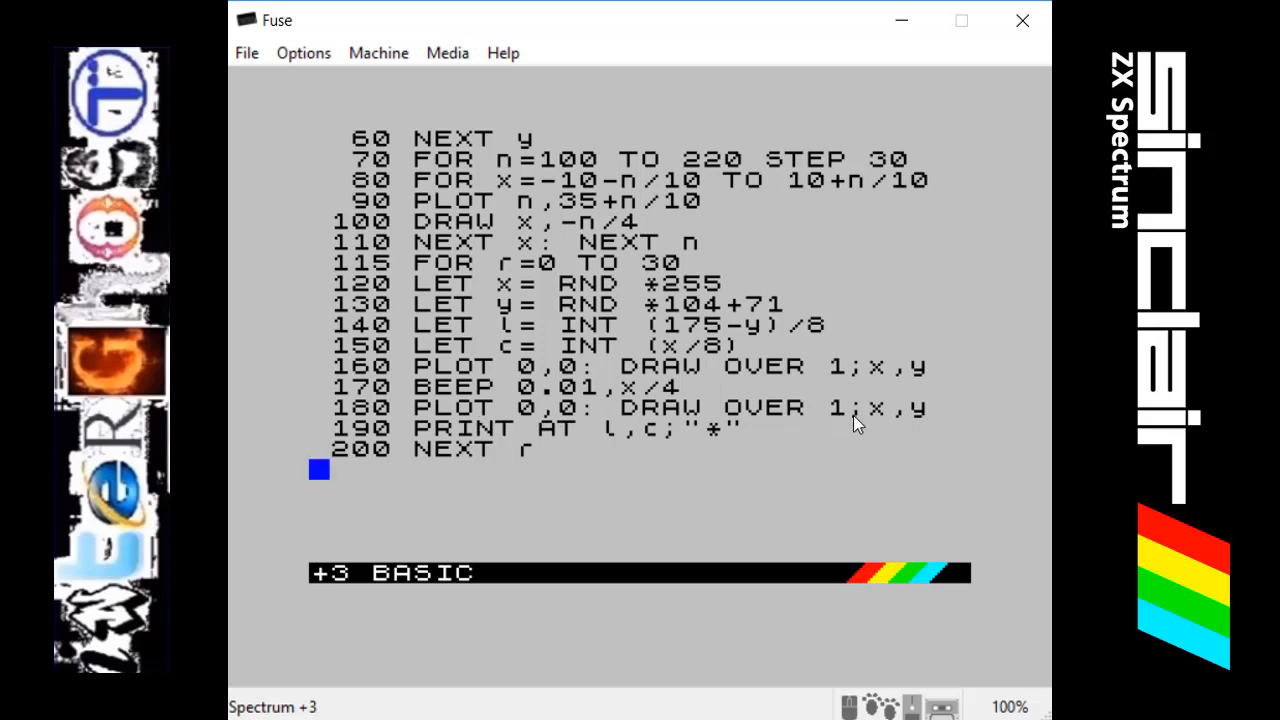
{"action": "mouse_move", "coordinate": [616, 348]}
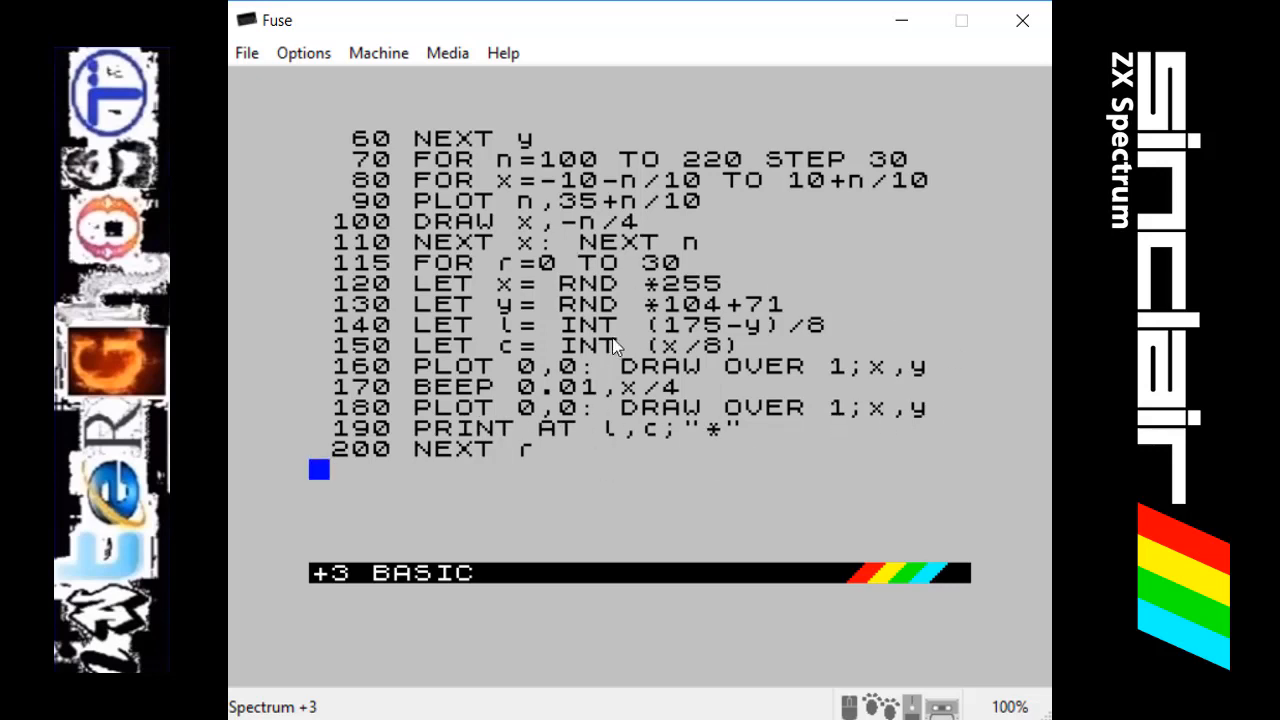
{"action": "mouse_move", "coordinate": [340, 624]}
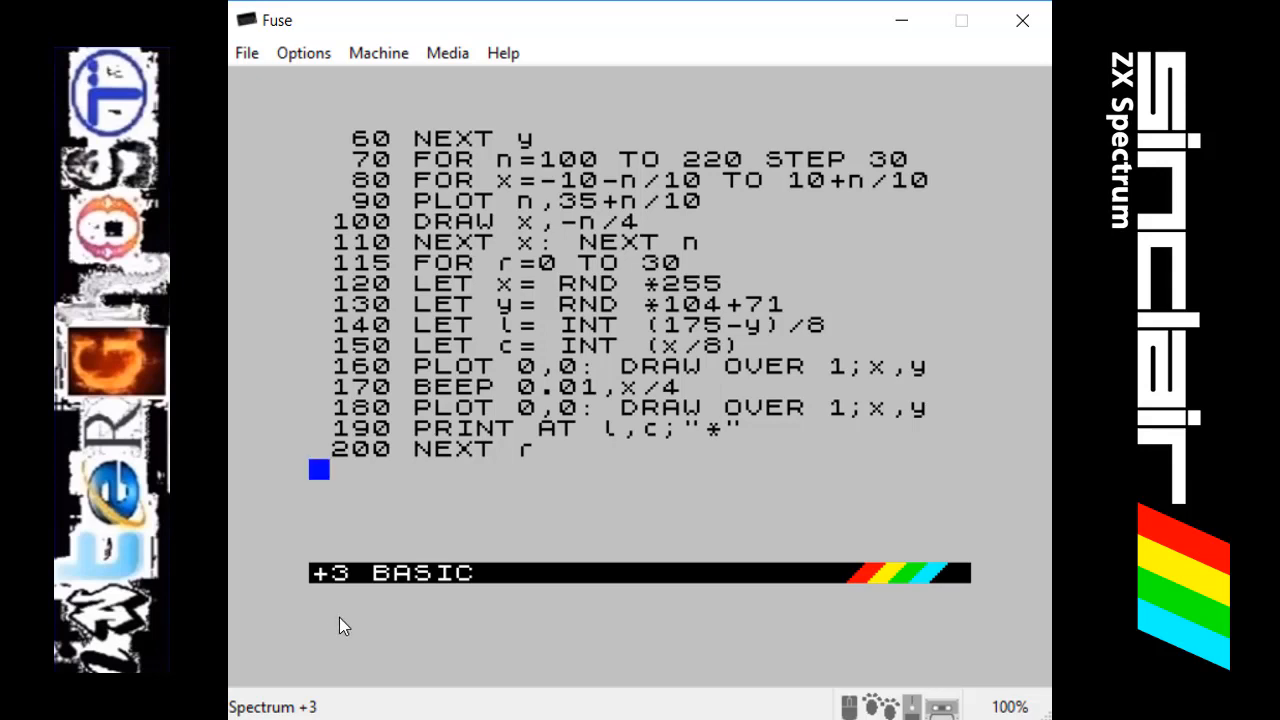
{"action": "mouse_move", "coordinate": [738, 222]}
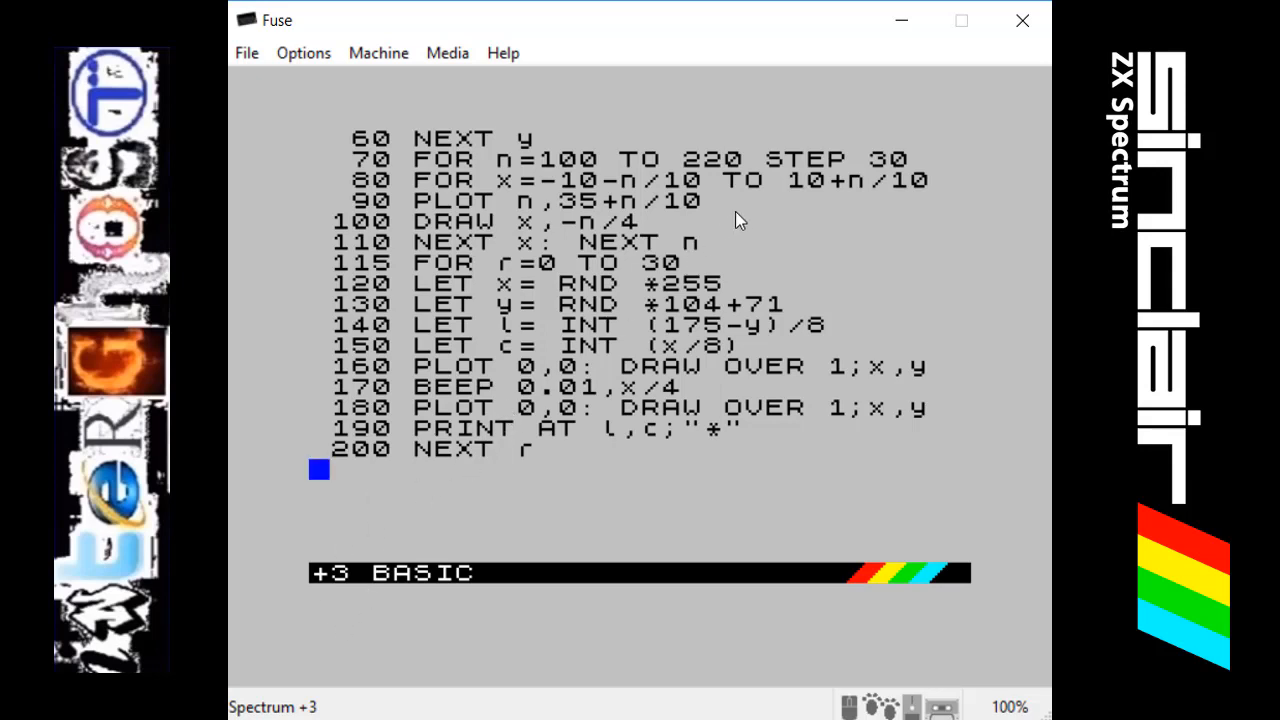
{"action": "mouse_move", "coordinate": [680, 430]}
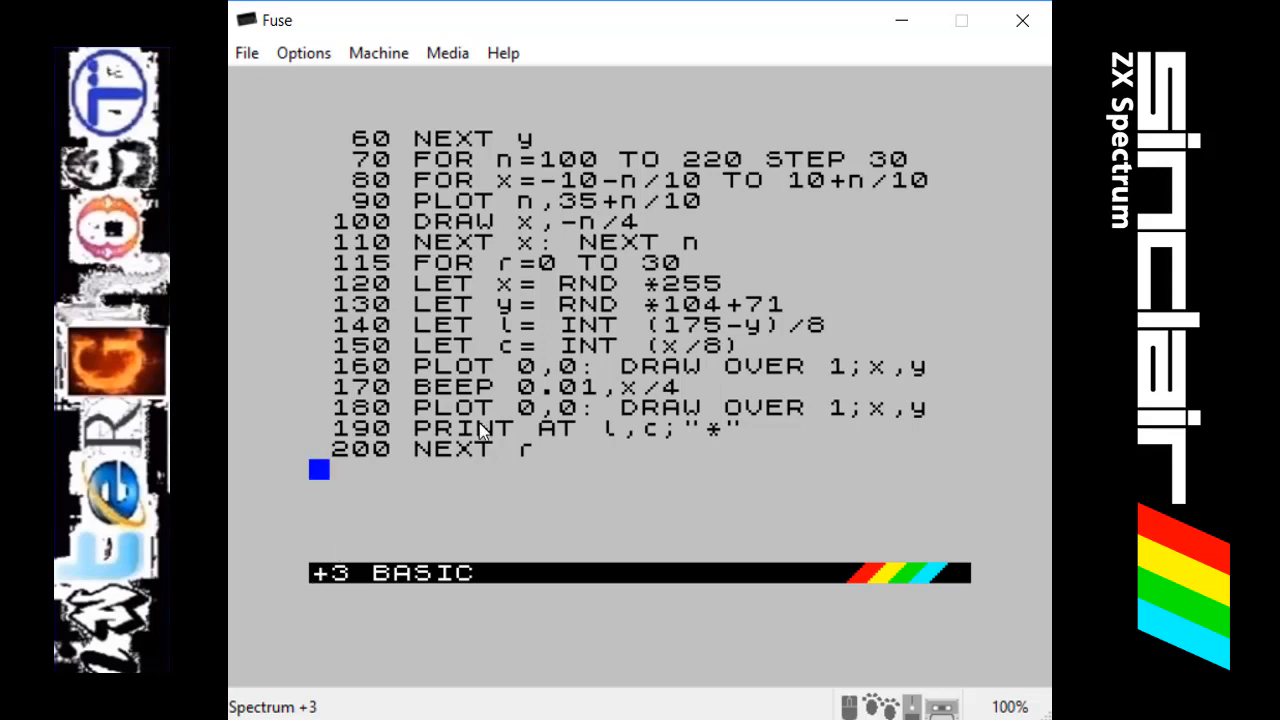
{"action": "mouse_move", "coordinate": [790, 132]}
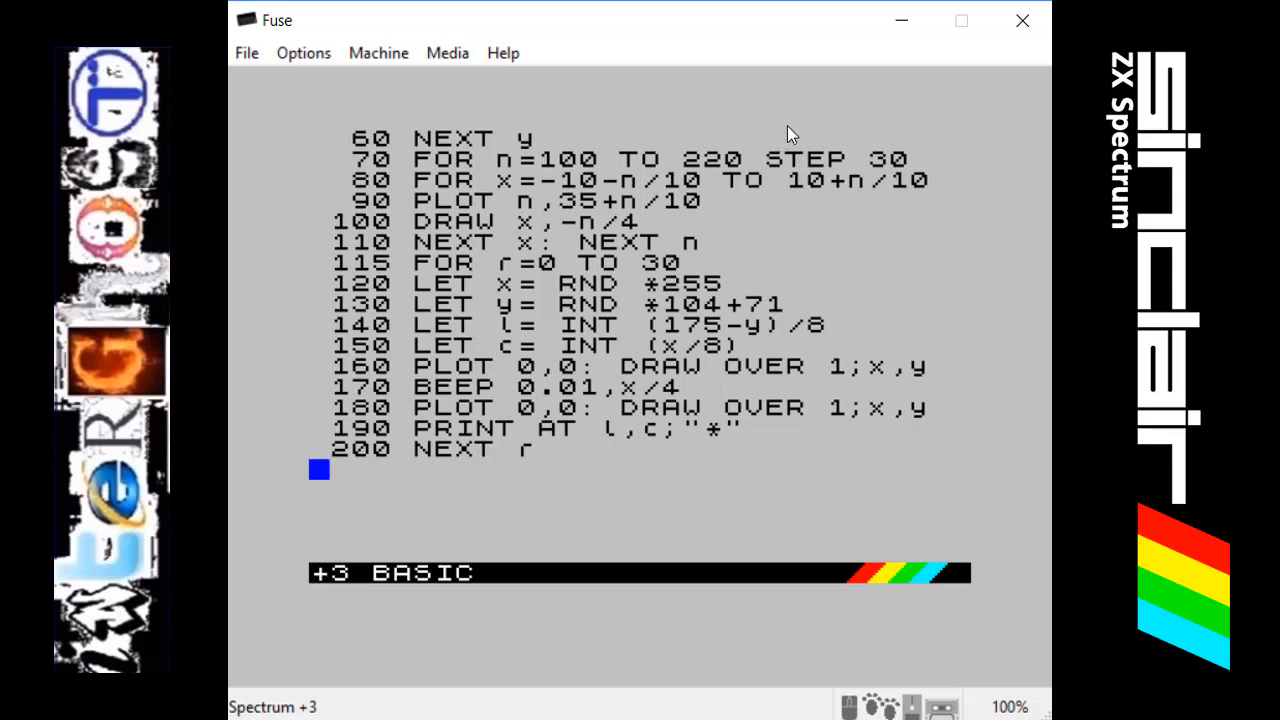
{"action": "mouse_move", "coordinate": [806, 120]}
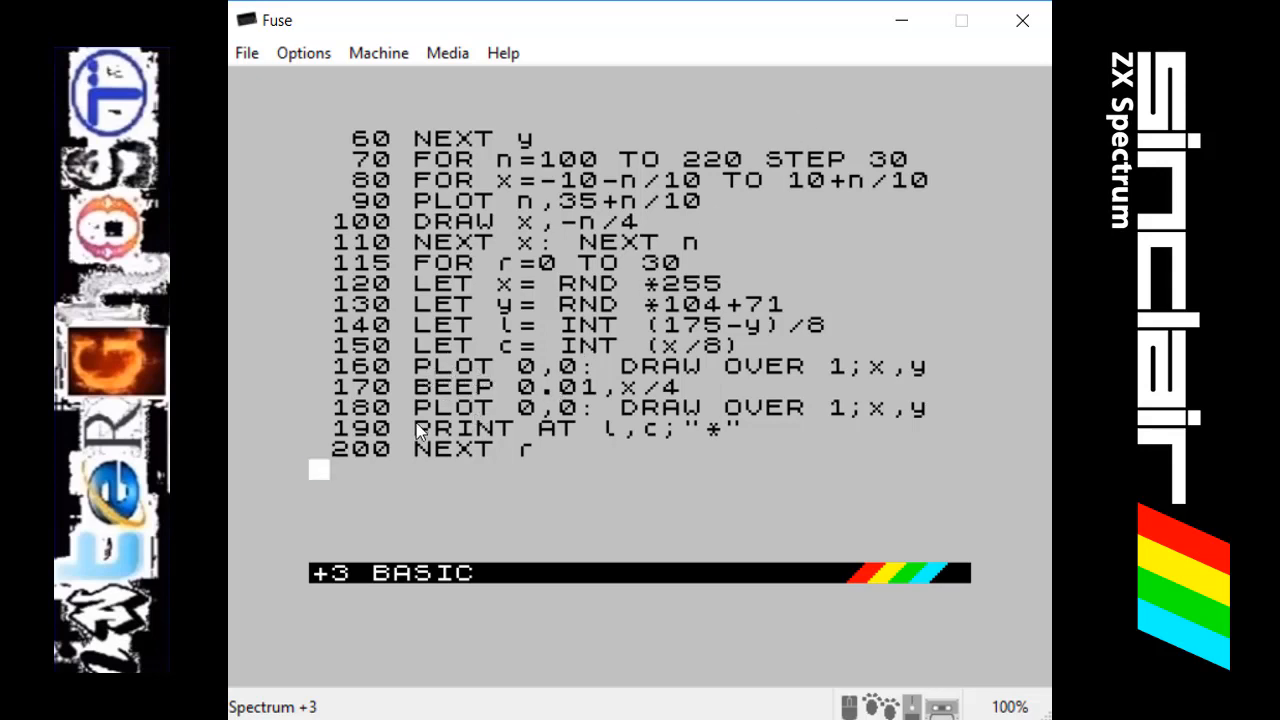
{"action": "mouse_move", "coordinate": [392, 460]}
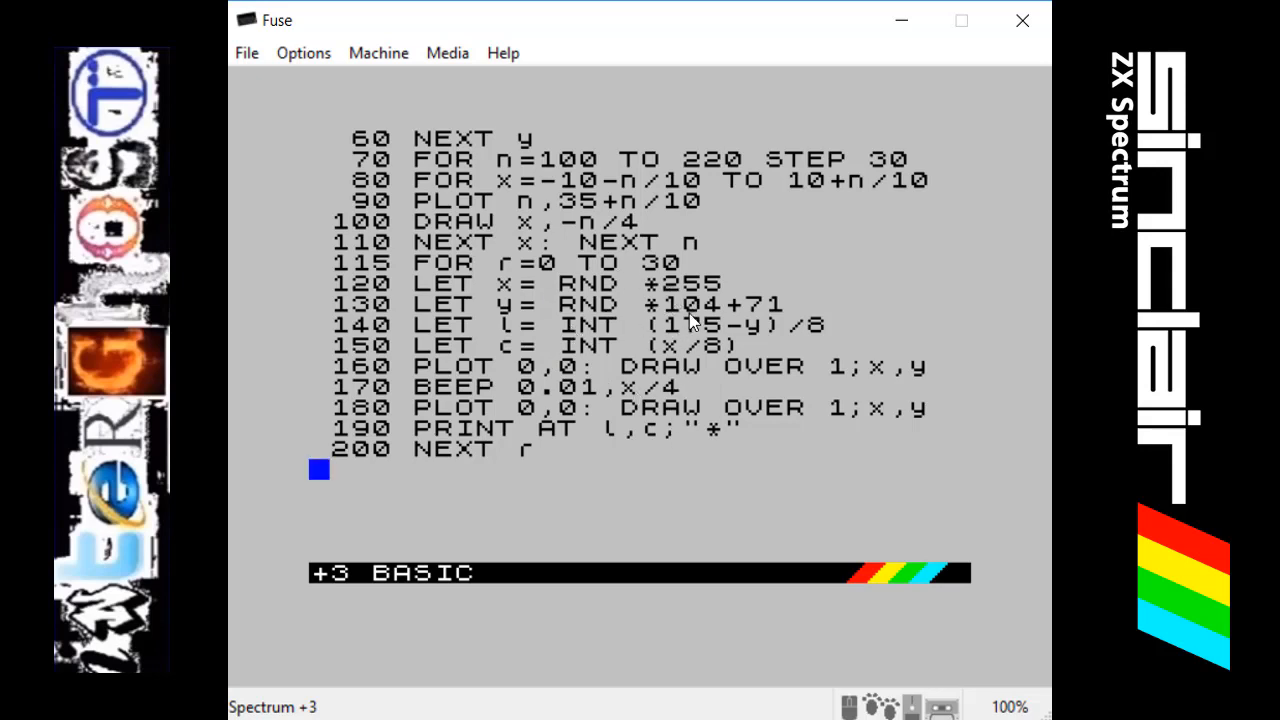
{"action": "mouse_move", "coordinate": [544, 390]}
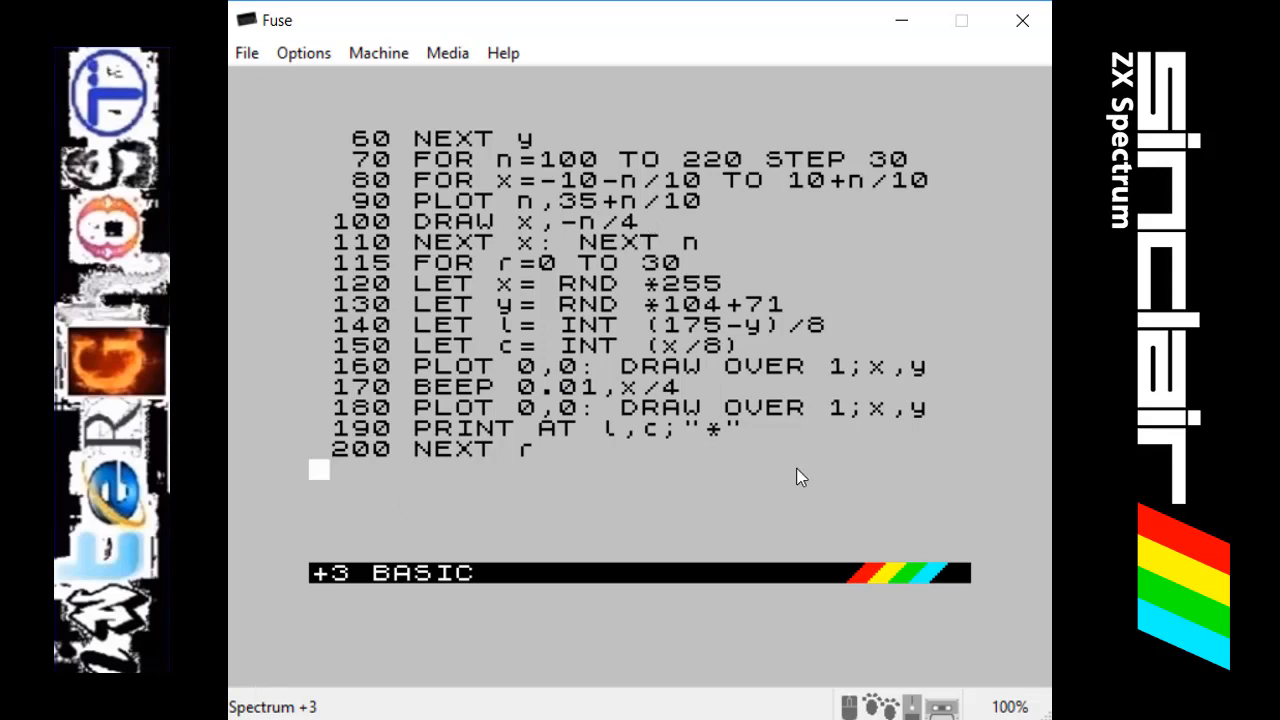
{"action": "mouse_move", "coordinate": [704, 436]}
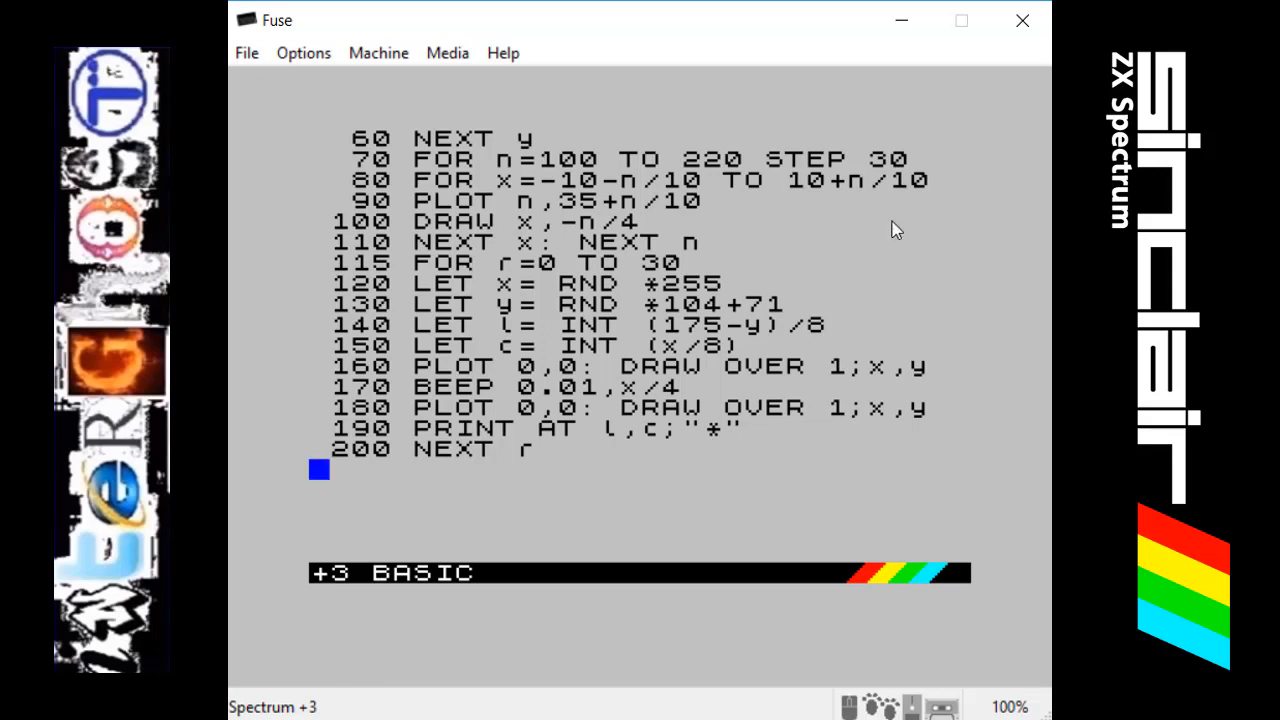
{"action": "mouse_move", "coordinate": [806, 232]}
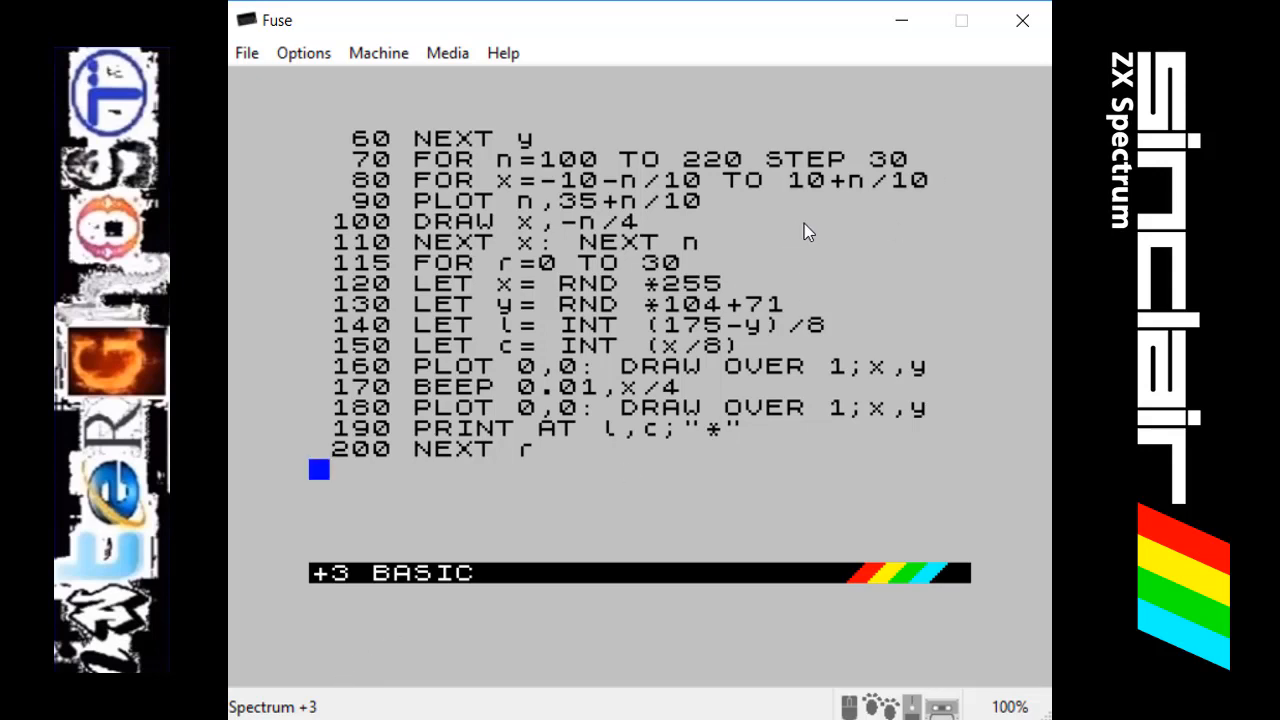
{"action": "mouse_move", "coordinate": [824, 242]}
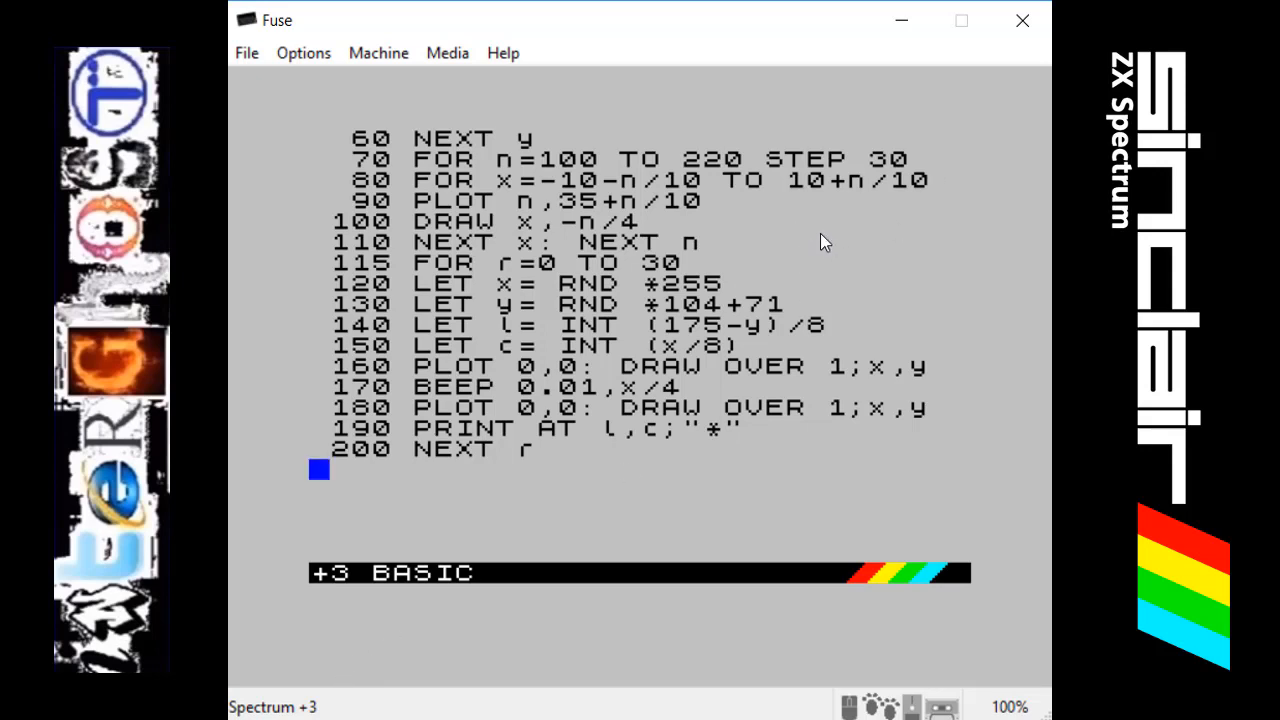
{"action": "mouse_move", "coordinate": [820, 250]}
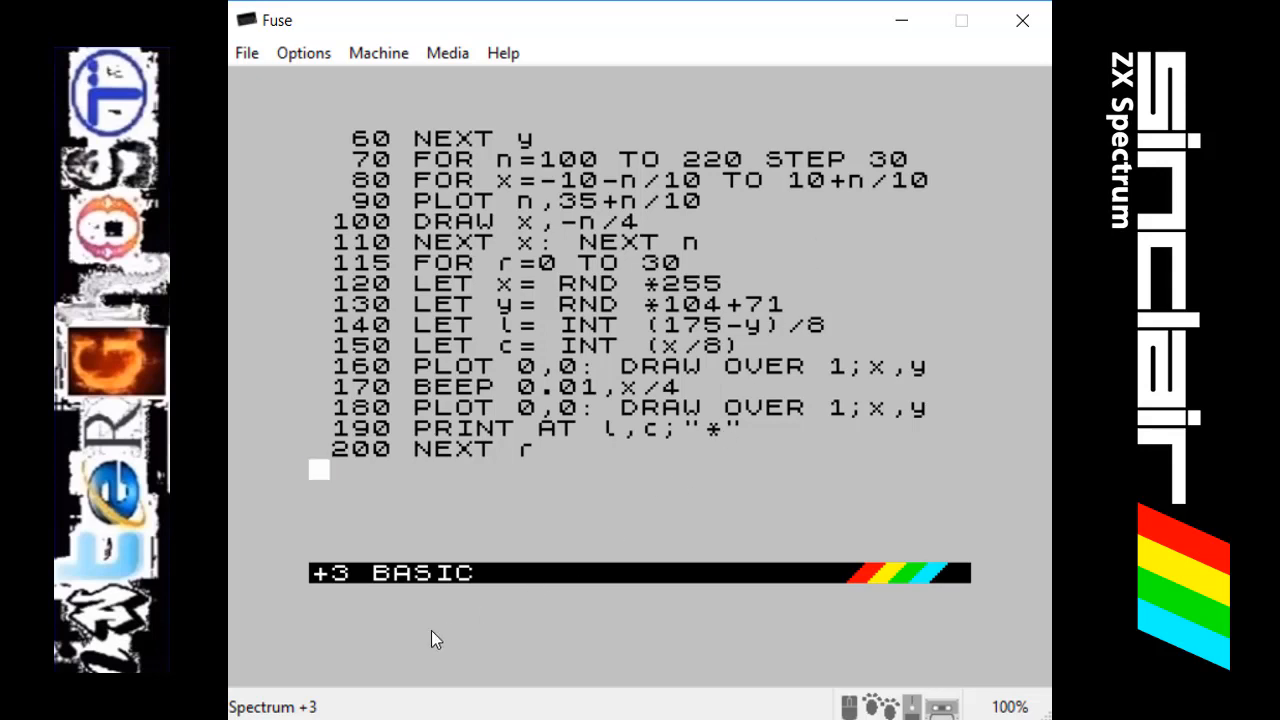
{"action": "mouse_move", "coordinate": [876, 296]}
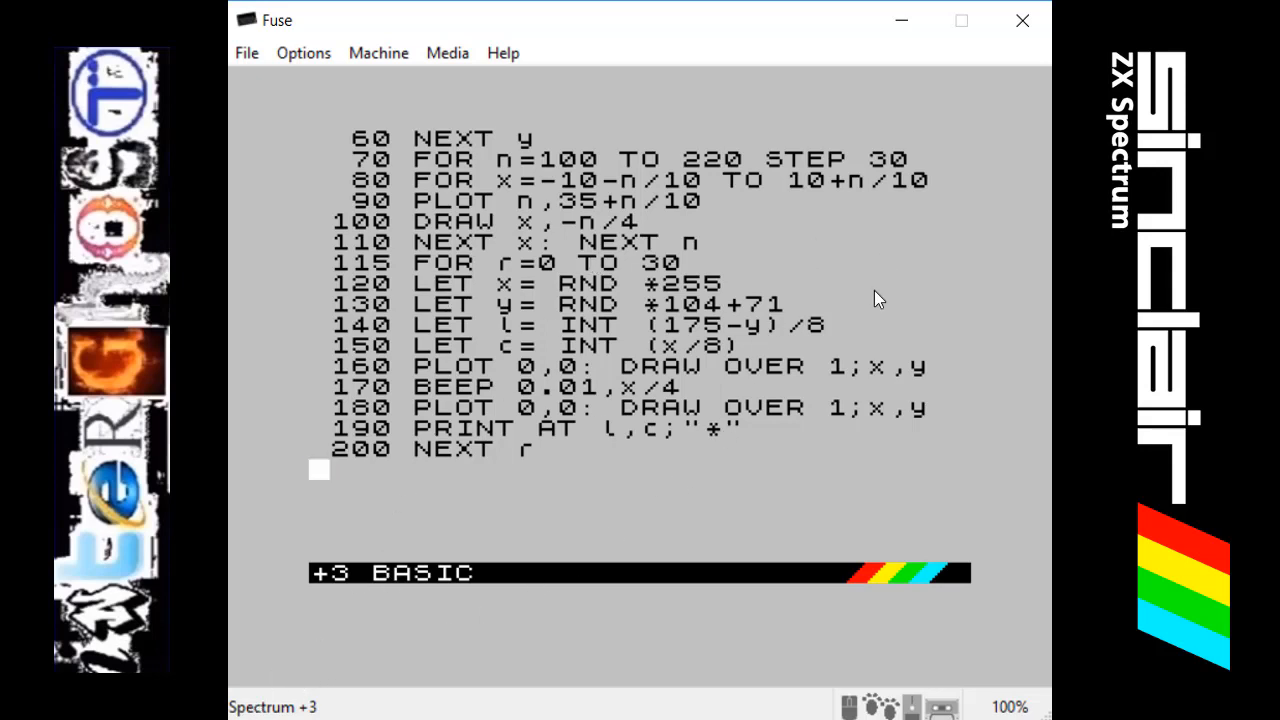
{"action": "mouse_move", "coordinate": [398, 468]}
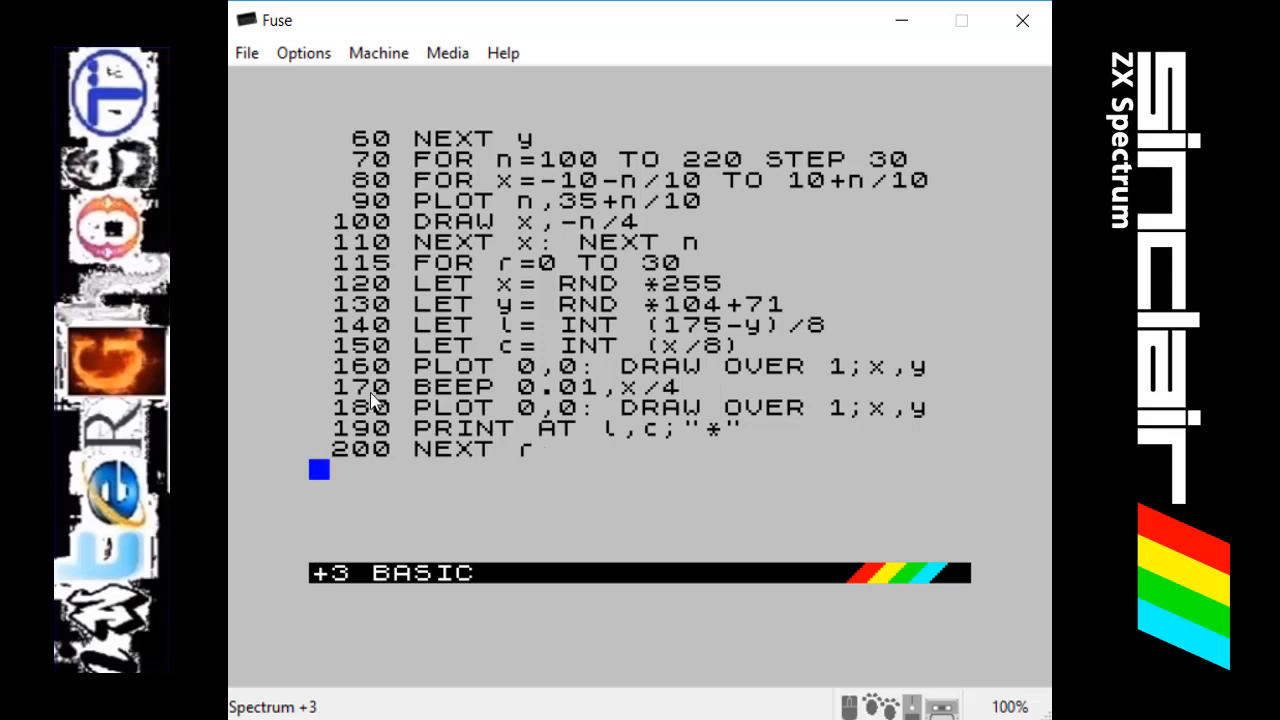
{"action": "mouse_move", "coordinate": [440, 242]}
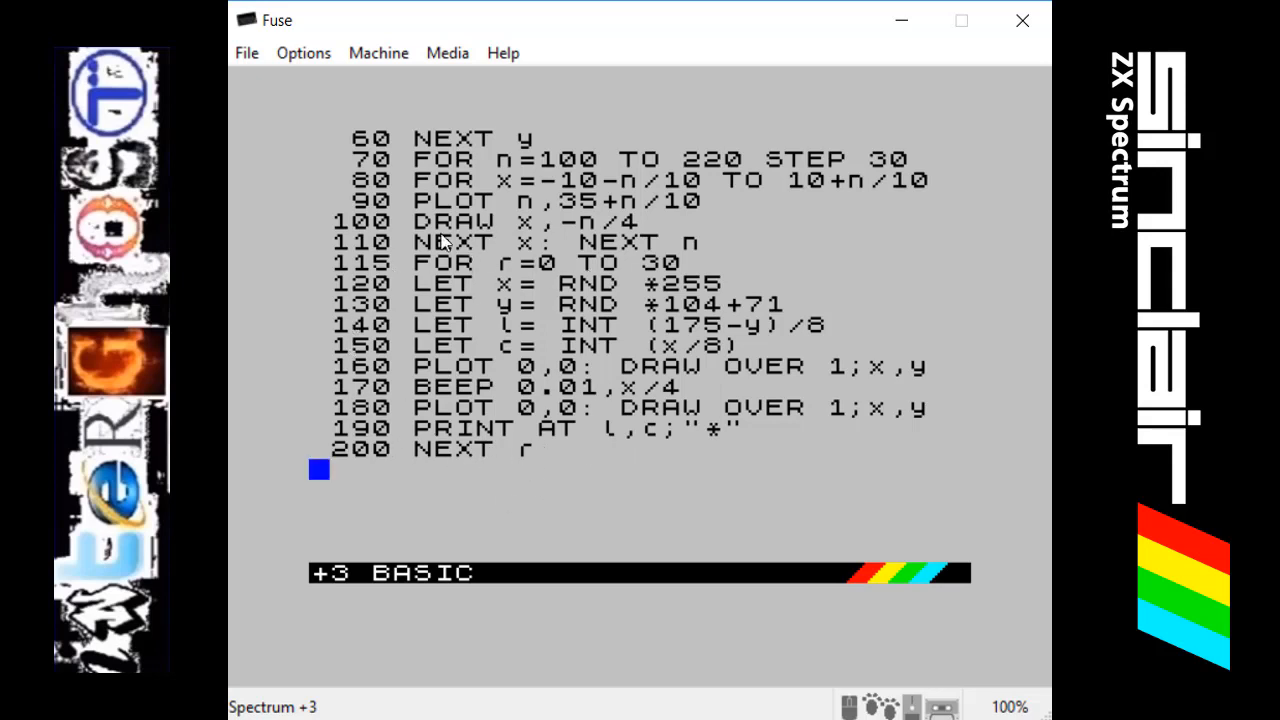
{"action": "mouse_move", "coordinate": [788, 36]}
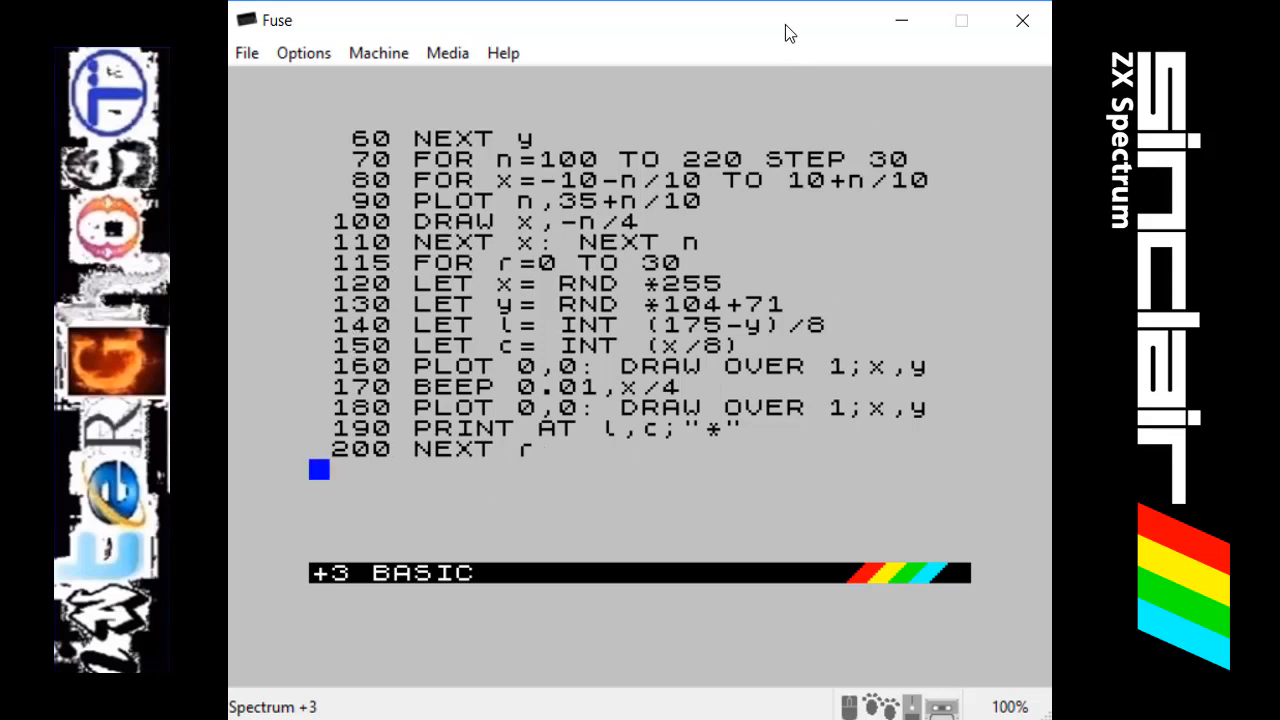
{"action": "type", "text": "run"}
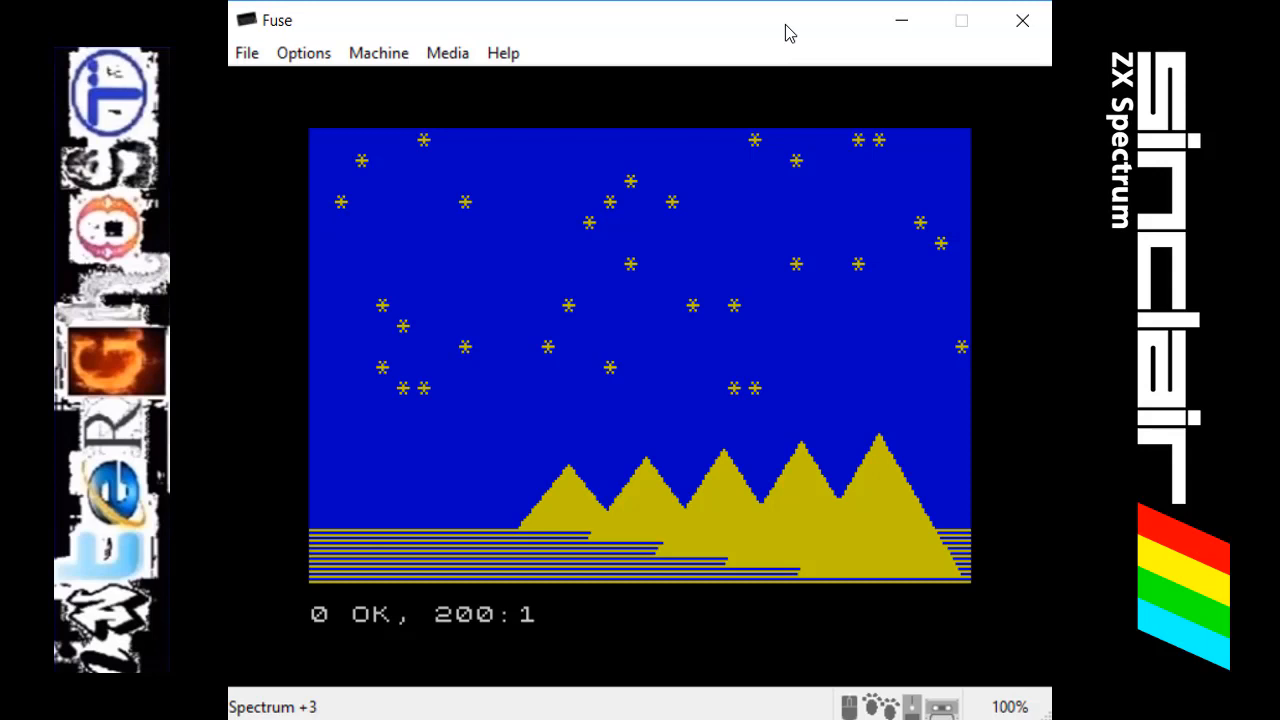
{"action": "mouse_move", "coordinate": [868, 364]}
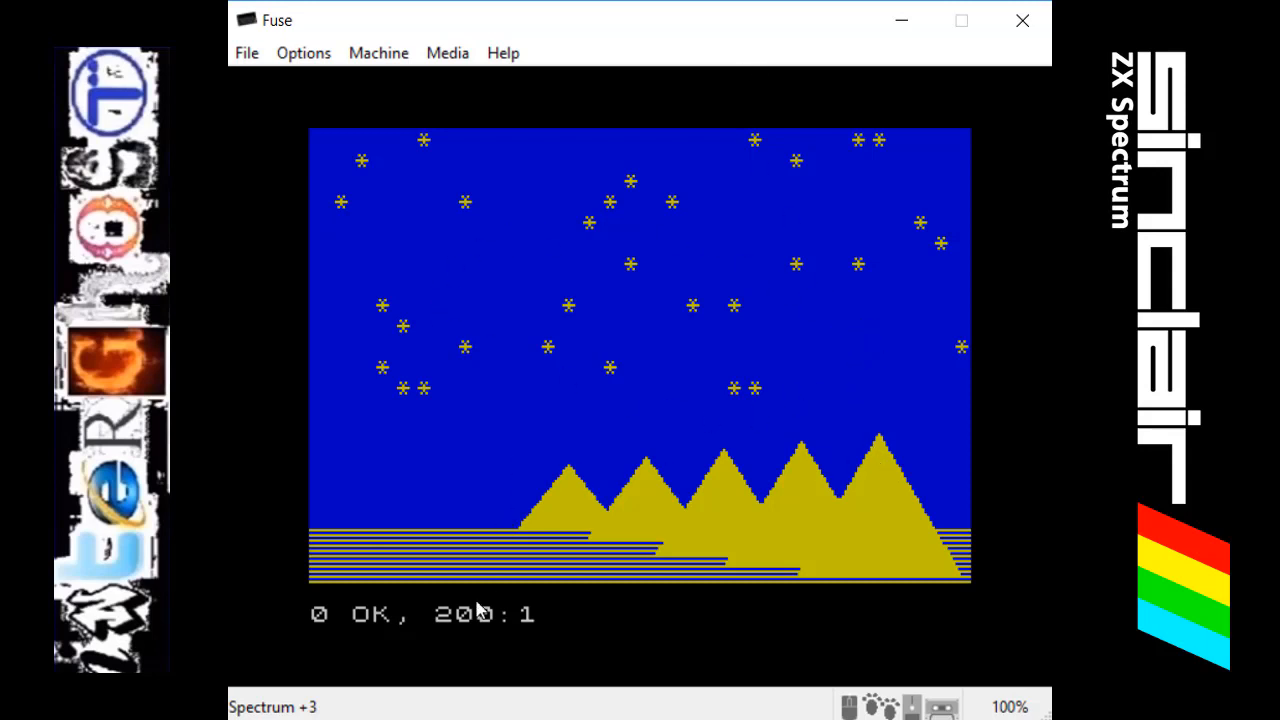
{"action": "mouse_move", "coordinate": [602, 358]}
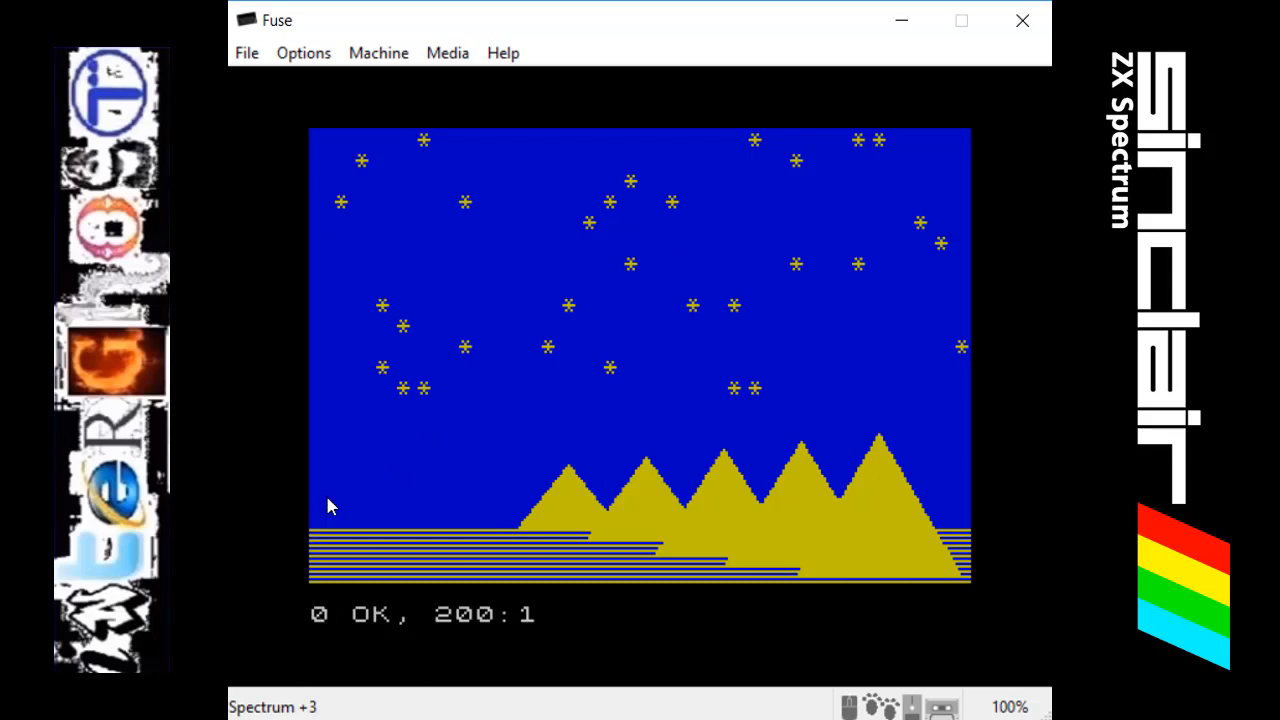
{"action": "mouse_move", "coordinate": [430, 406]}
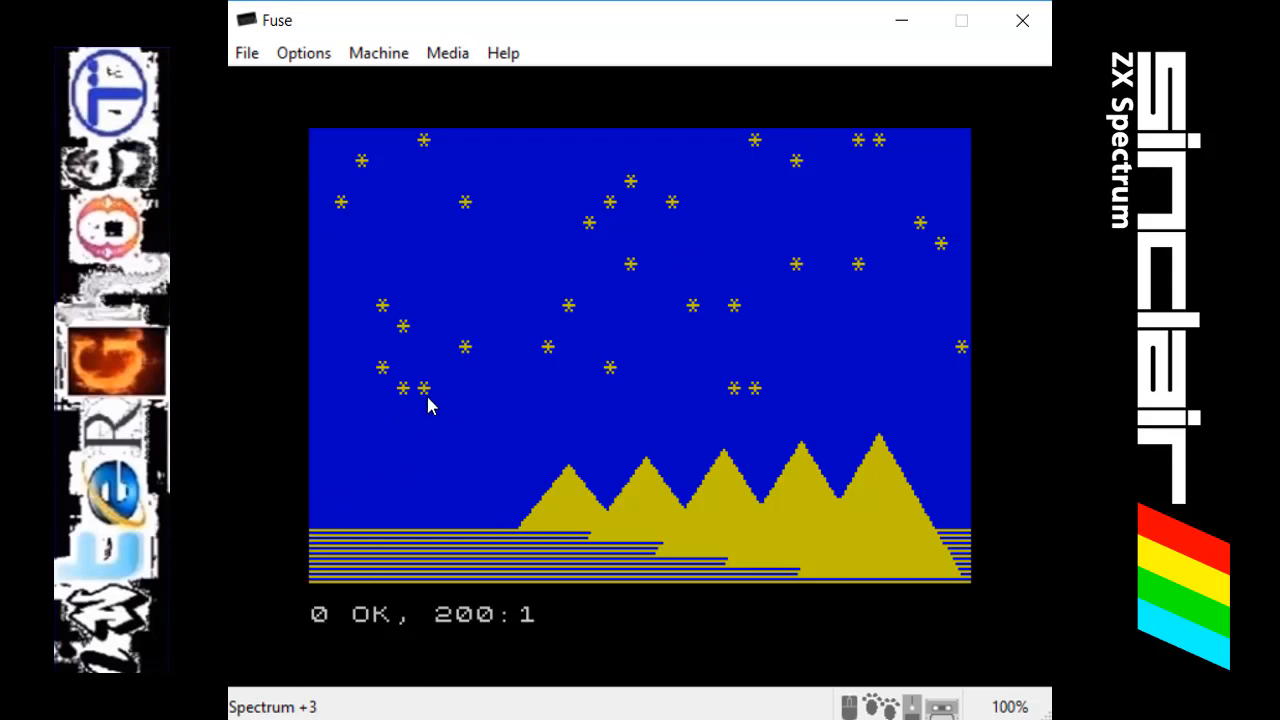
{"action": "mouse_move", "coordinate": [424, 394]}
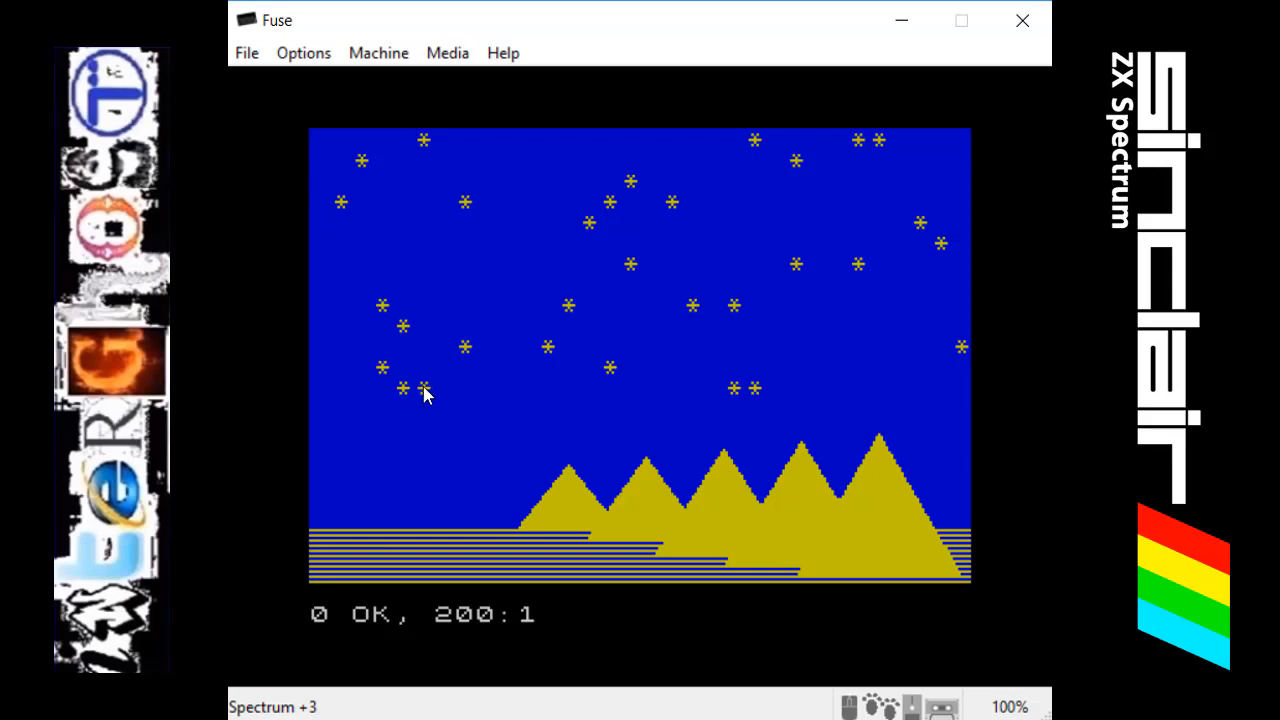
{"action": "mouse_move", "coordinate": [430, 436]}
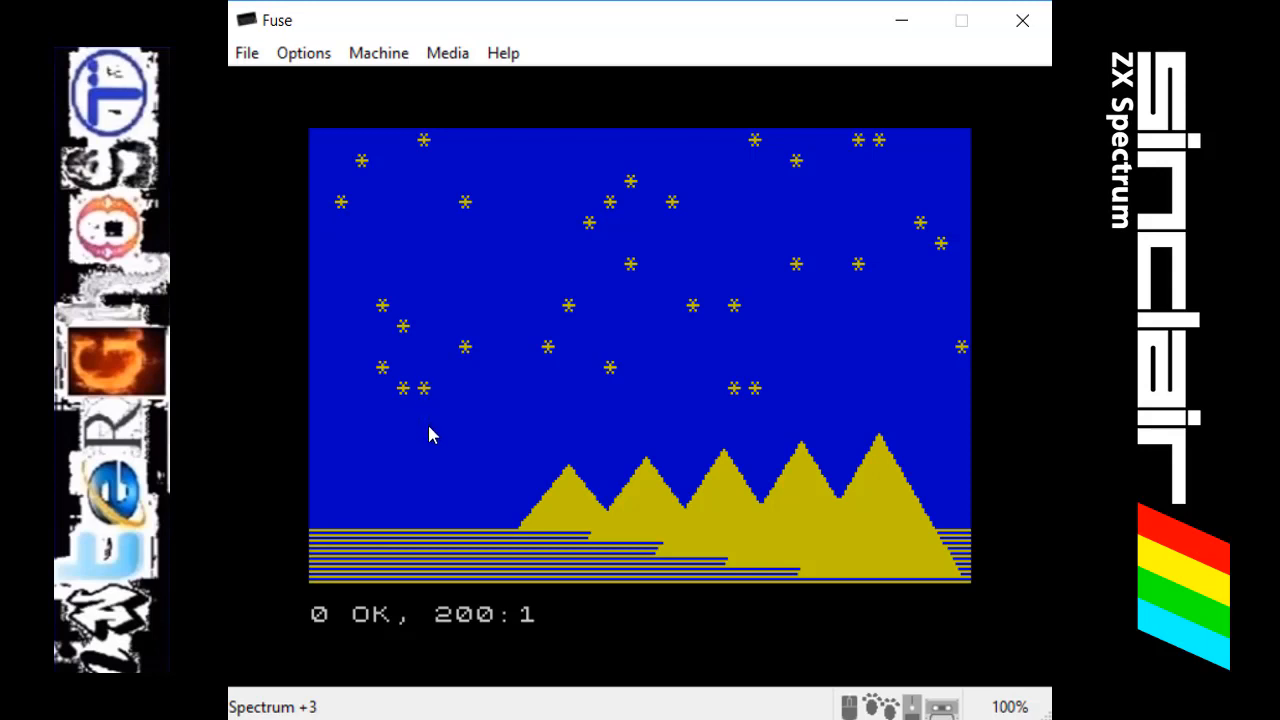
{"action": "mouse_move", "coordinate": [474, 642]}
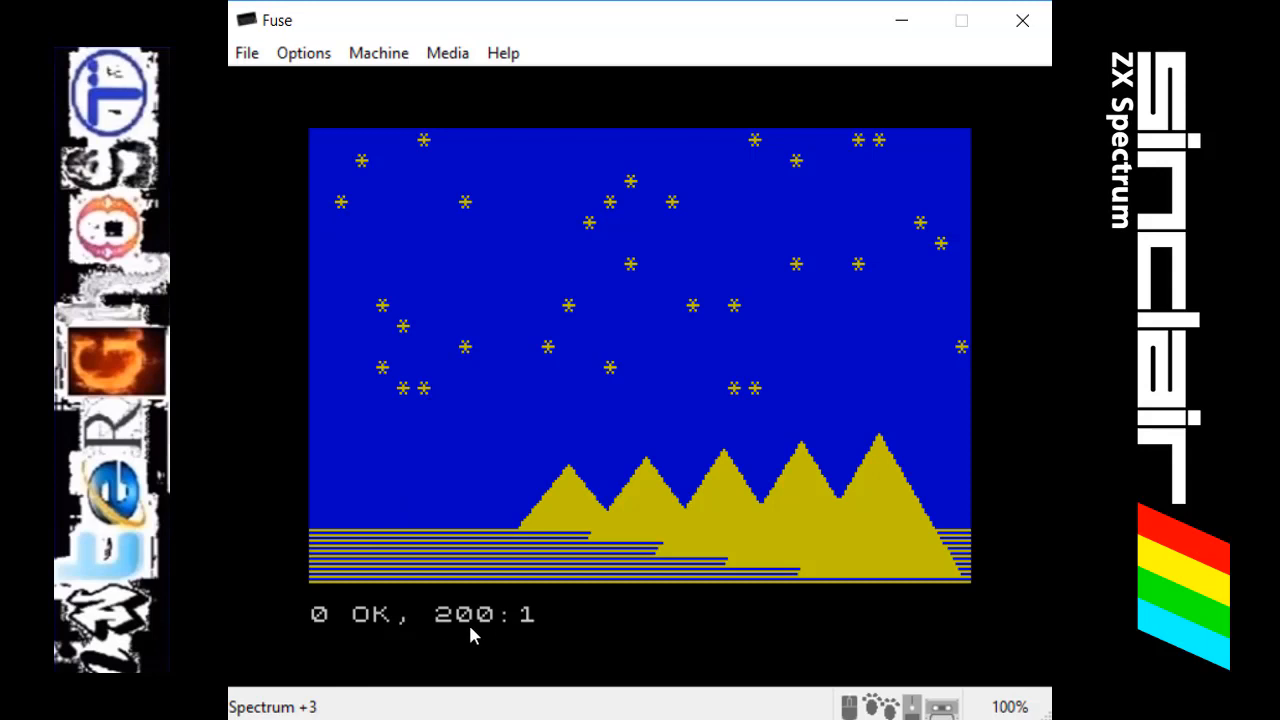
{"action": "mouse_move", "coordinate": [484, 660]}
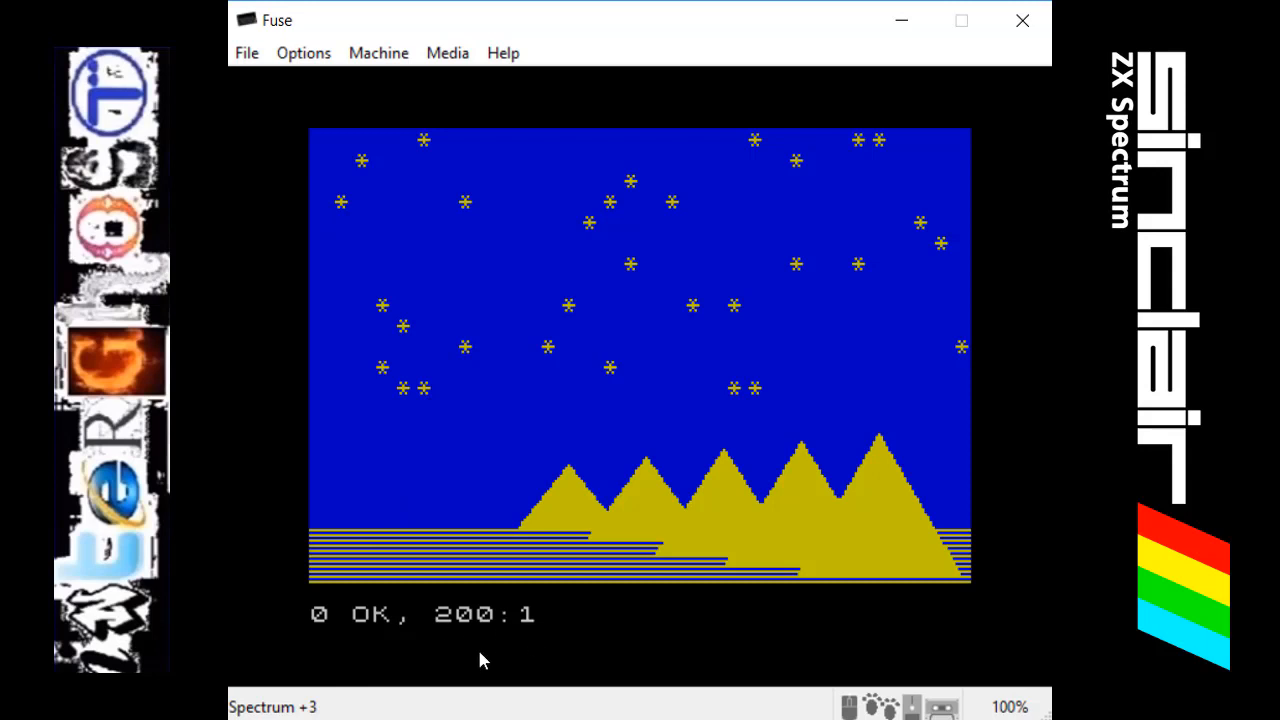
{"action": "mouse_move", "coordinate": [520, 710]}
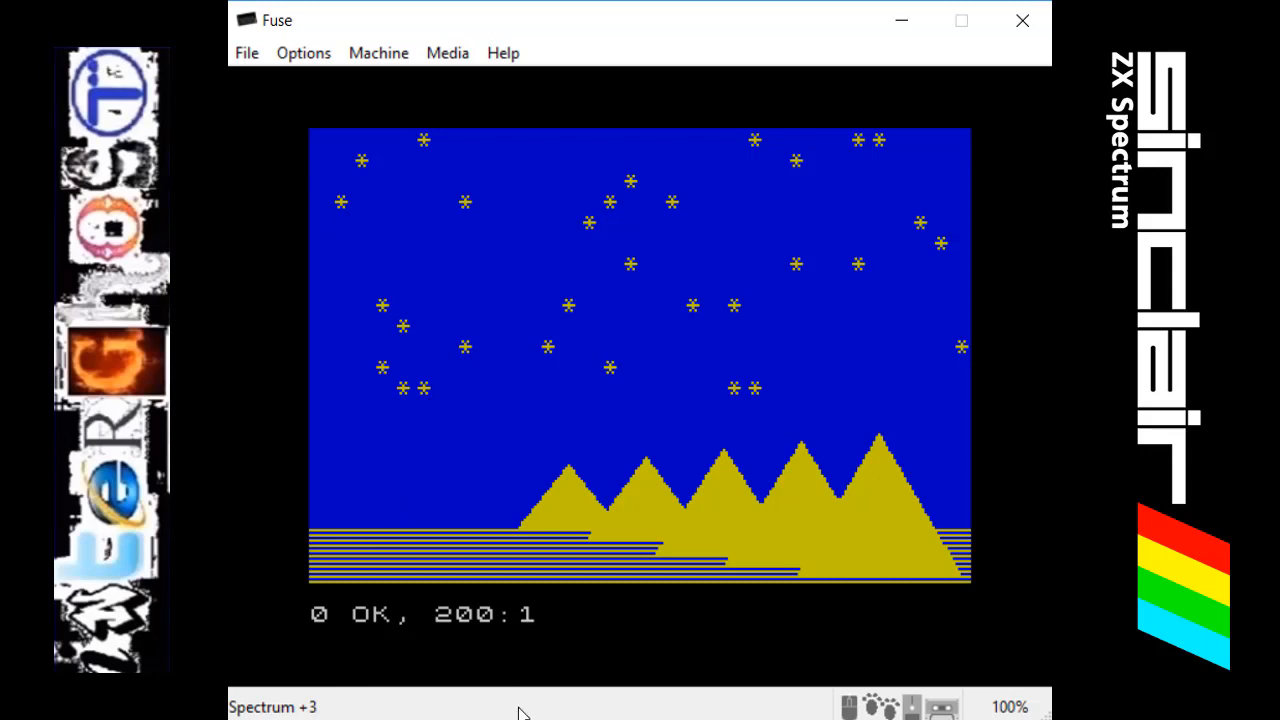
{"action": "mouse_move", "coordinate": [624, 688]}
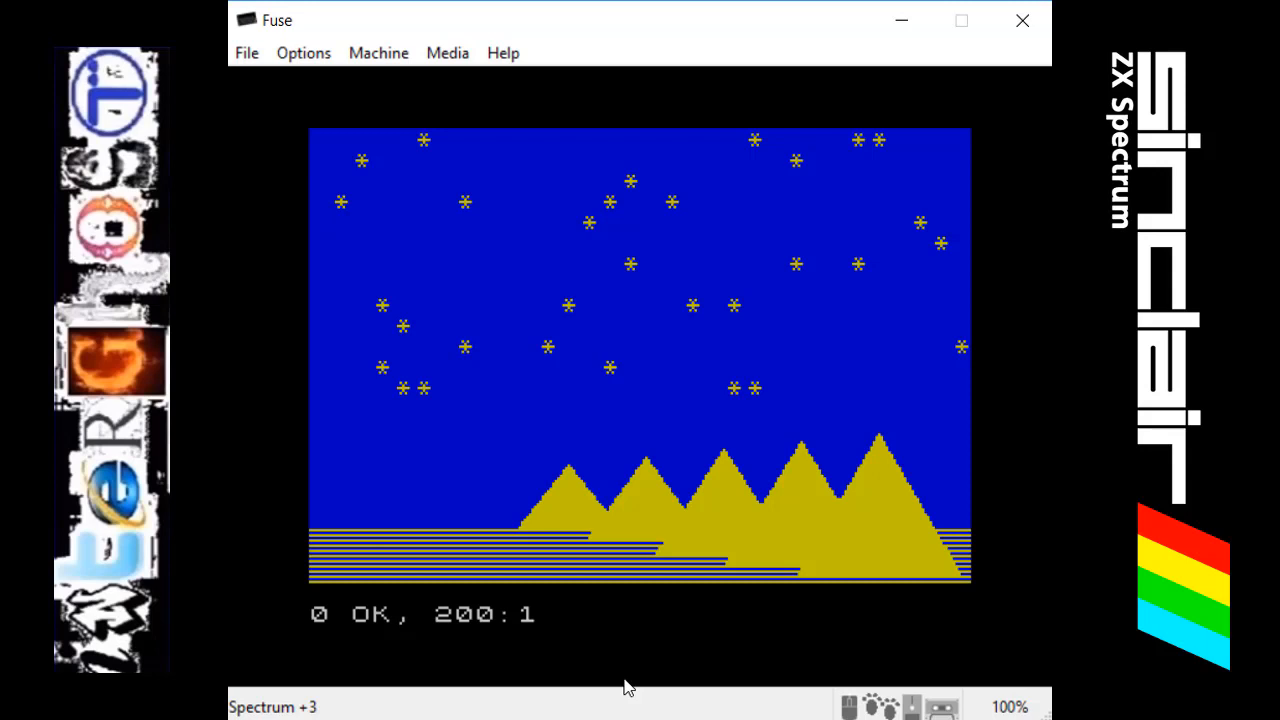